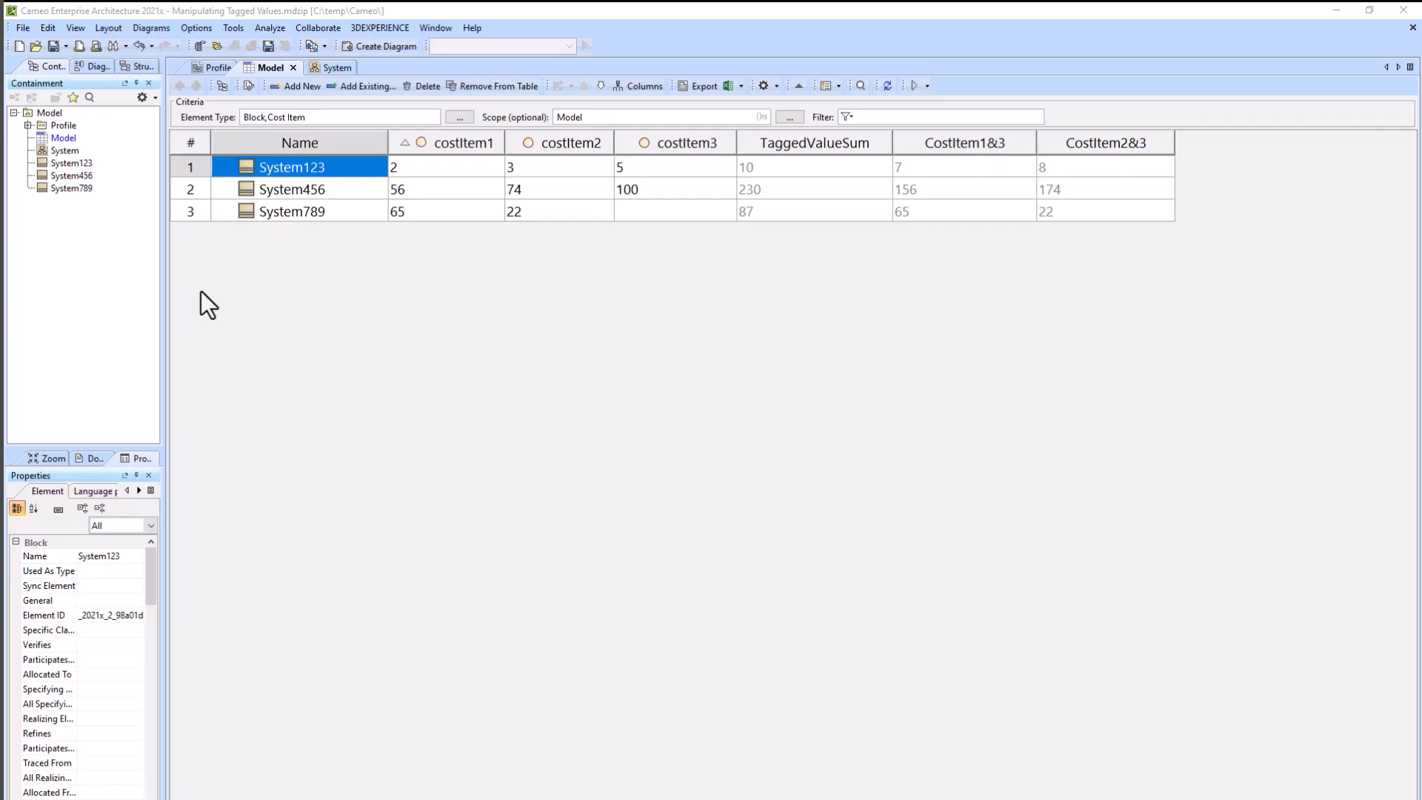
mouse_move(309, 302)
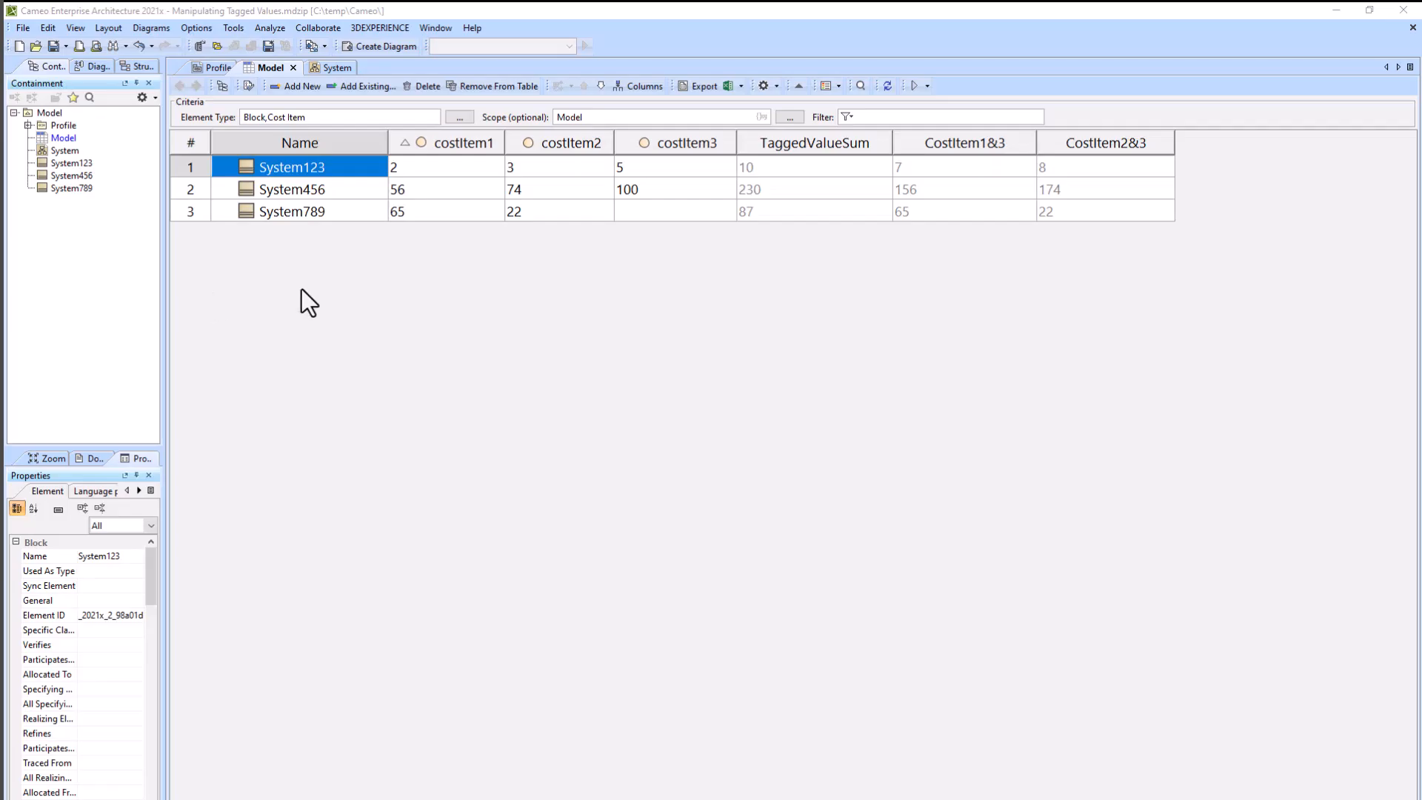
mouse_move(445, 190)
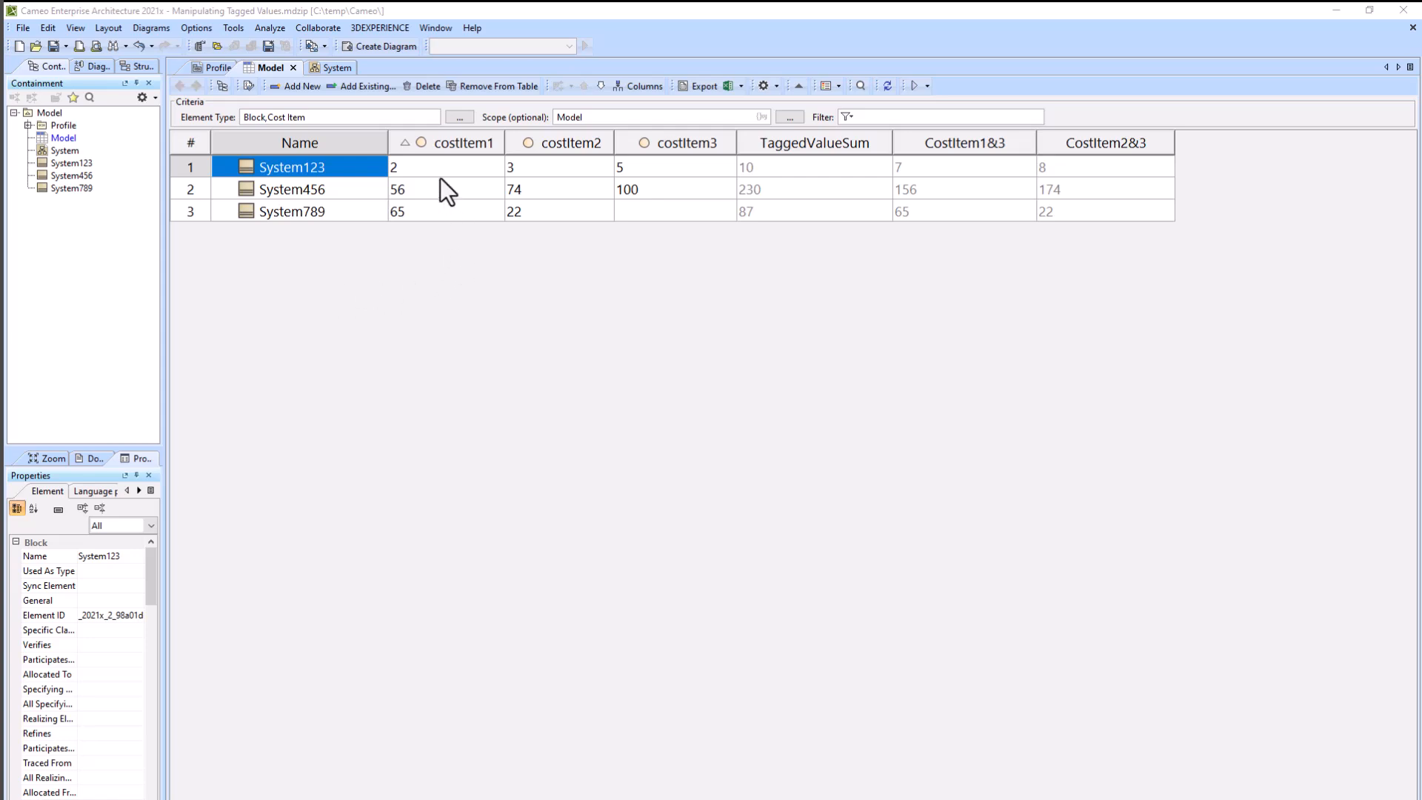
mouse_move(680, 153)
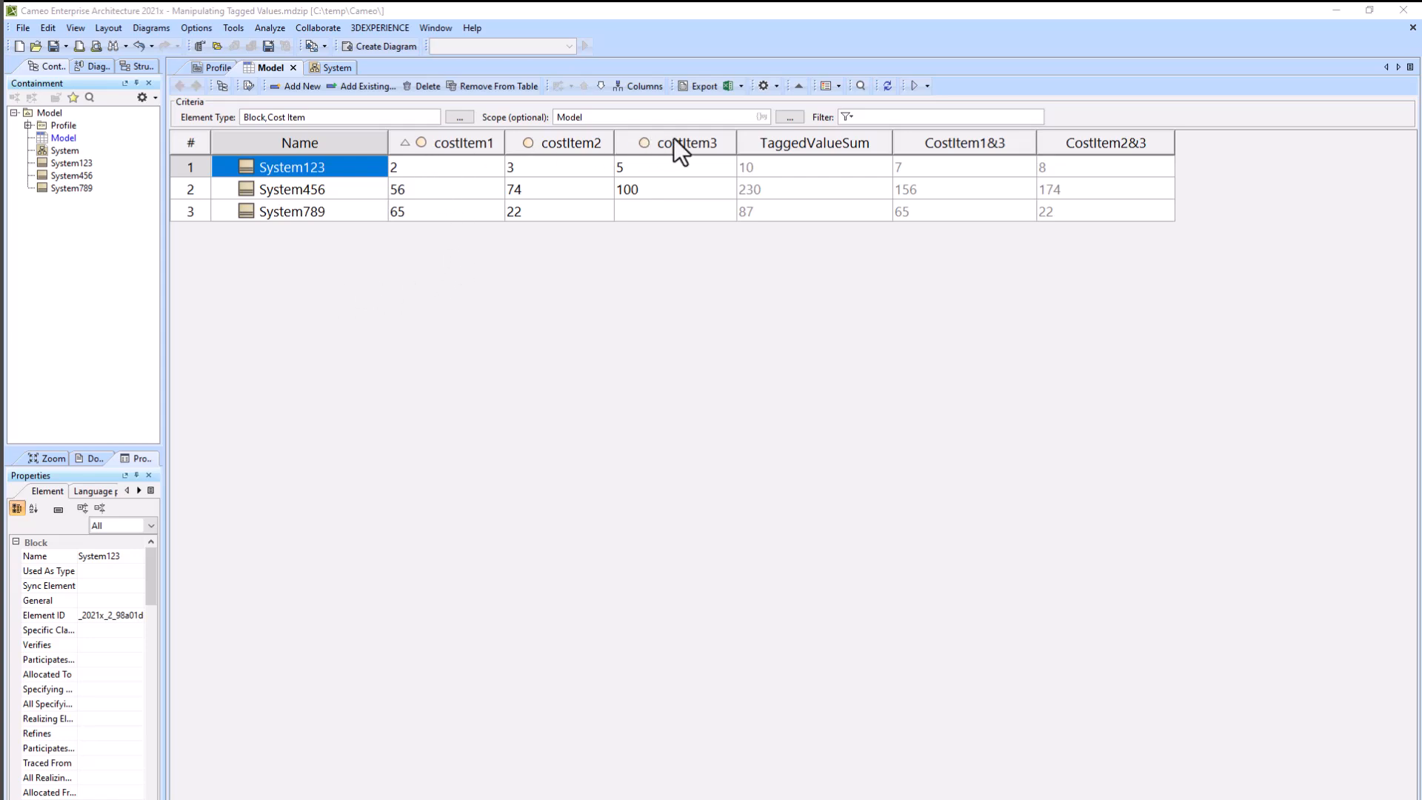
mouse_move(689, 177)
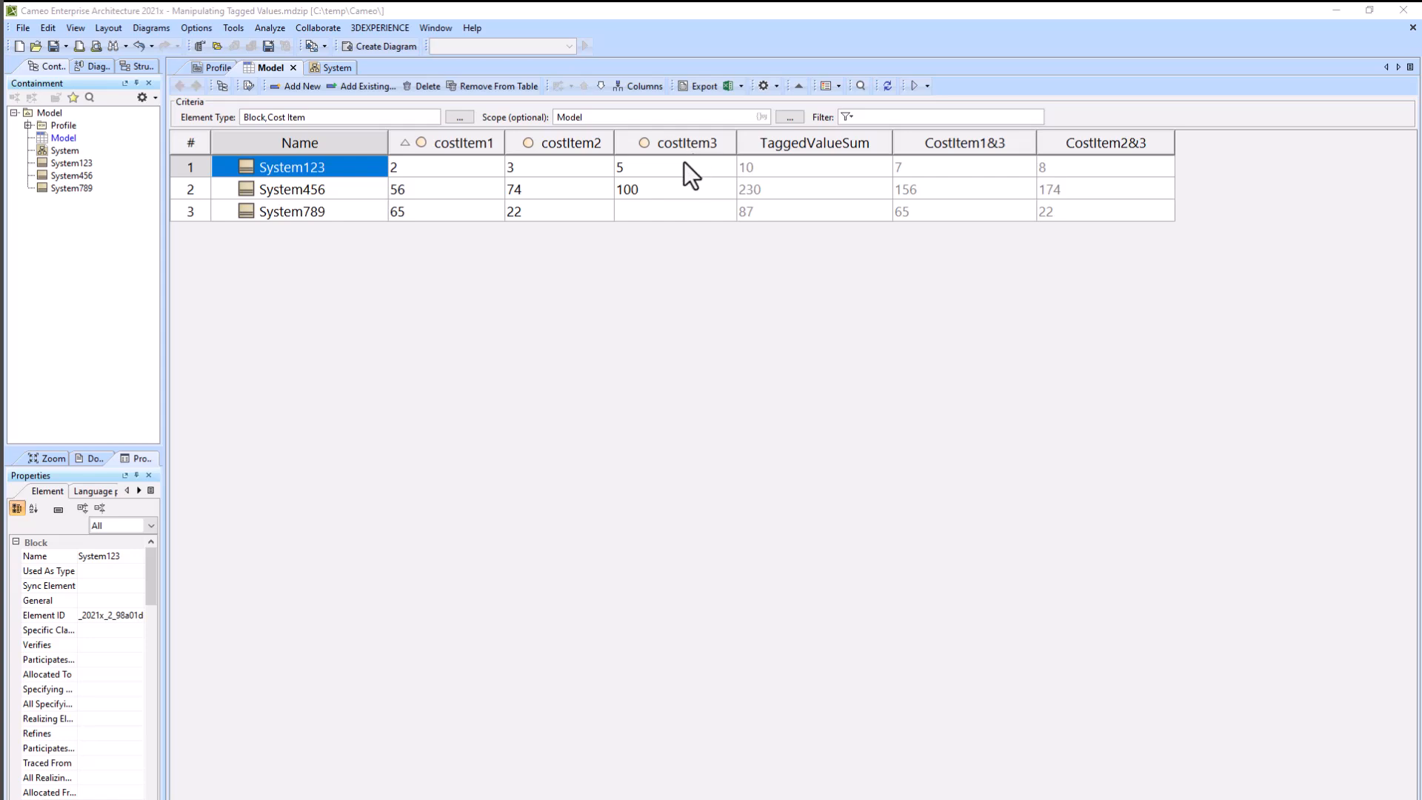
Check System123's costItem tag values (2, 3, 5) in its Specification, then close it.
right_click(292, 166)
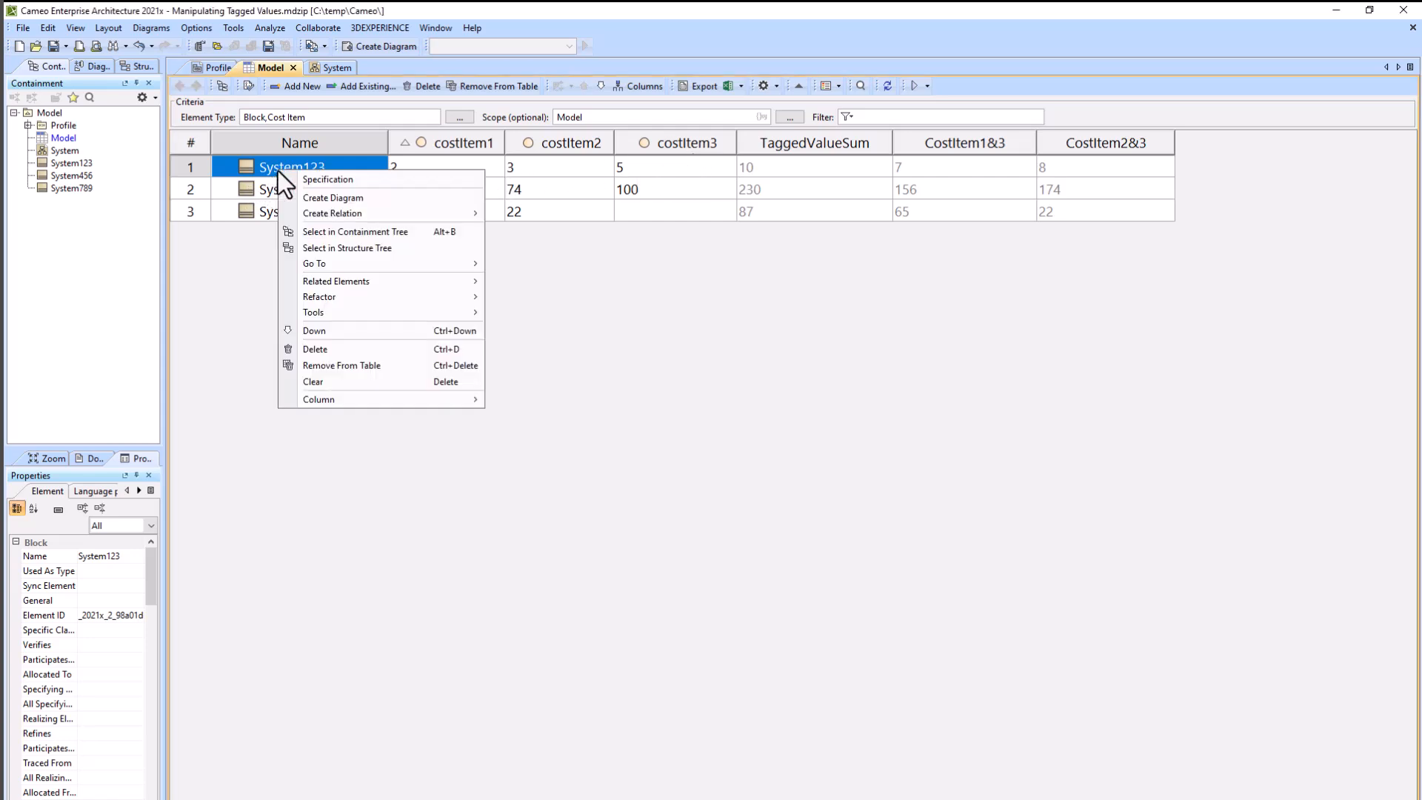
mouse_move(338, 181)
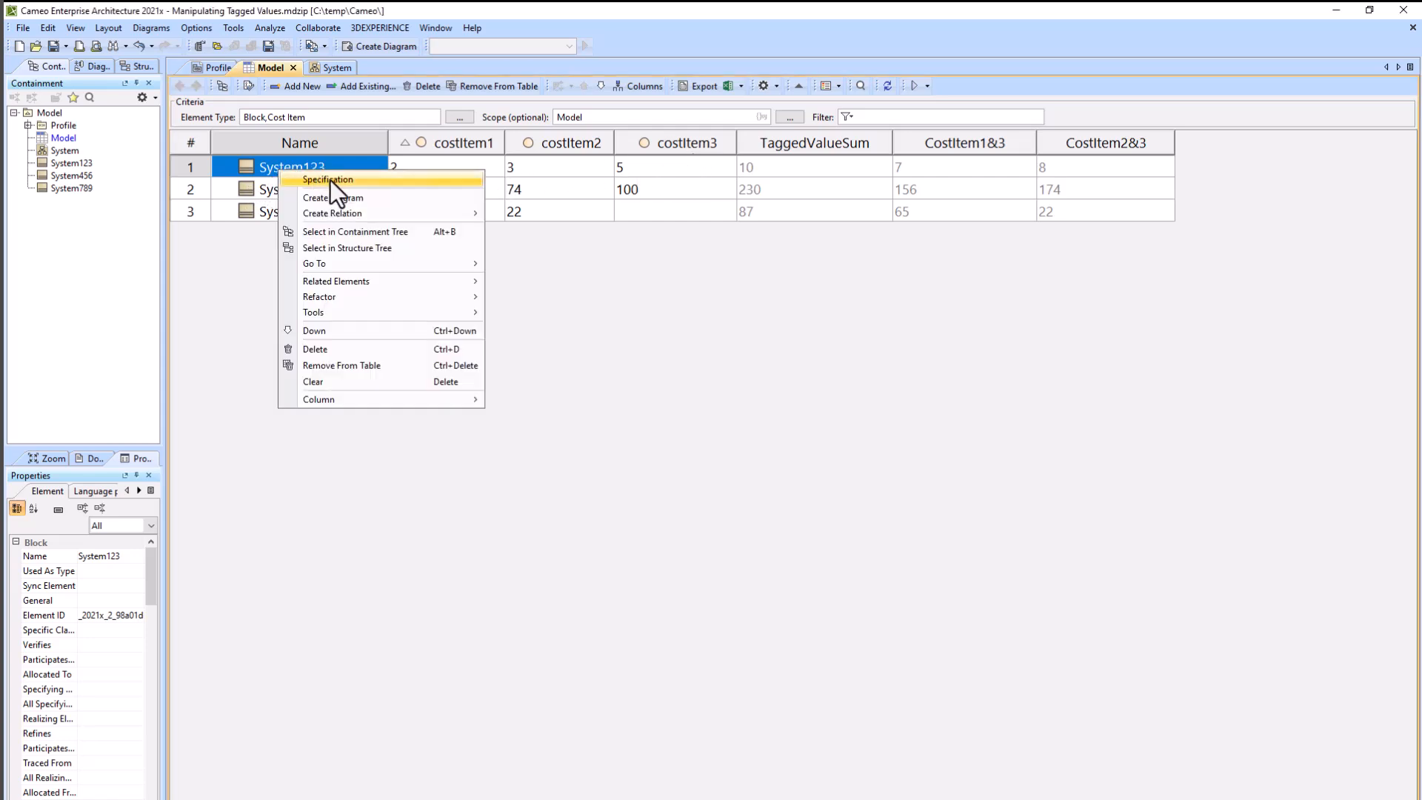
left_click(328, 179)
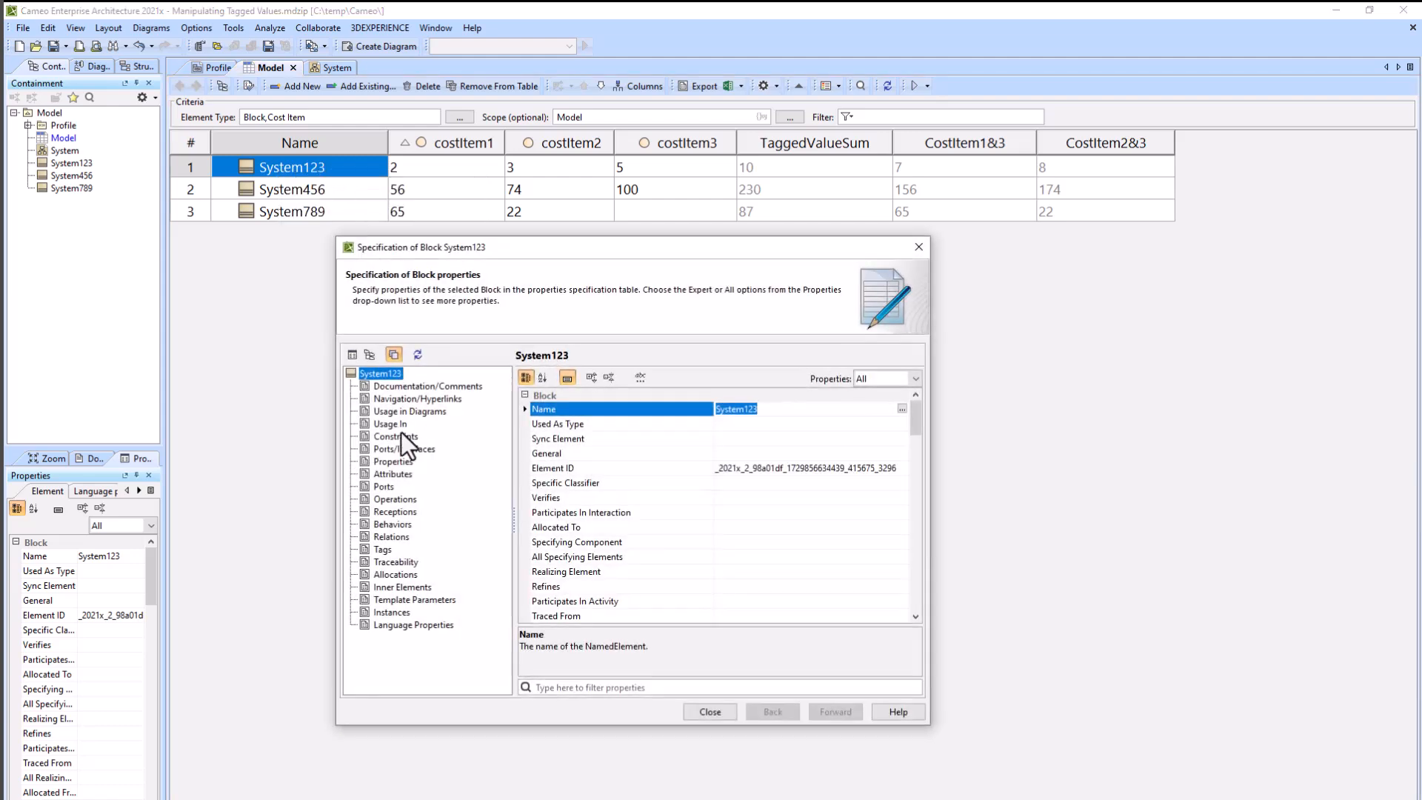
mouse_move(395, 581)
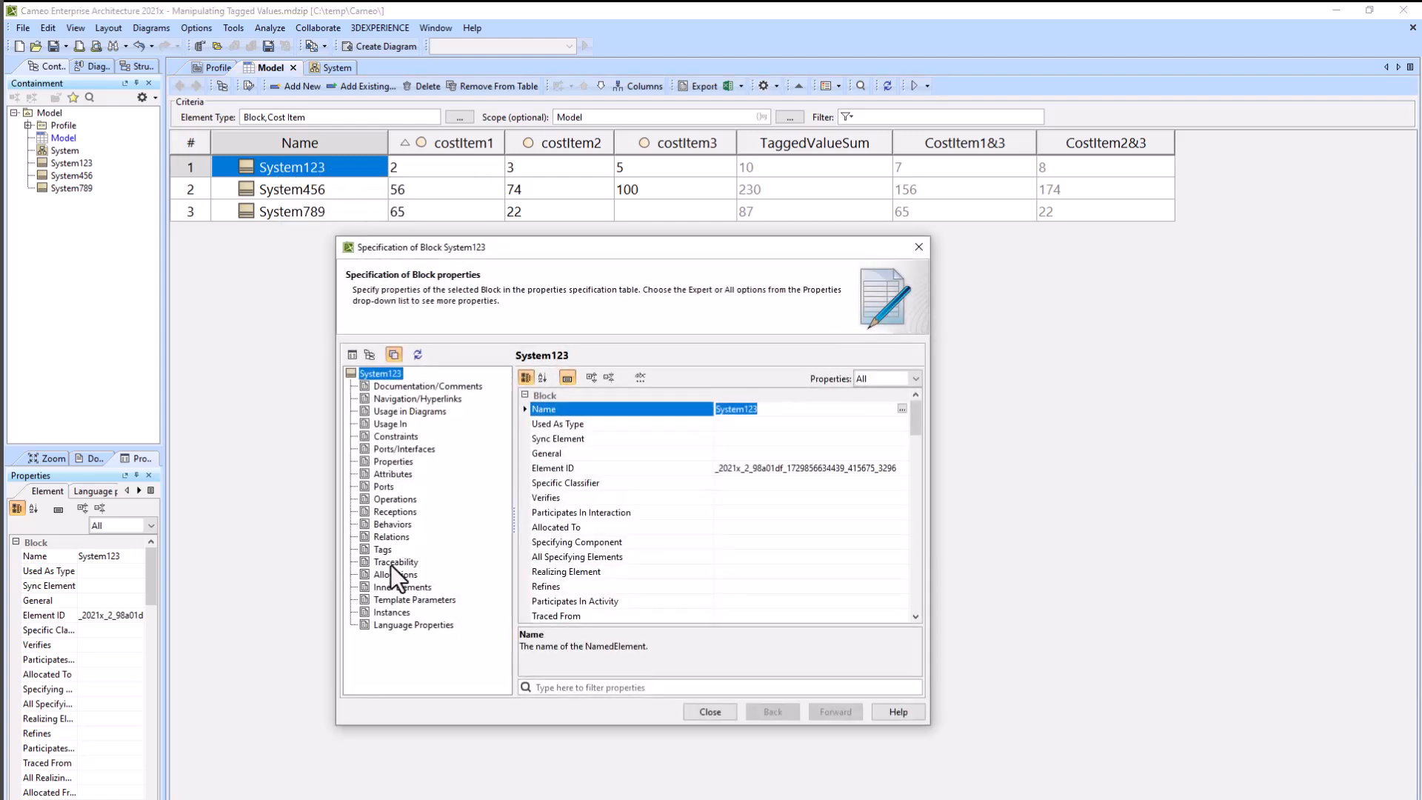
left_click(383, 549)
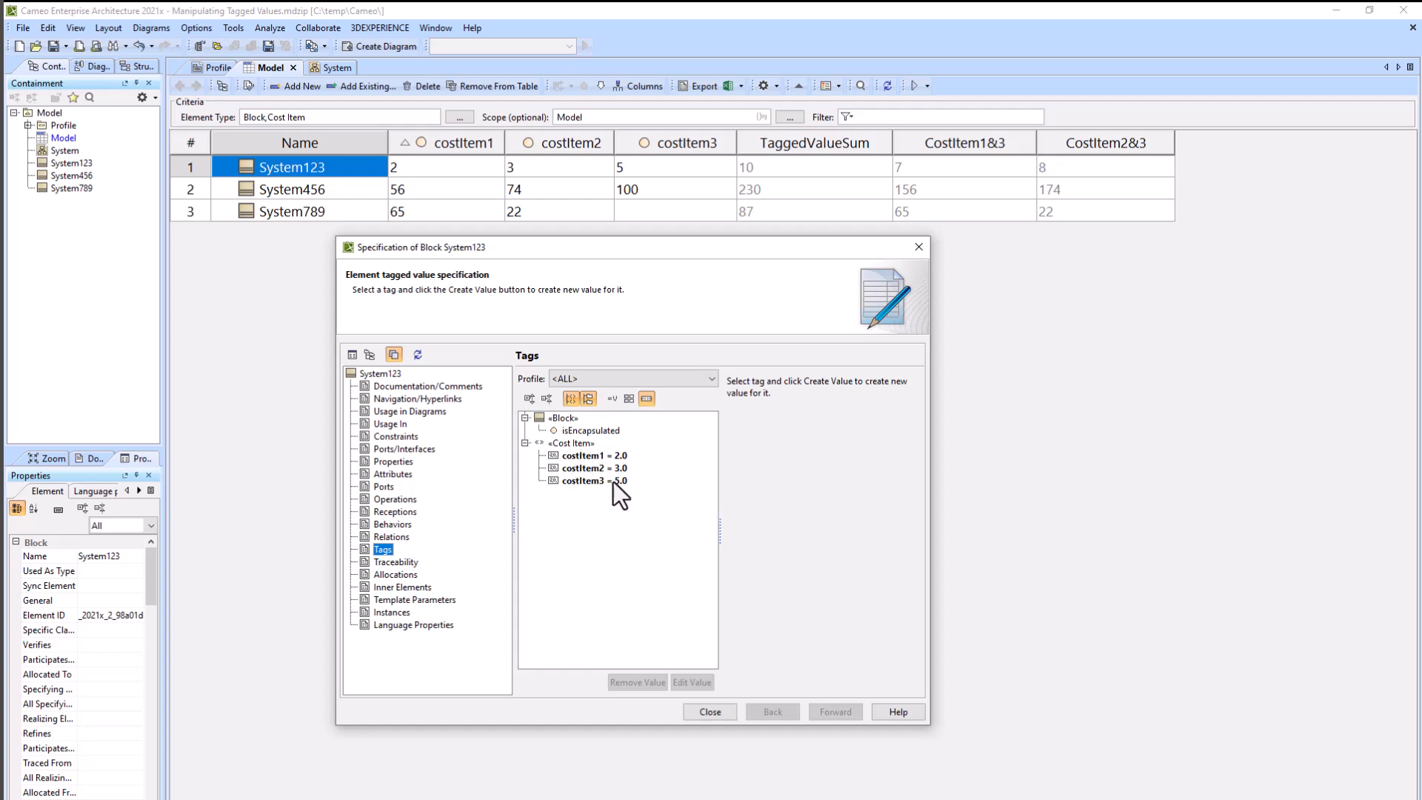
left_click(595, 467)
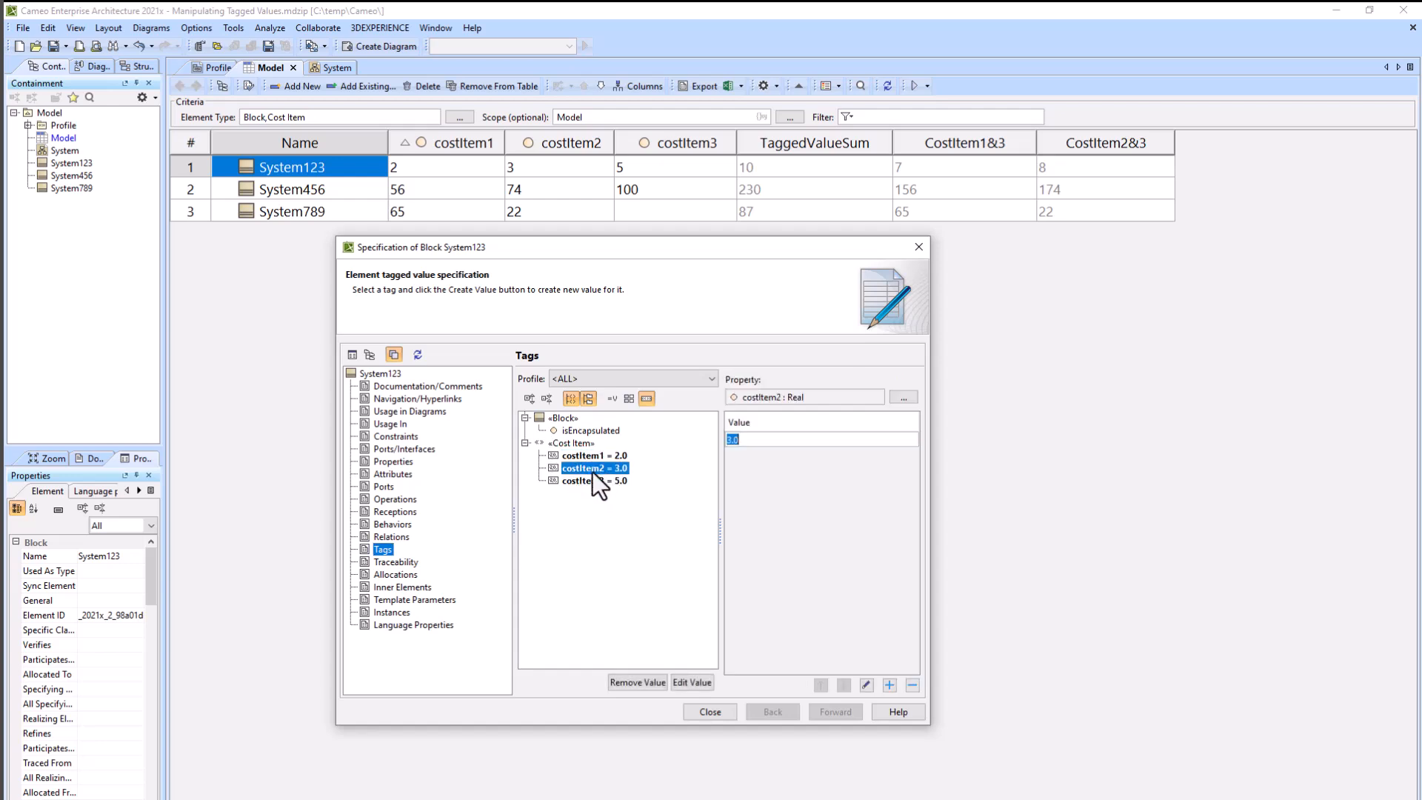
left_click(710, 712)
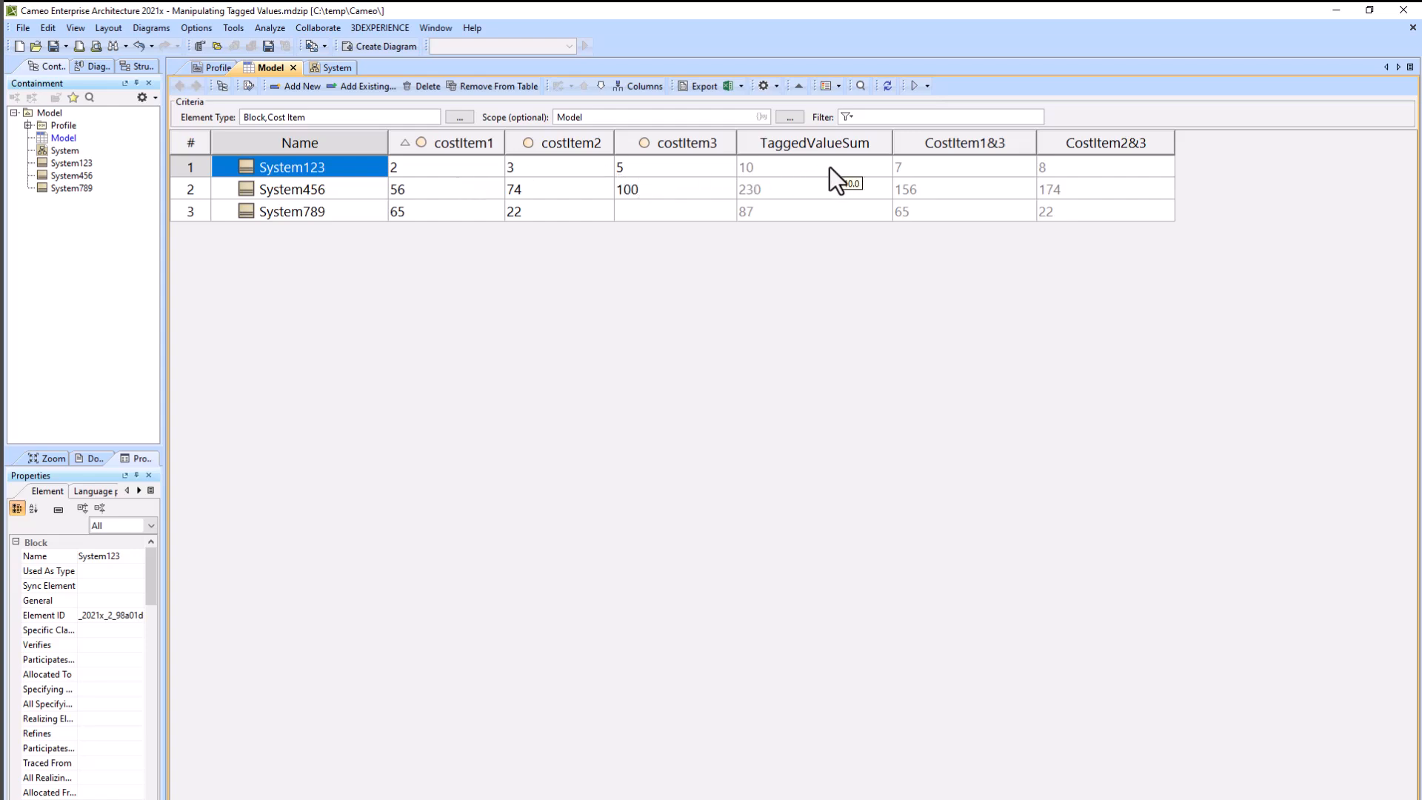
mouse_move(807, 182)
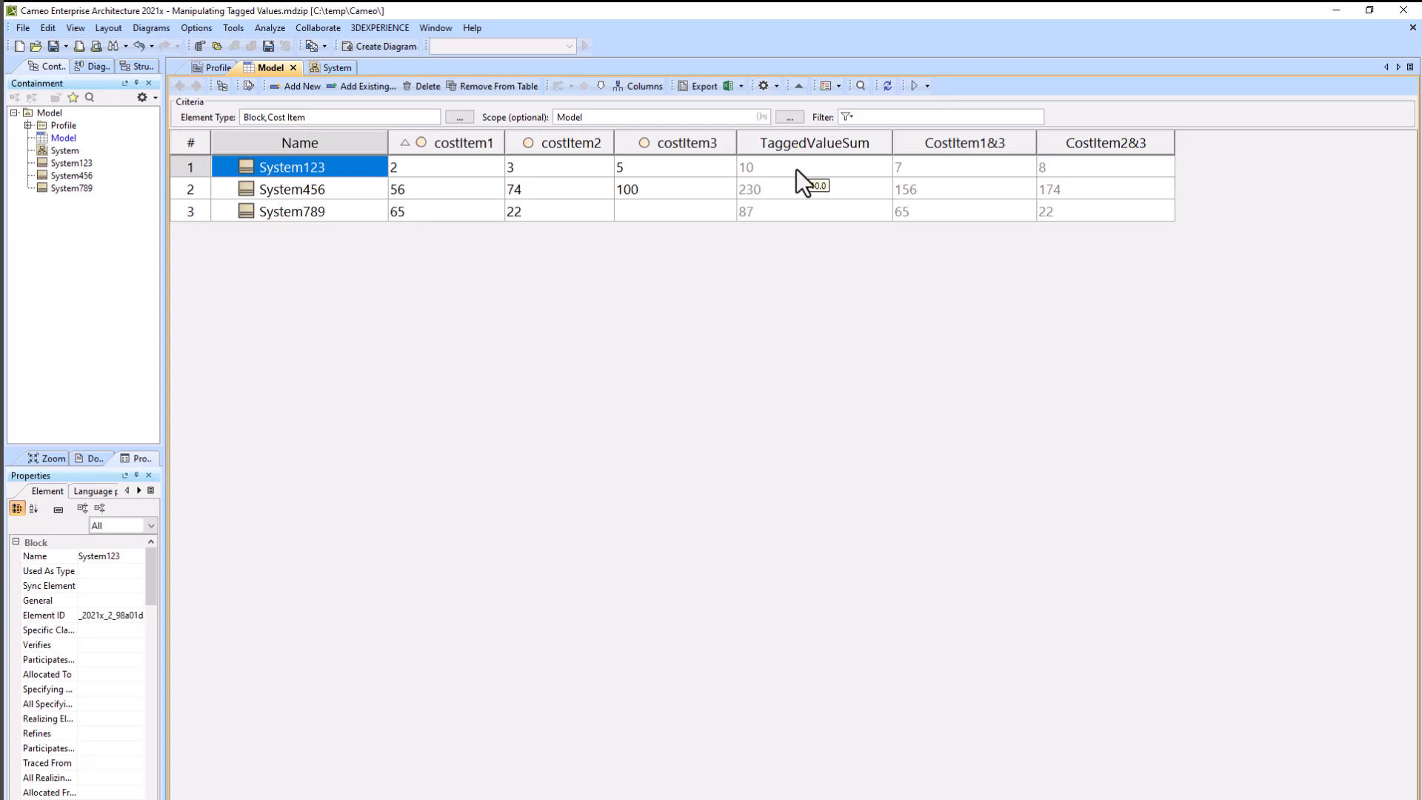
mouse_move(862, 163)
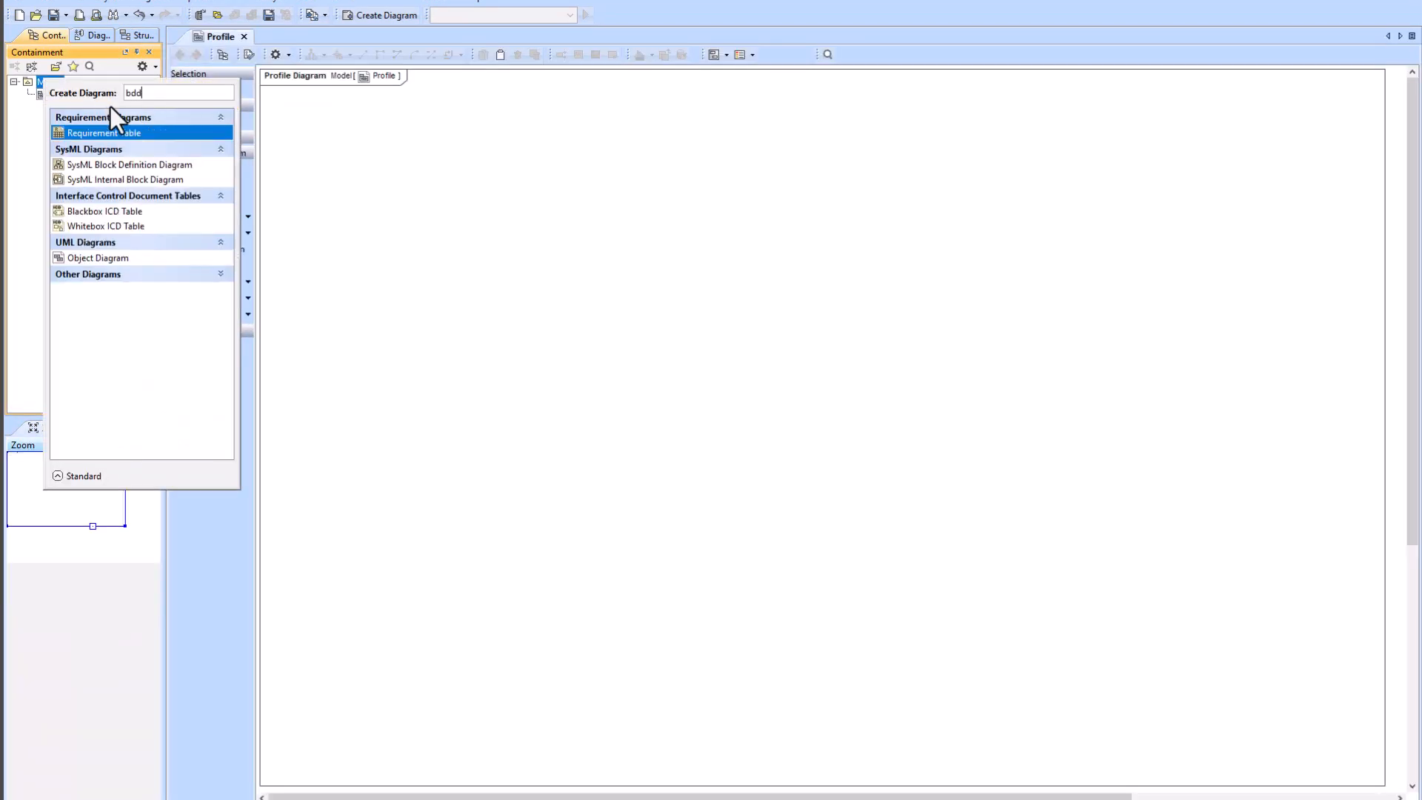
Create a SysML Block Definition Diagram holding the System123 block.
left_click(130, 165)
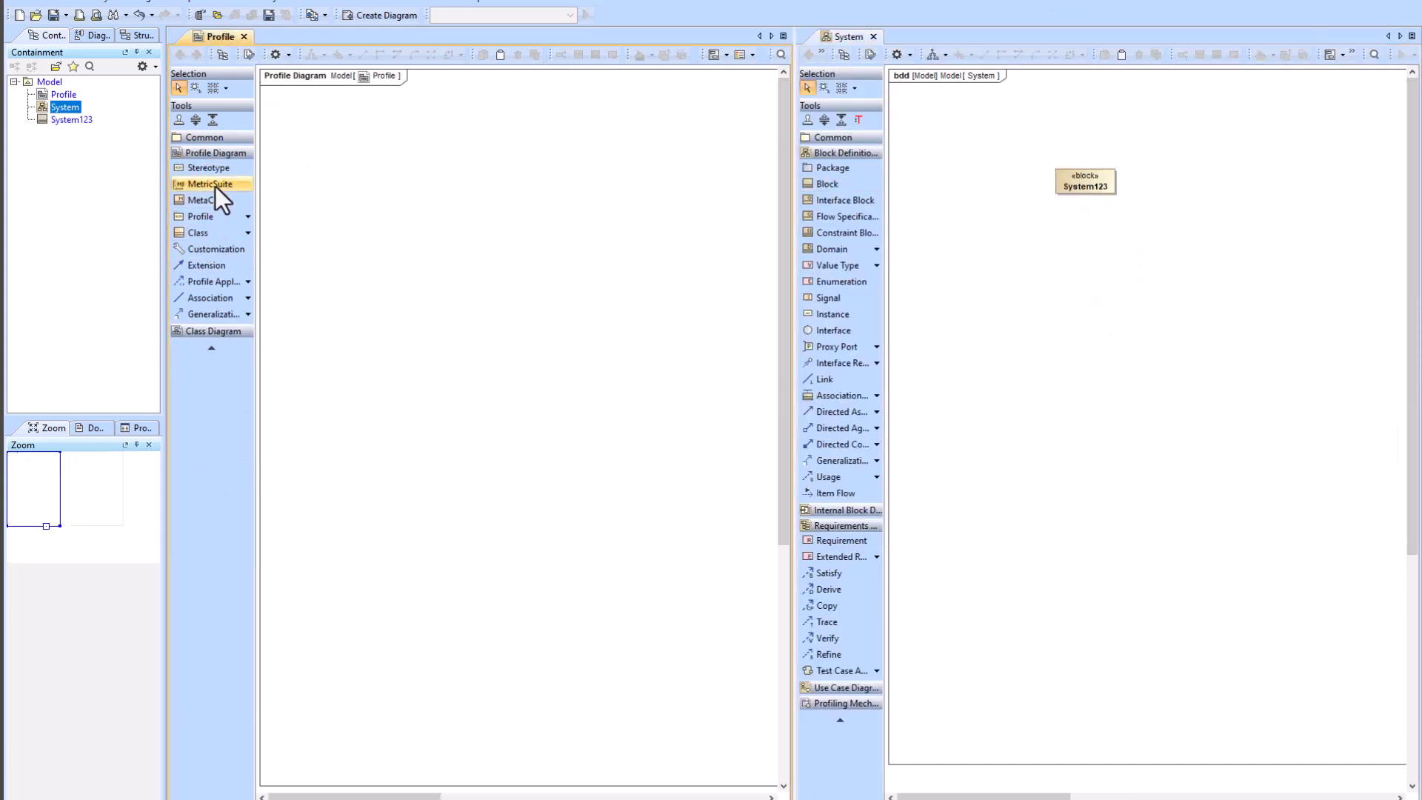
left_click(219, 249)
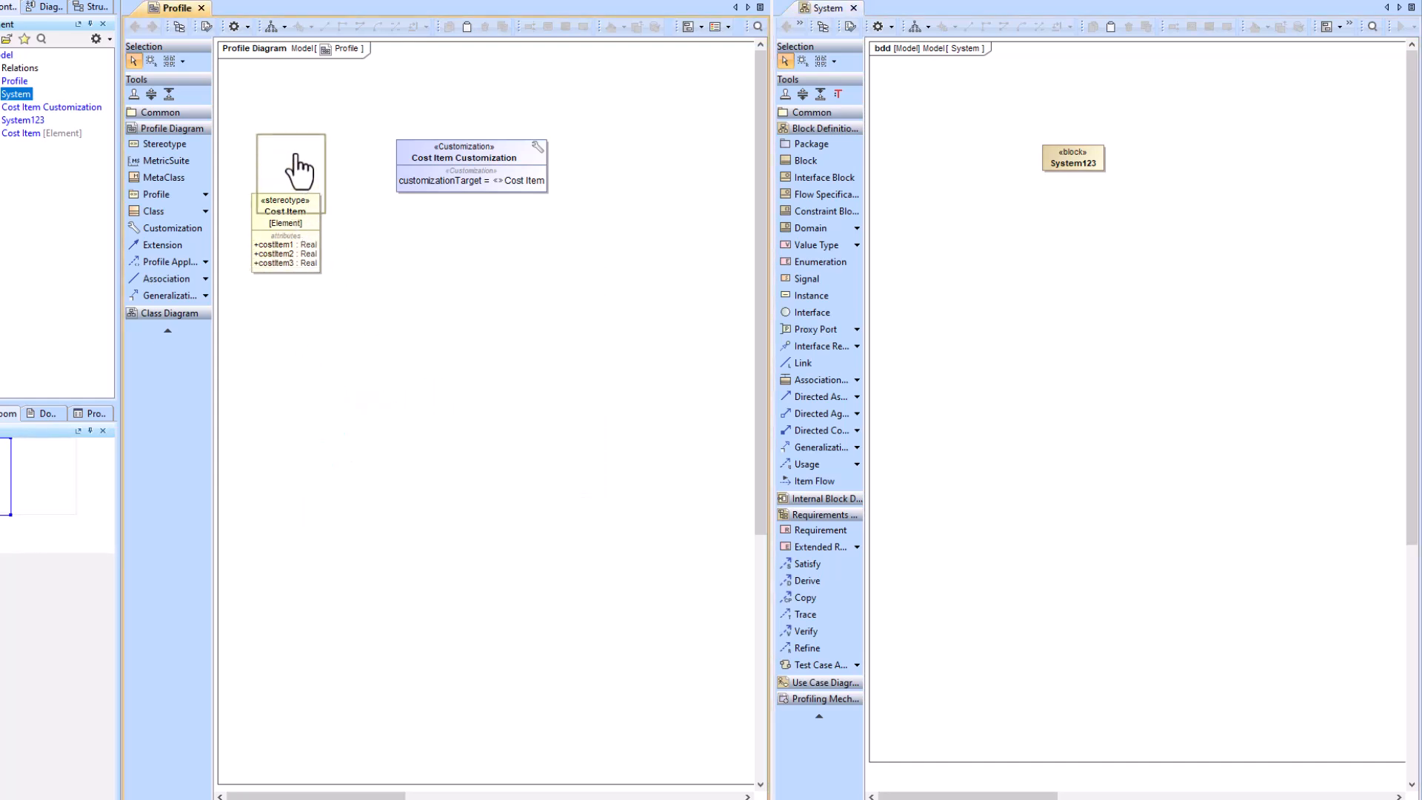
Apply the Cost Item stereotype to System123 and set costItem1 to 2, costItem2 to 3.
double_click(1074, 158)
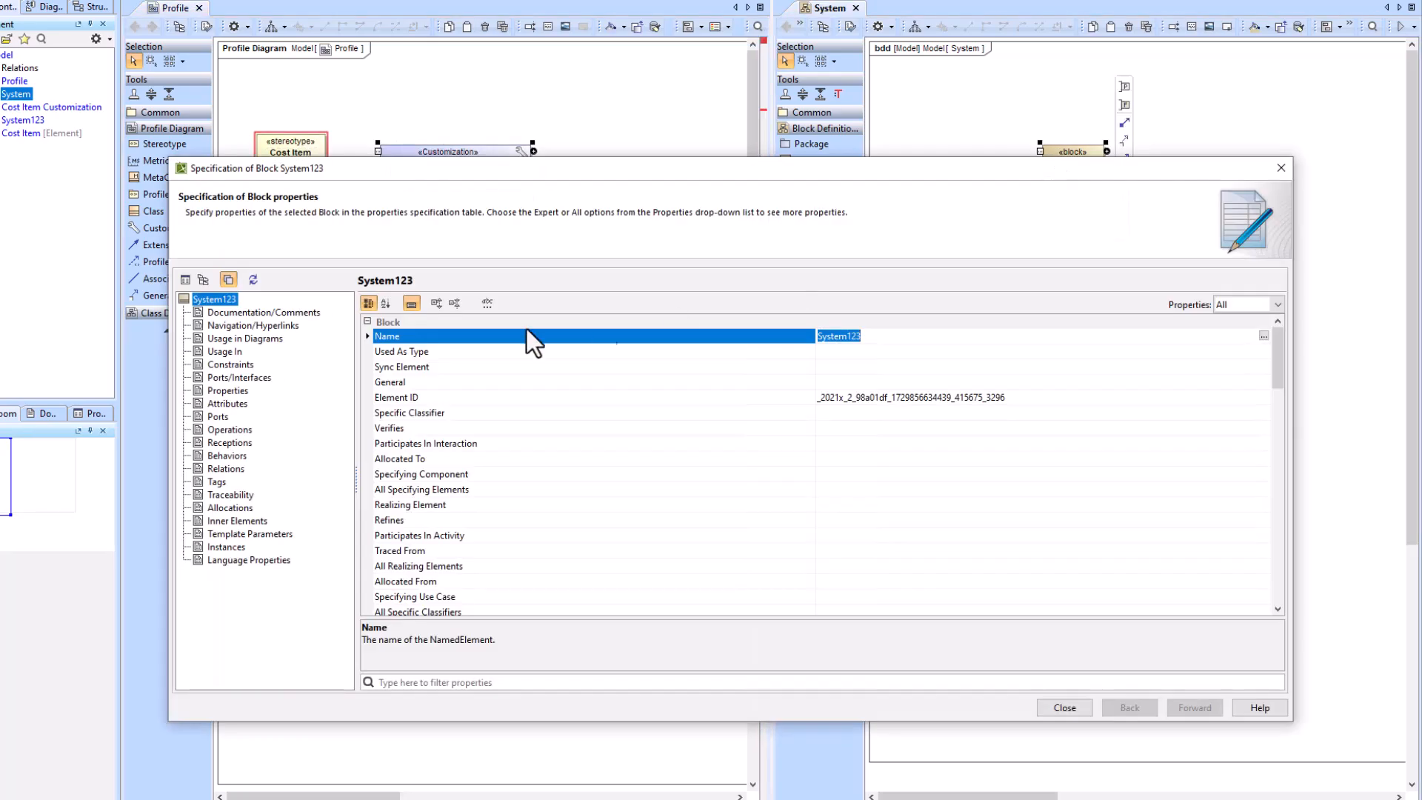
type("ste")
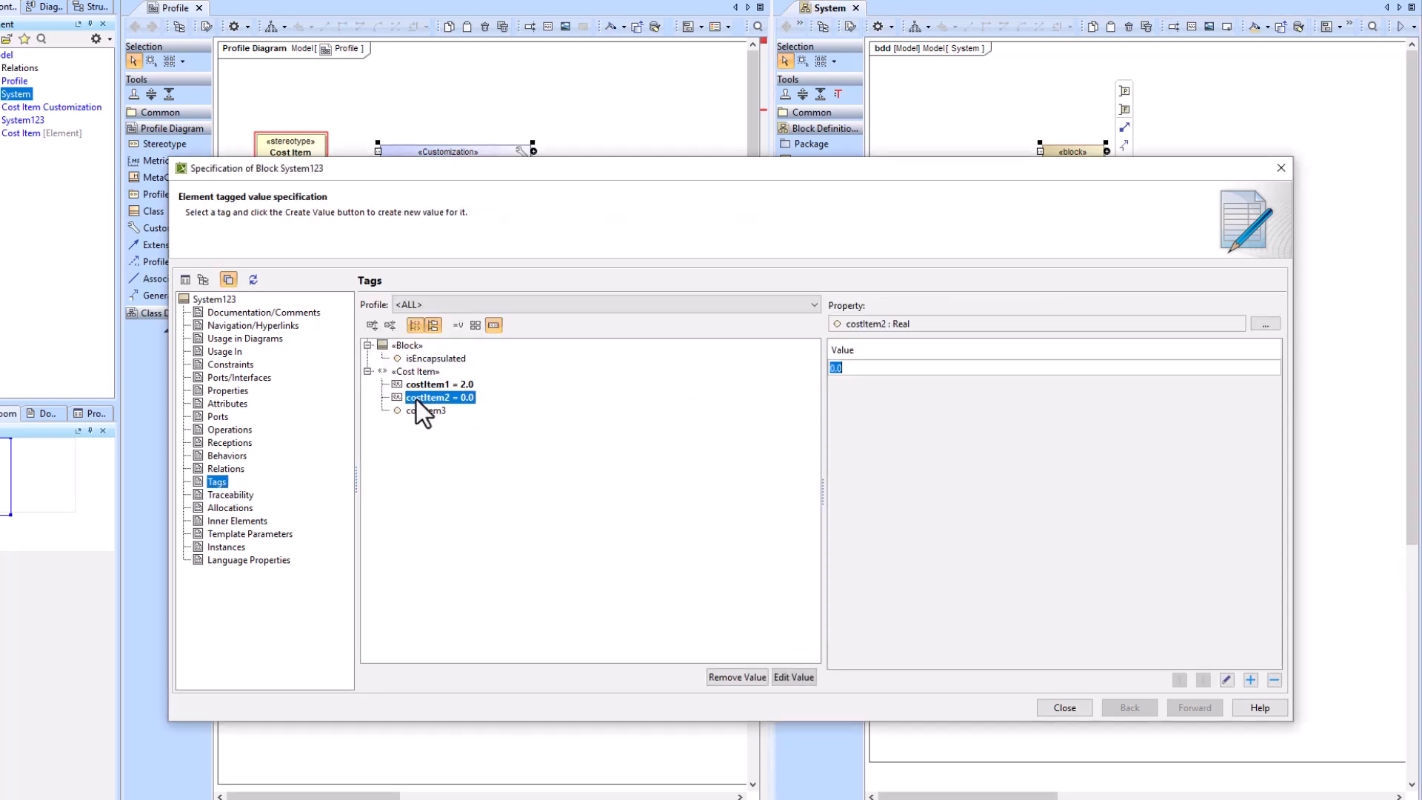
left_click(429, 410)
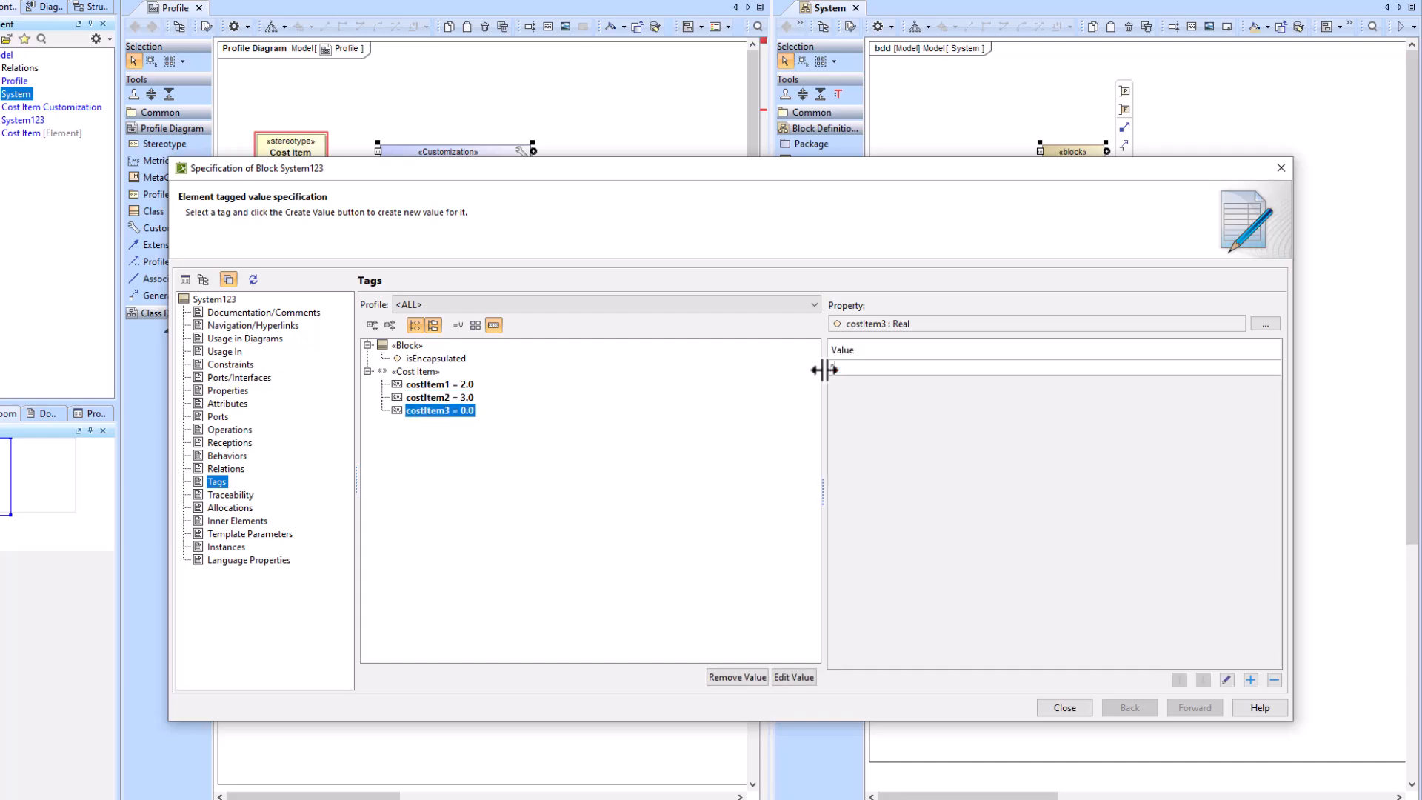
left_click(1063, 707)
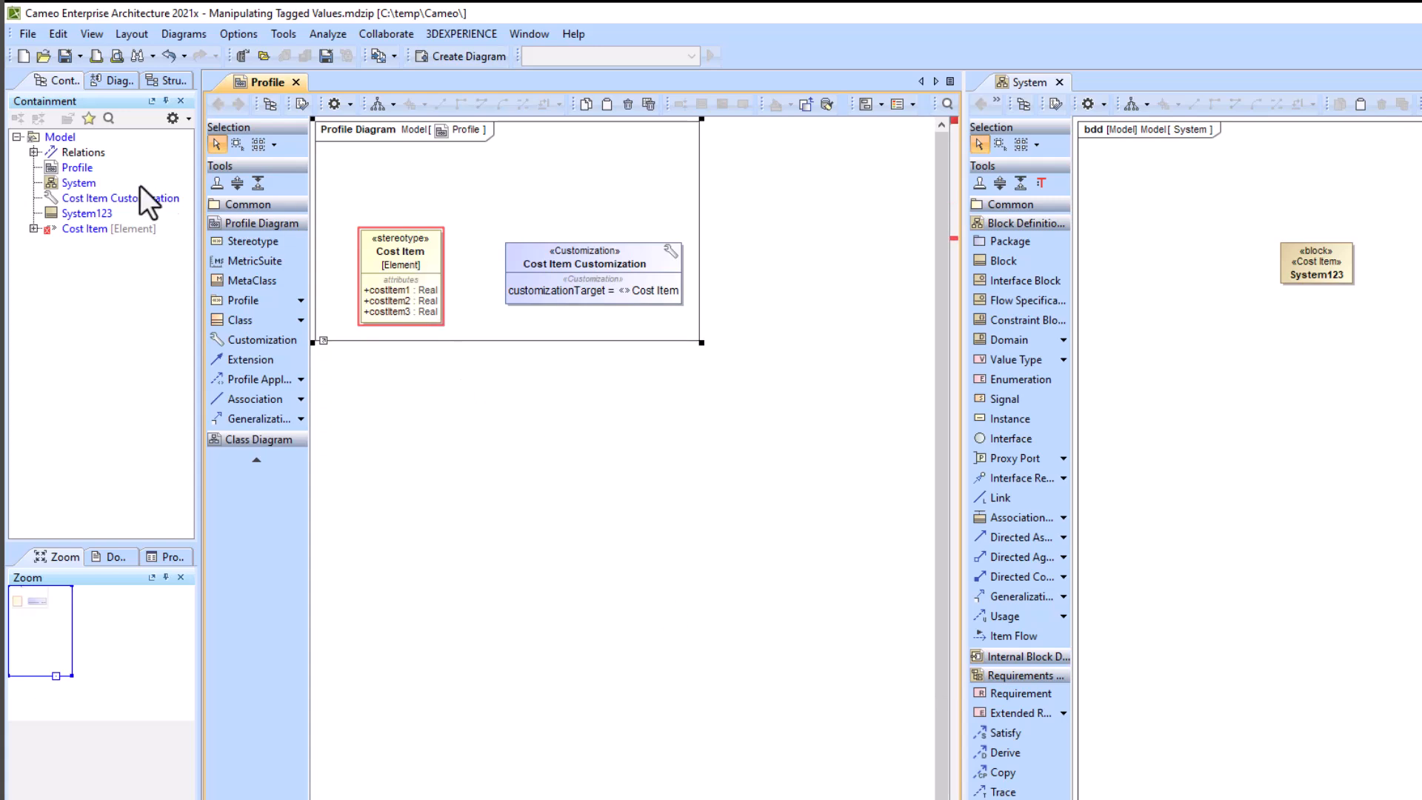
Add a Profile package under Model and move Cost Item and Cost Item Customization into it.
right_click(60, 137)
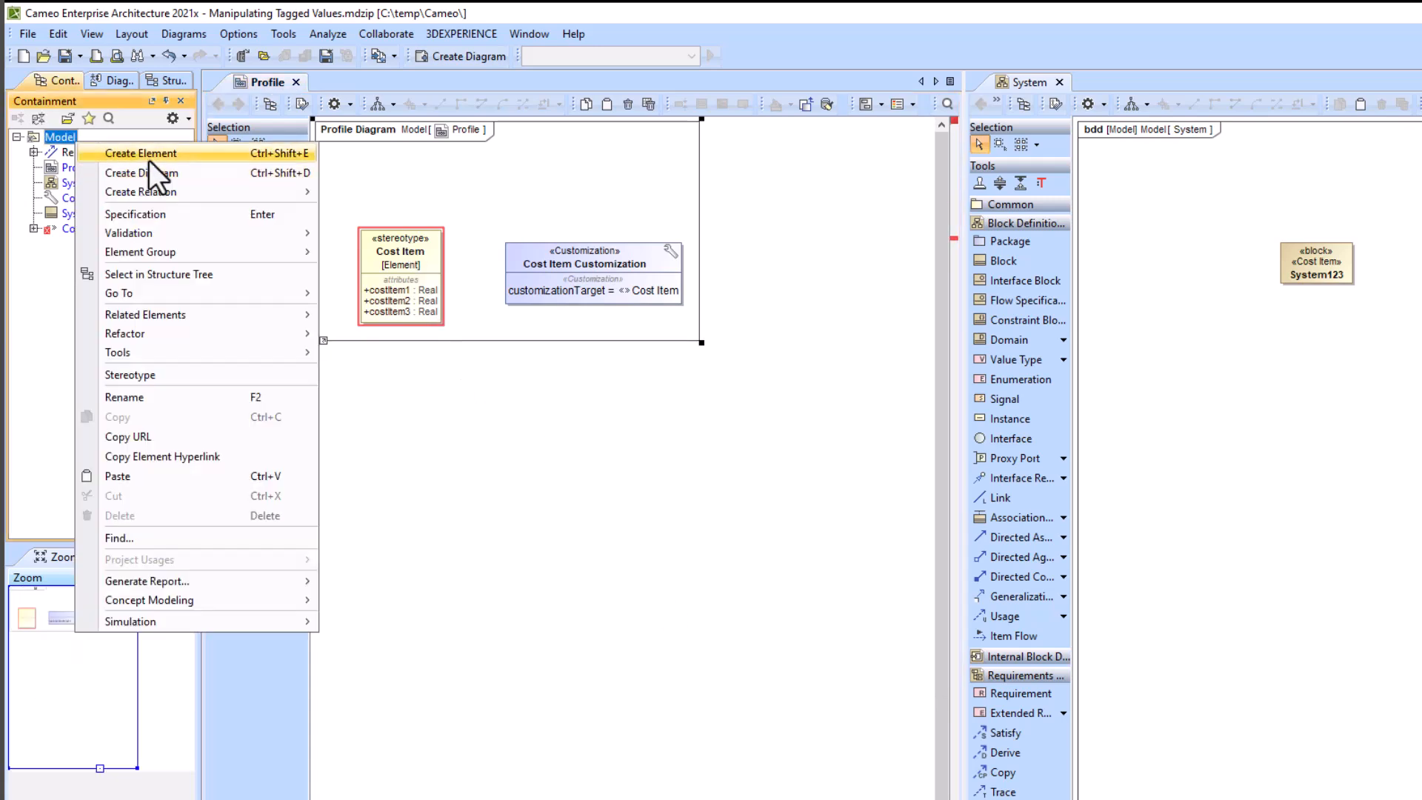
left_click(141, 152)
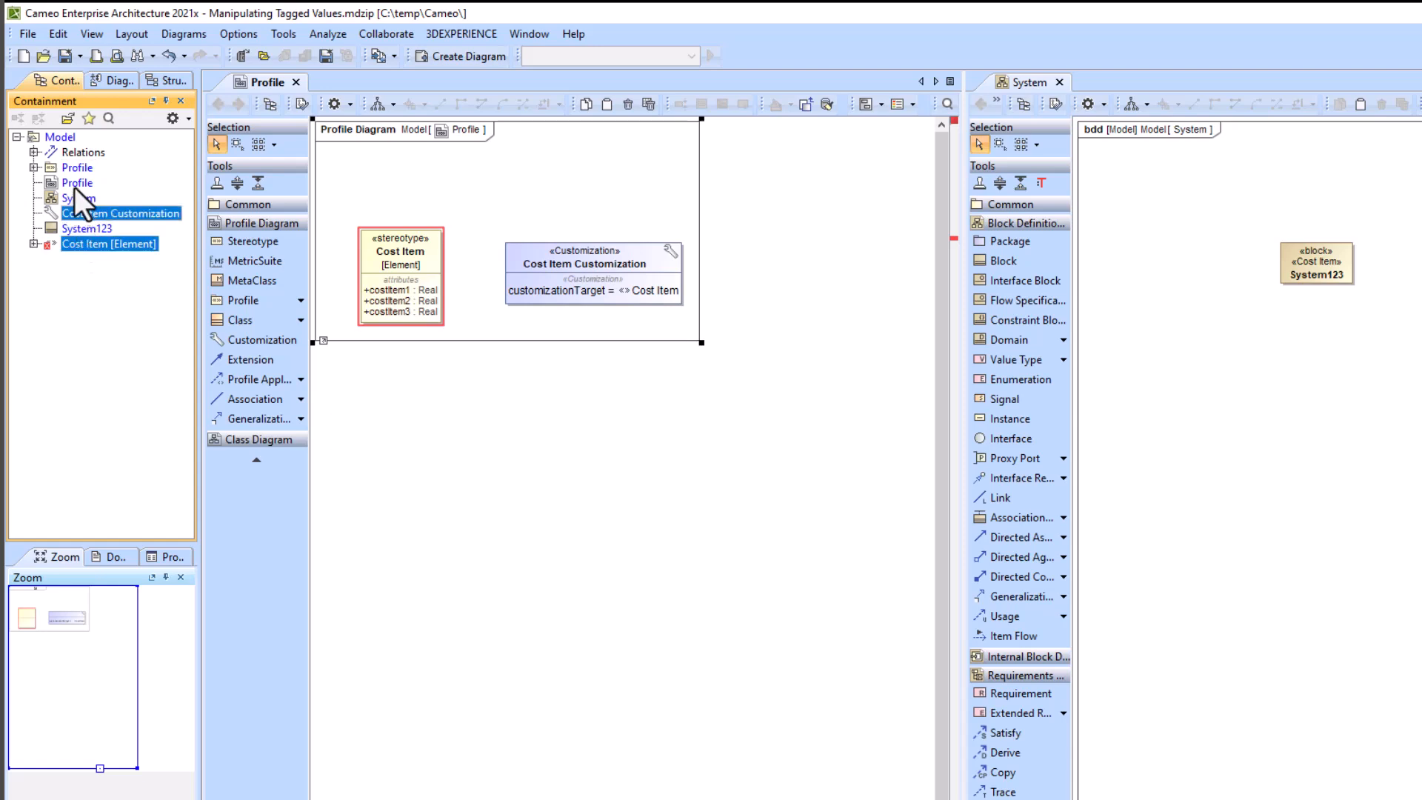
left_click(50, 166)
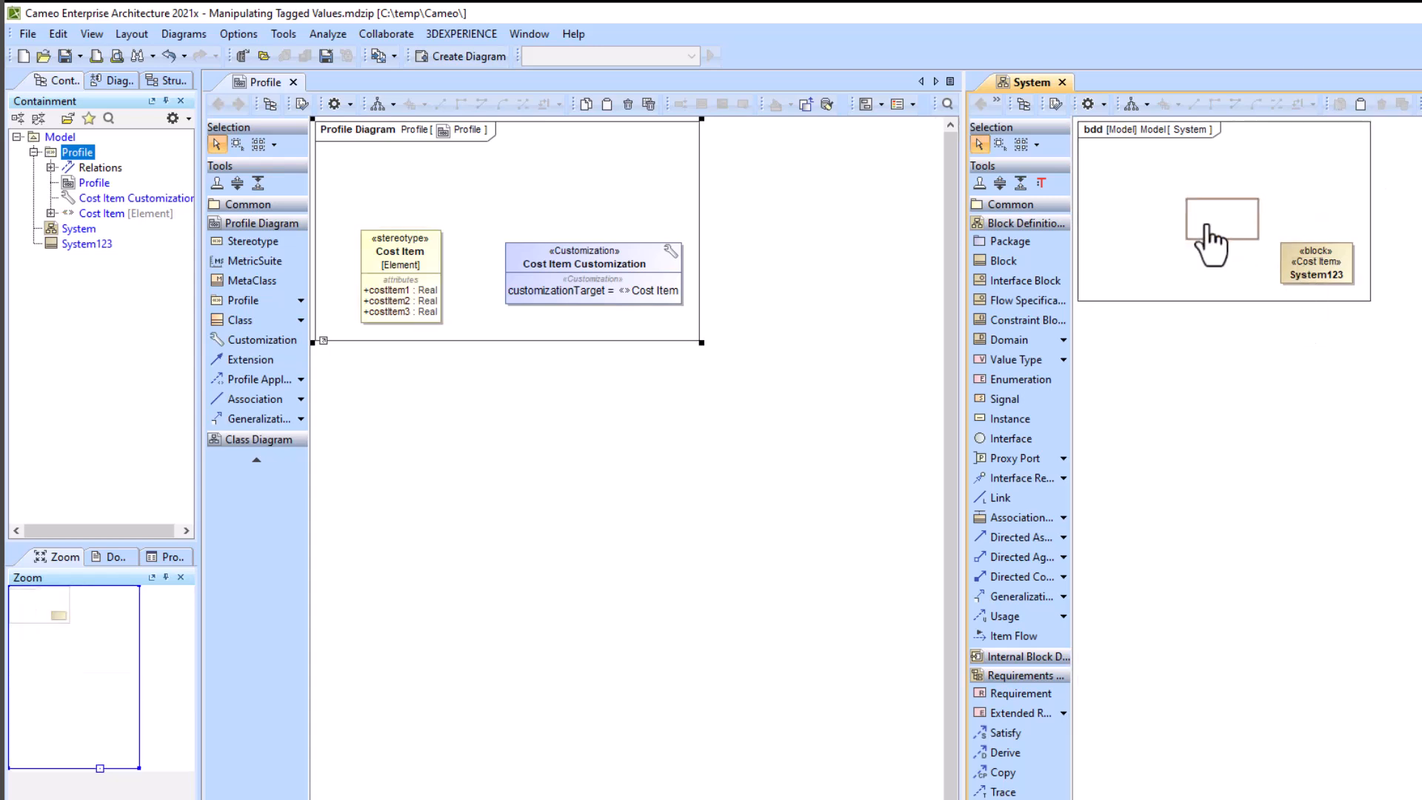
left_click(1211, 236)
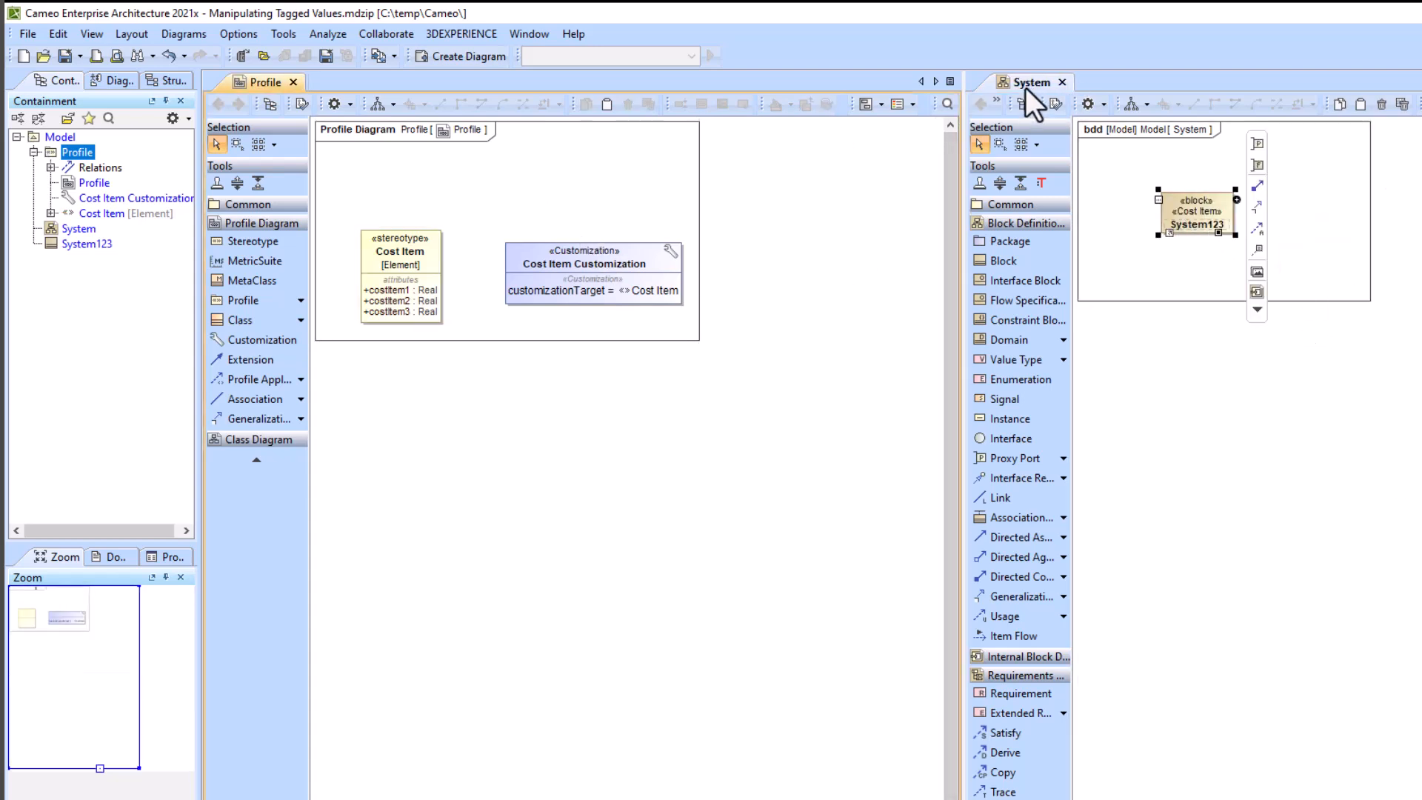
Create a generic table under Model and add the costItem1–3 tag columns.
right_click(60, 137)
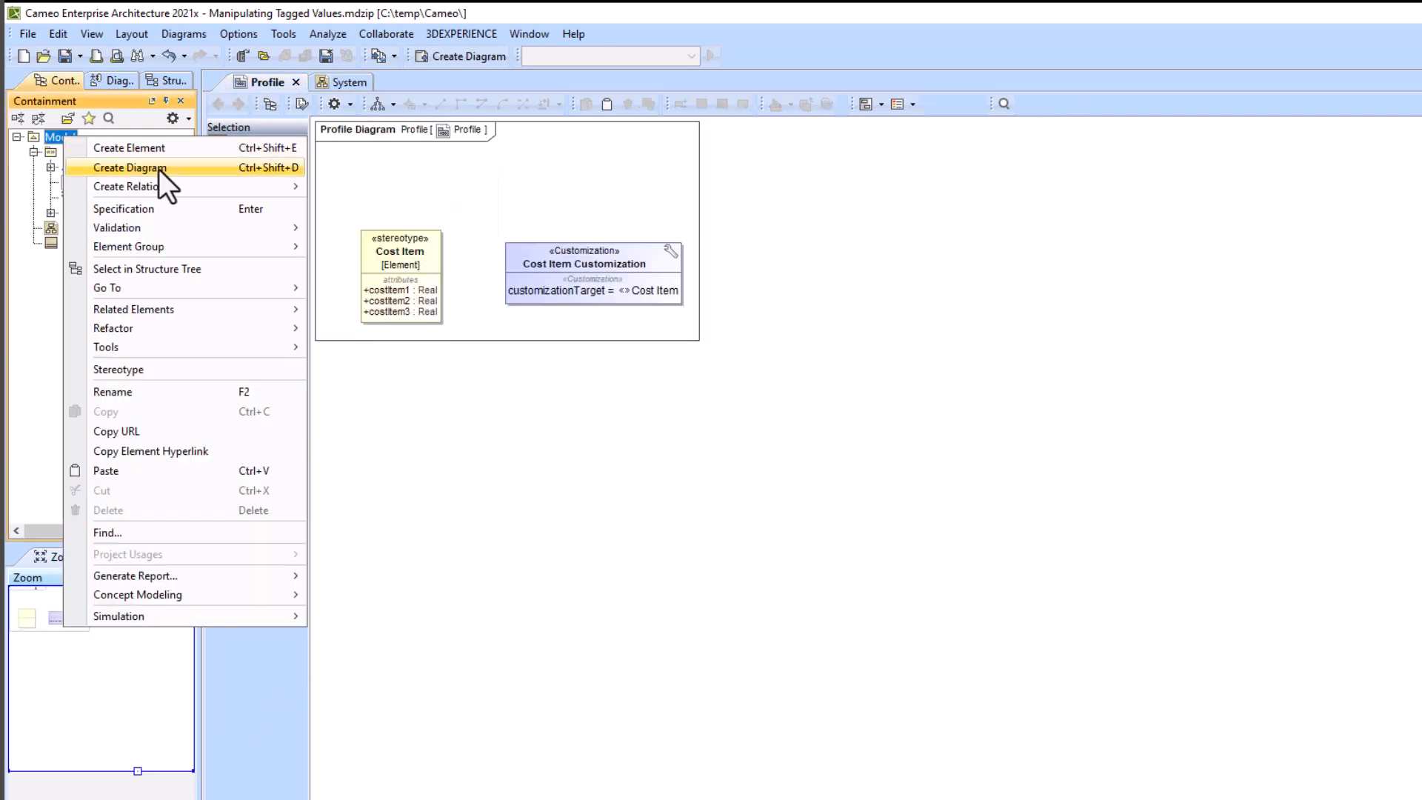
left_click(131, 166)
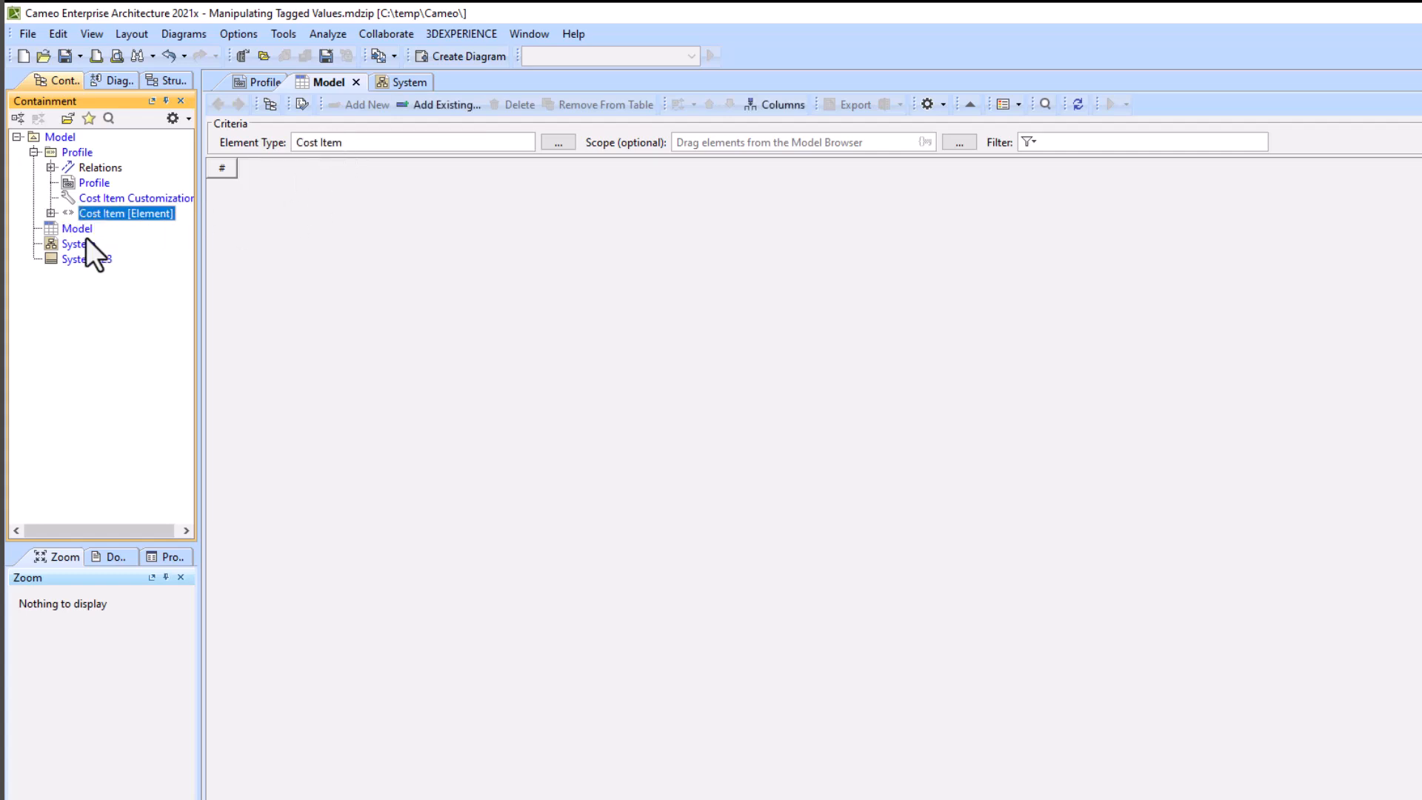
left_click(60, 137)
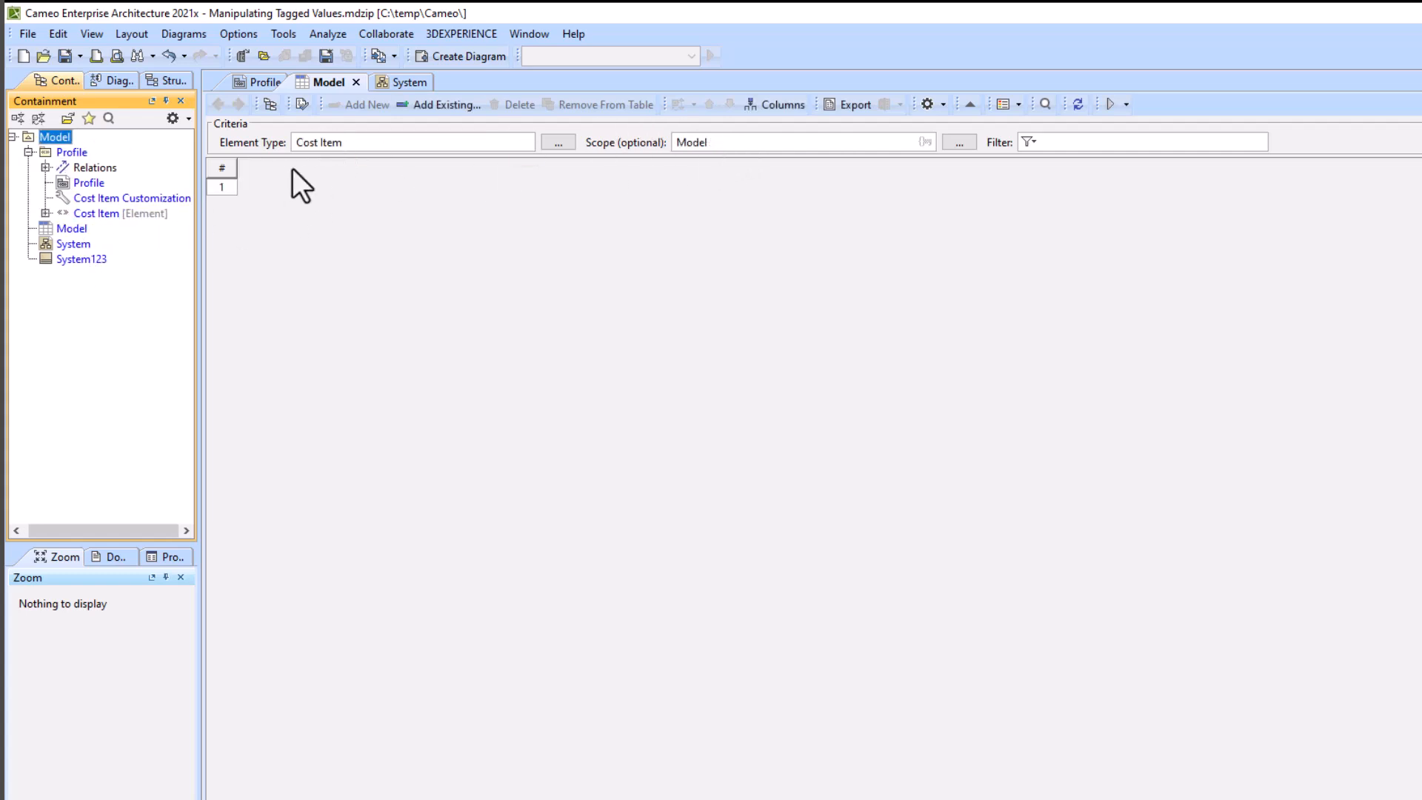
left_click(777, 105)
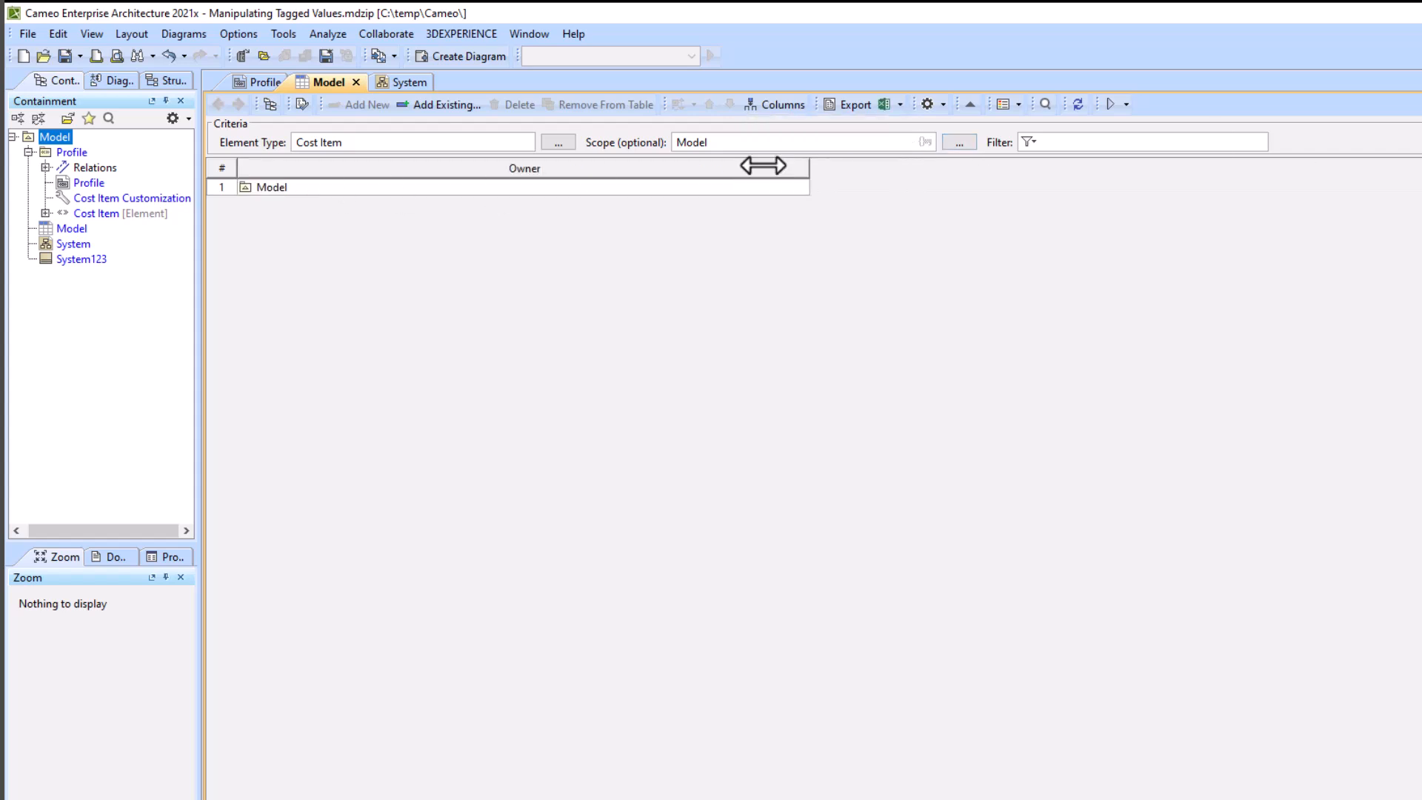
left_click(776, 104)
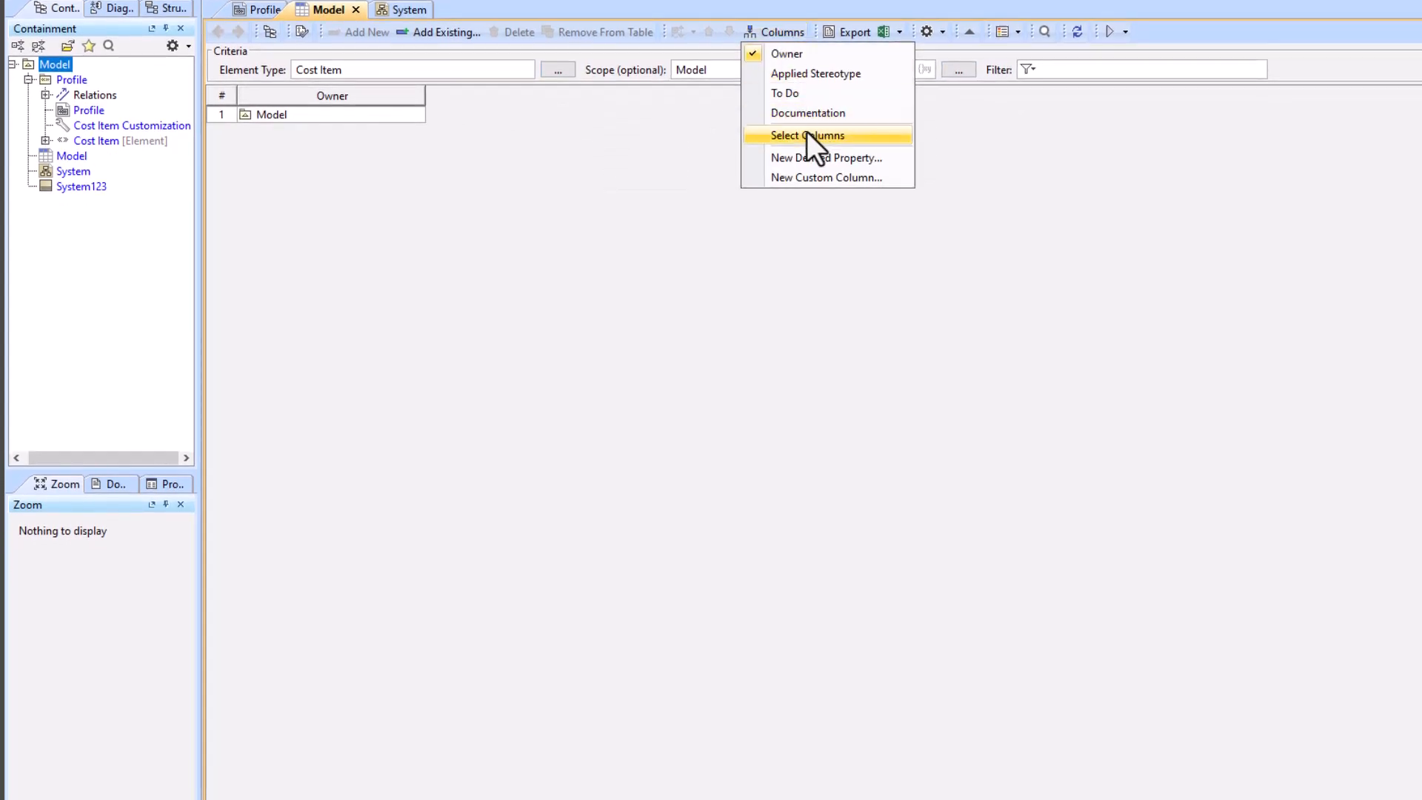
left_click(807, 135)
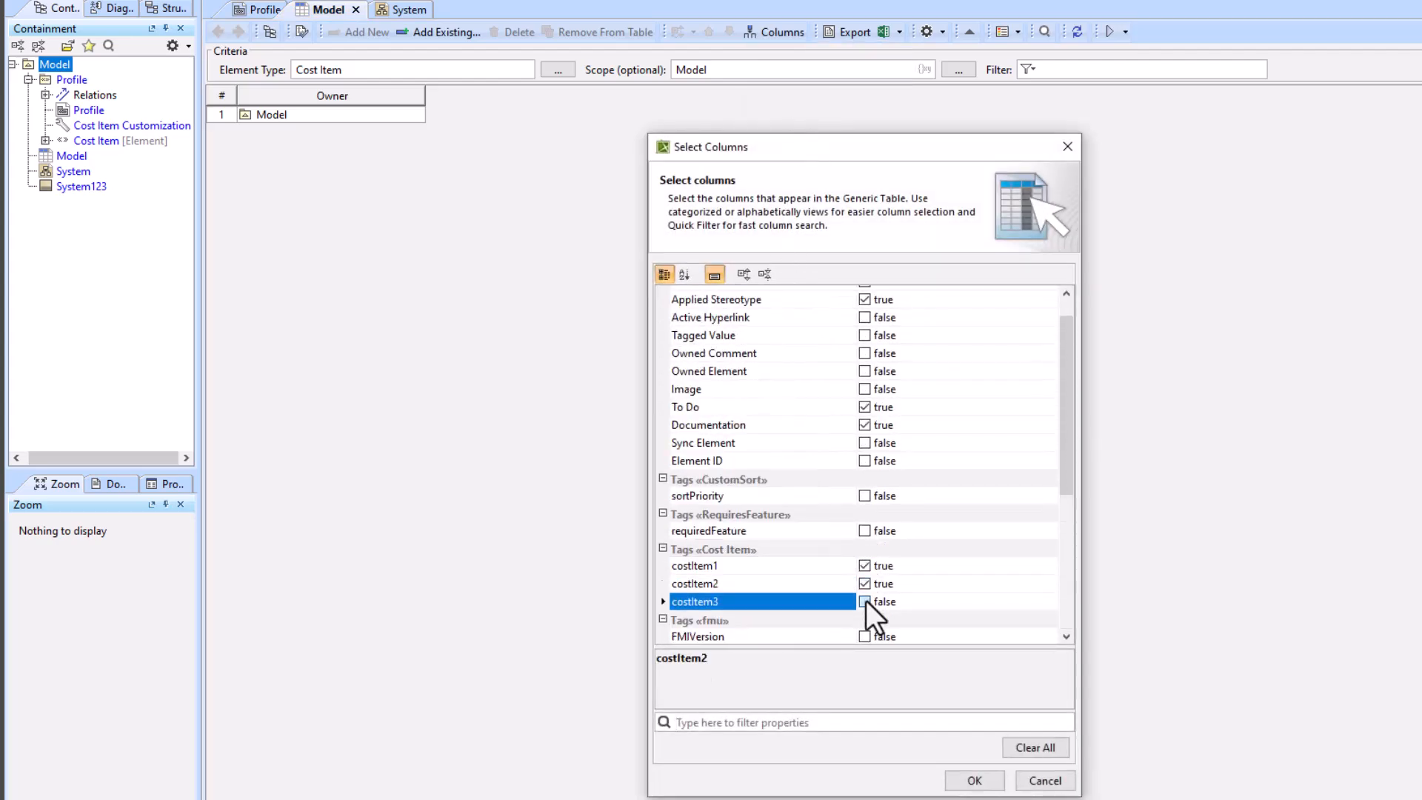
left_click(974, 780)
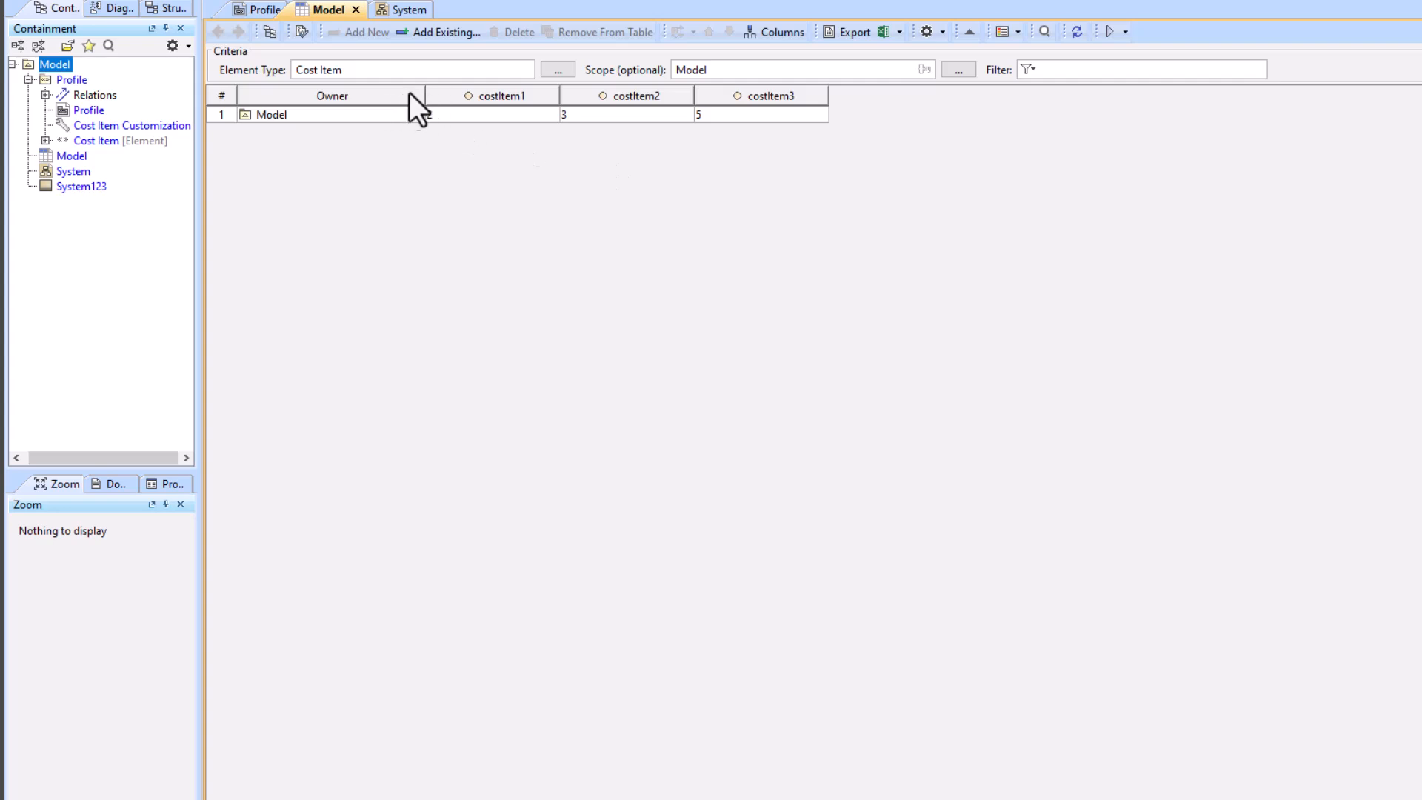
Include Block in the table's element types and show Name instead of Owner.
left_click(557, 69)
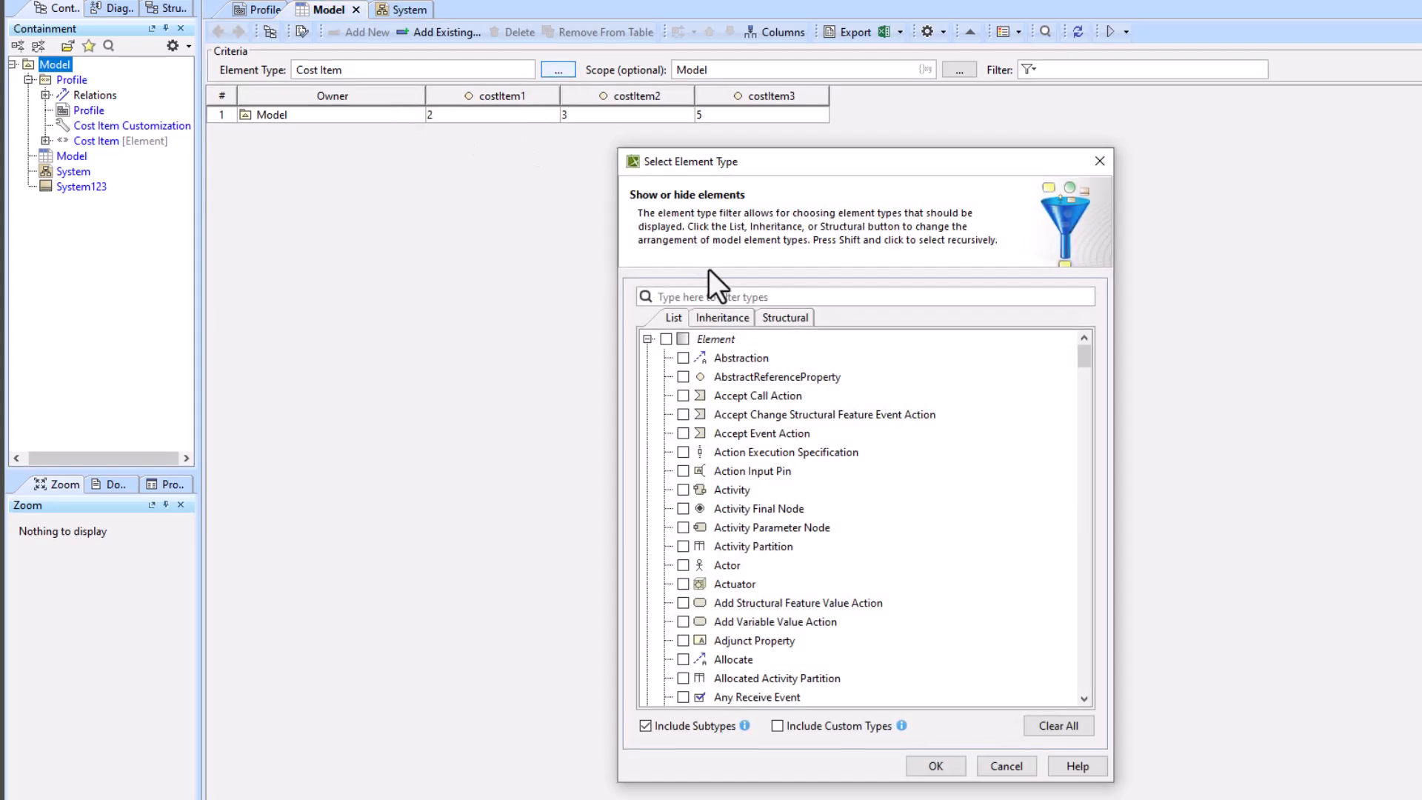
type("block")
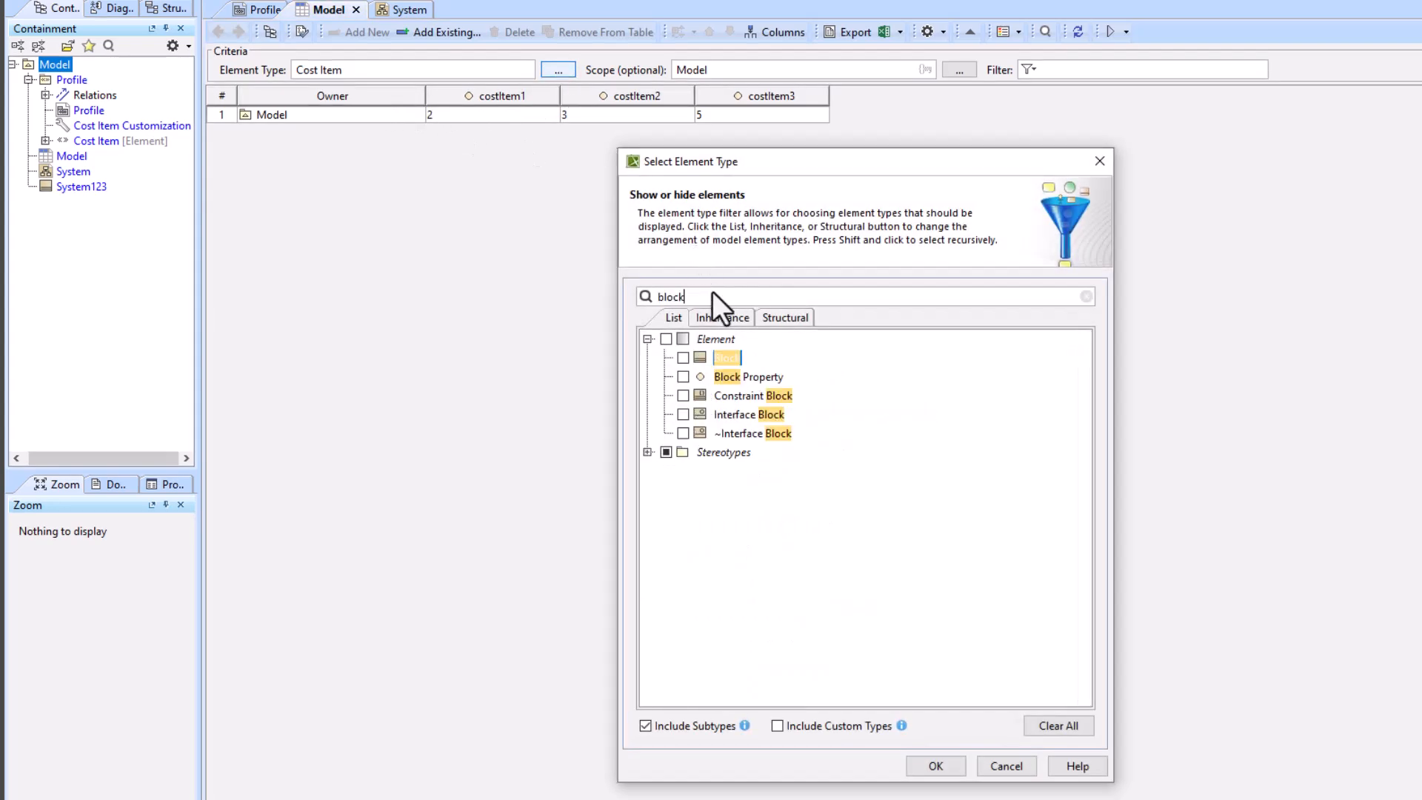
left_click(684, 357)
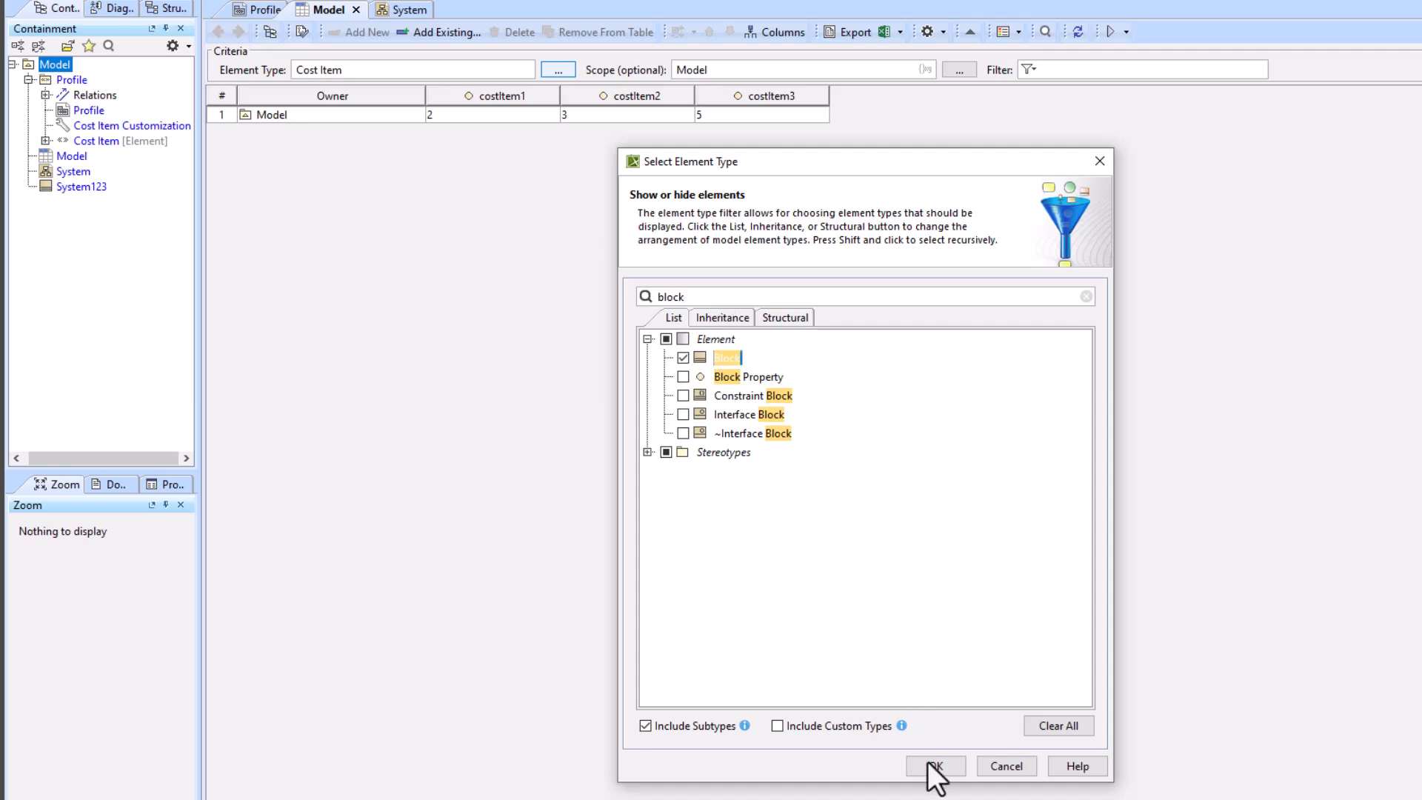
left_click(935, 765)
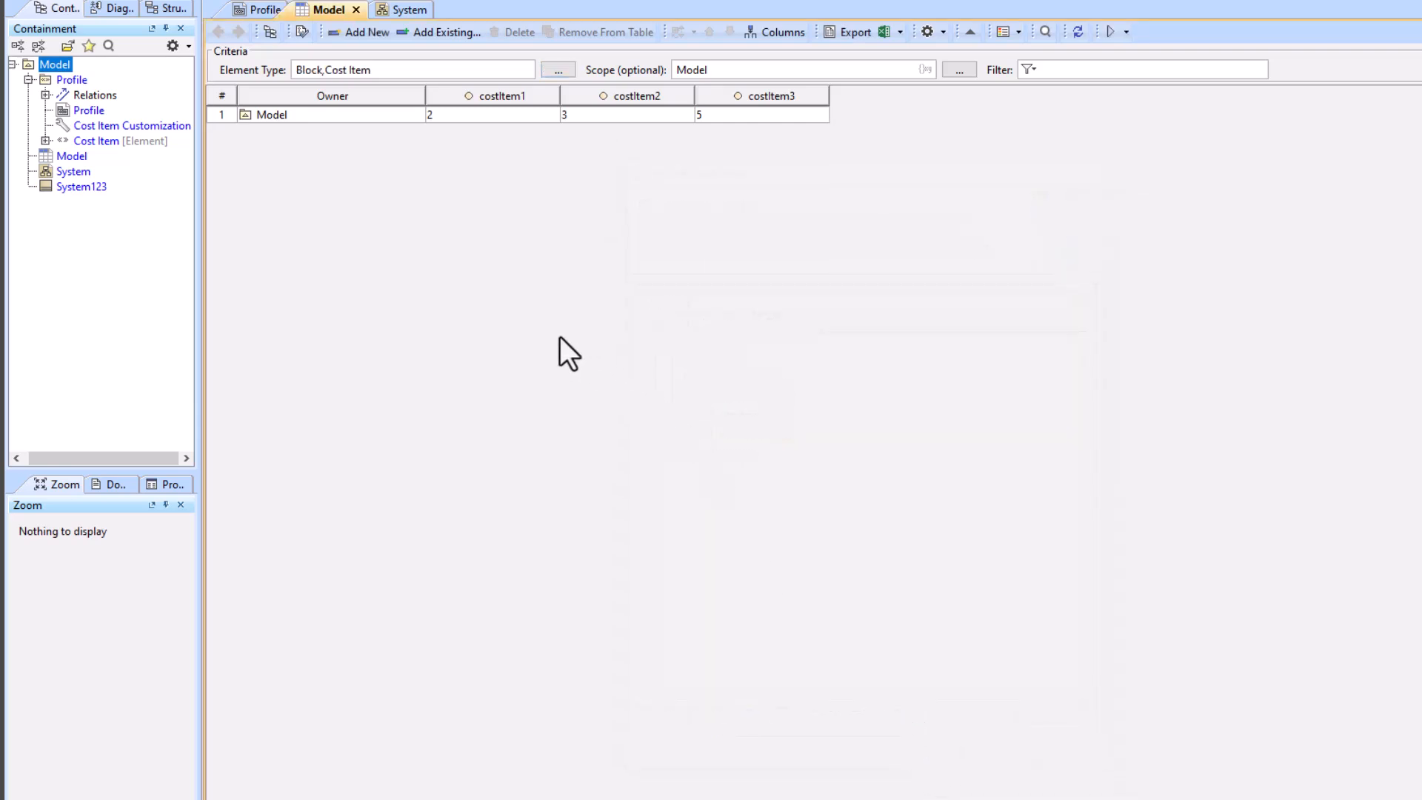
left_click(780, 32)
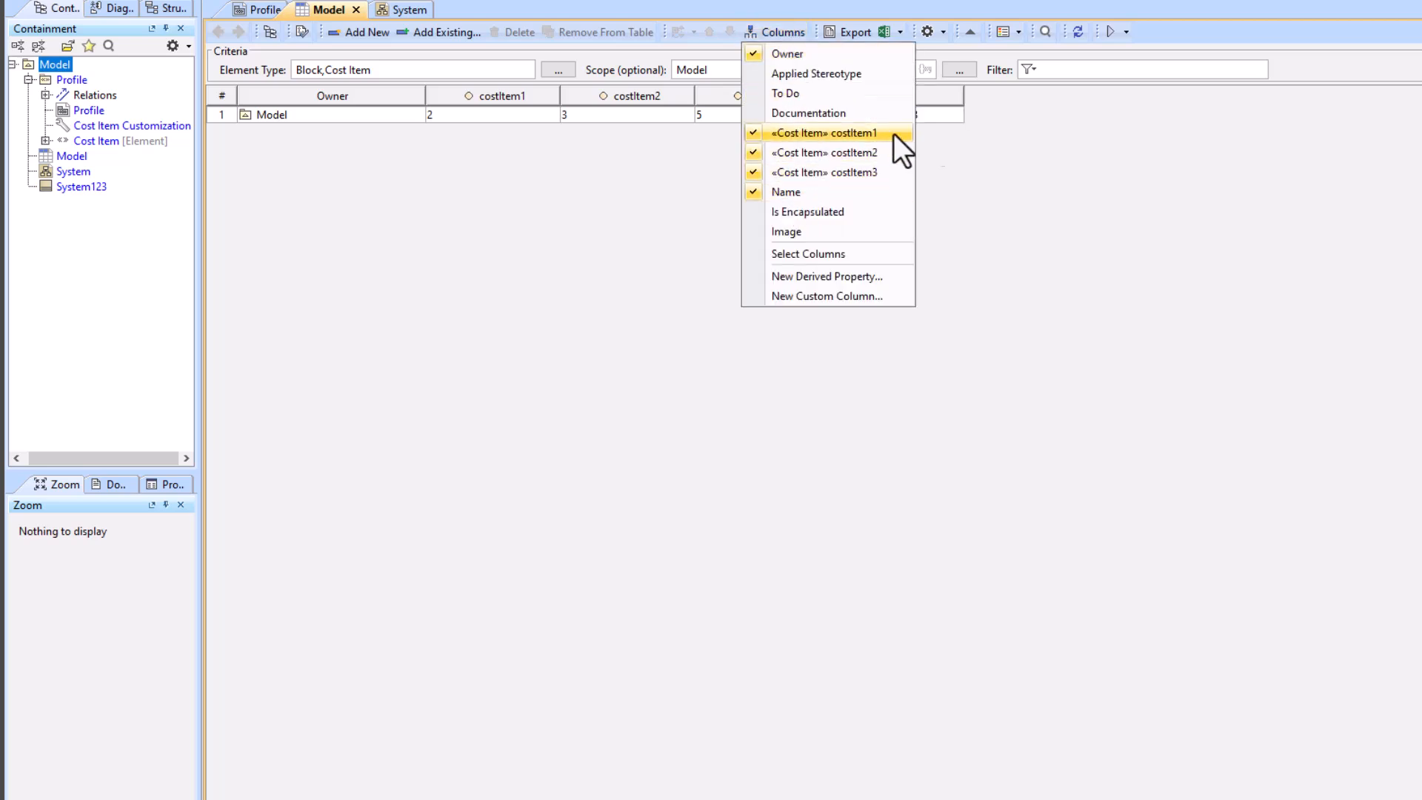
left_click(785, 191)
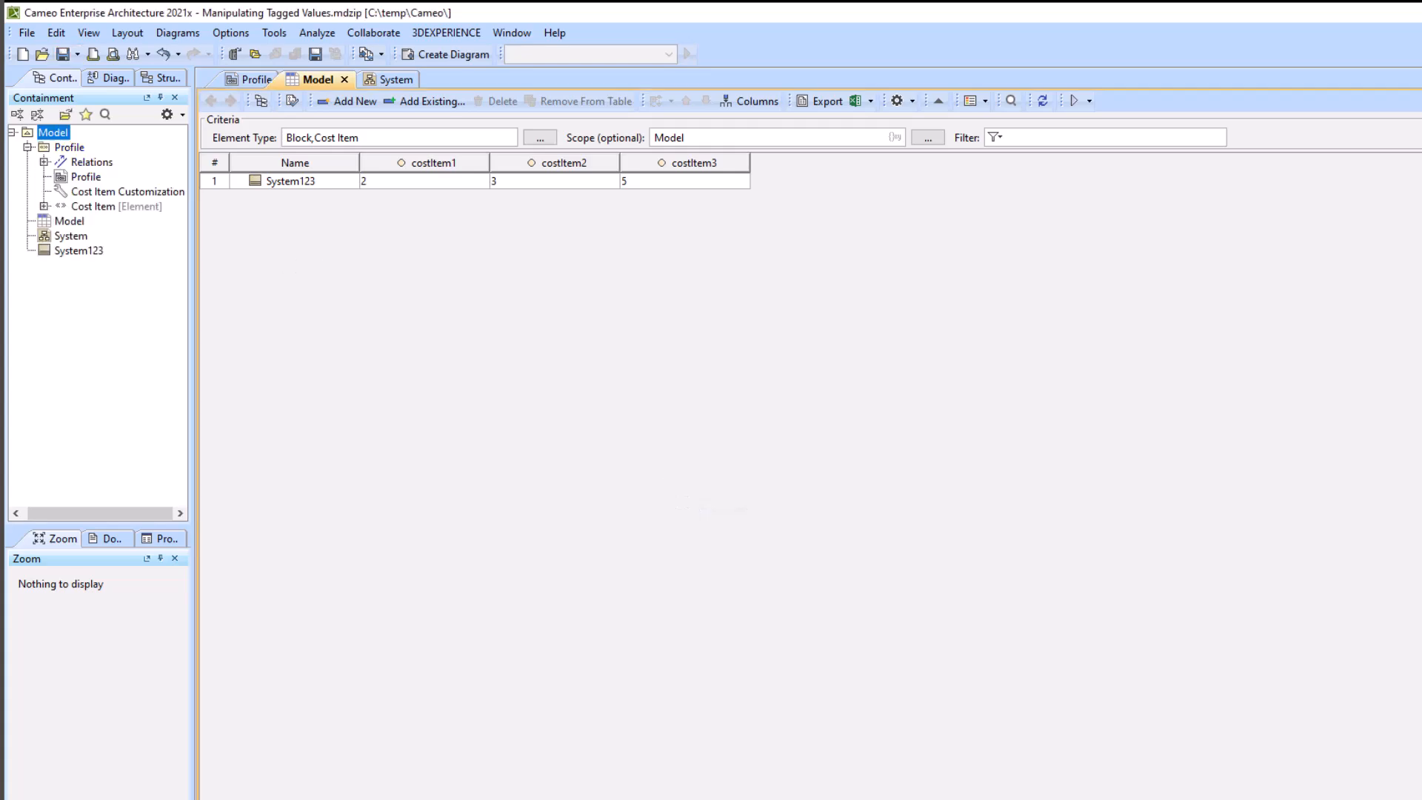
Start a custom column named TaggedValueSum with a Script operation replacing the default one.
left_click(749, 101)
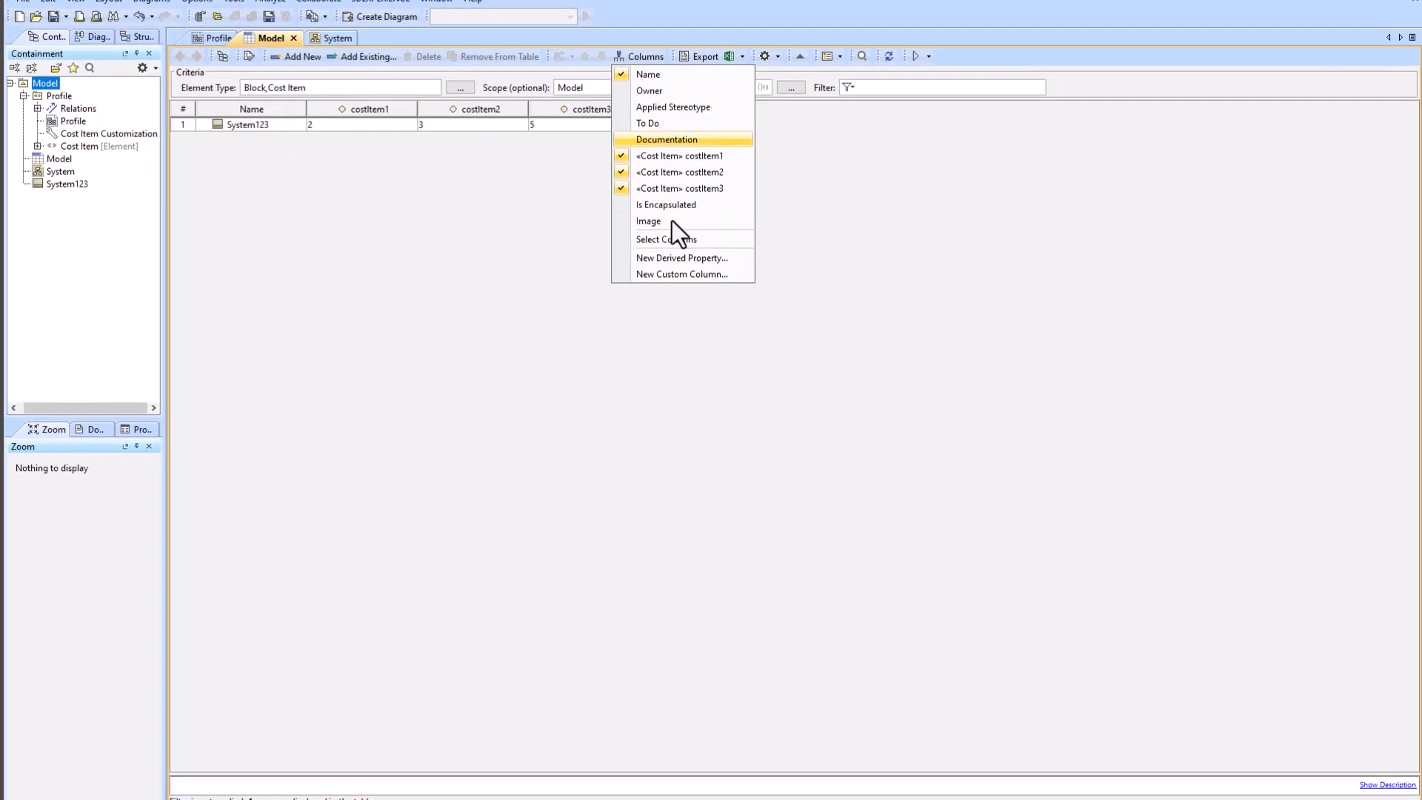
left_click(682, 274)
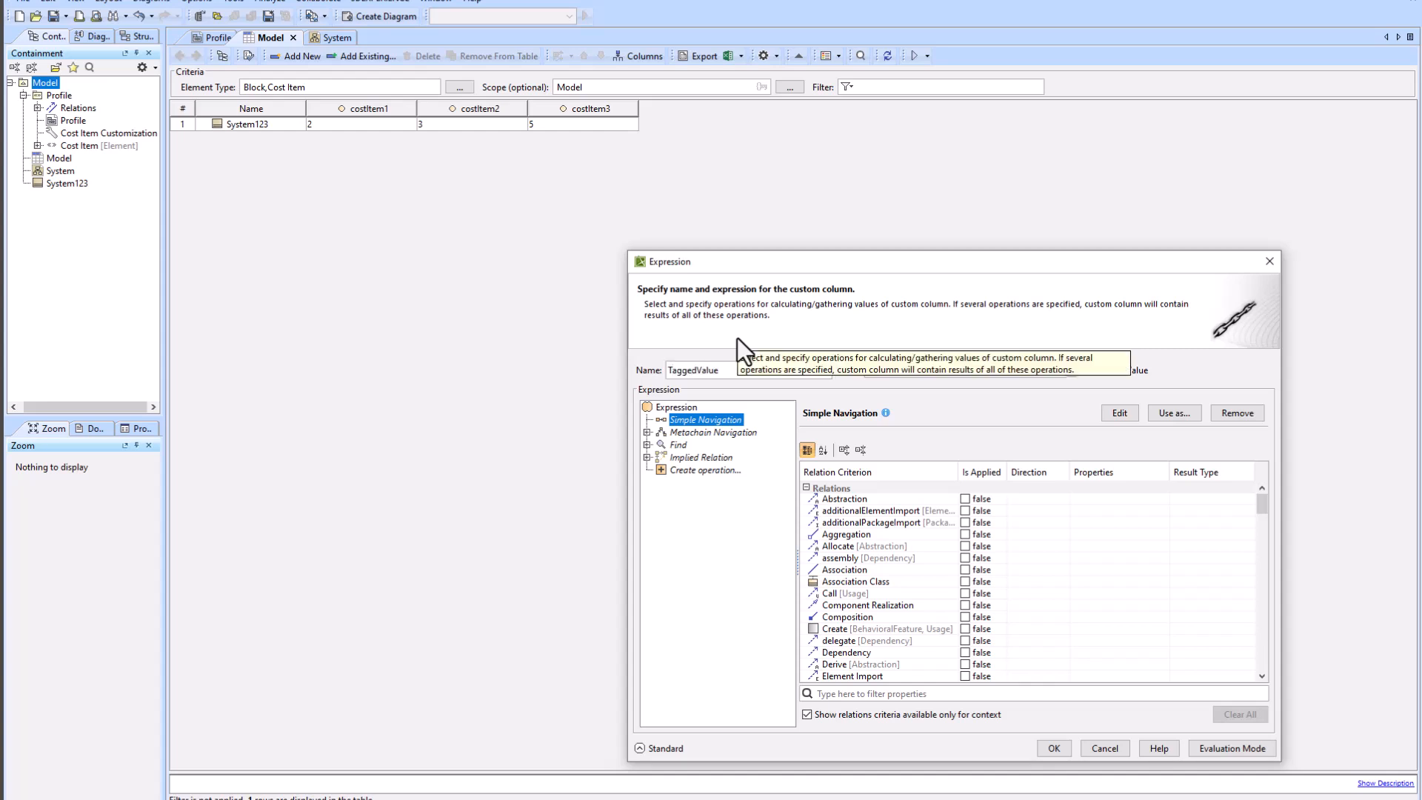
type("Sum")
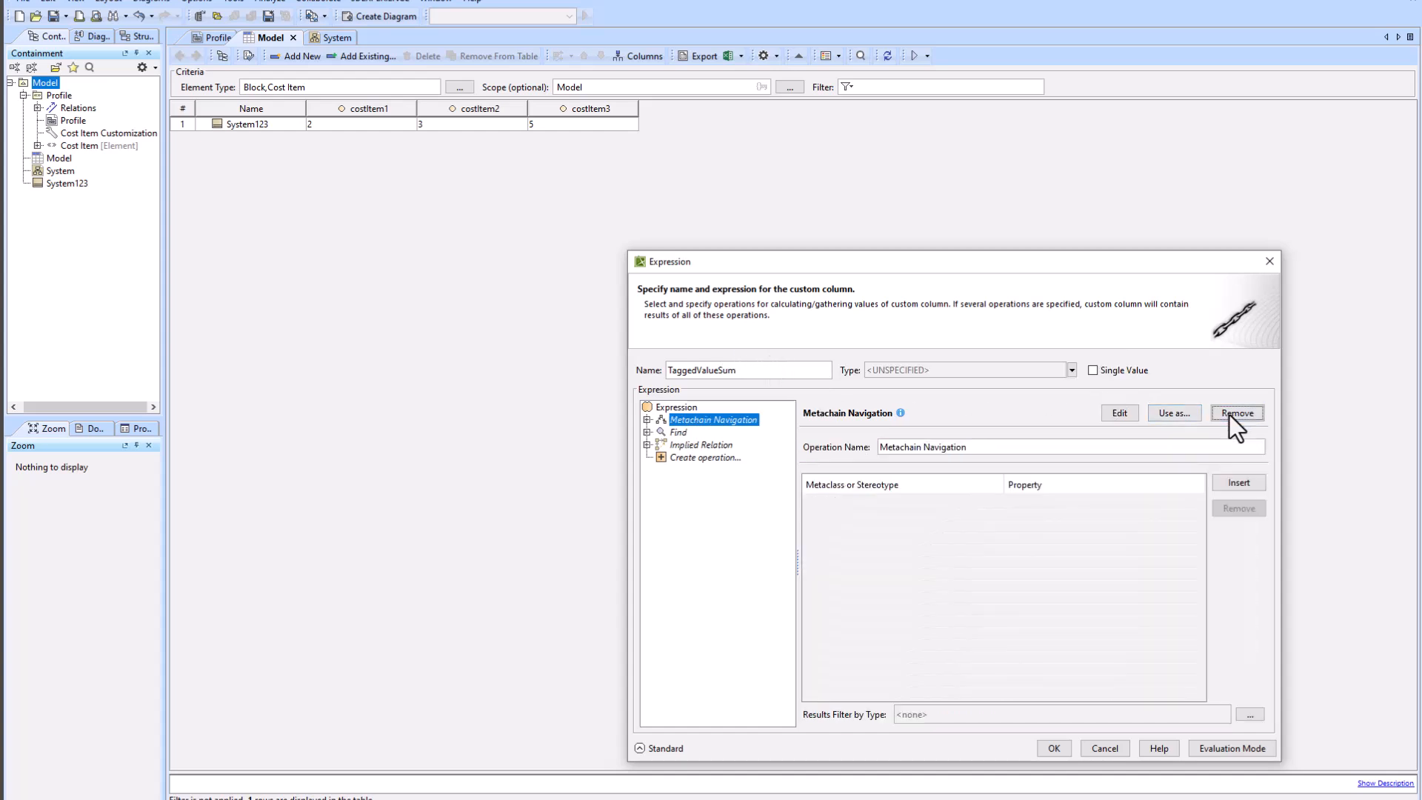
left_click(1237, 412)
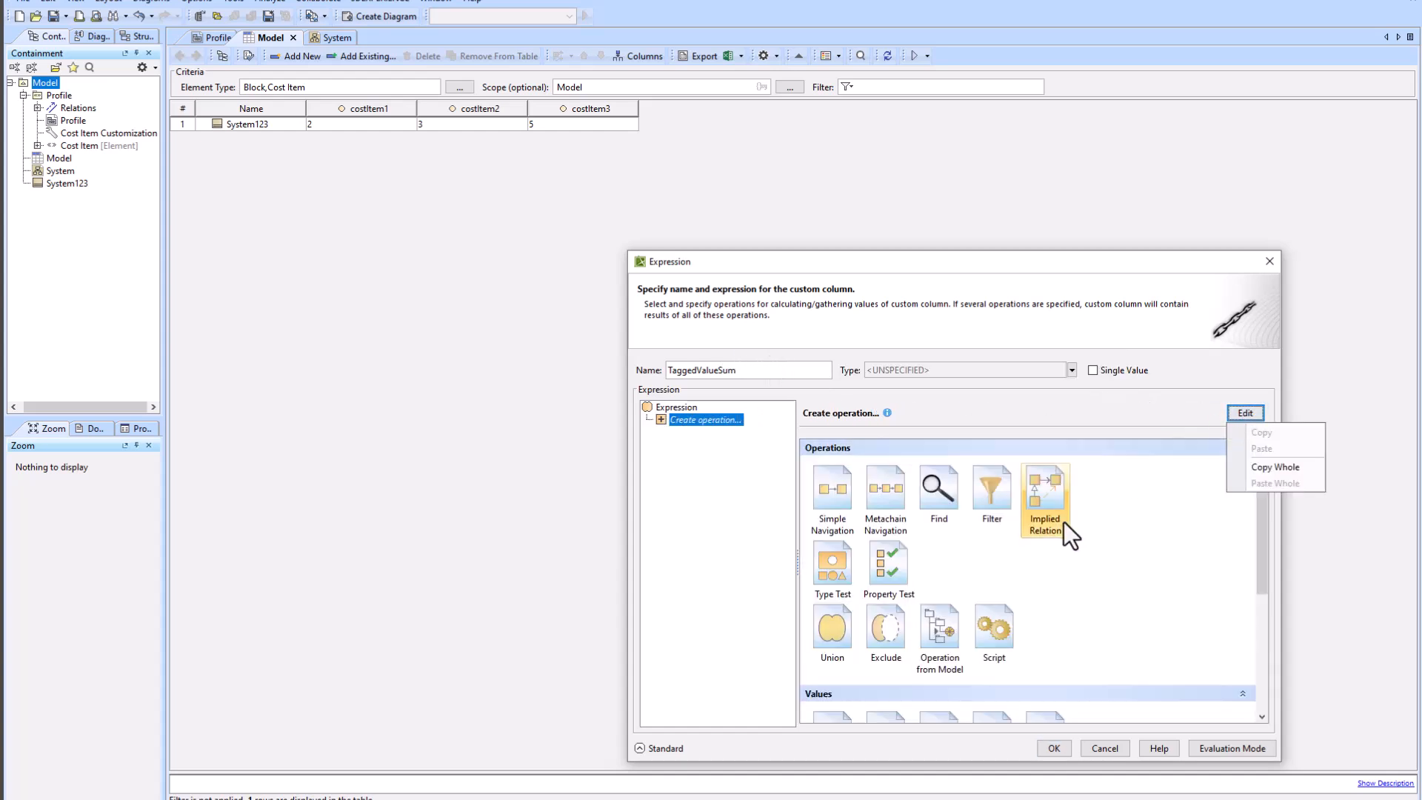
mouse_move(994, 629)
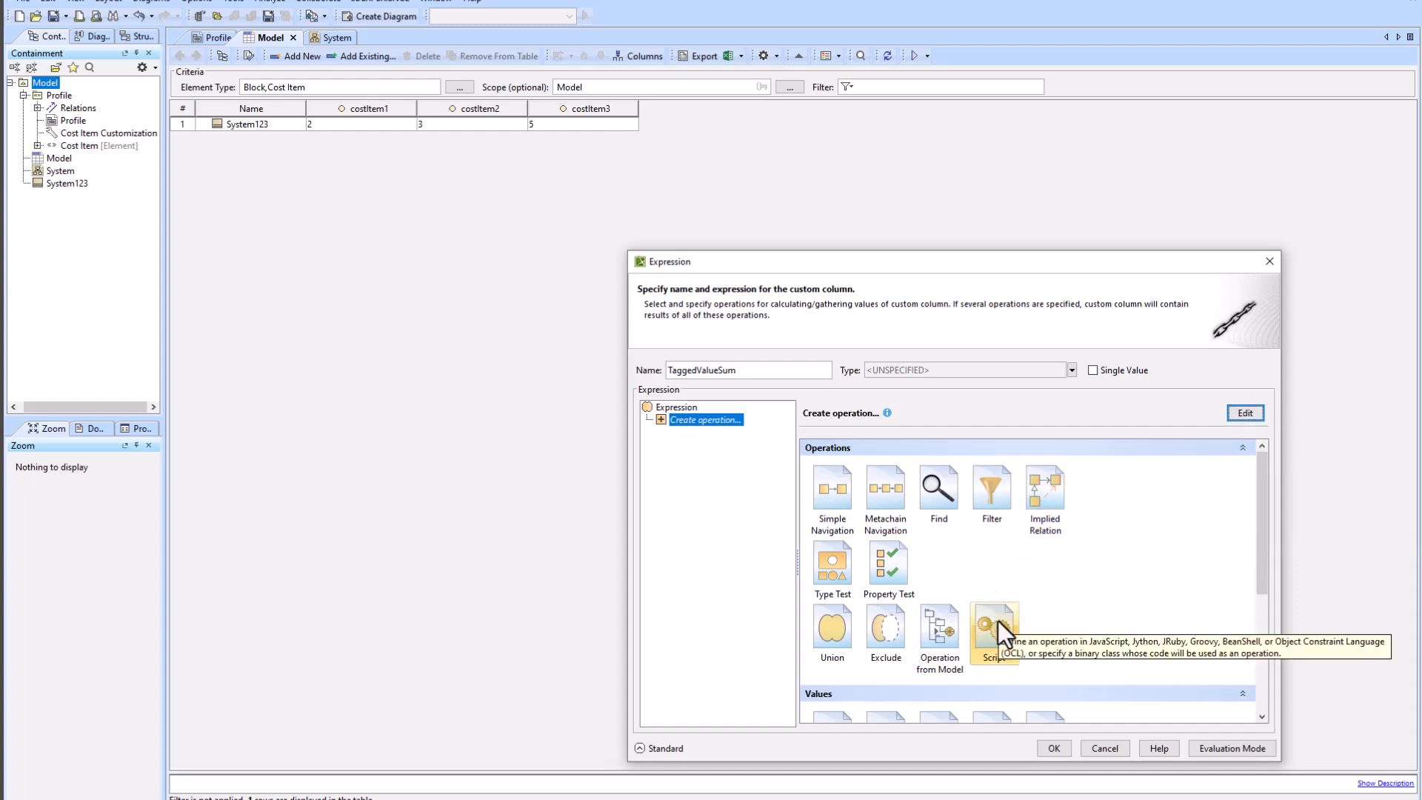
left_click(993, 630)
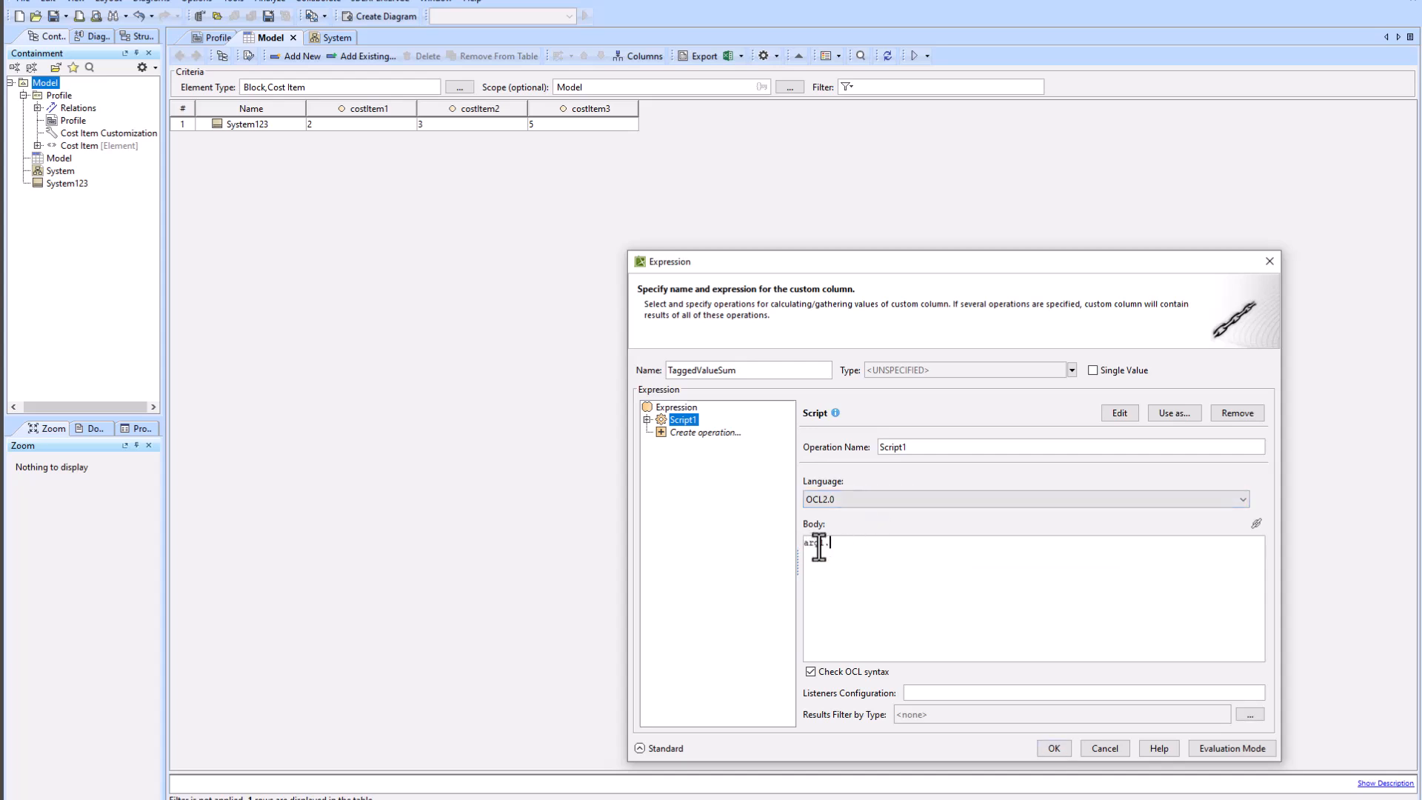
Write the OCL body summing taggedValue values as Real, set type Real, and confirm.
type(".taggedValue")
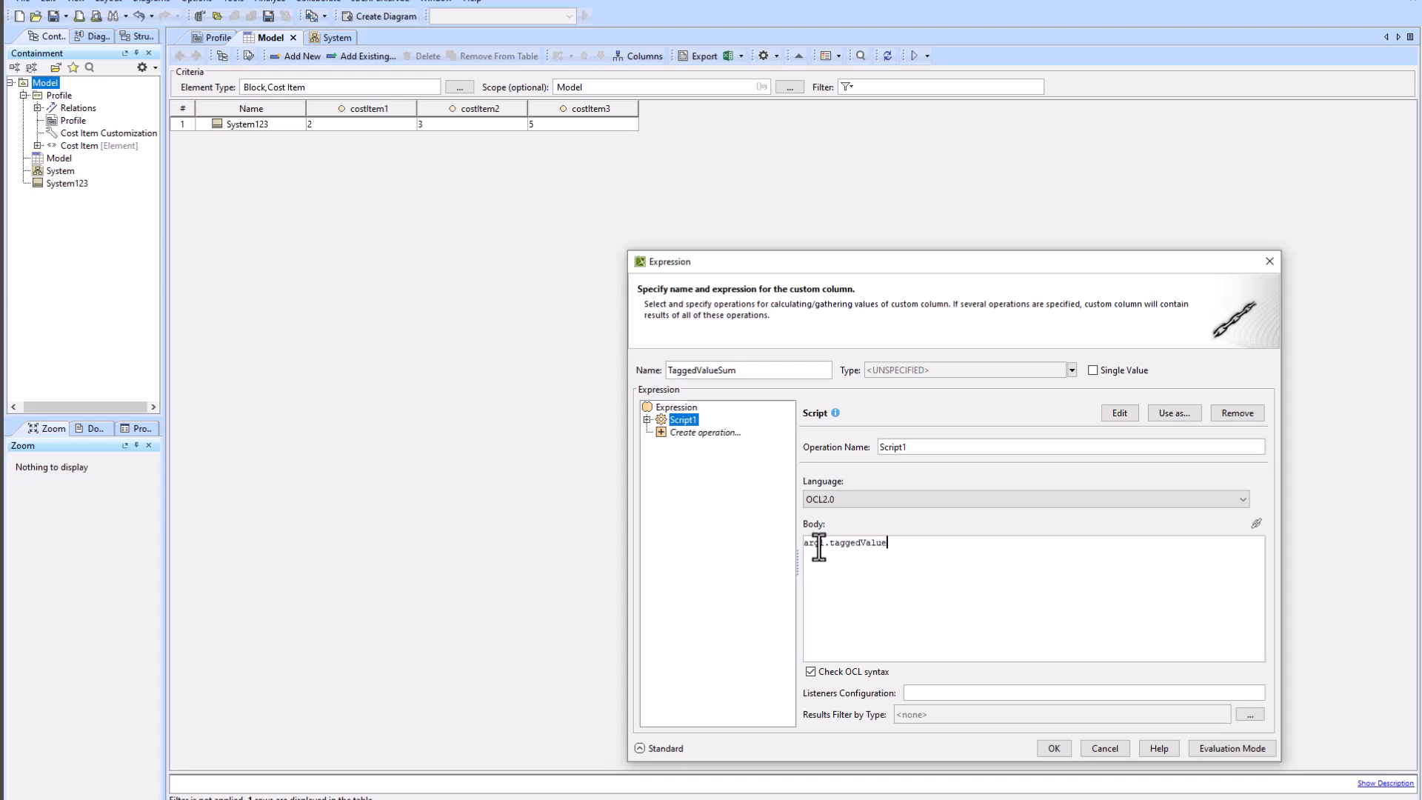
type(".value()")
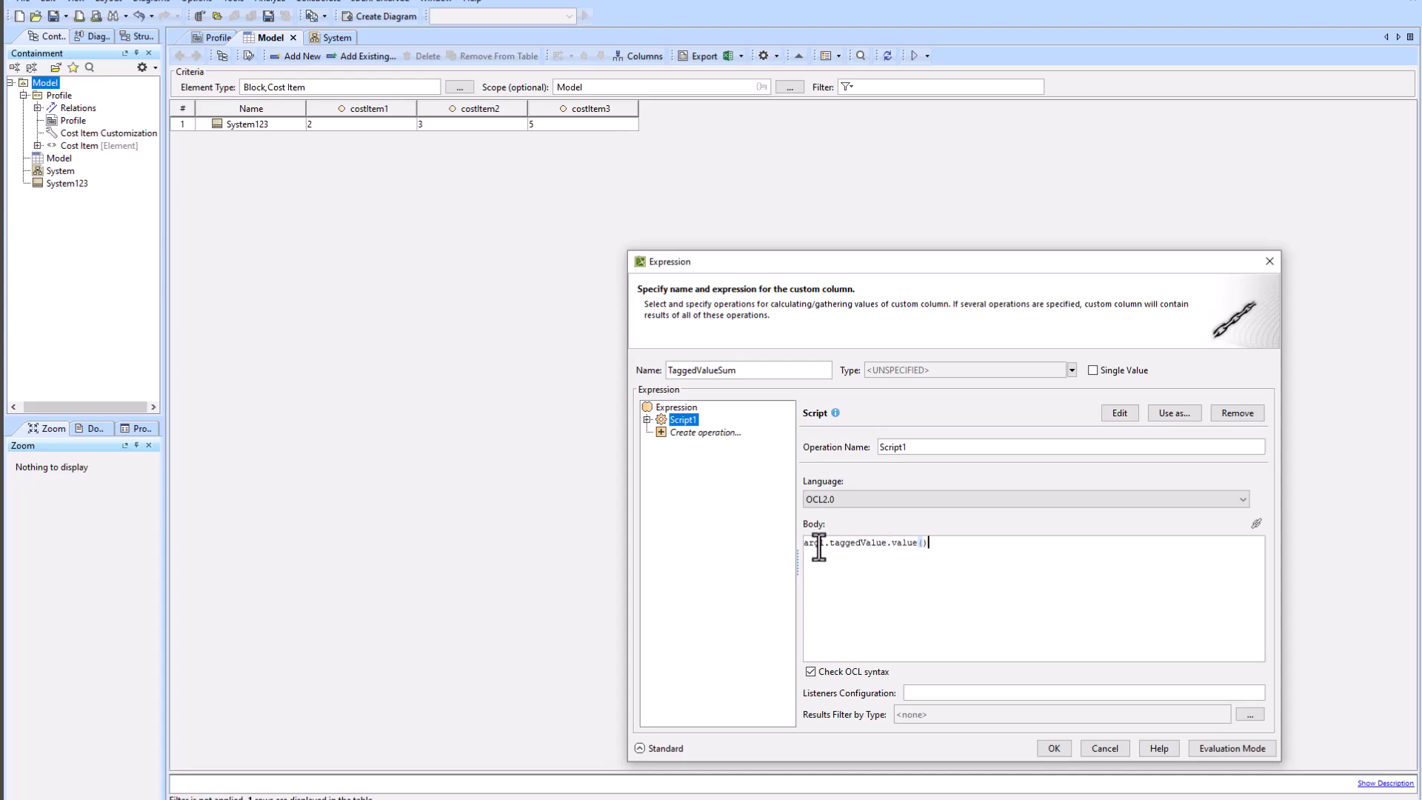
type(".ocl")
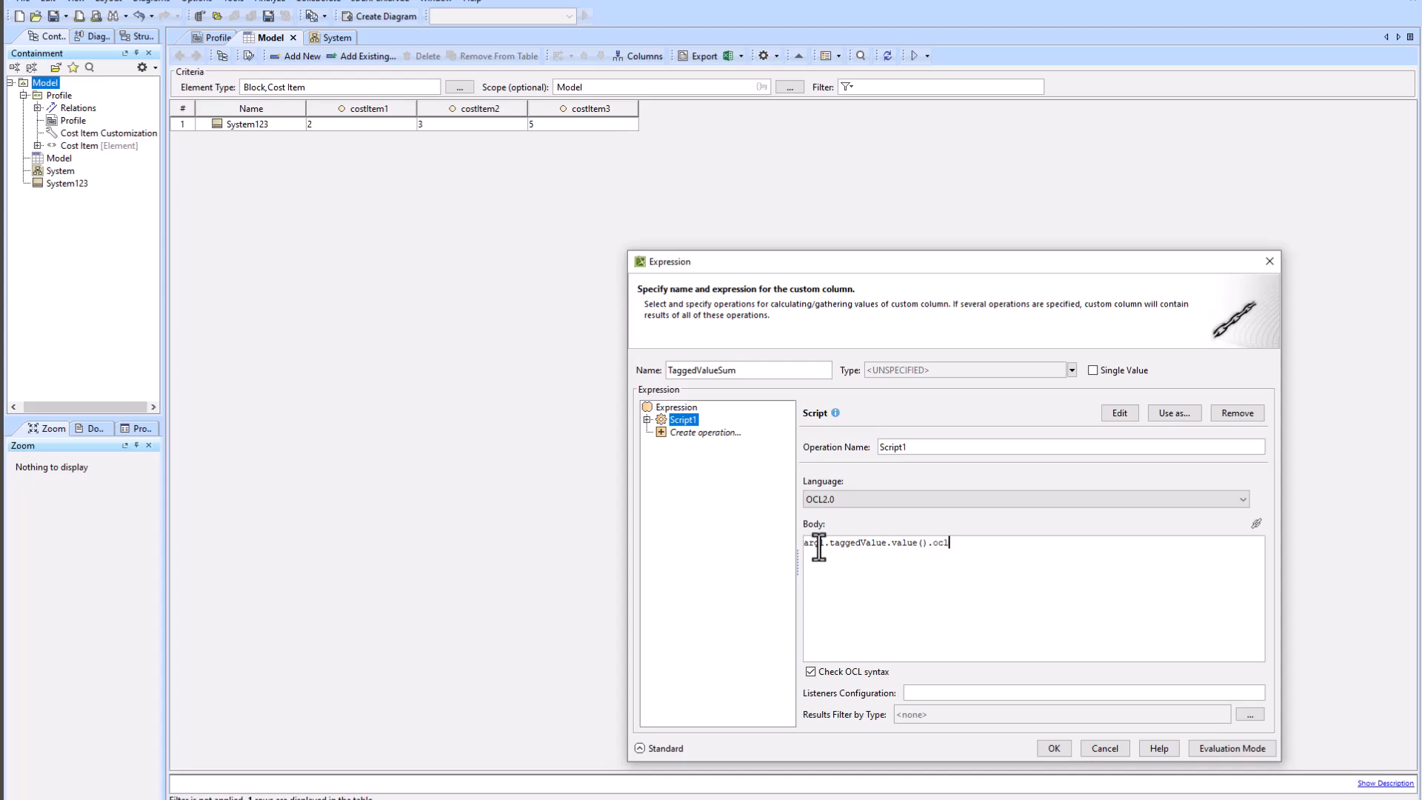
type("AsType")
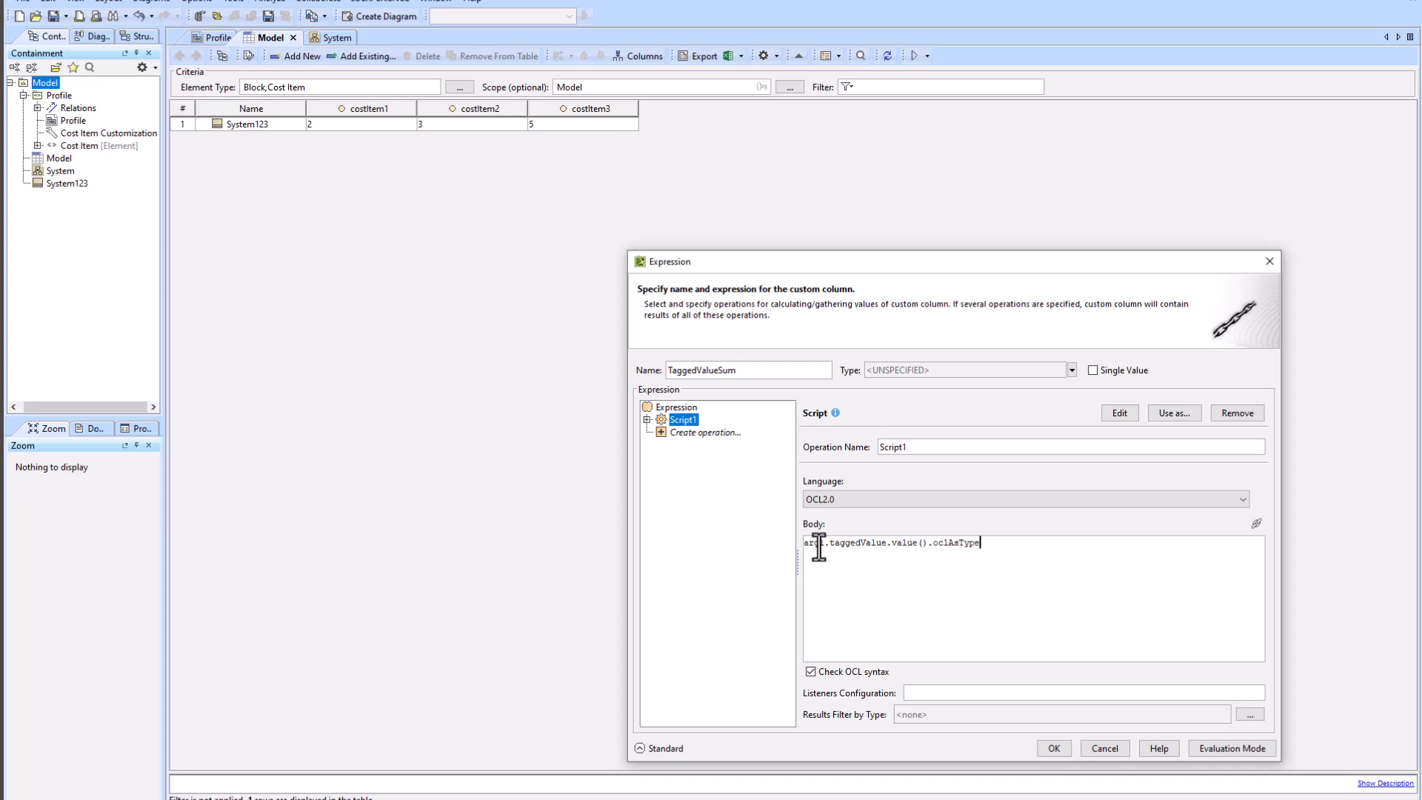
type("(Real)->sum(")
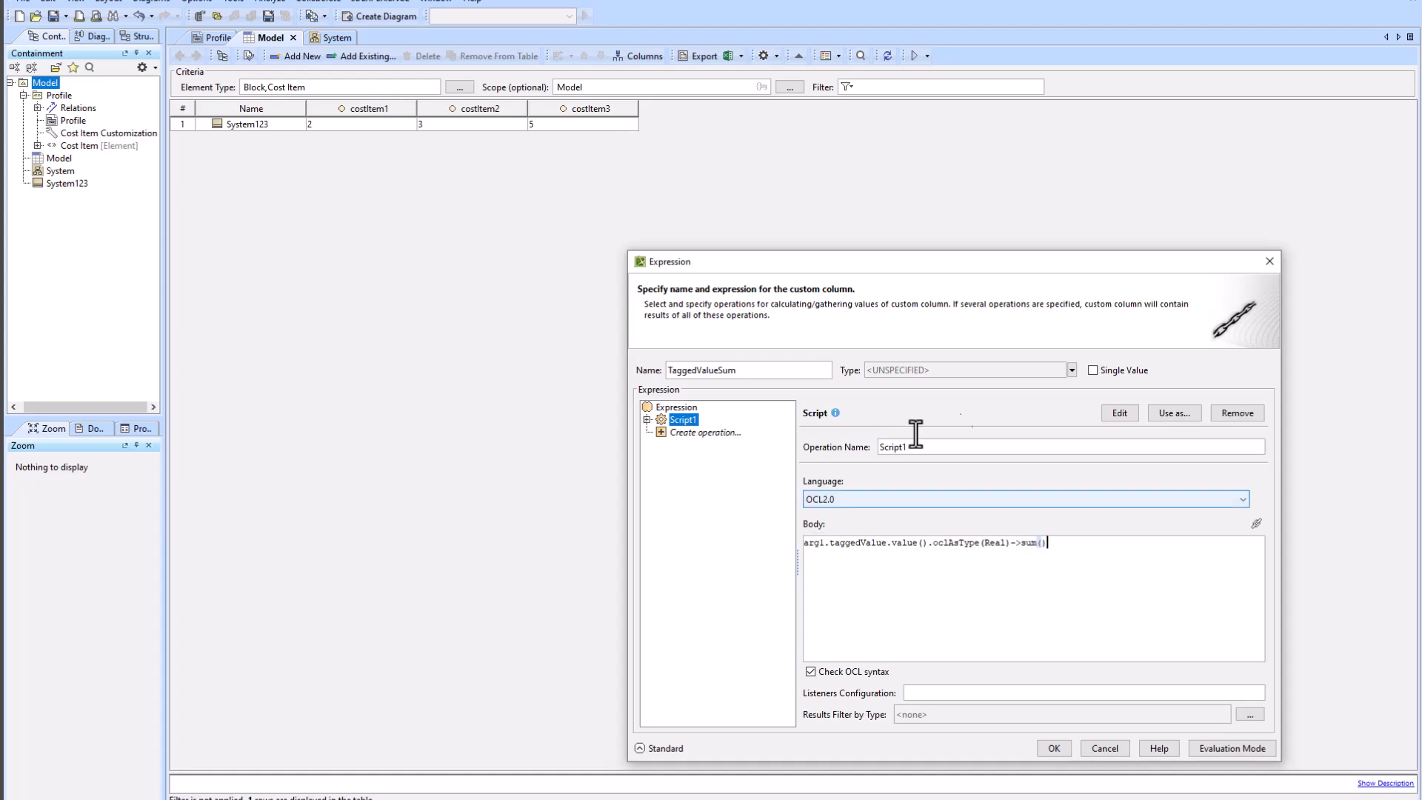
left_click(1071, 368)
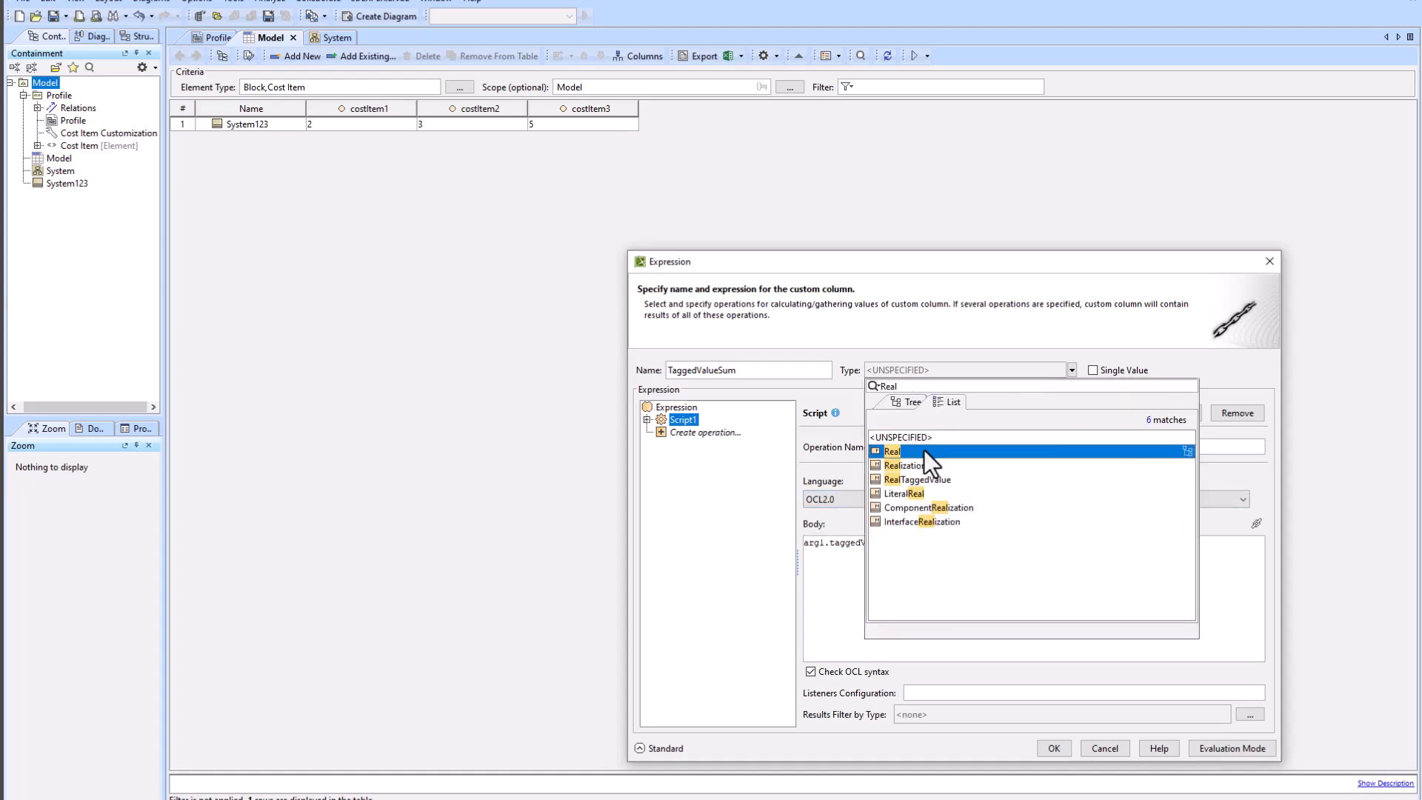
left_click(892, 451)
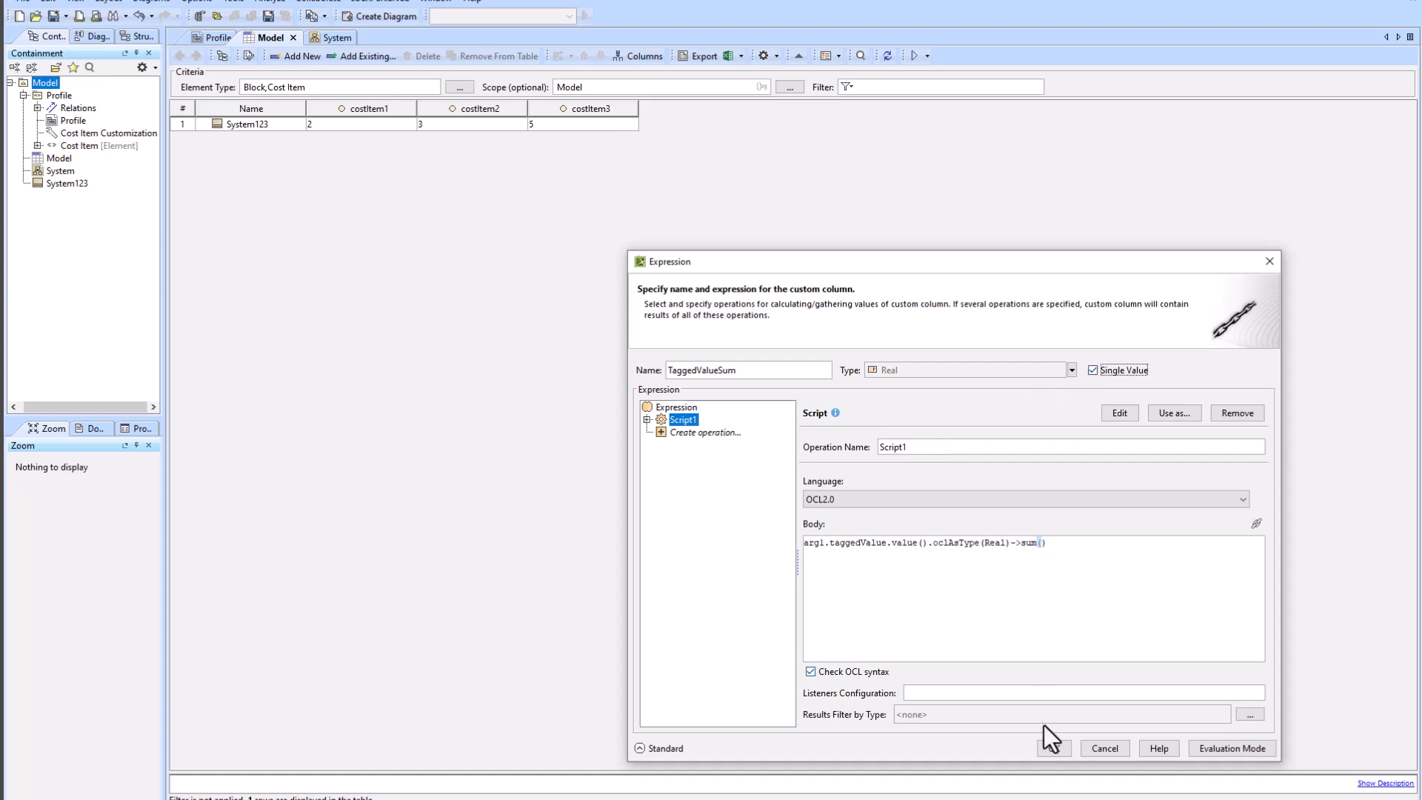
mouse_move(1053, 748)
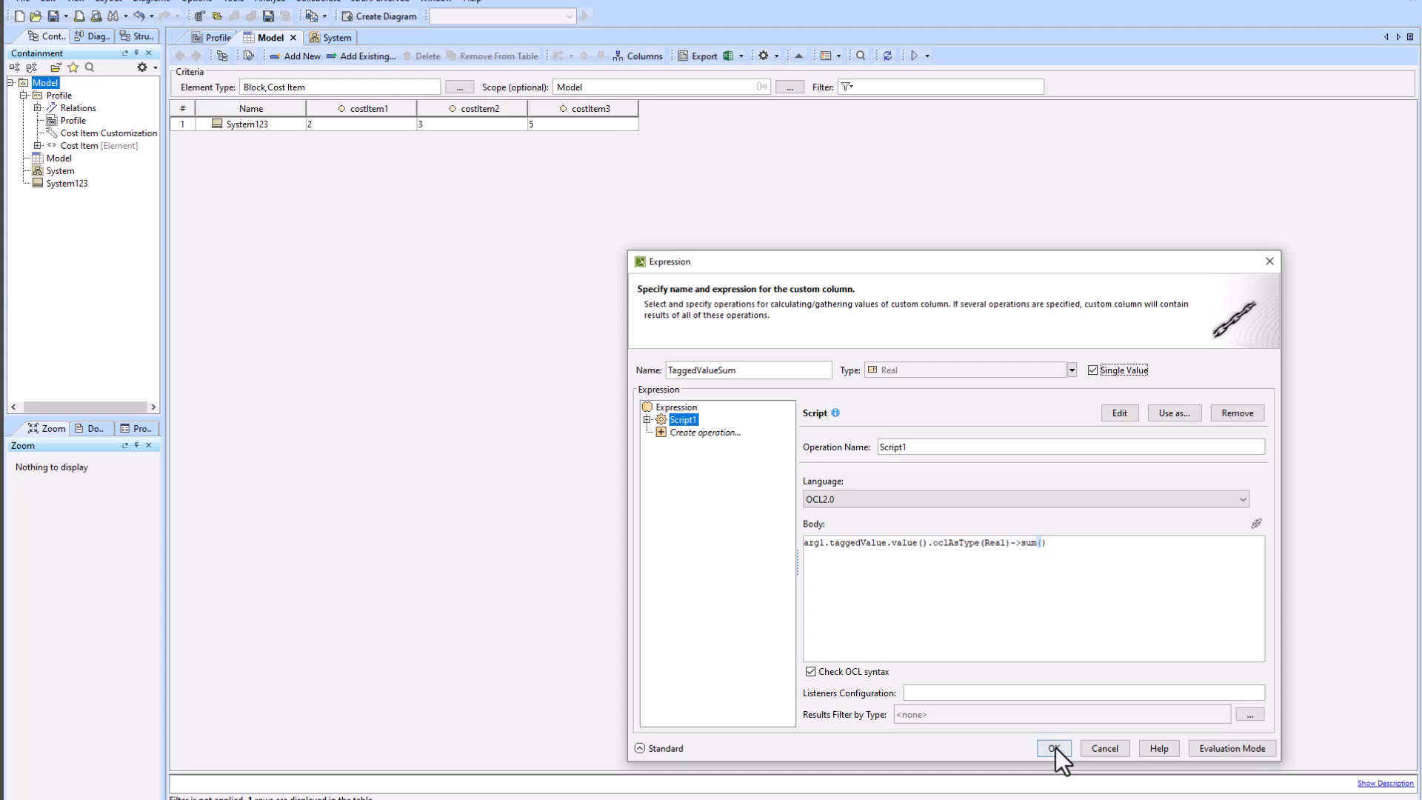
left_click(1052, 748)
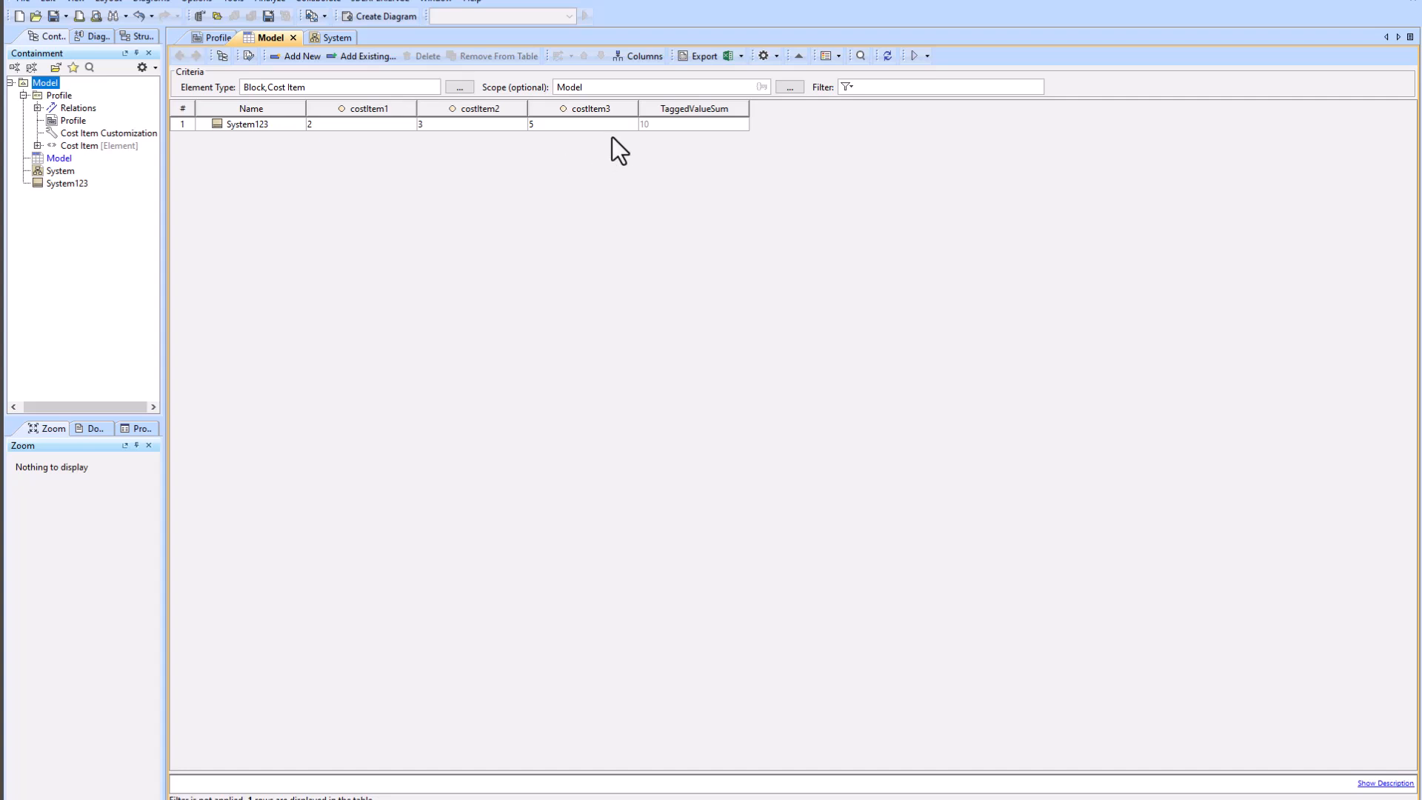
Define custom column CostItem1&2 of type Real, removing Simple Navigation and choosing Script.
left_click(637, 56)
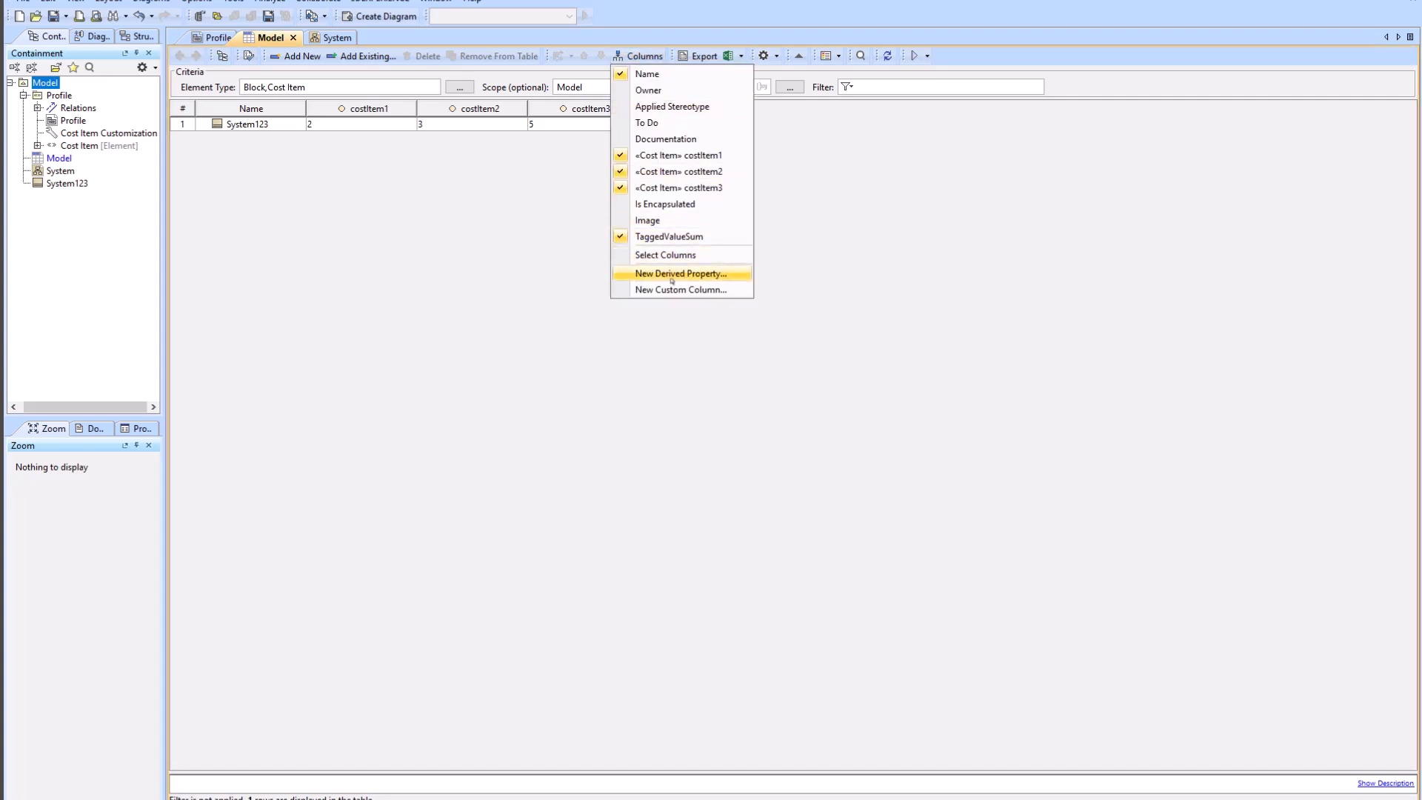
left_click(679, 273)
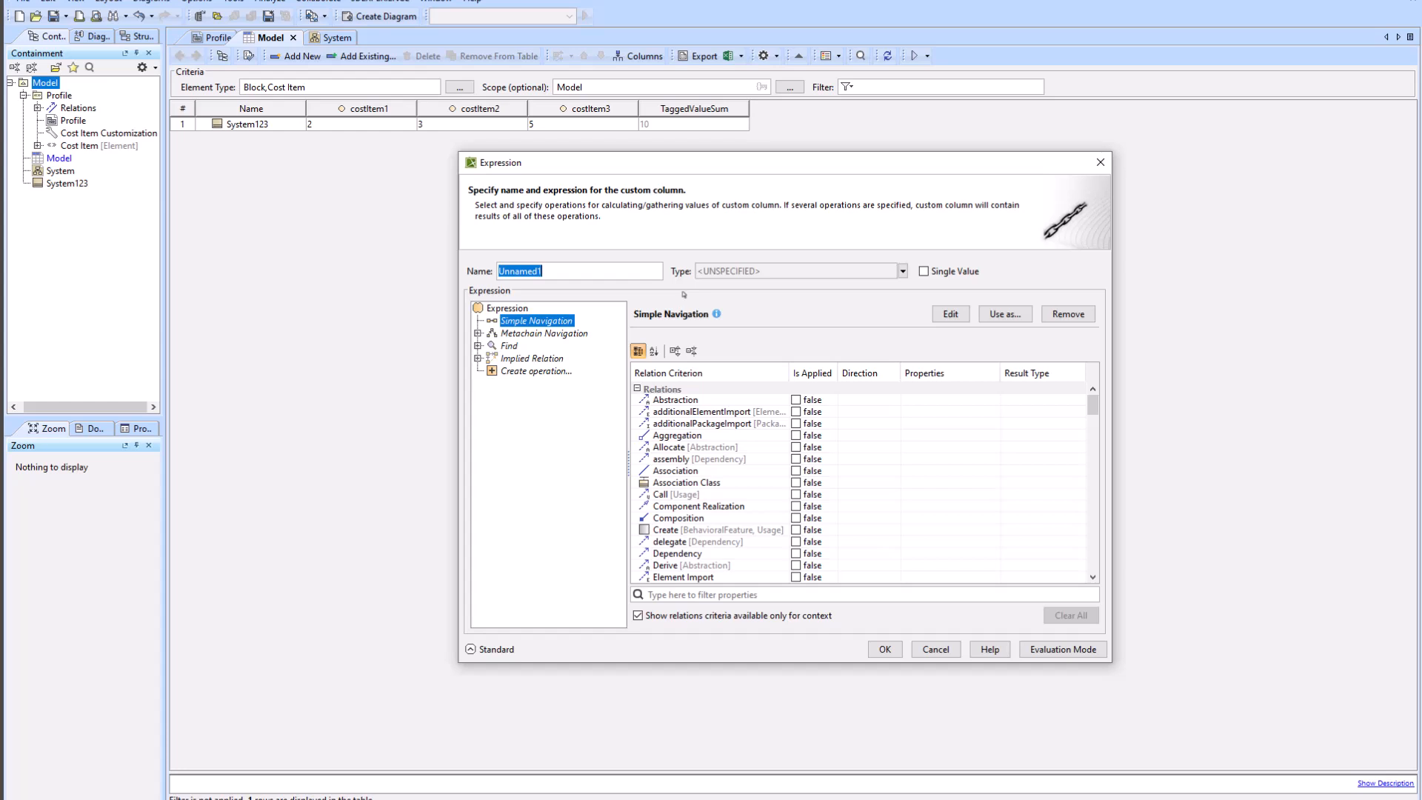
type("CostItem1&")
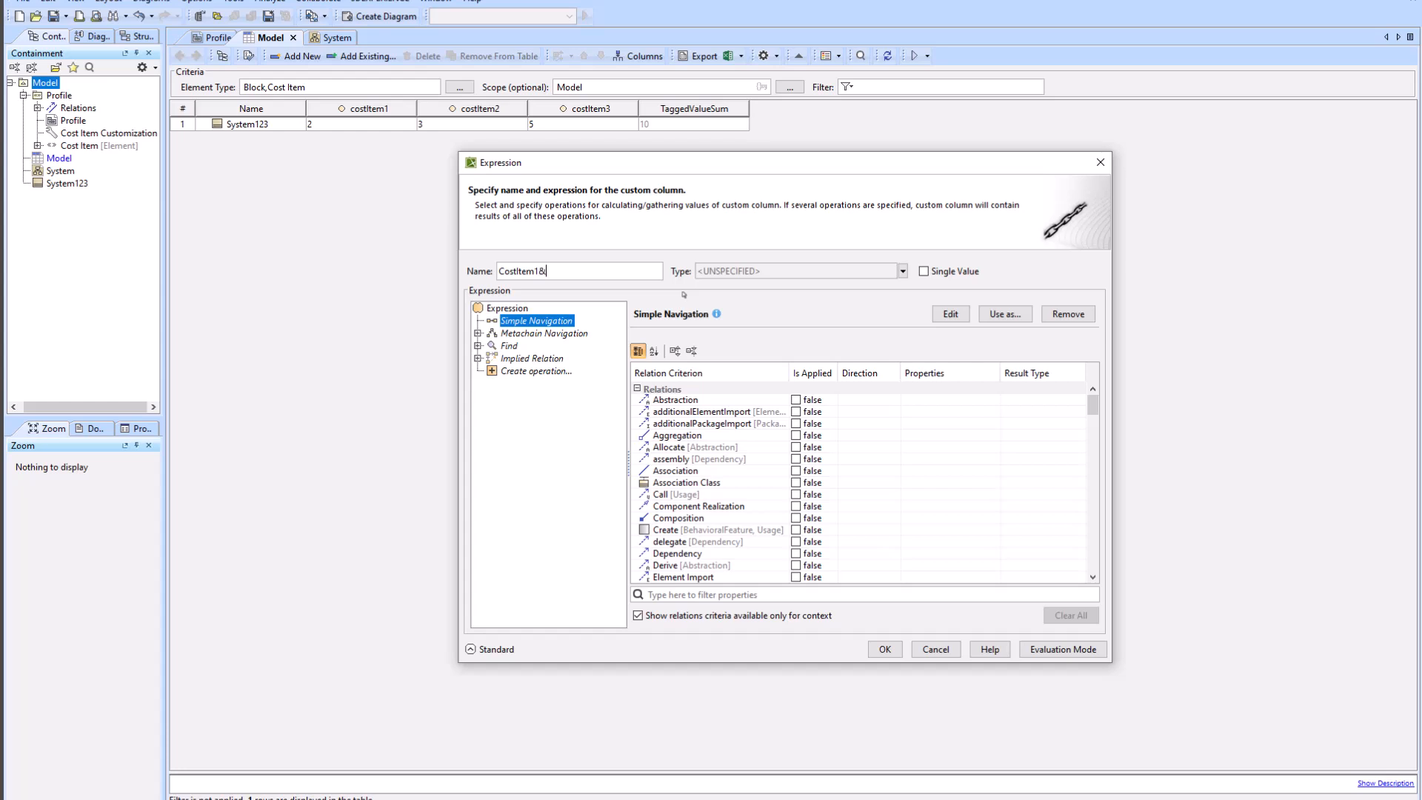
left_click(901, 271)
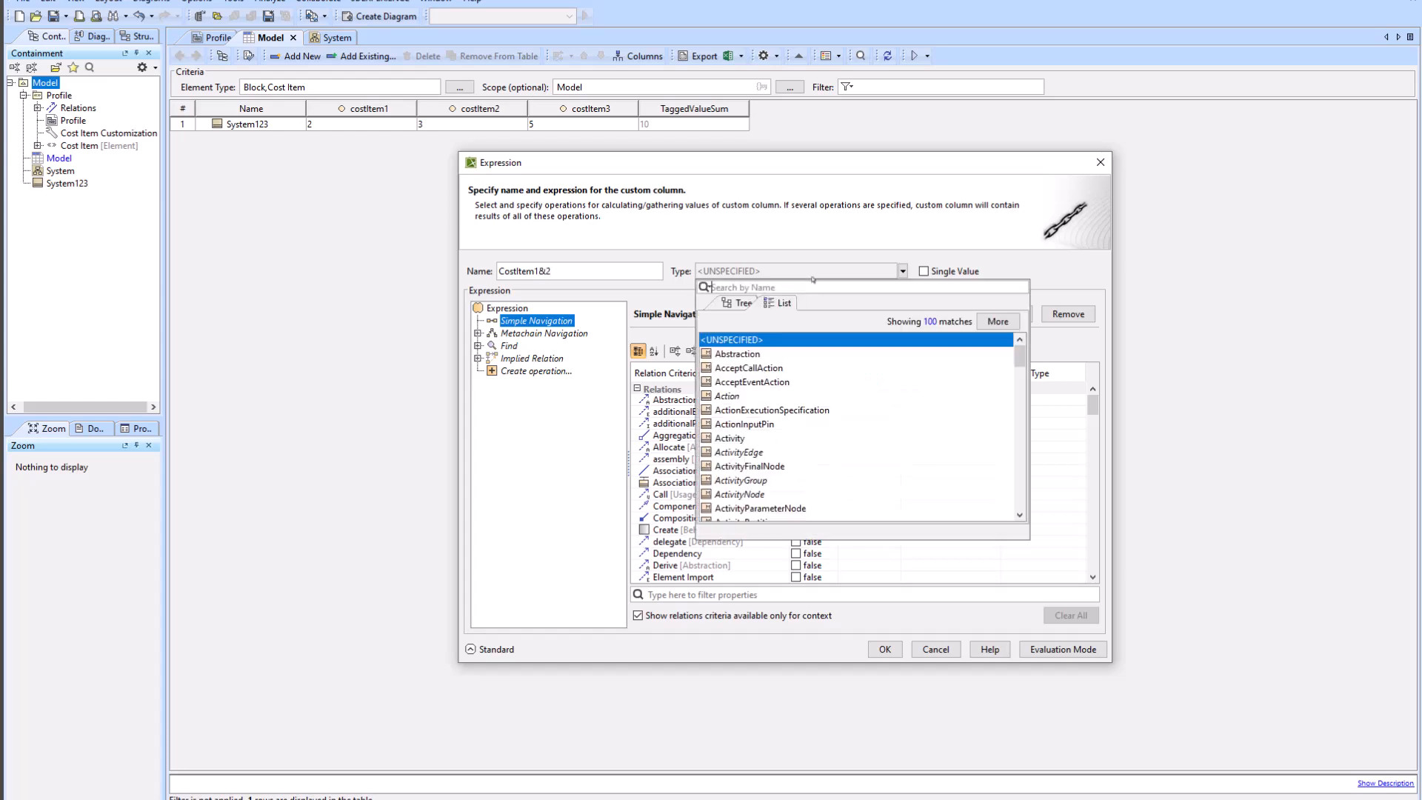
type("Real")
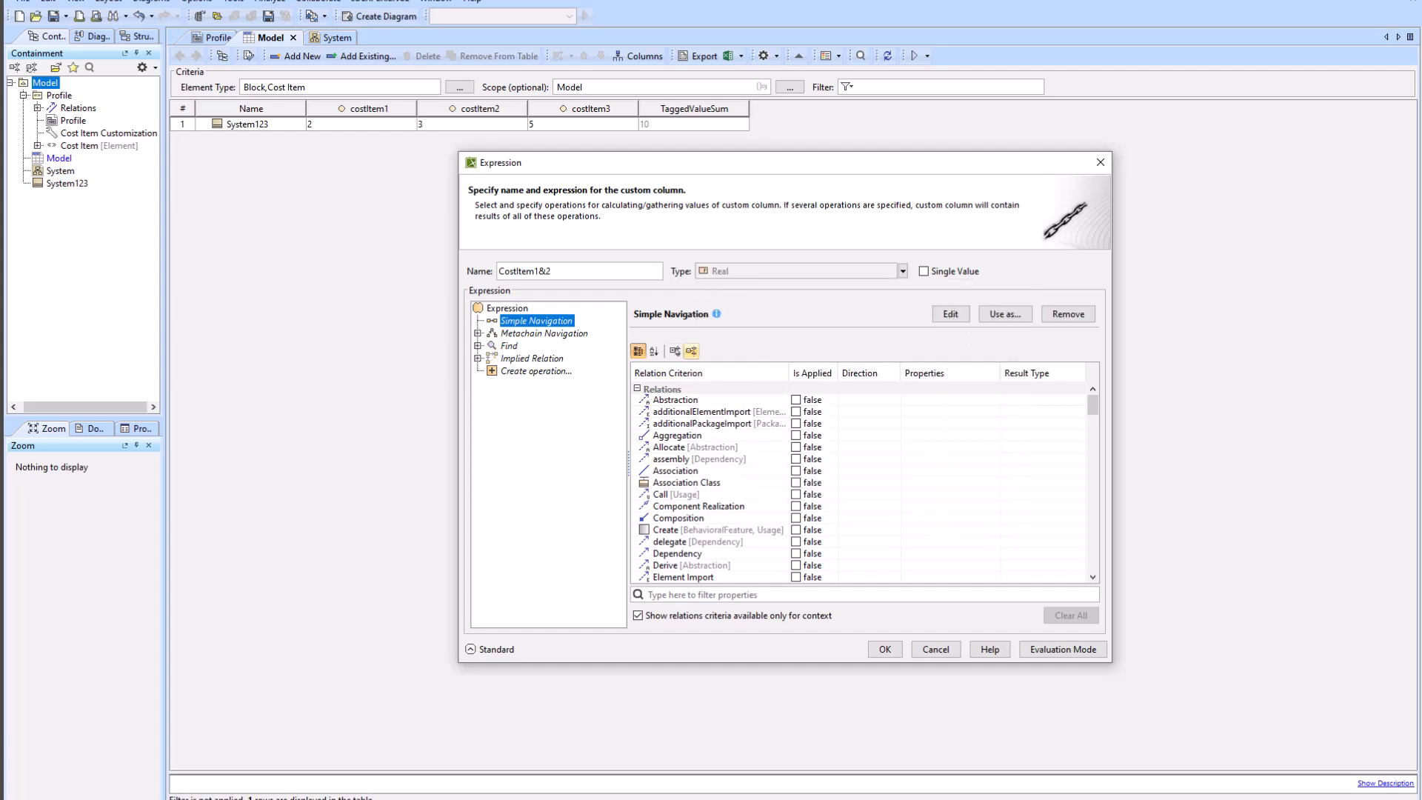
left_click(537, 371)
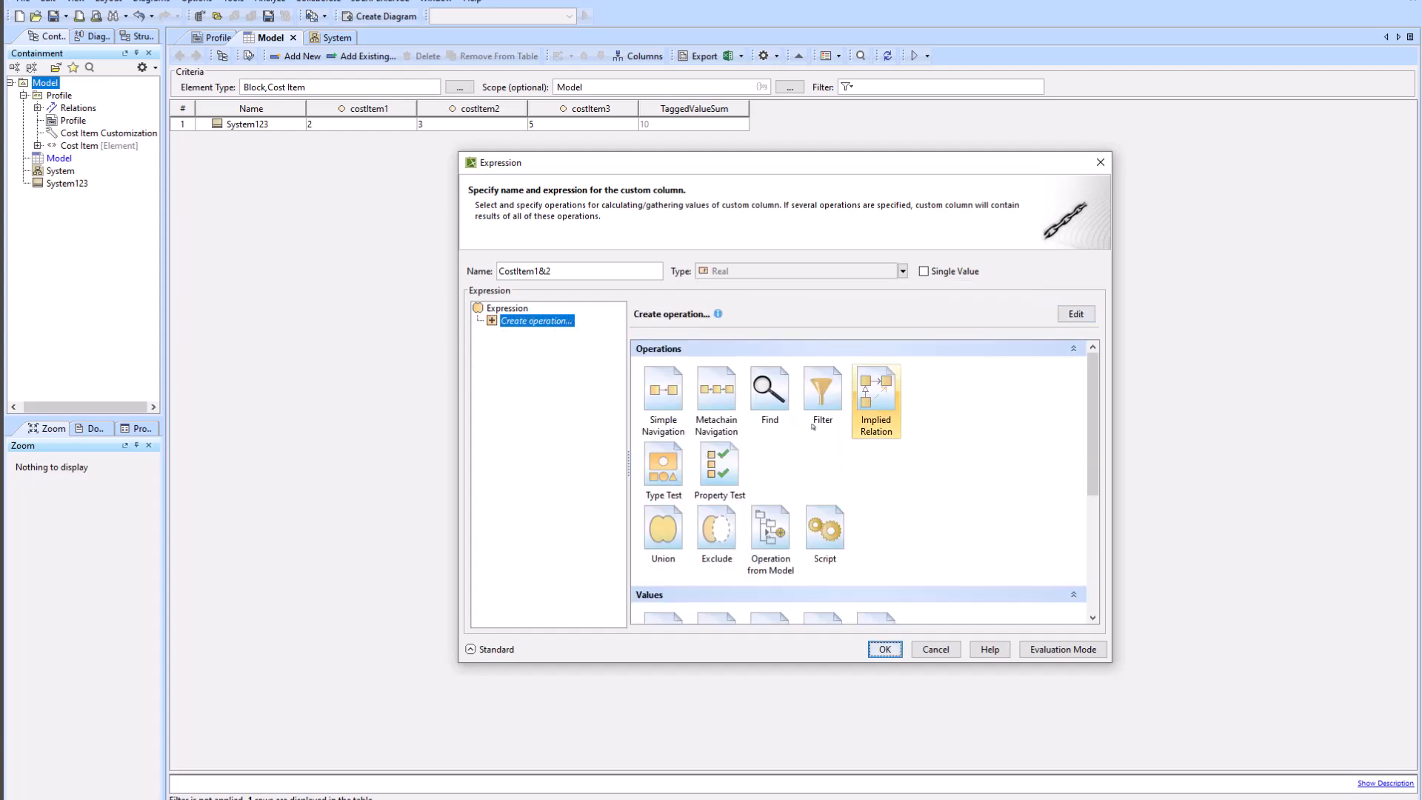
left_click(824, 534)
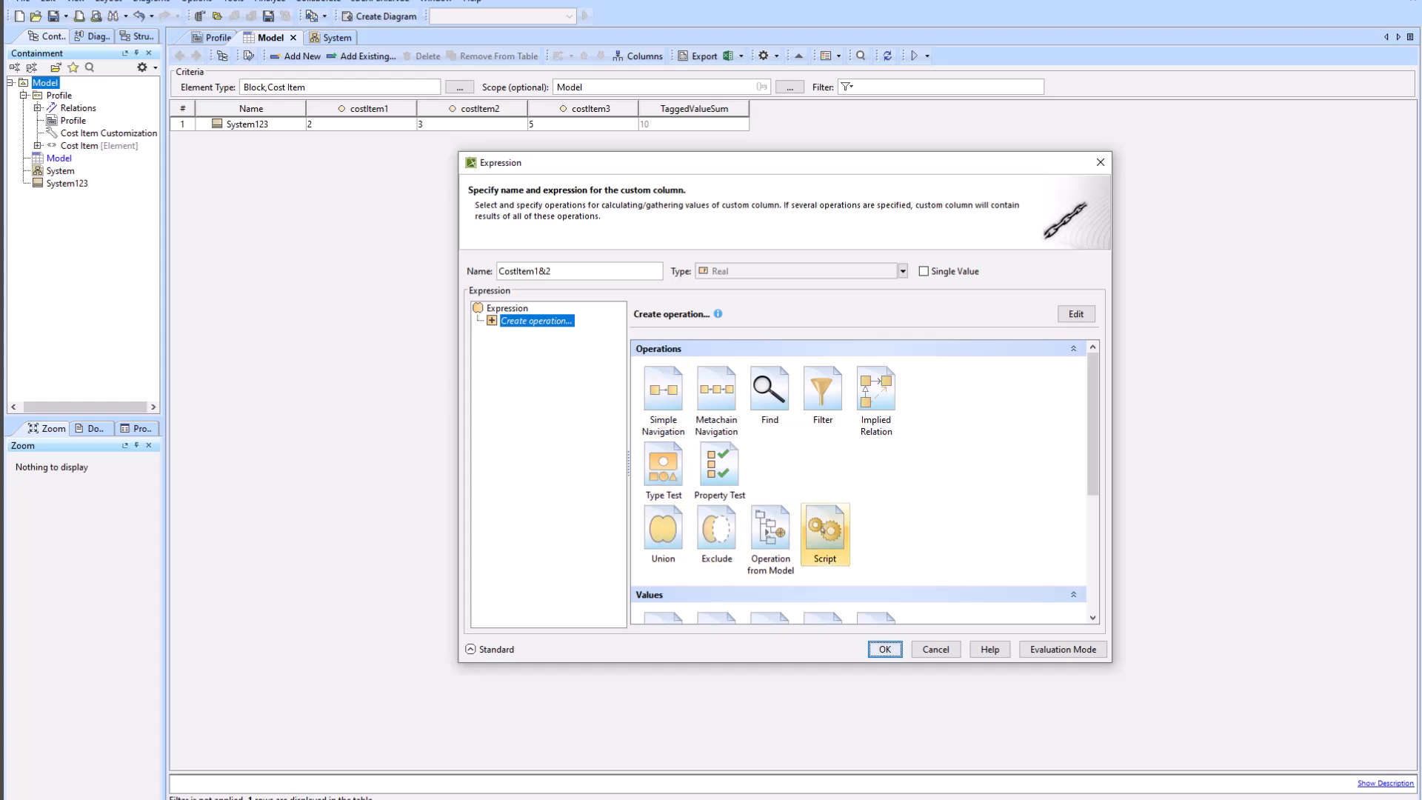
Add Script1 with body arg1.taggedValue->select(x|arg2->includes(x)).value().oclAsType(Real)->sum().
double_click(823, 529)
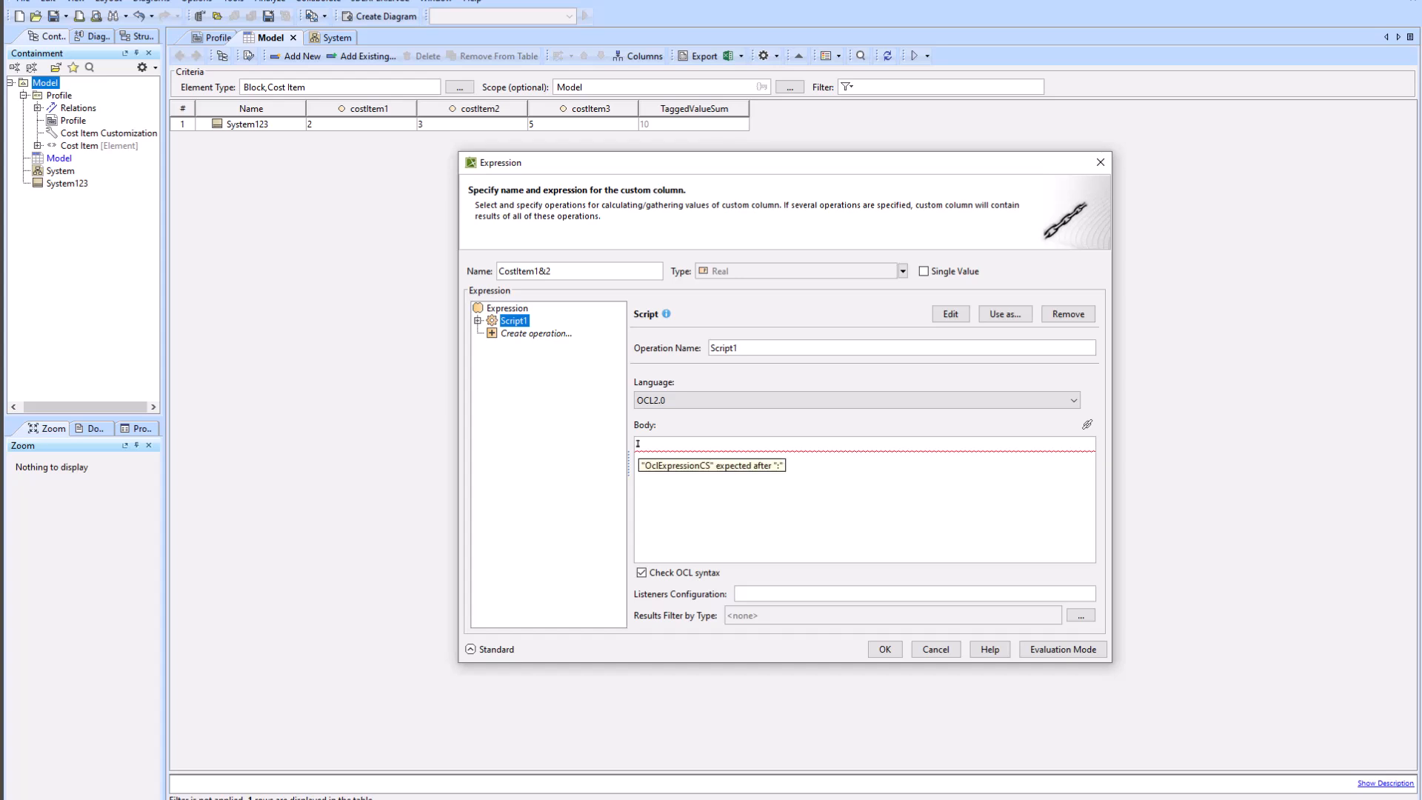
type("1=g1")
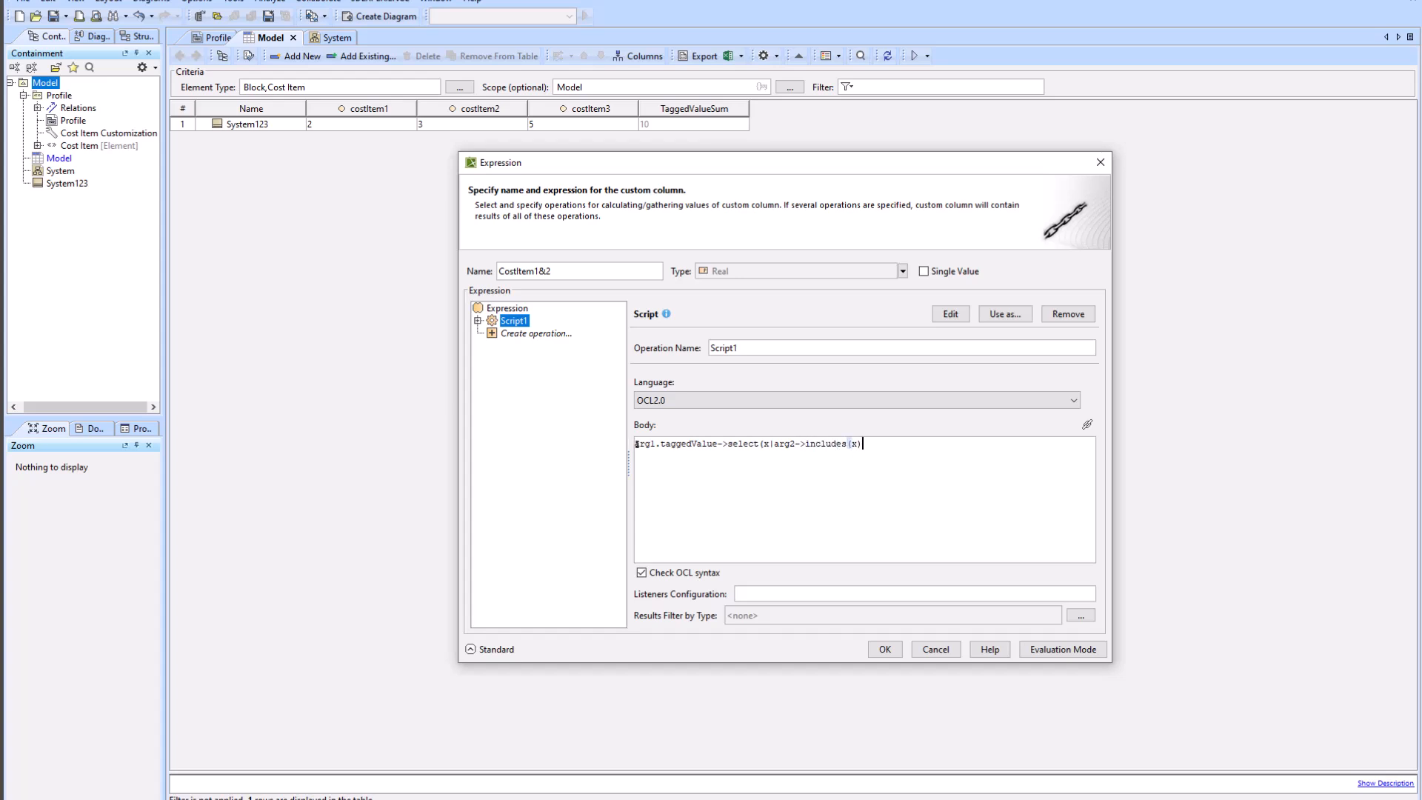
type(".value().")
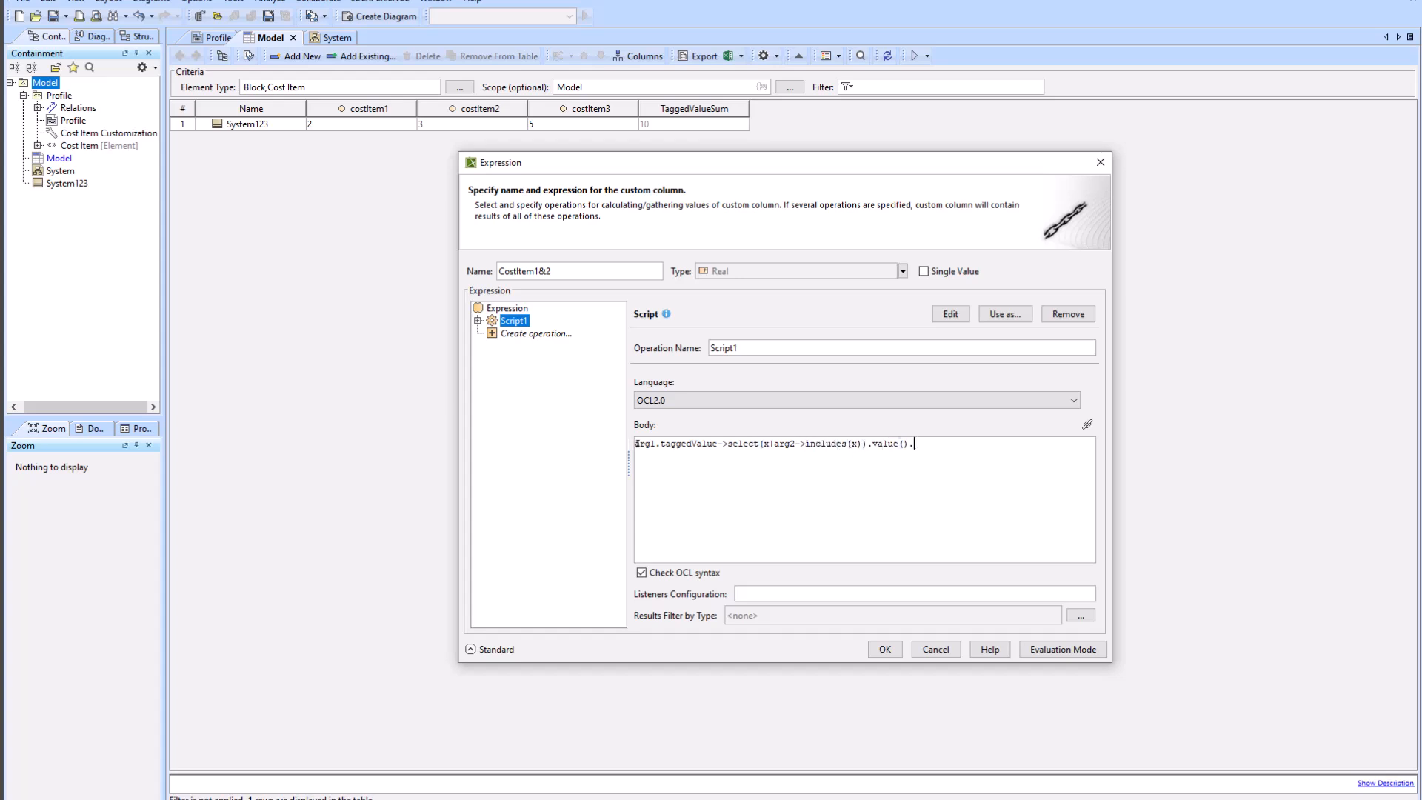
type("oclAsType")
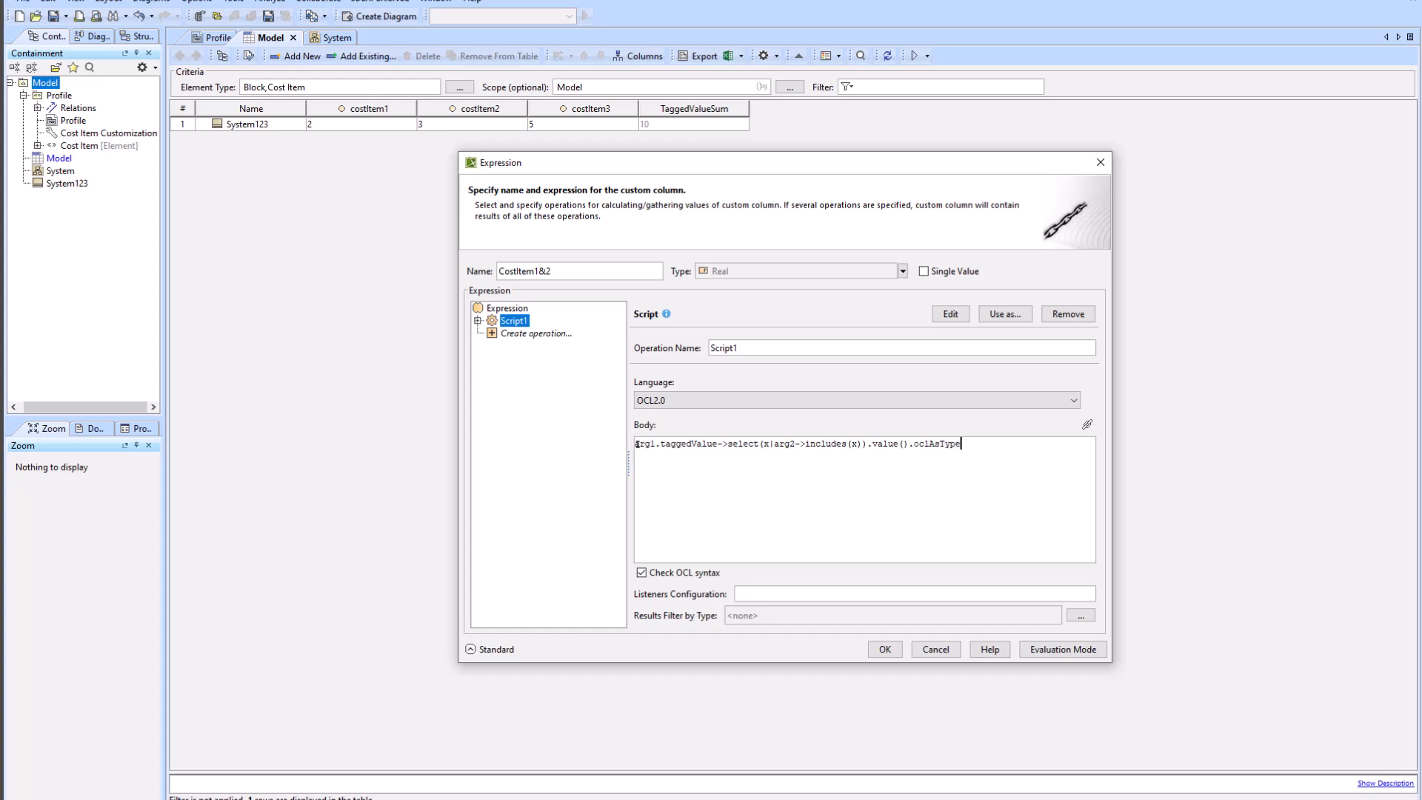
type("(Real)->sum(")
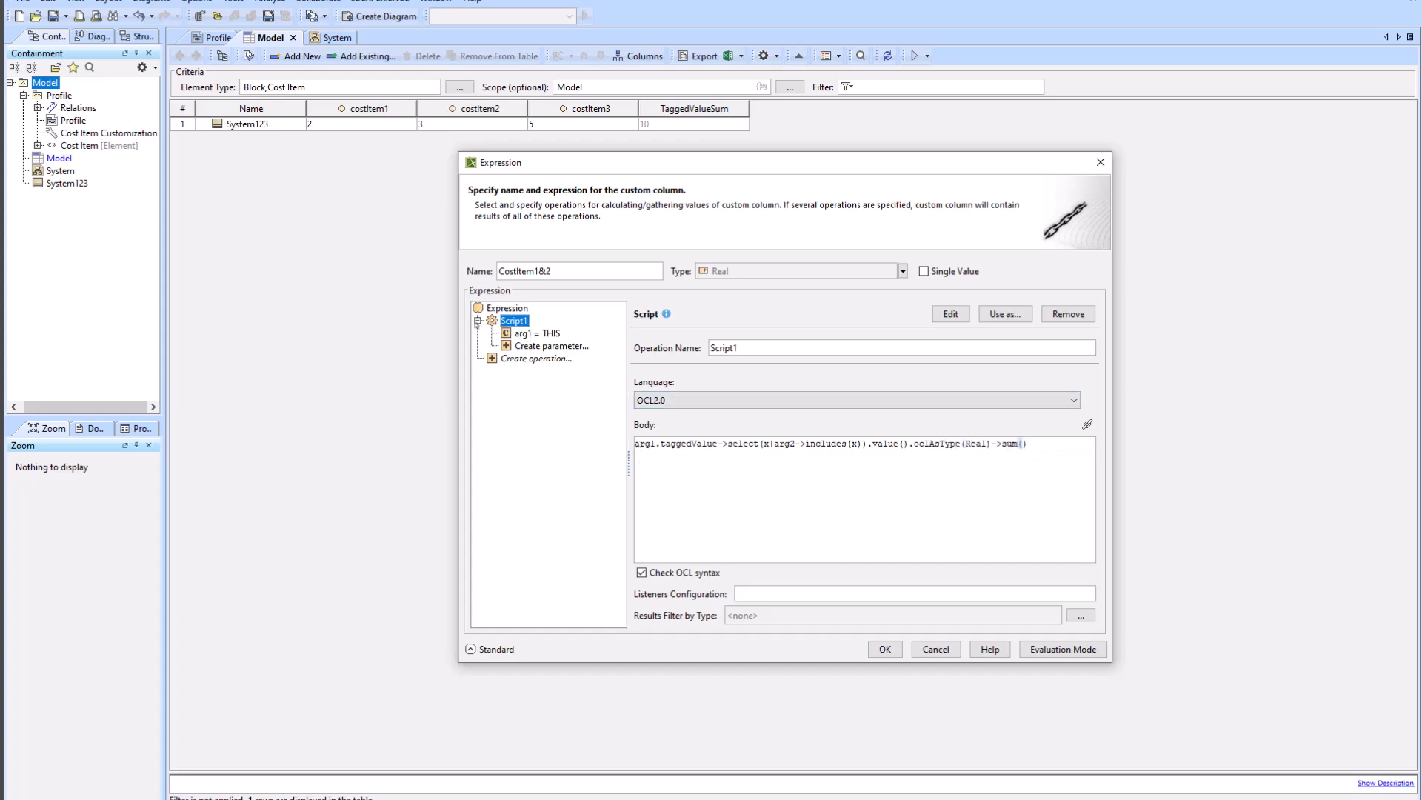
mouse_move(587, 360)
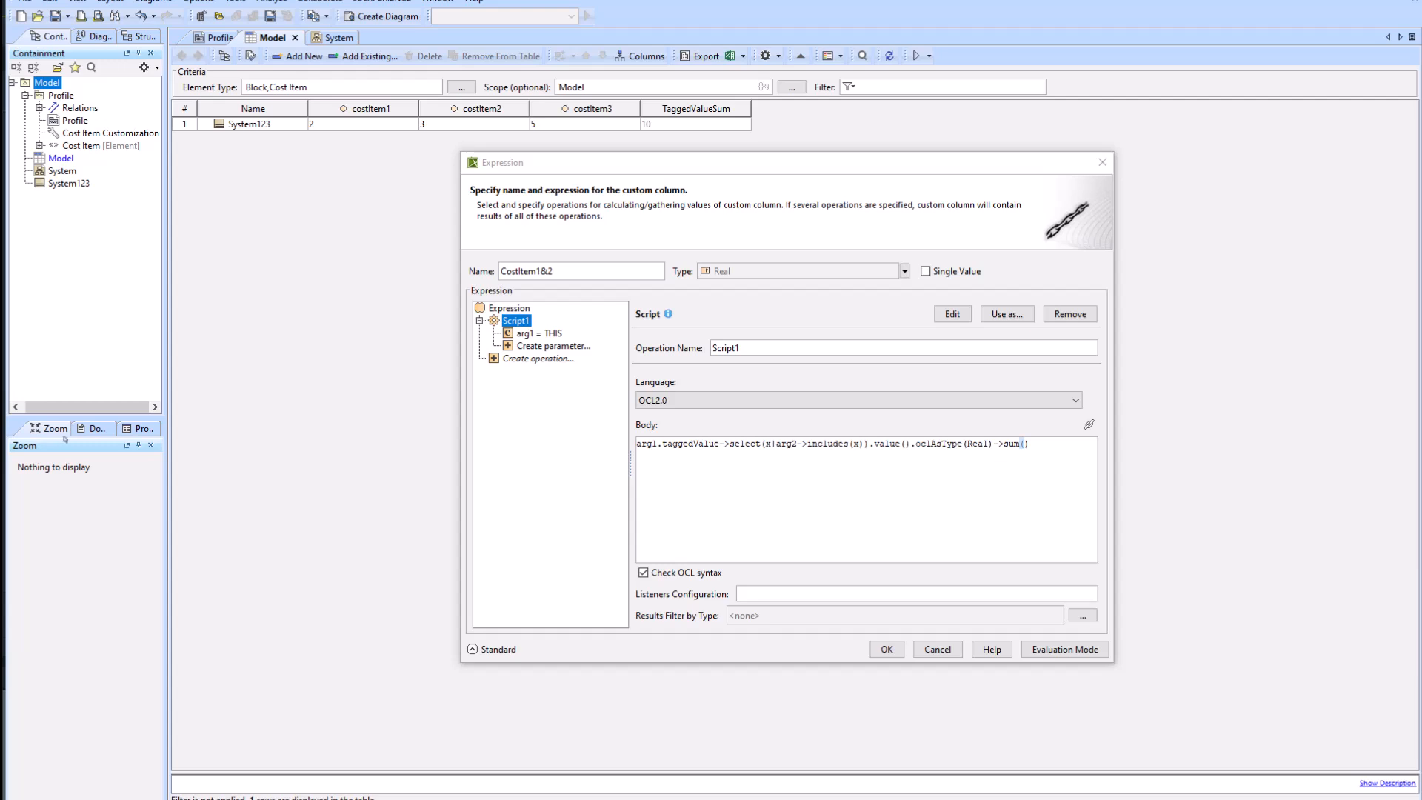
mouse_move(205, 420)
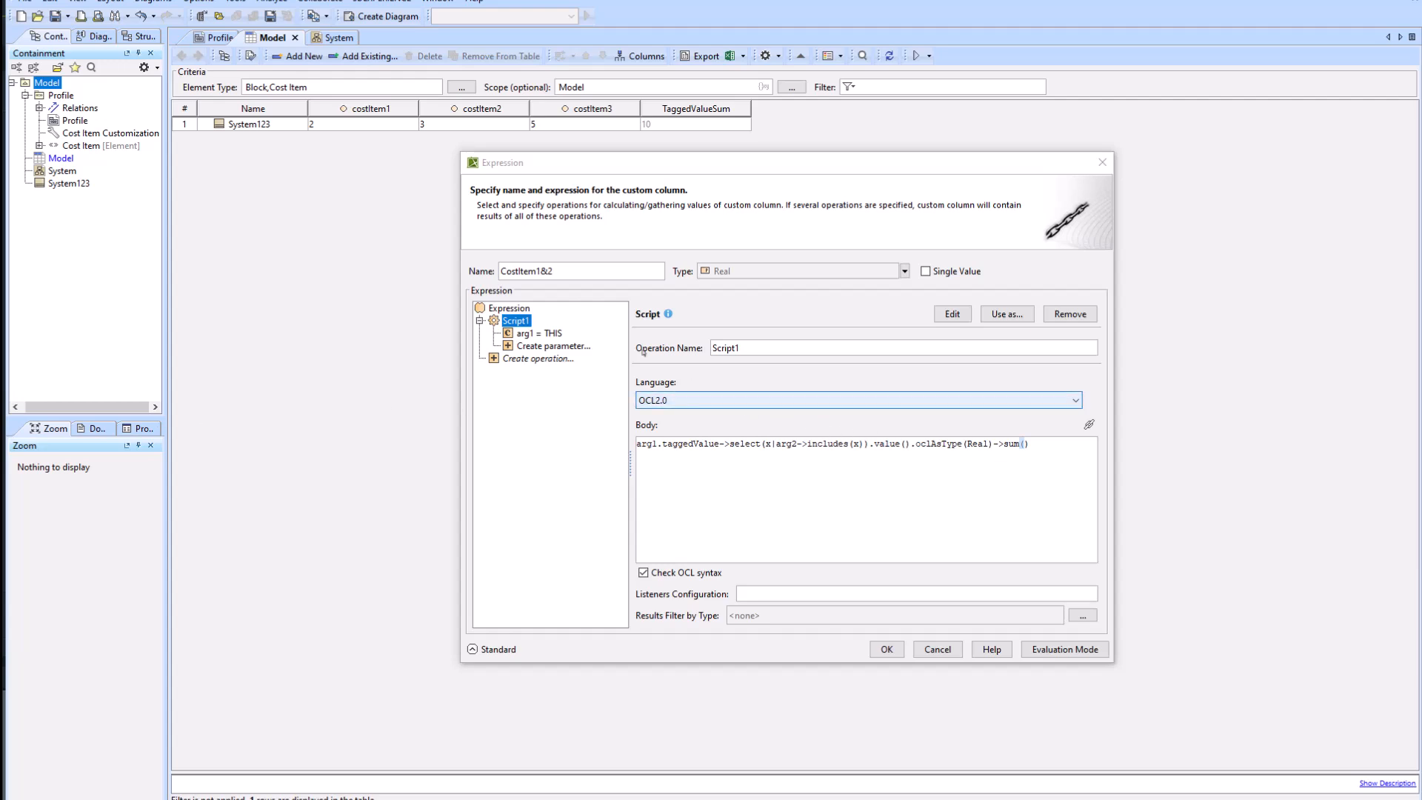
Make arg2 a Filter with Metachain Navigation input and a Contains predicate over a Collection.
left_click(540, 346)
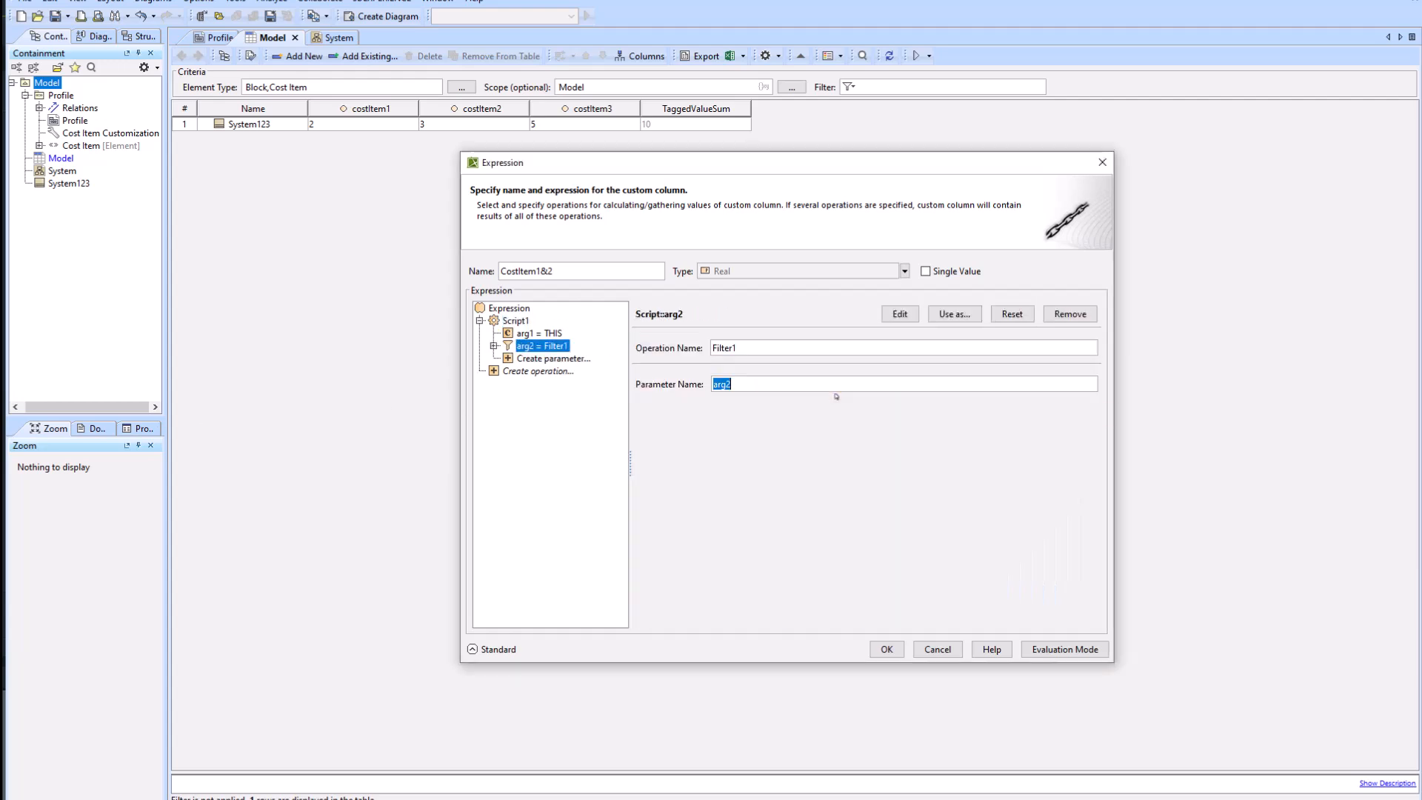
left_click(492, 346)
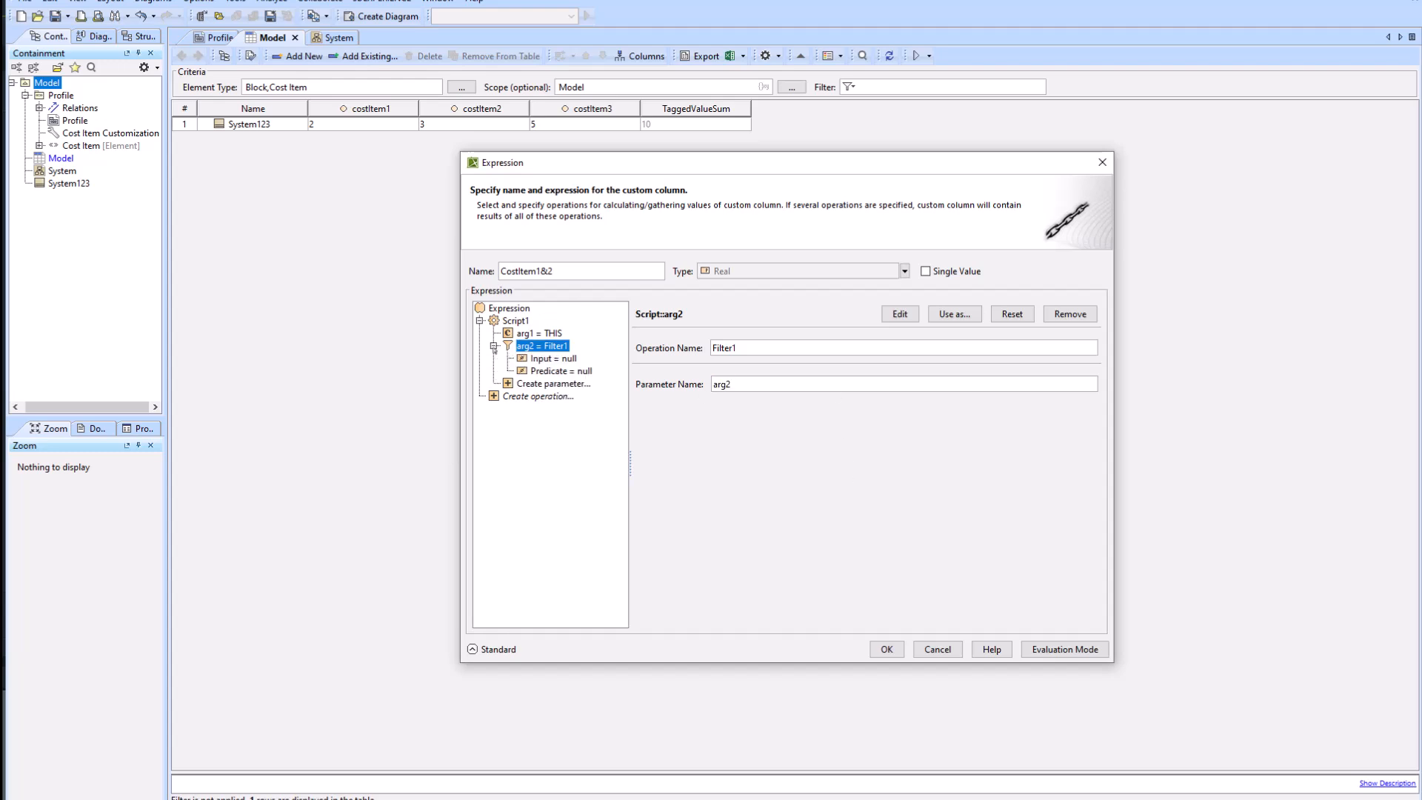
left_click(554, 358)
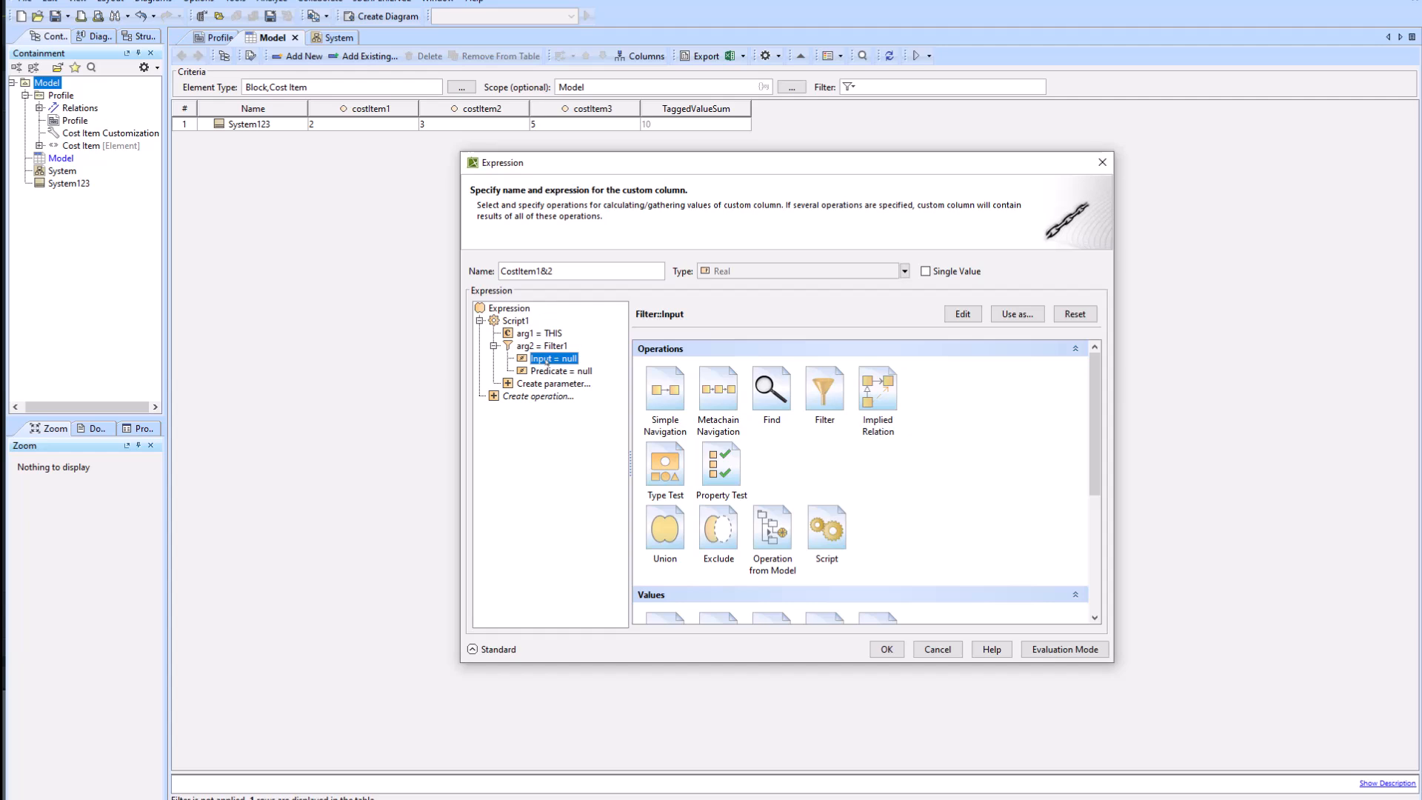
mouse_move(771, 388)
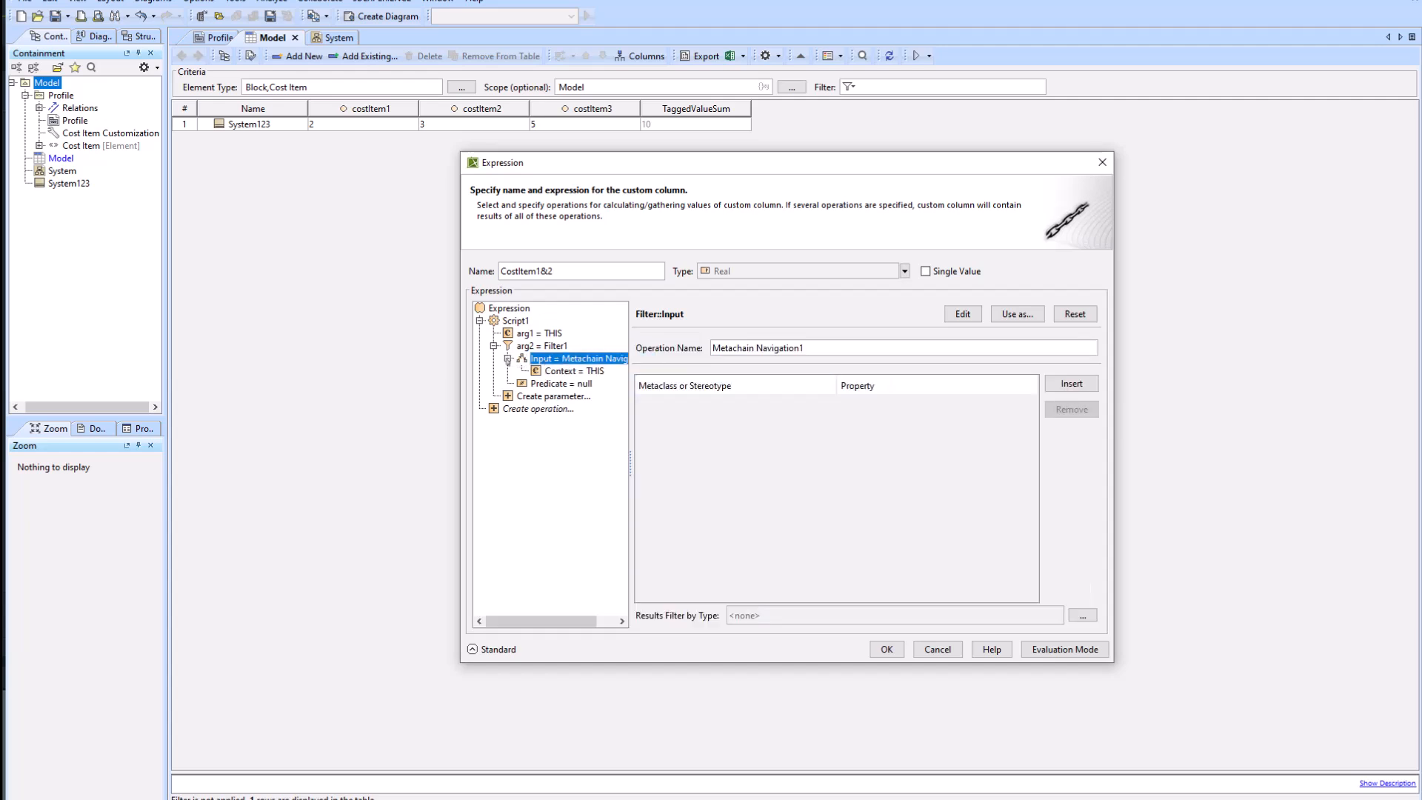
left_click(562, 383)
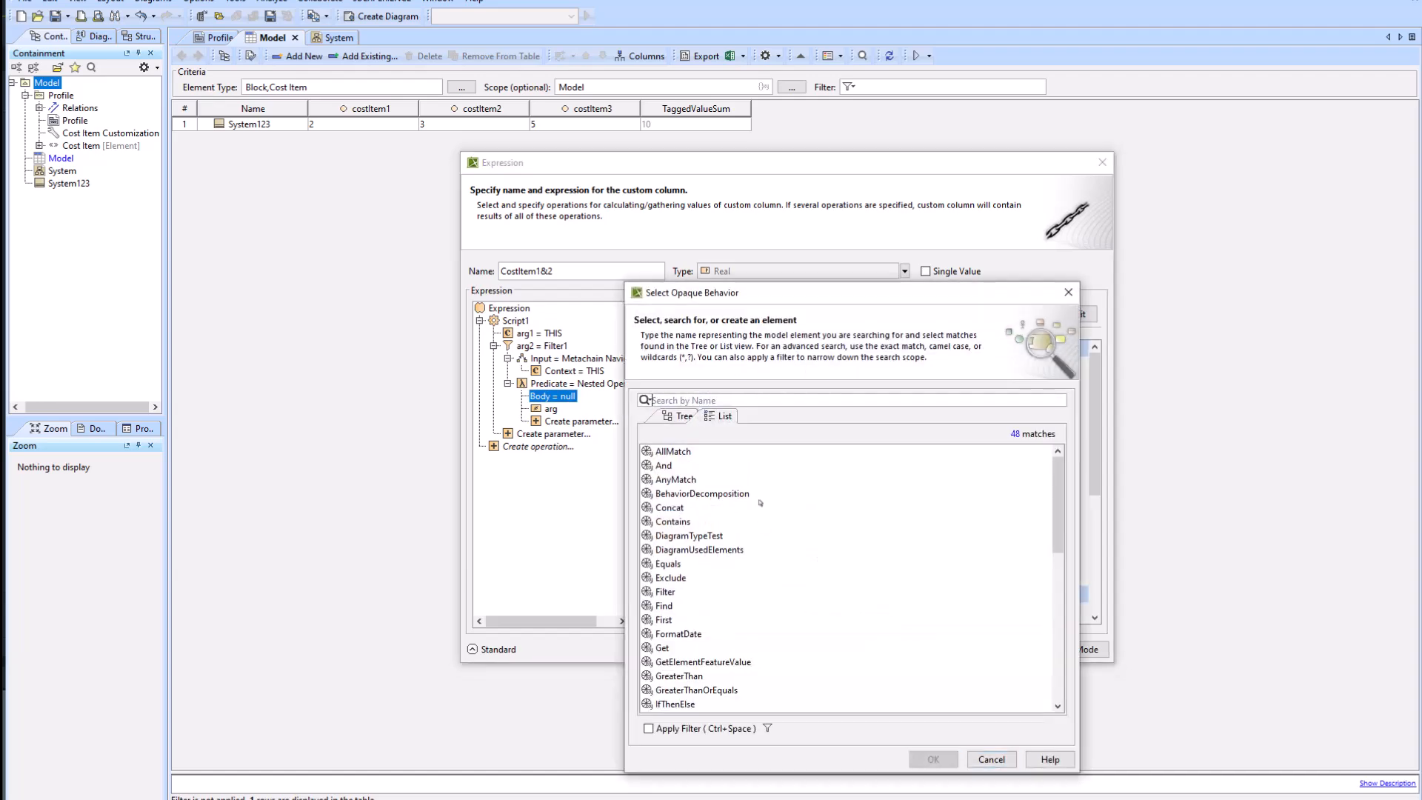
type("Con")
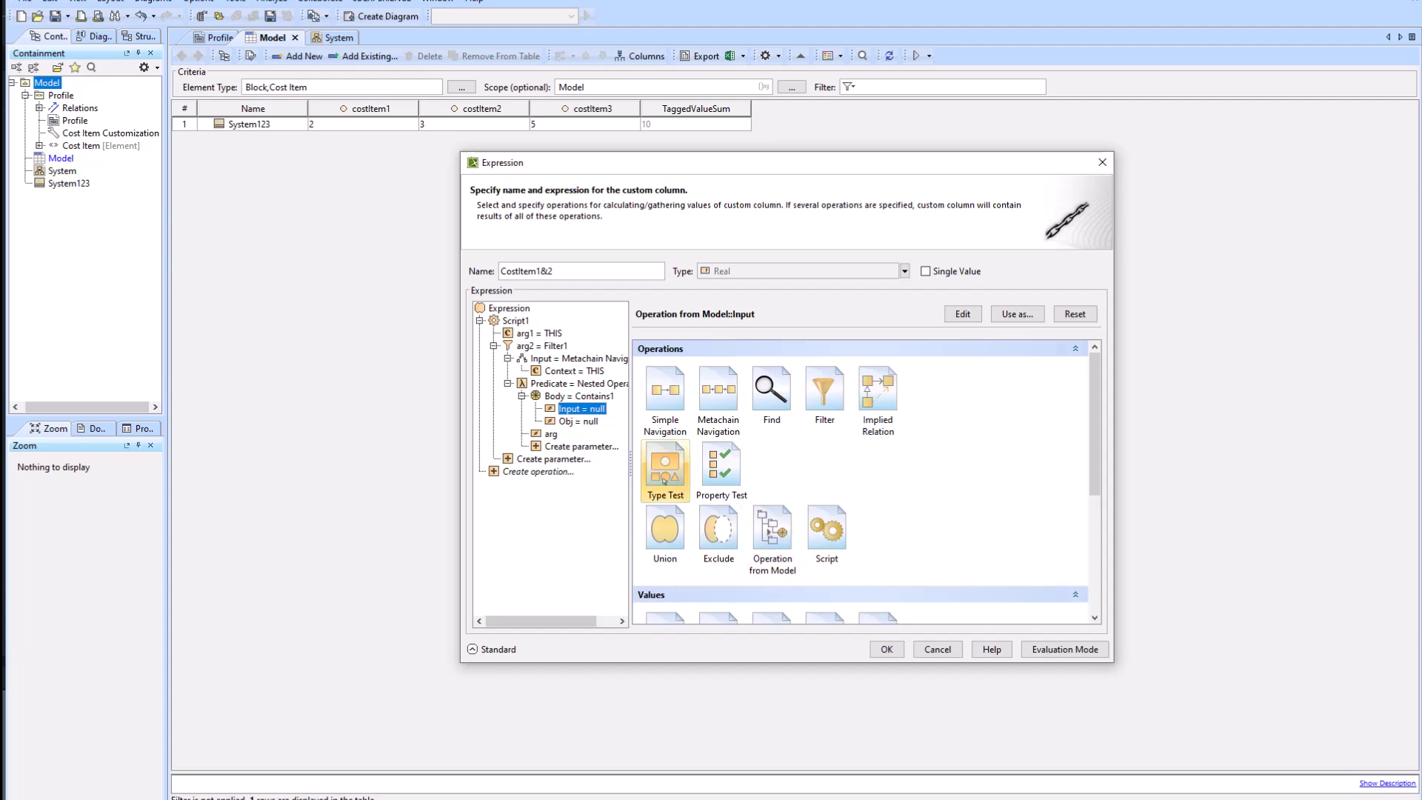
scroll("down", 3)
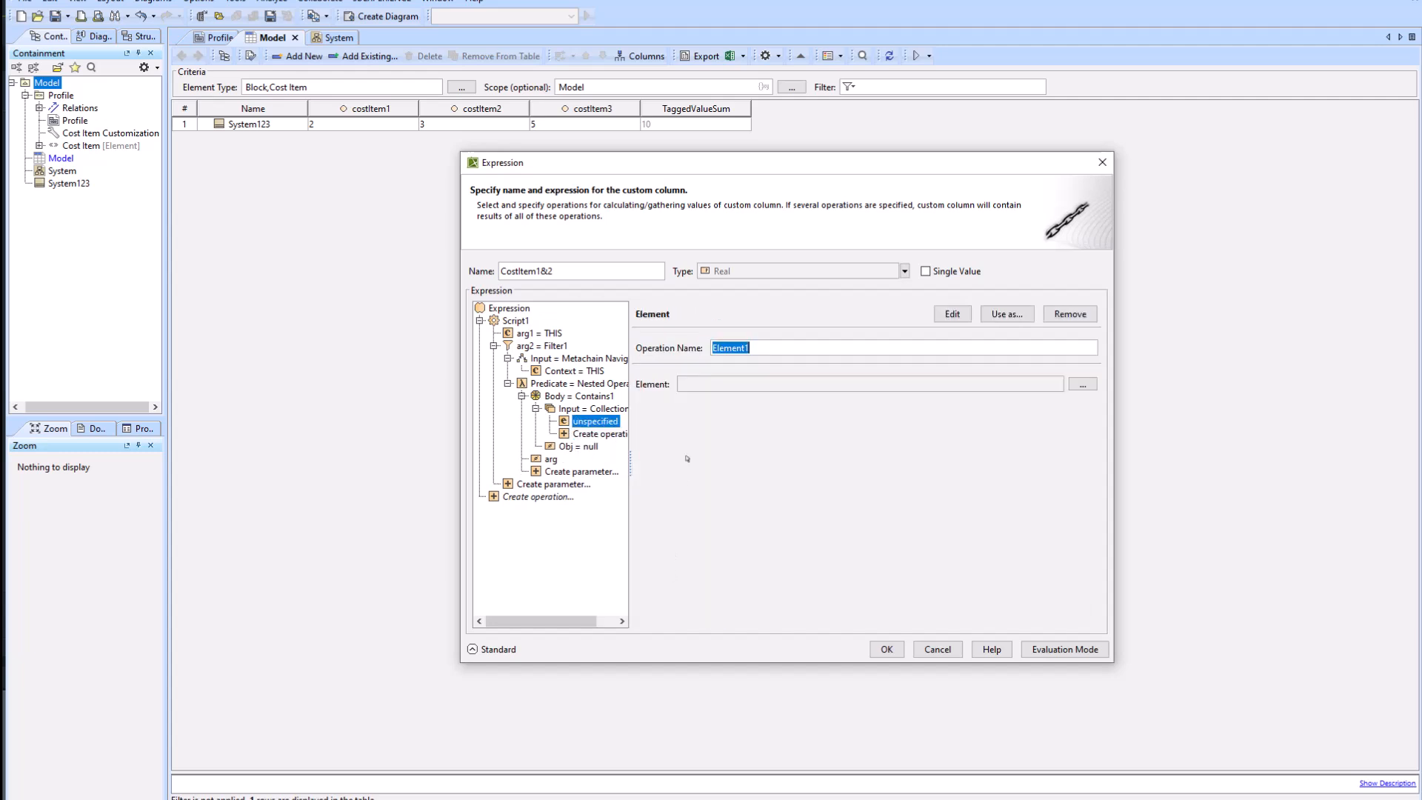
left_click(1081, 384)
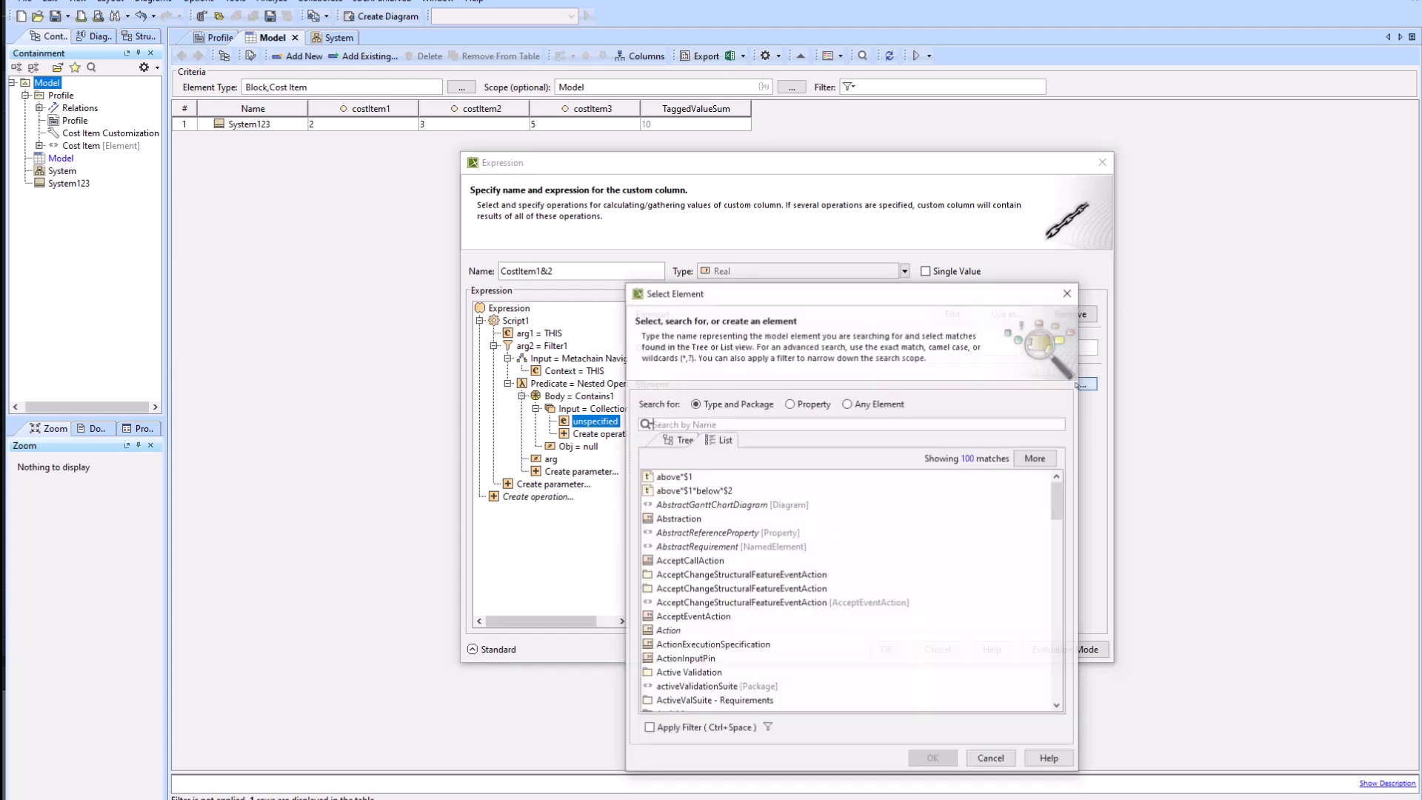
Set costItem1 and costItem2 as the Contains collection's elements.
type("costIt")
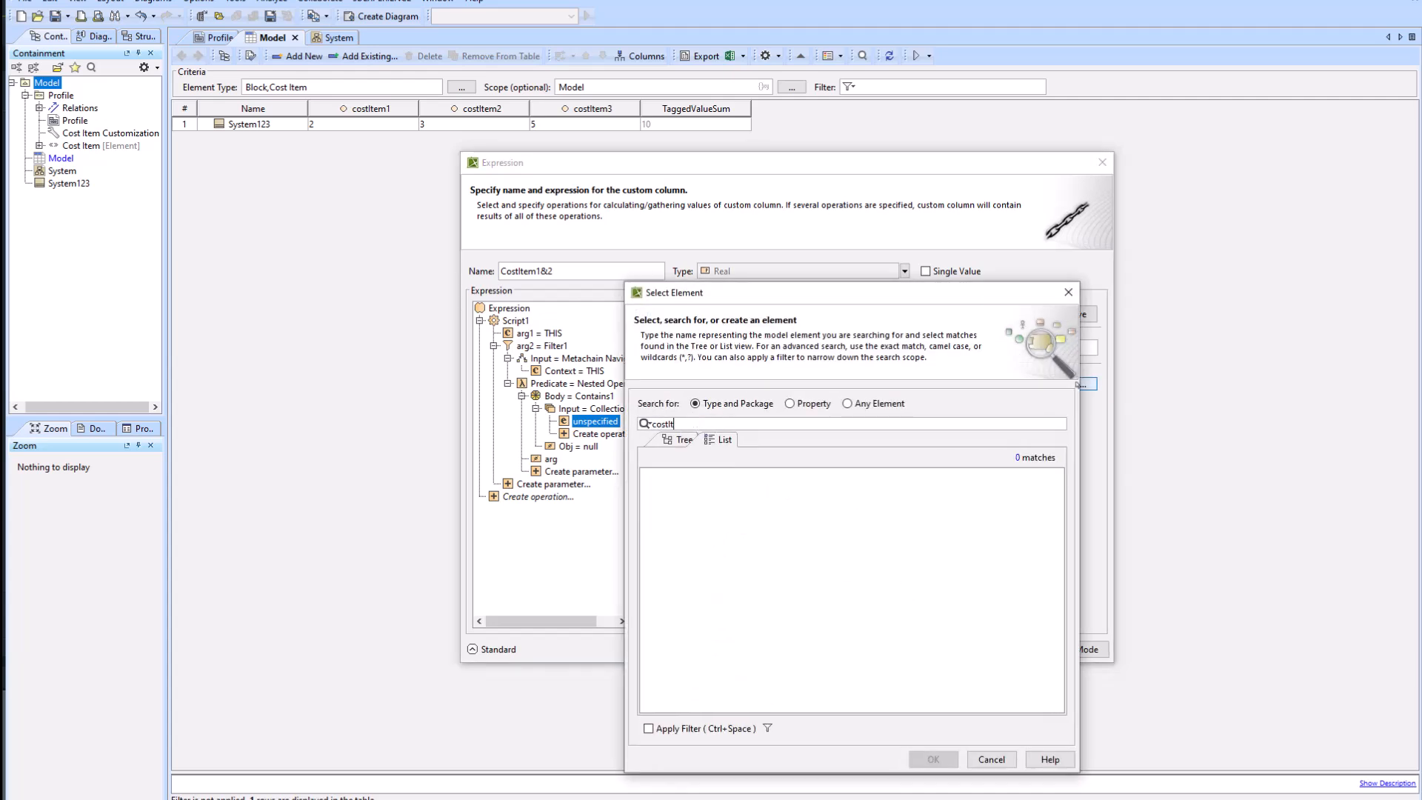
left_click(792, 404)
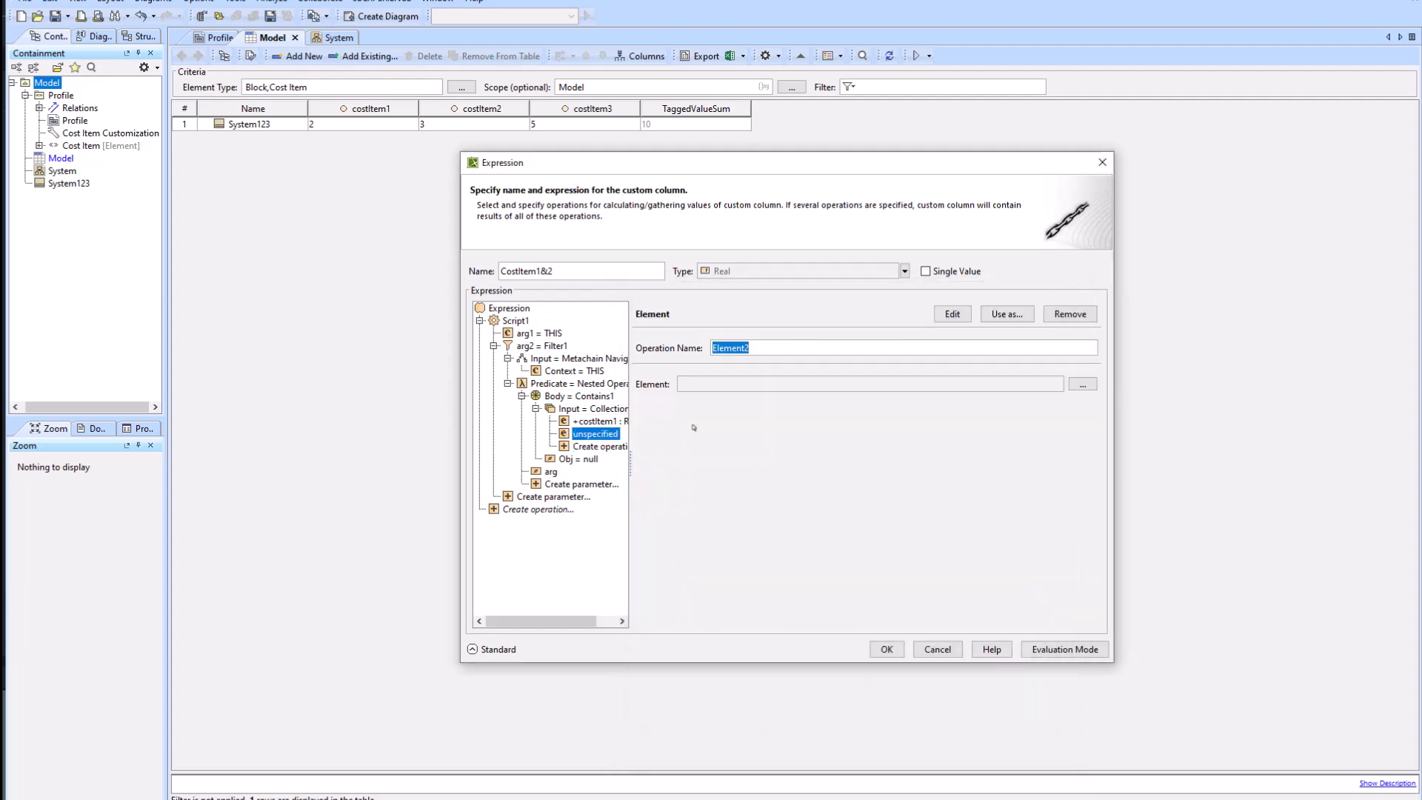
left_click(1081, 384)
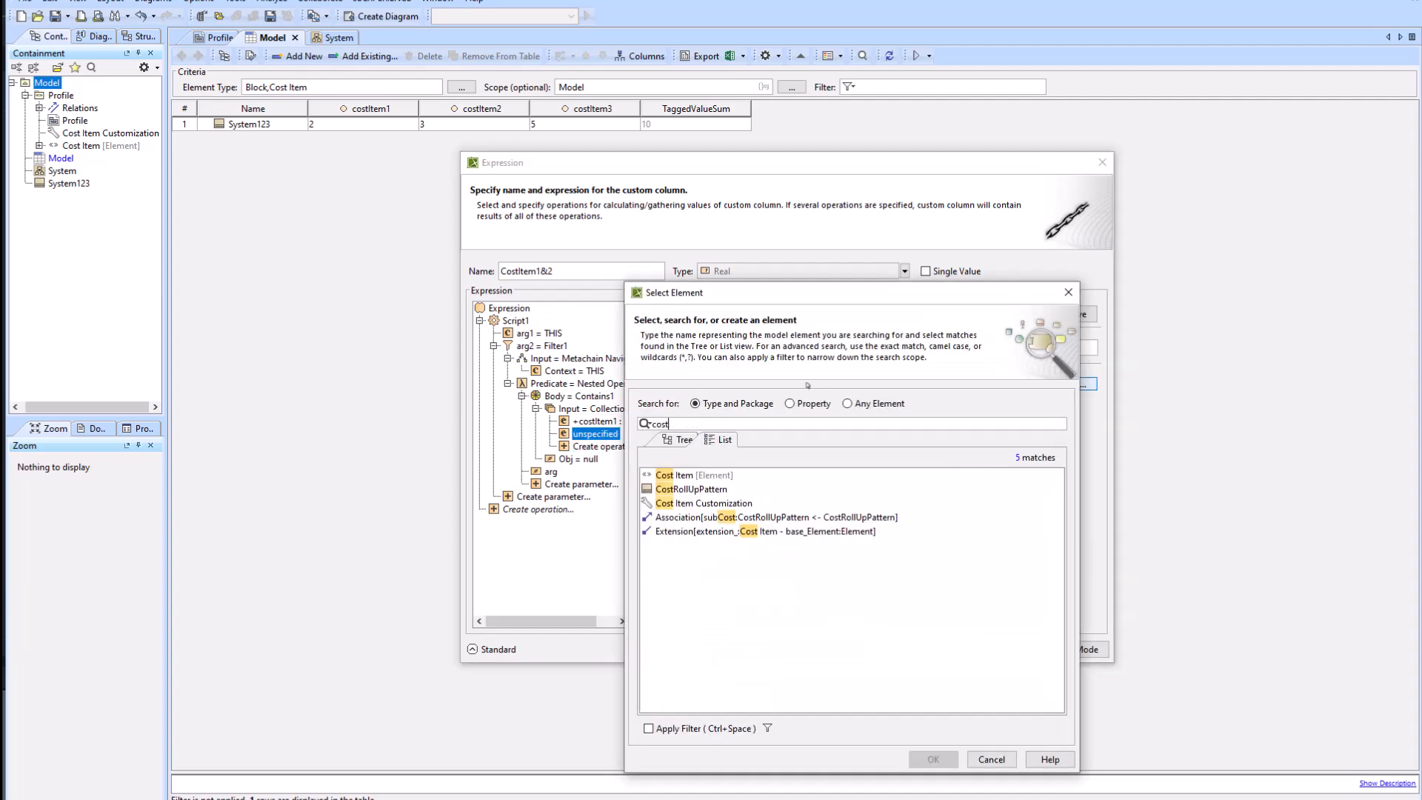
left_click(932, 759)
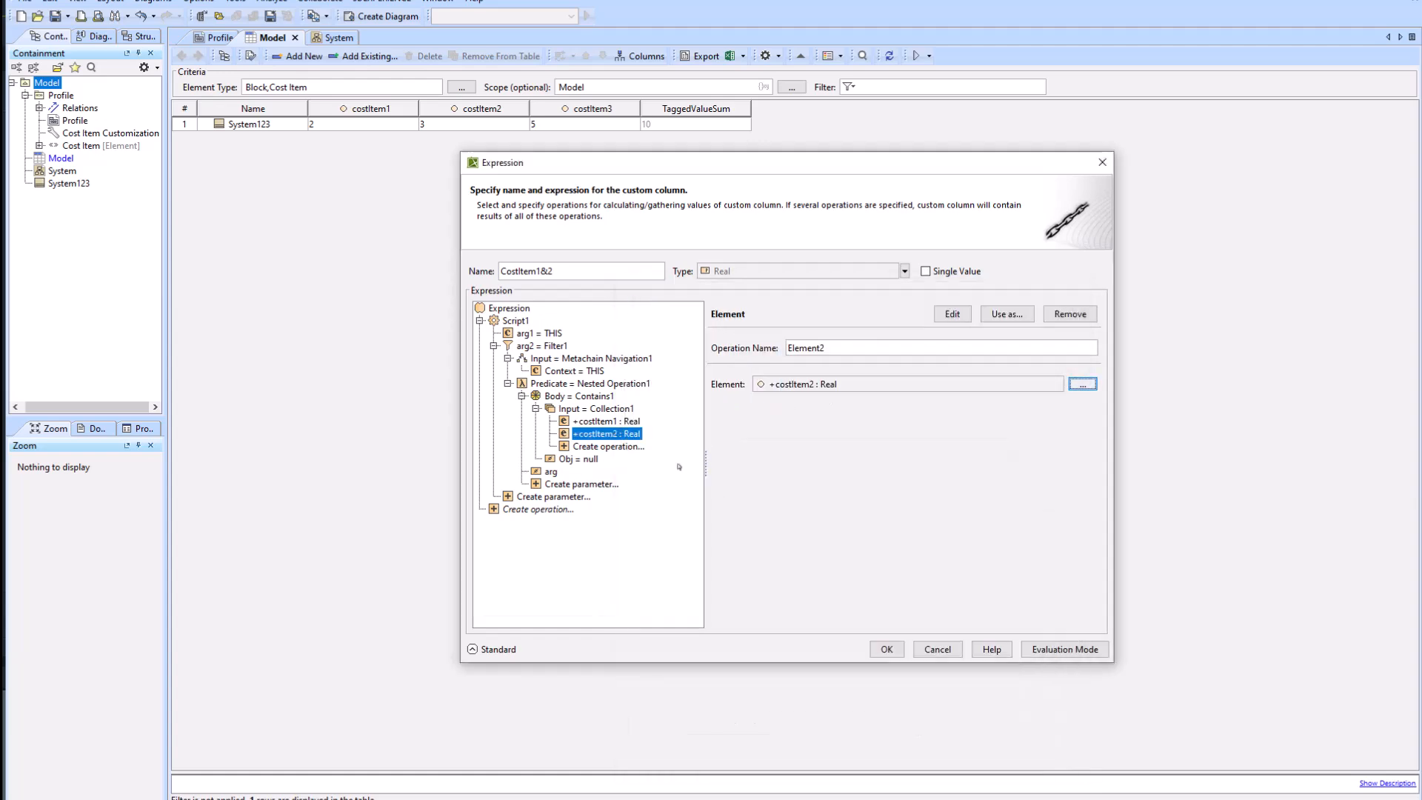
Set First as the Contains Obj argument and review the filter navigation's properties.
left_click(1082, 384)
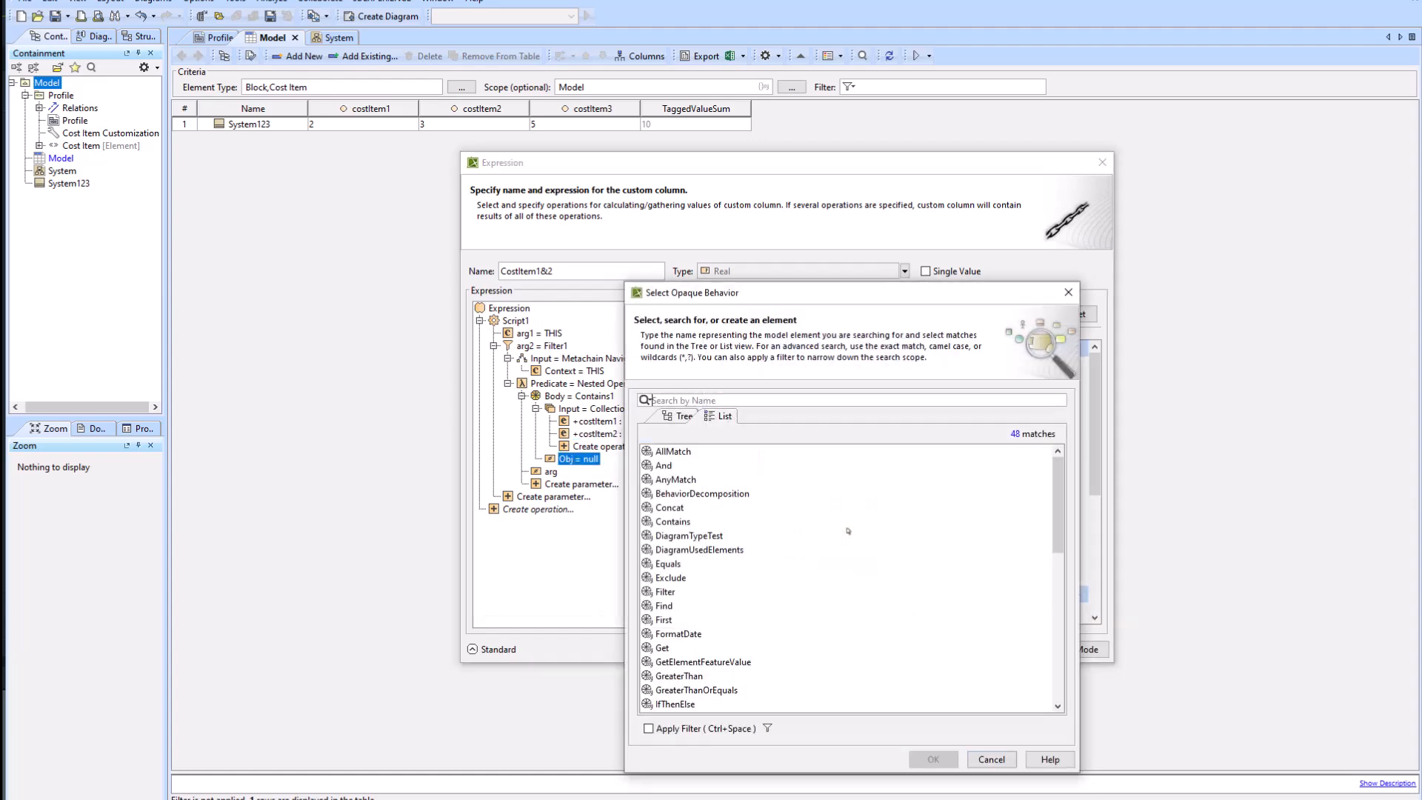
type("Fis")
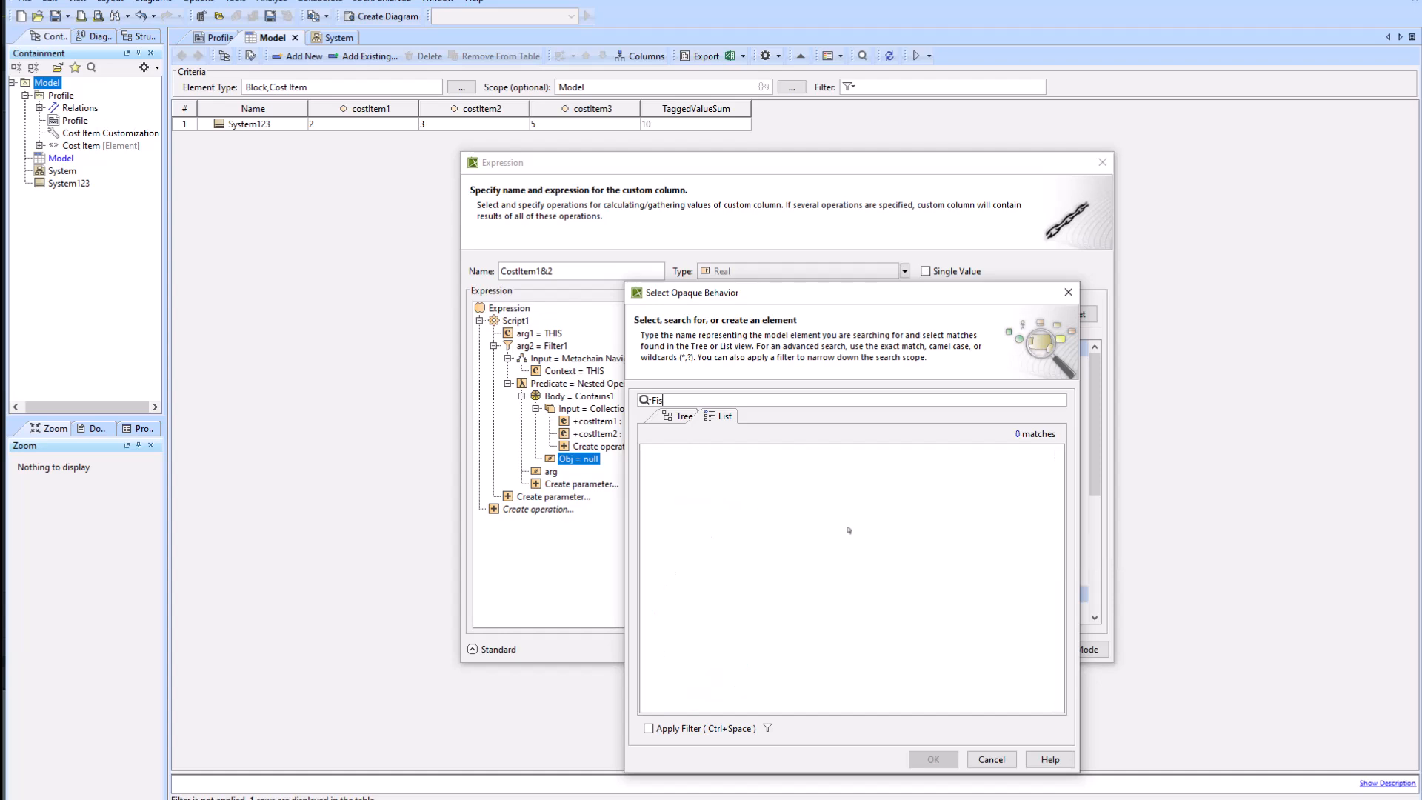
type("r")
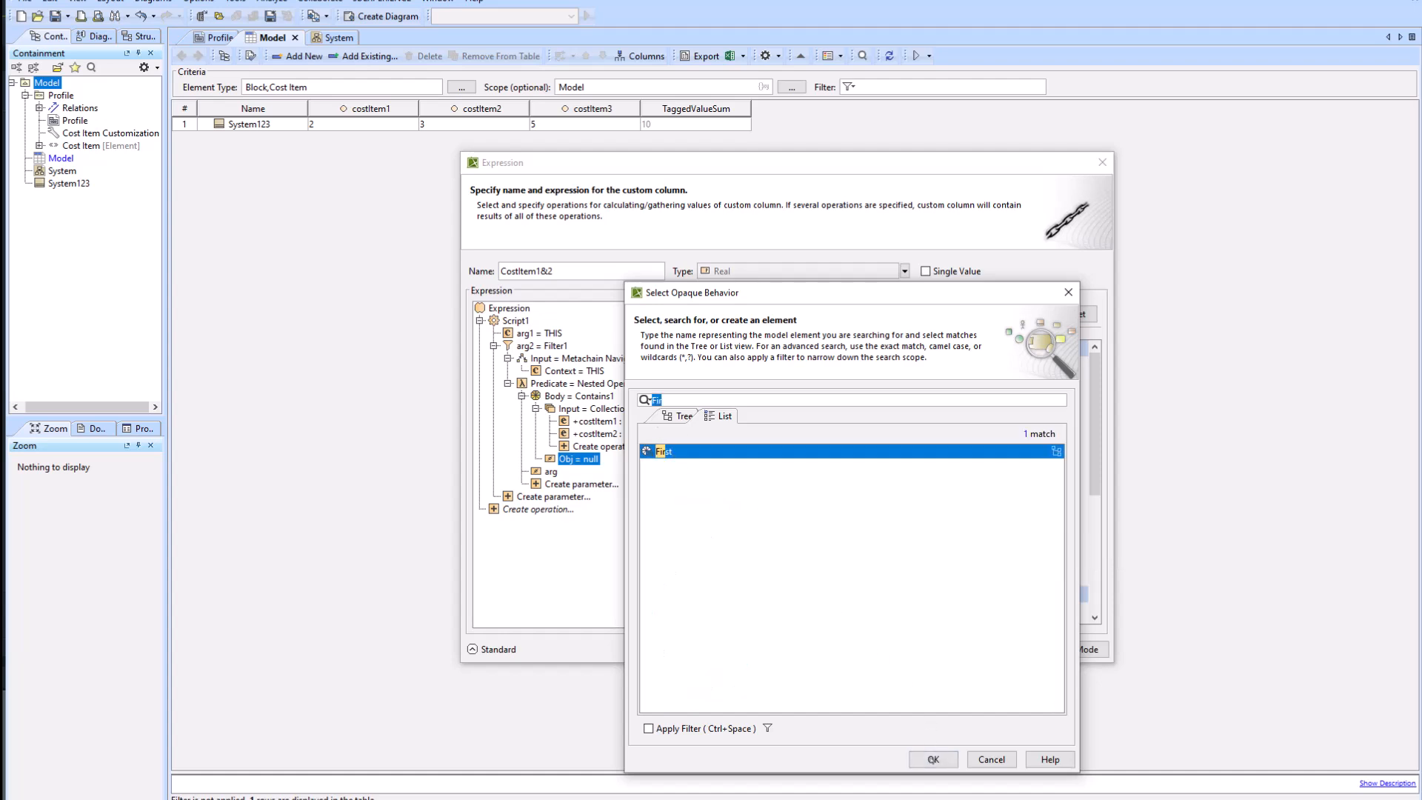
left_click(932, 760)
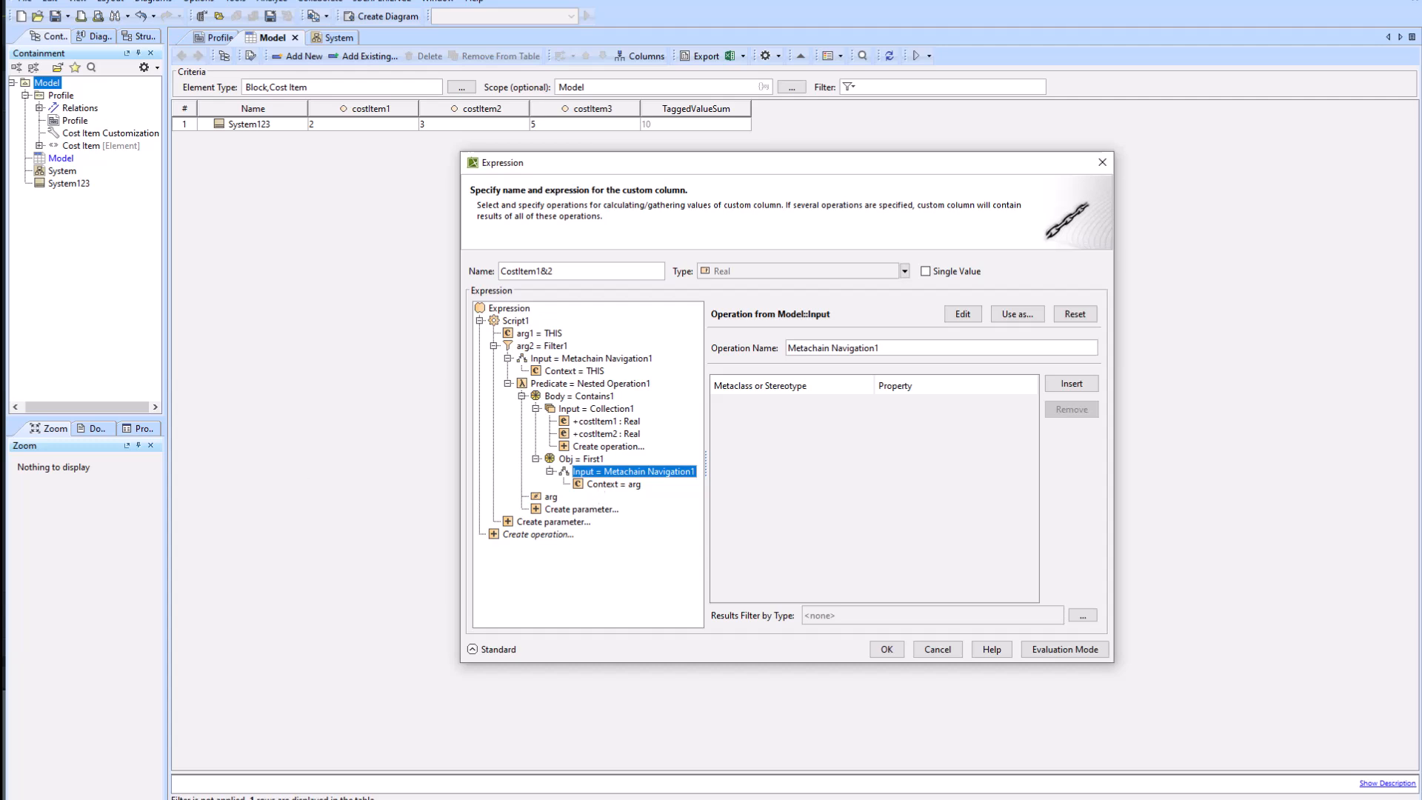
left_click(588, 357)
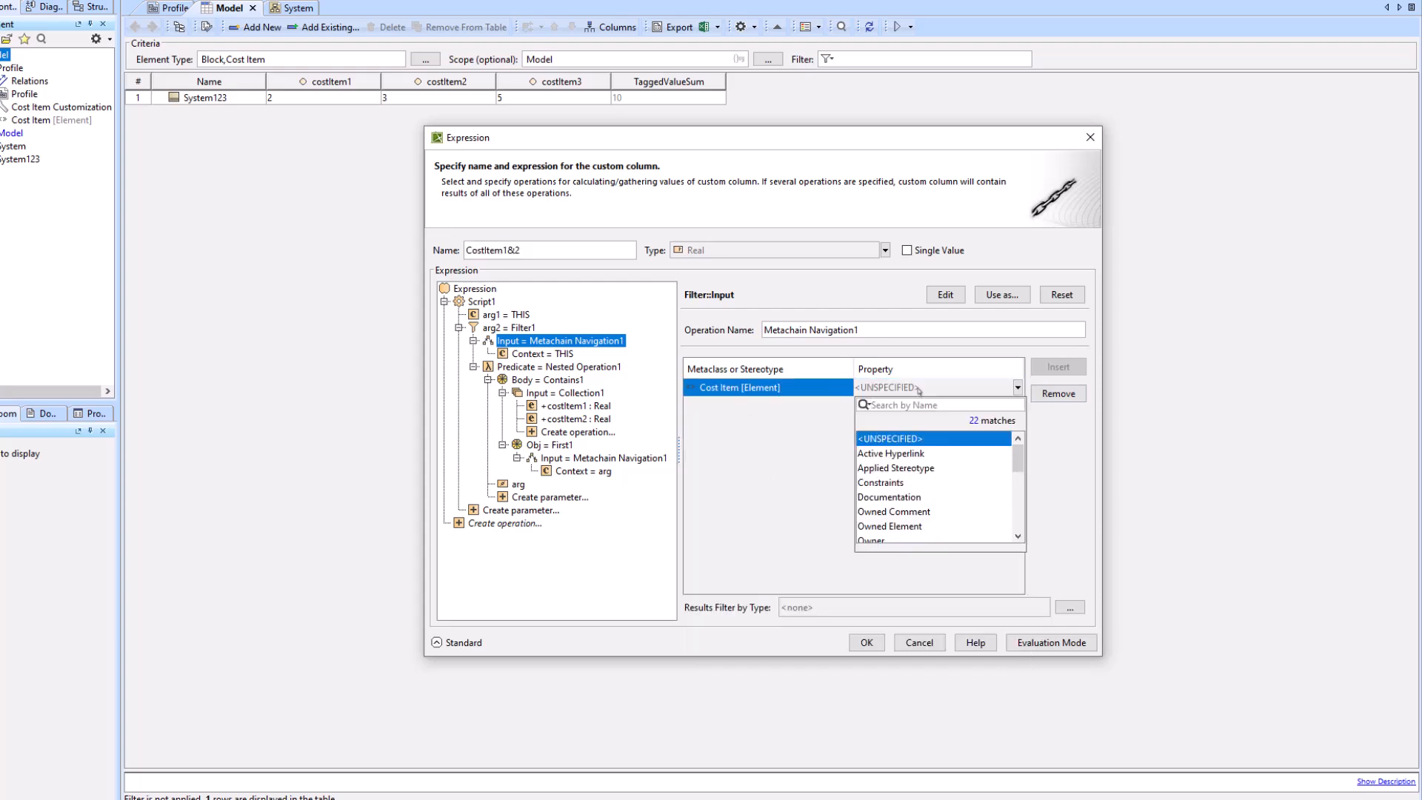
Set First1's navigation metaclass to TaggedValue and property to Tag Definition.
left_click(906, 540)
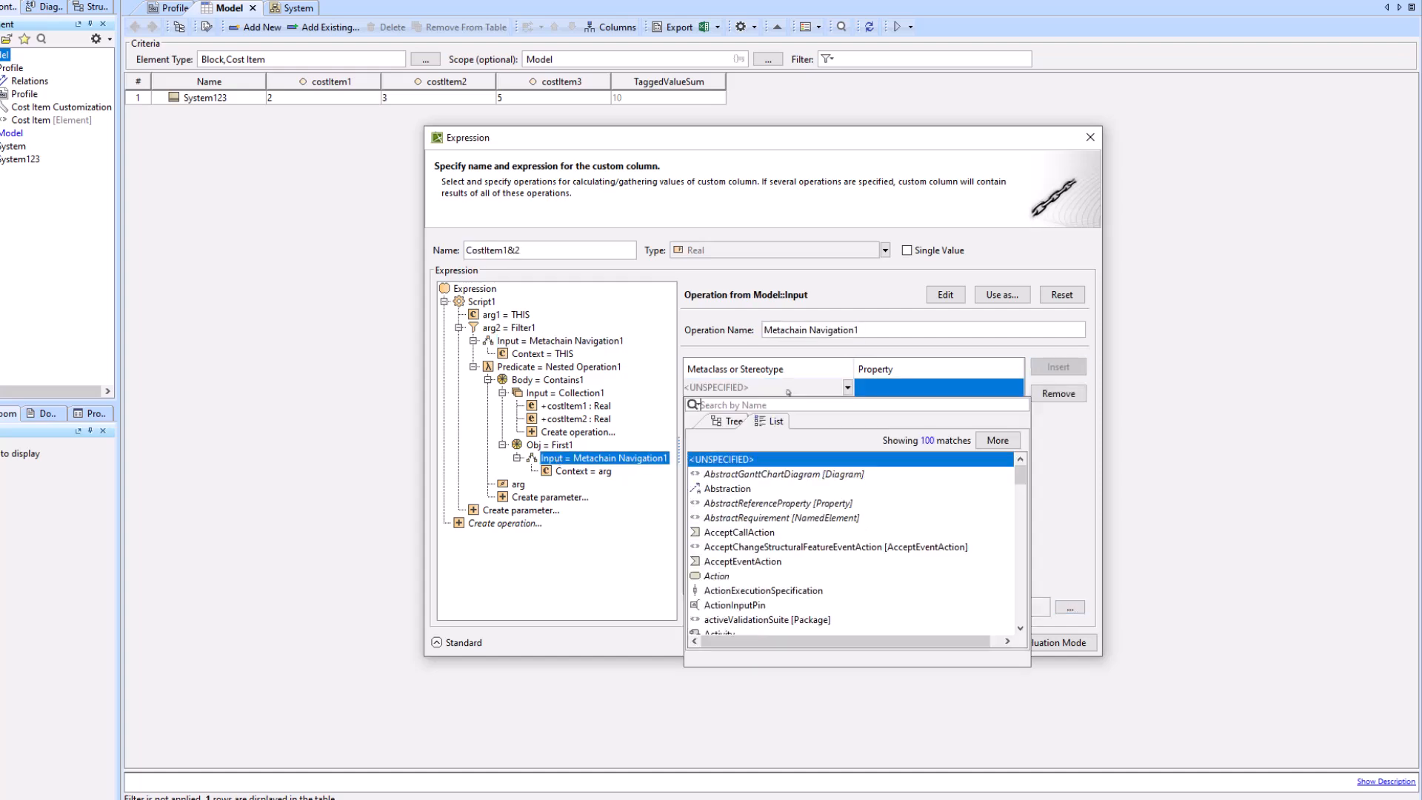
type("tagged val")
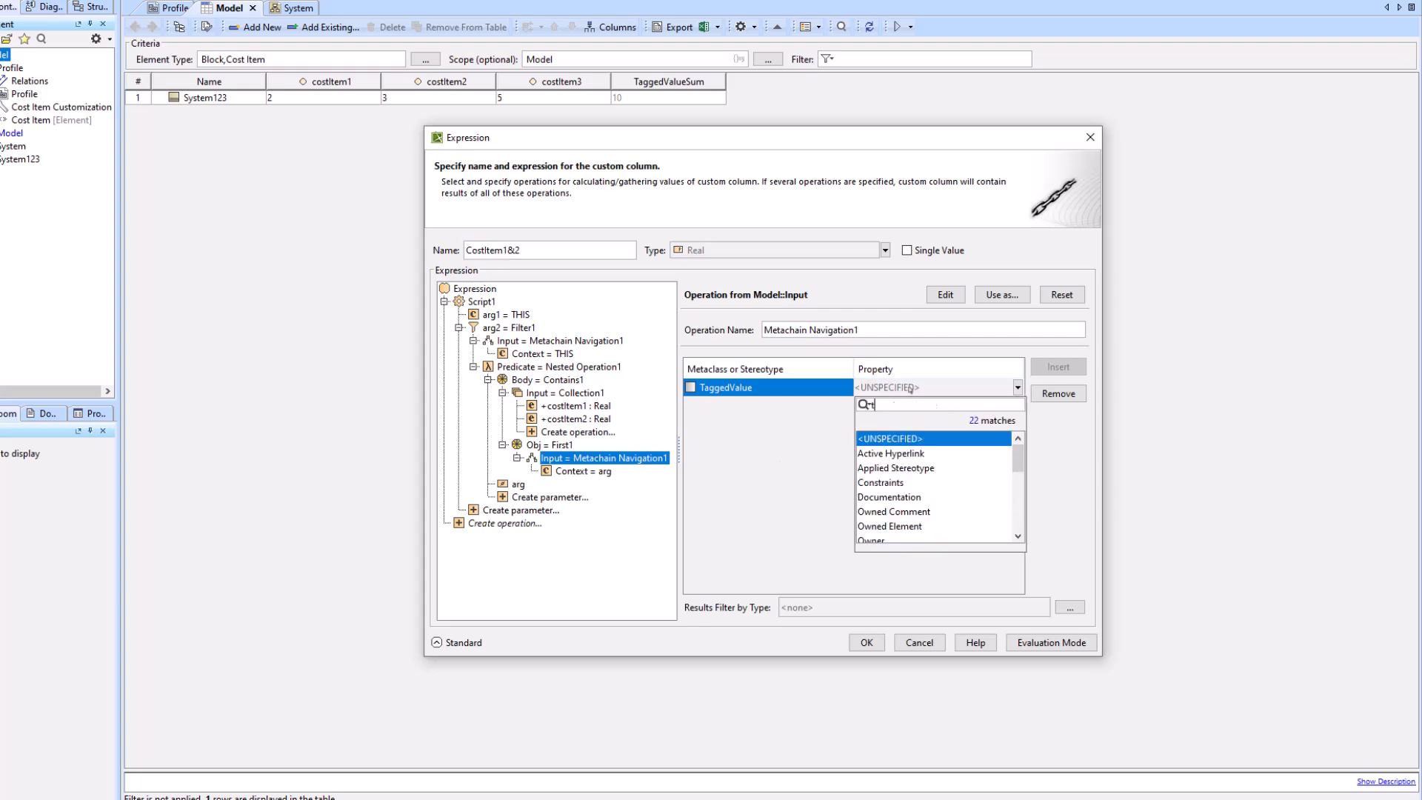
type("agg")
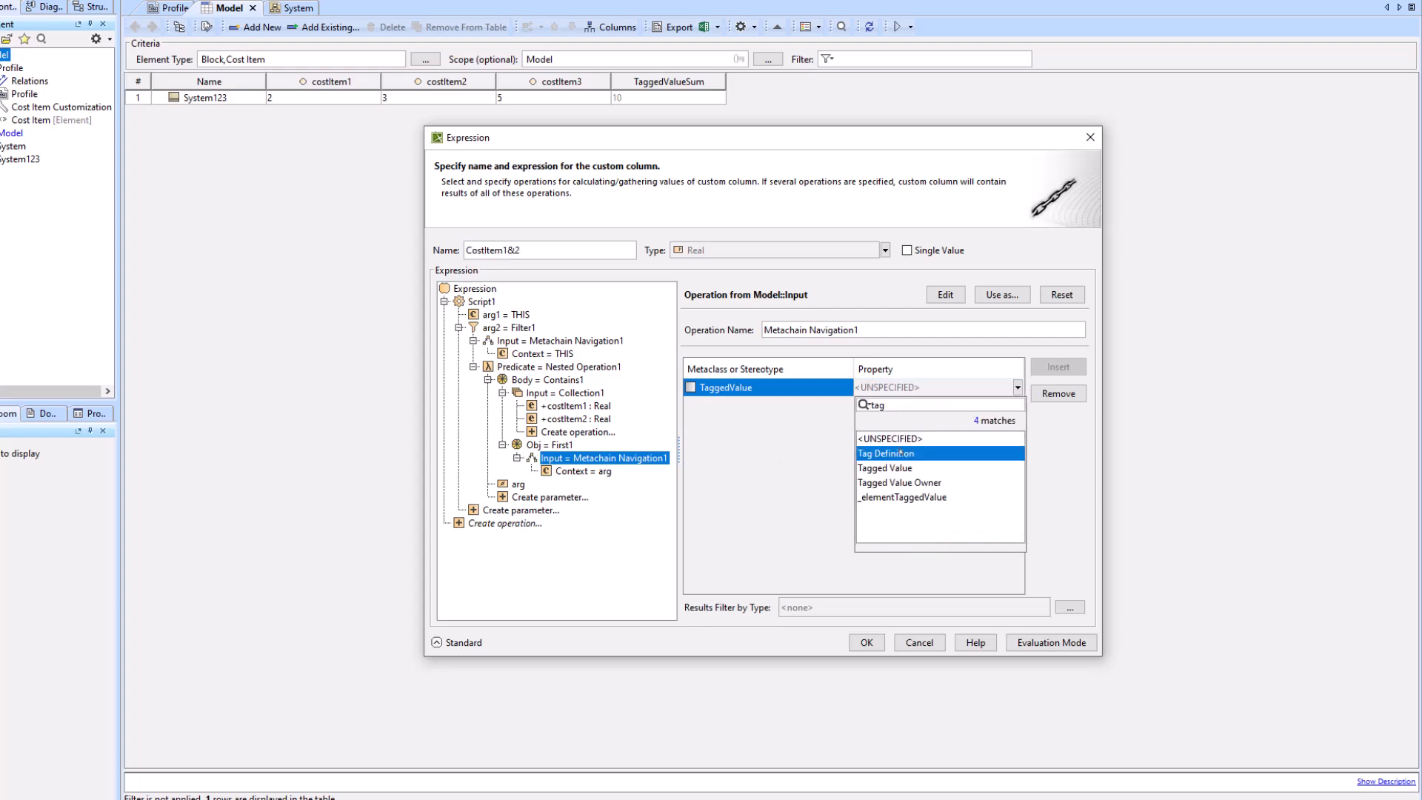
left_click(482, 302)
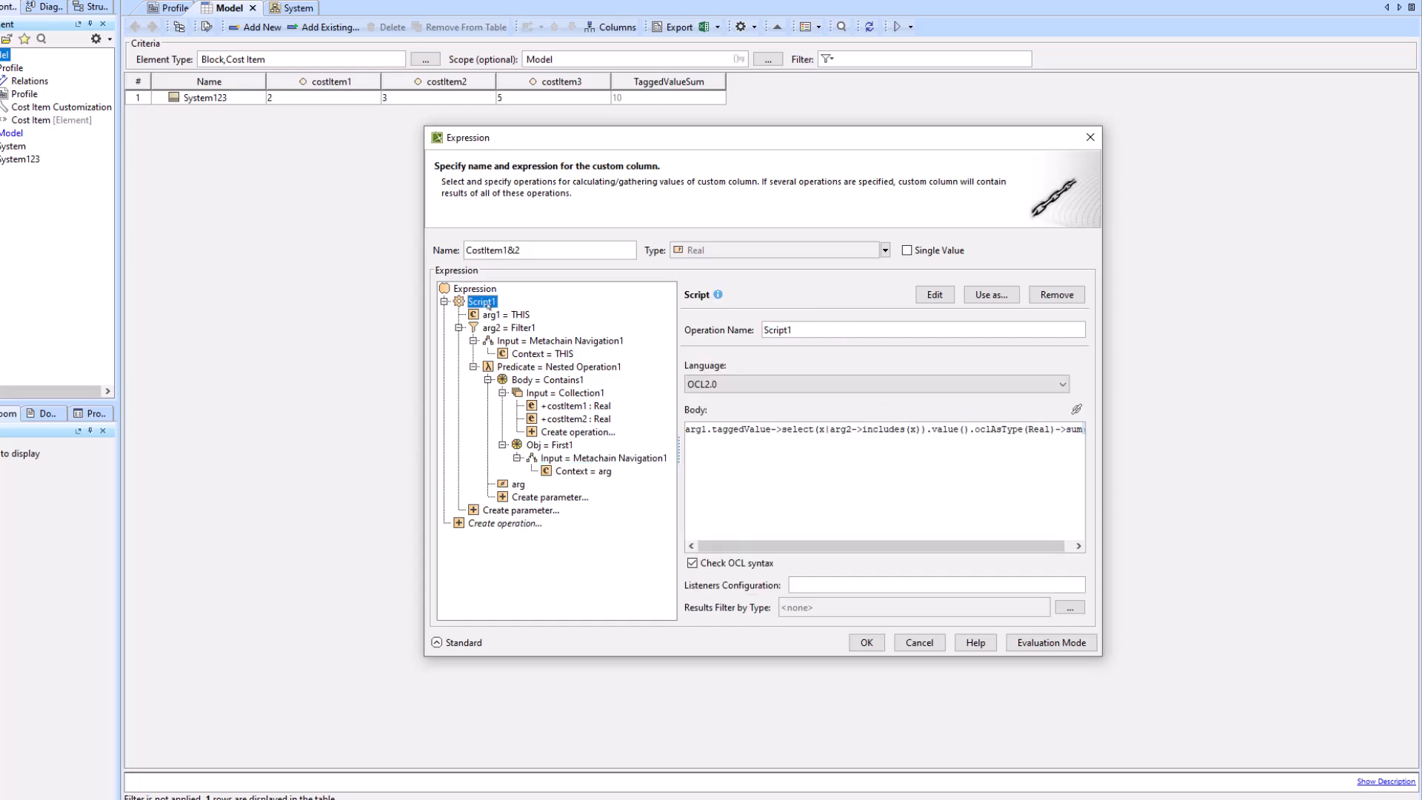
Review the filter, Contains collection and First navigation nodes, then apply the CostItem1&2 expression.
left_click(476, 288)
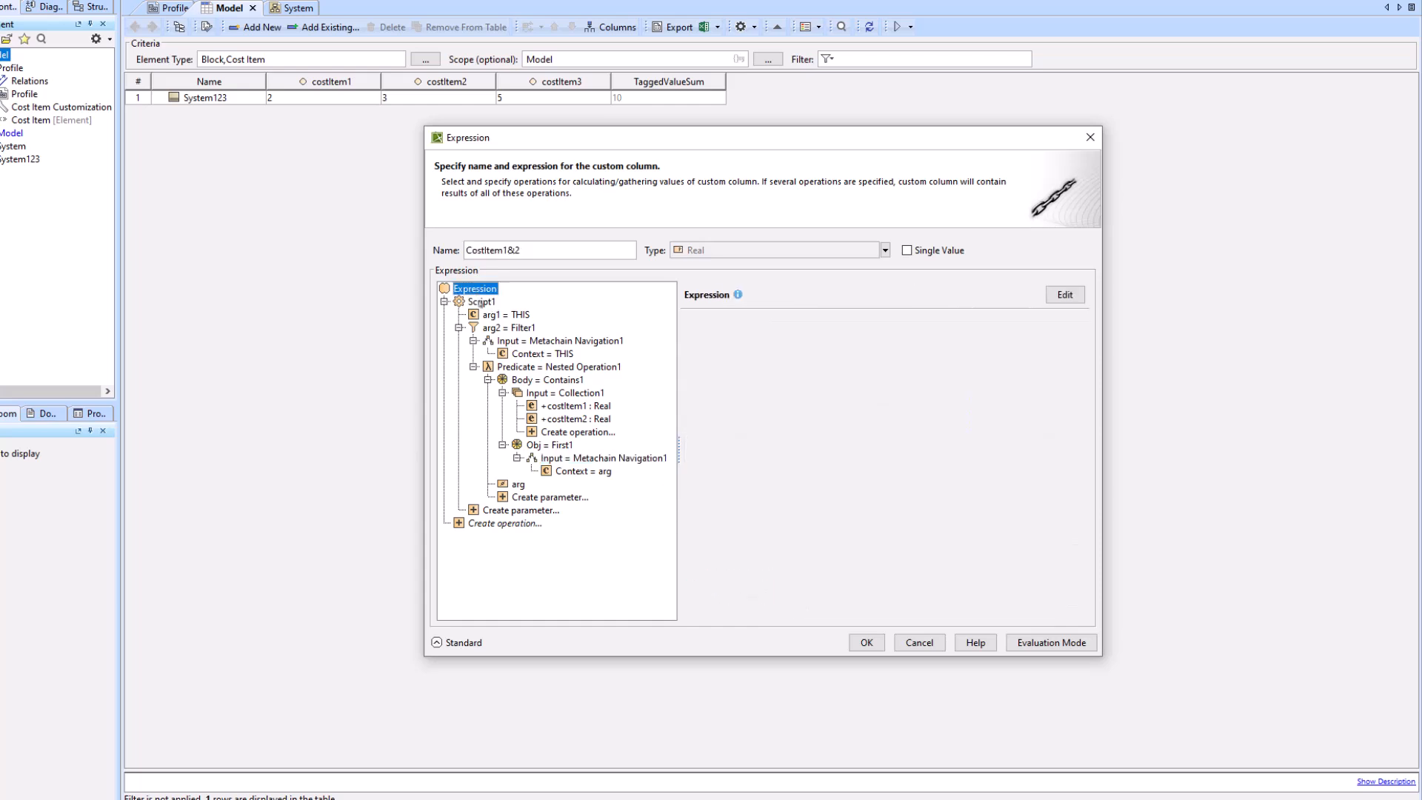
left_click(497, 314)
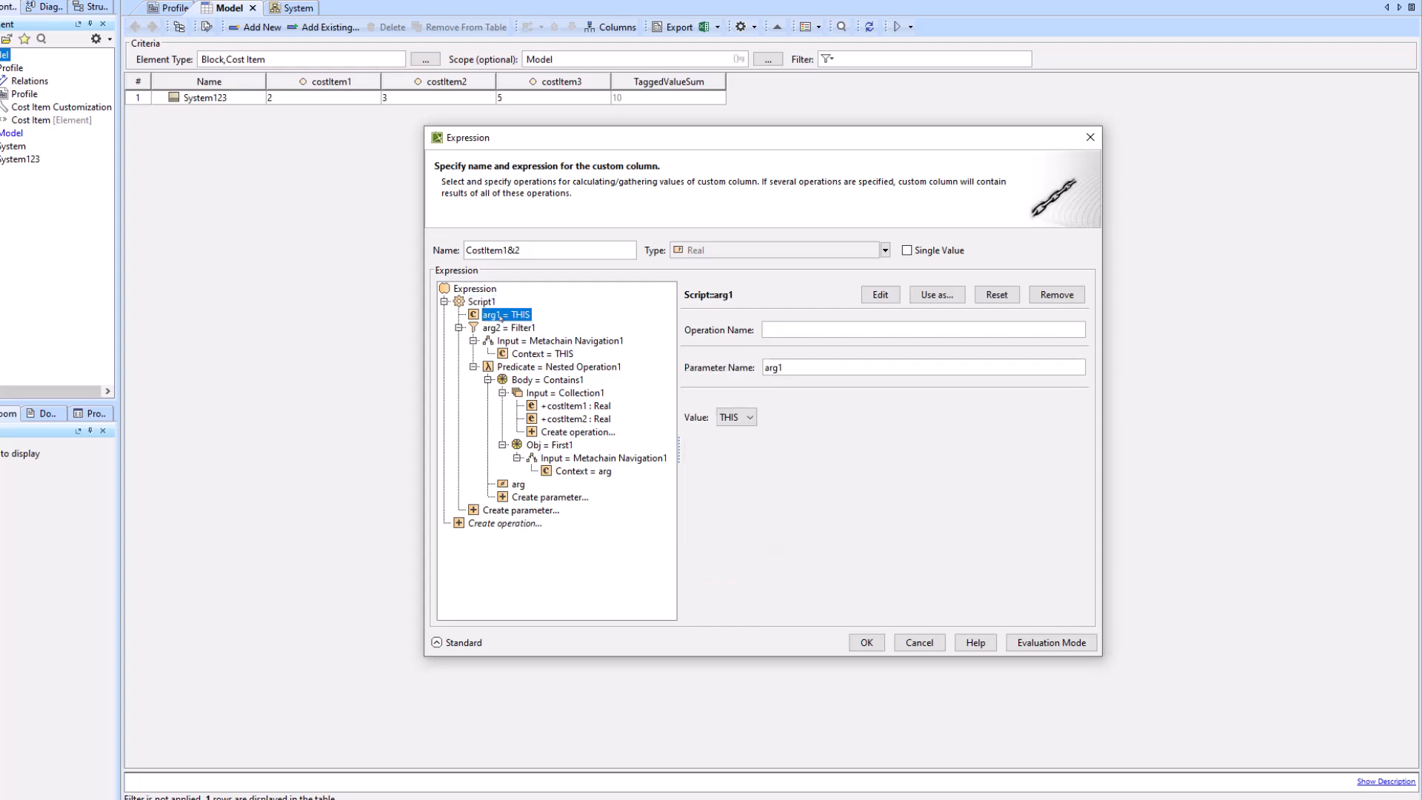
left_click(508, 328)
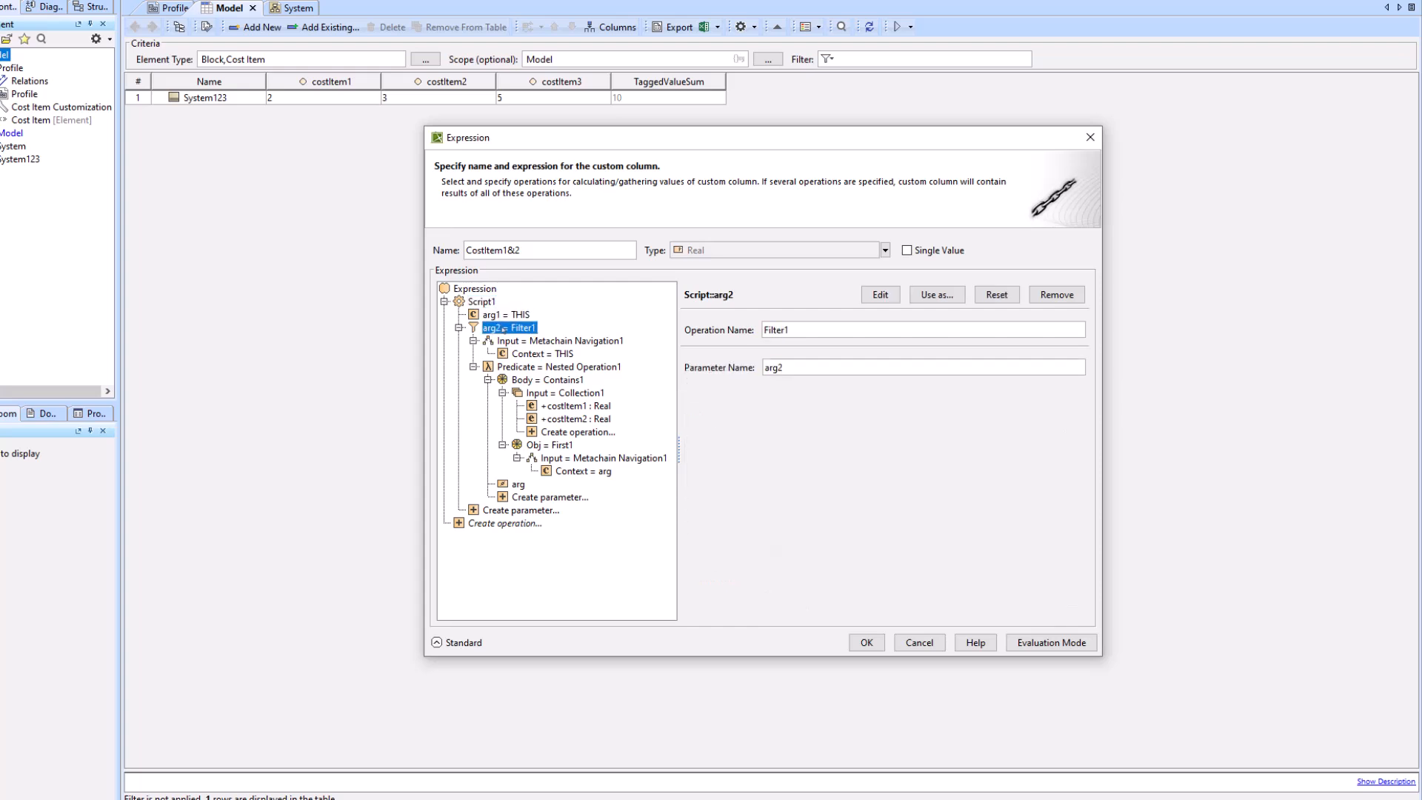
left_click(561, 340)
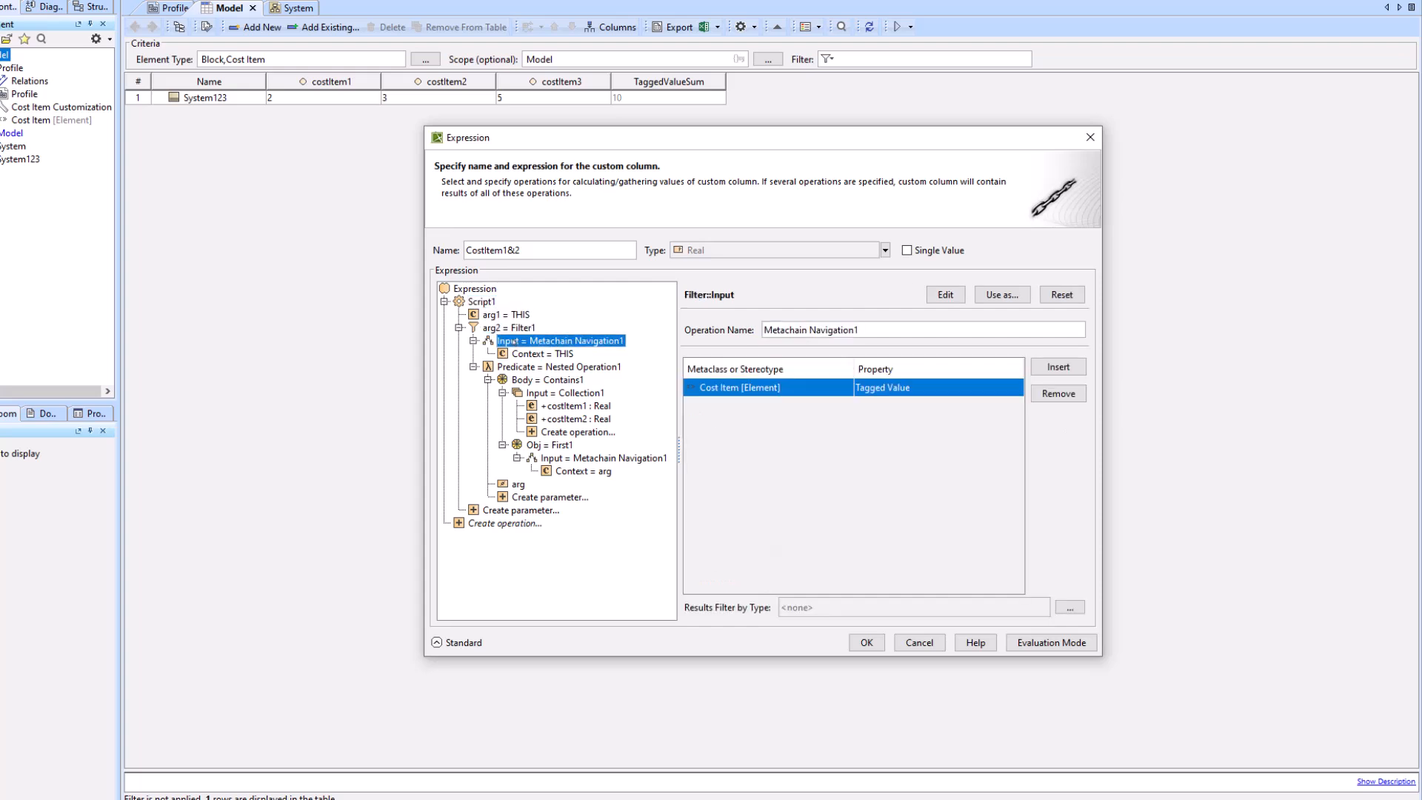
left_click(542, 352)
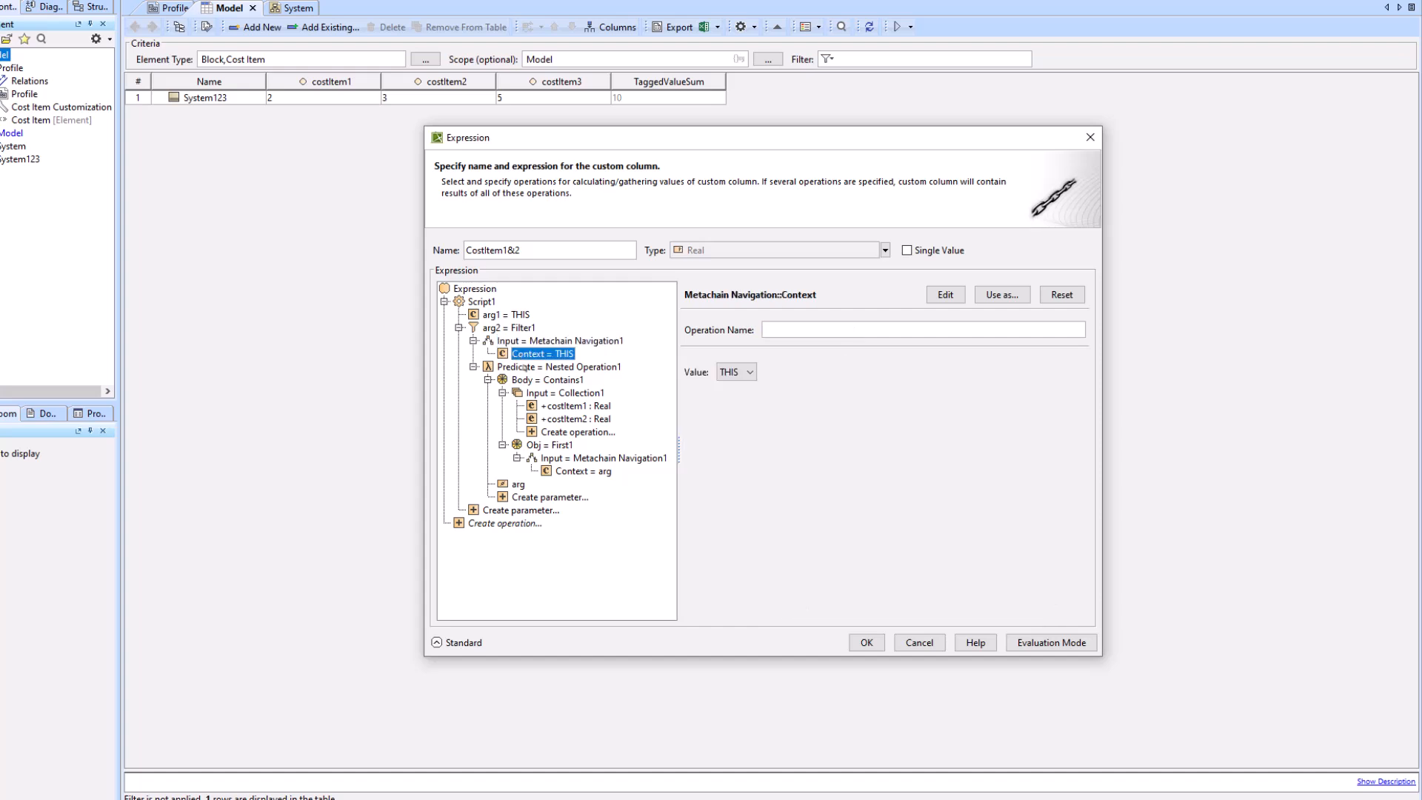
left_click(559, 367)
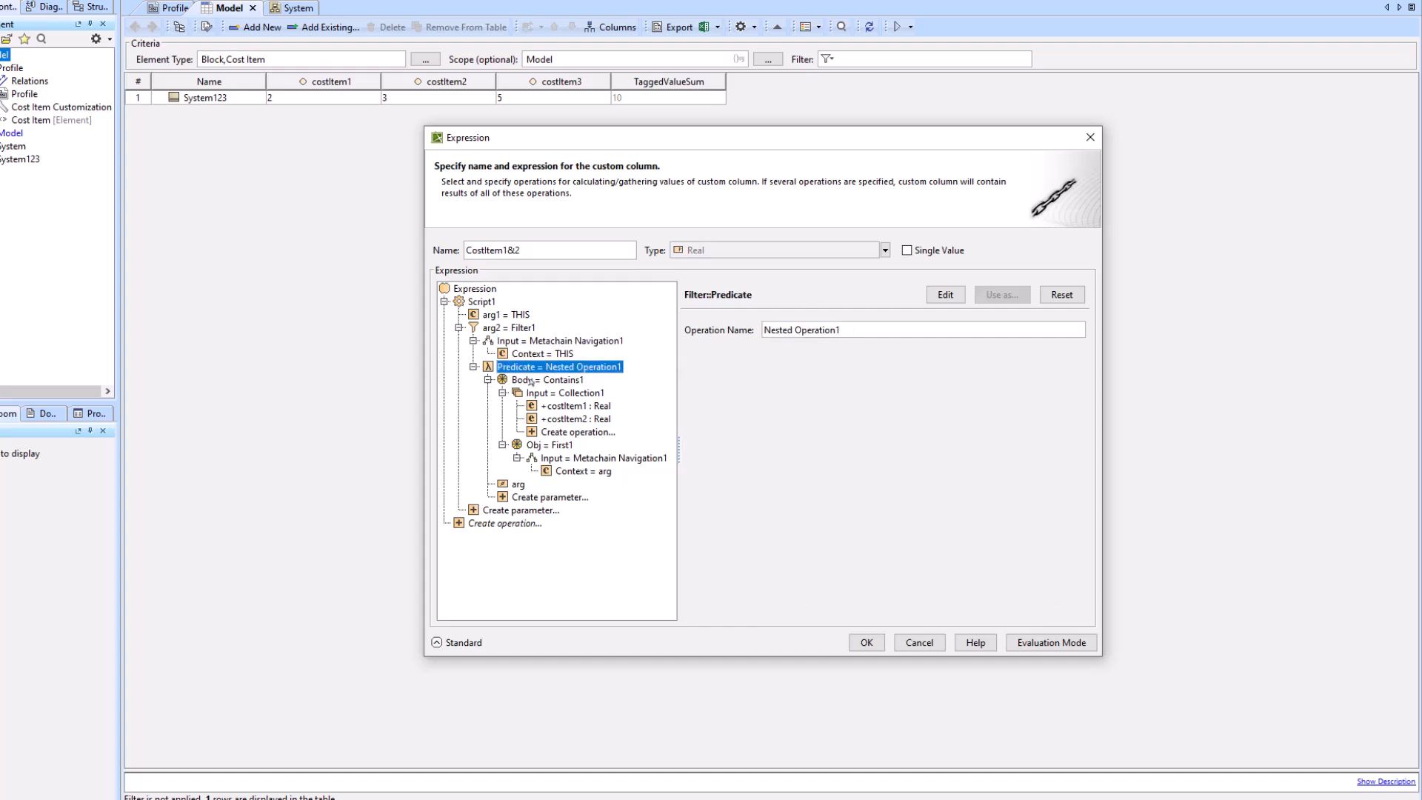
left_click(564, 392)
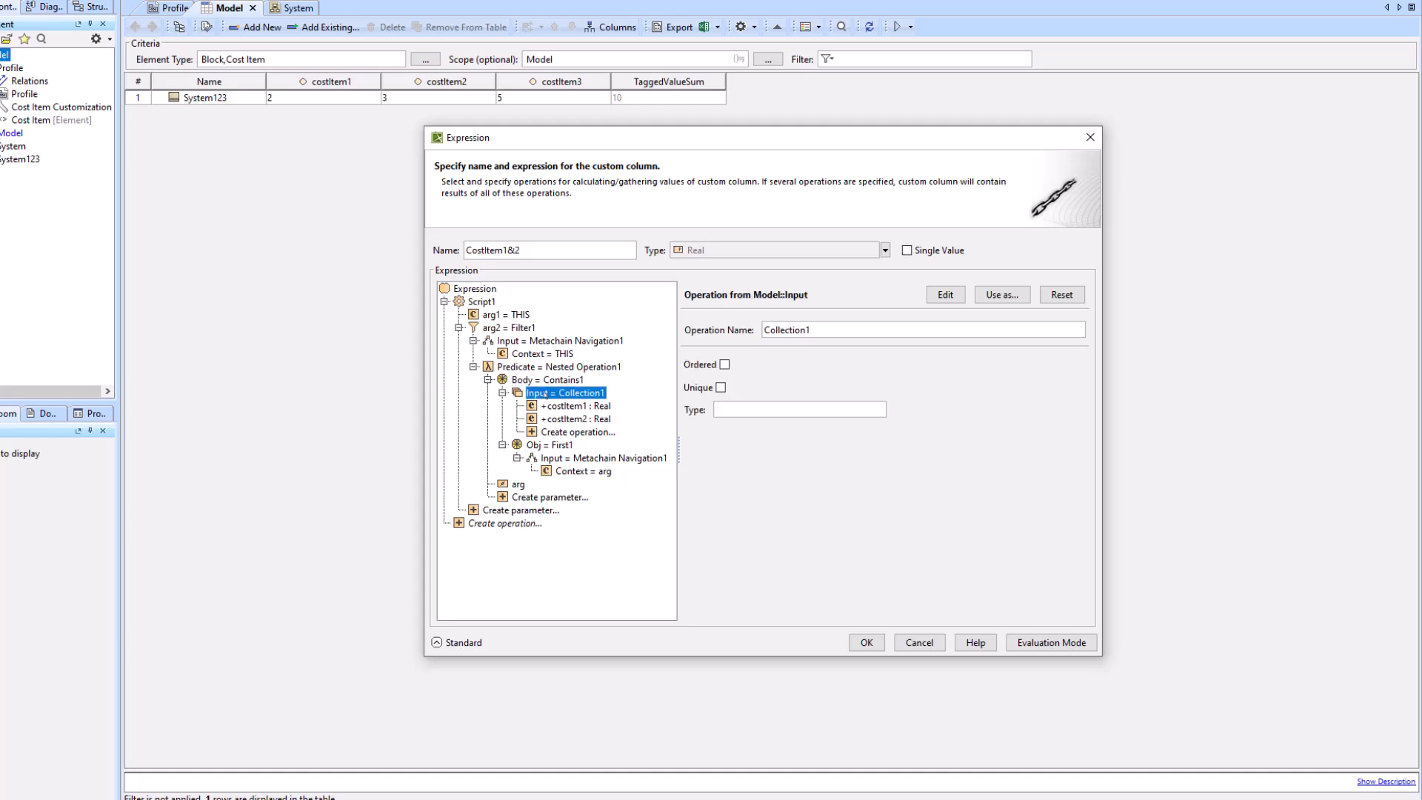
left_click(578, 405)
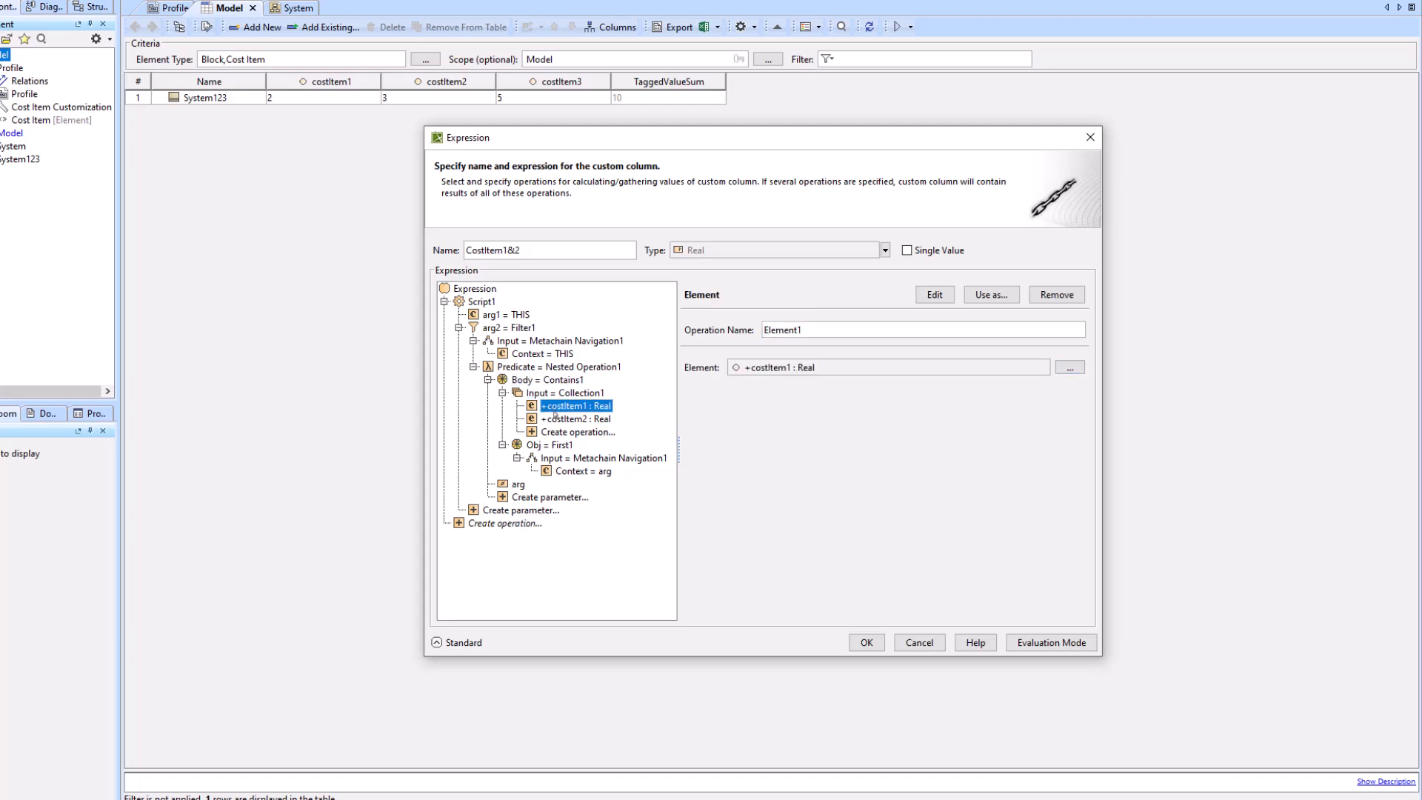
left_click(576, 418)
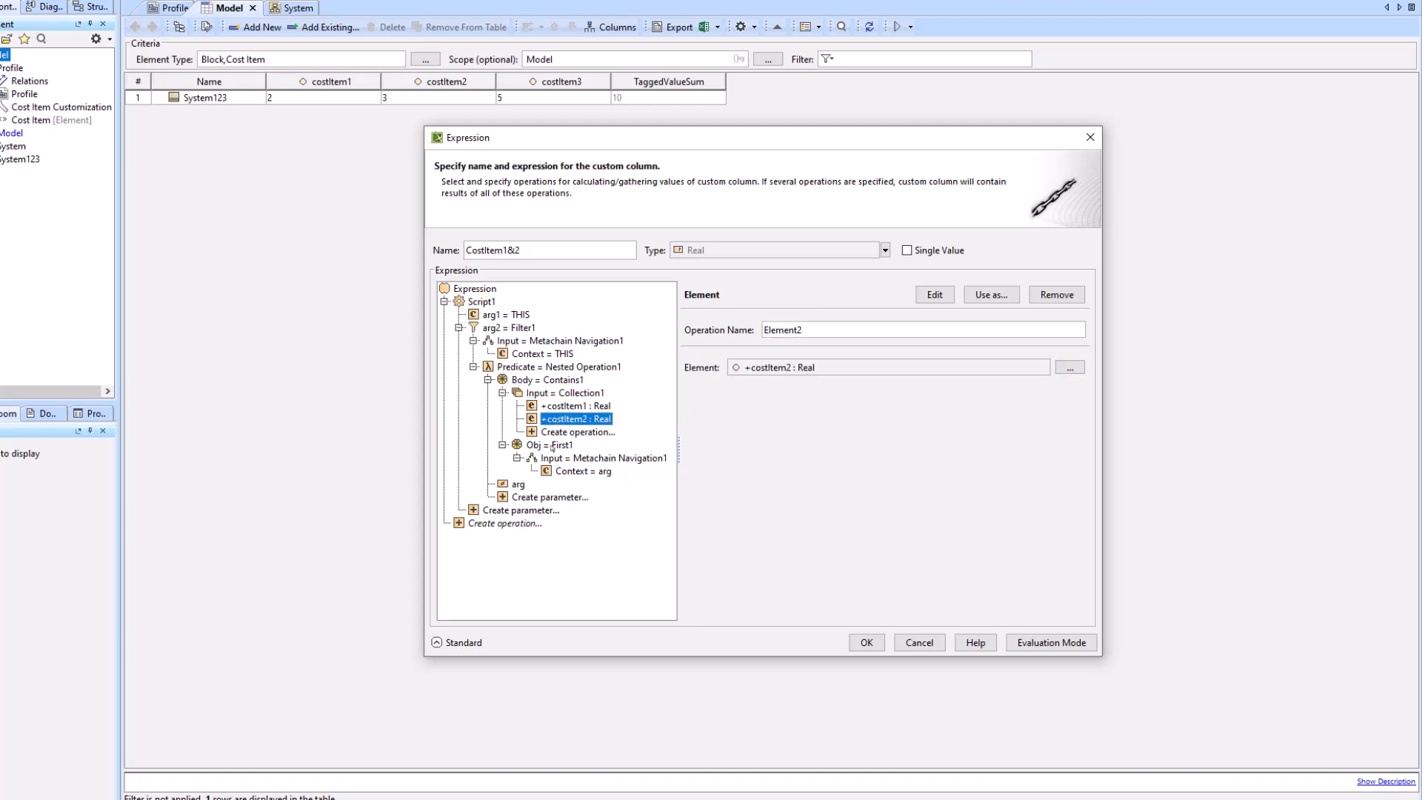
left_click(604, 457)
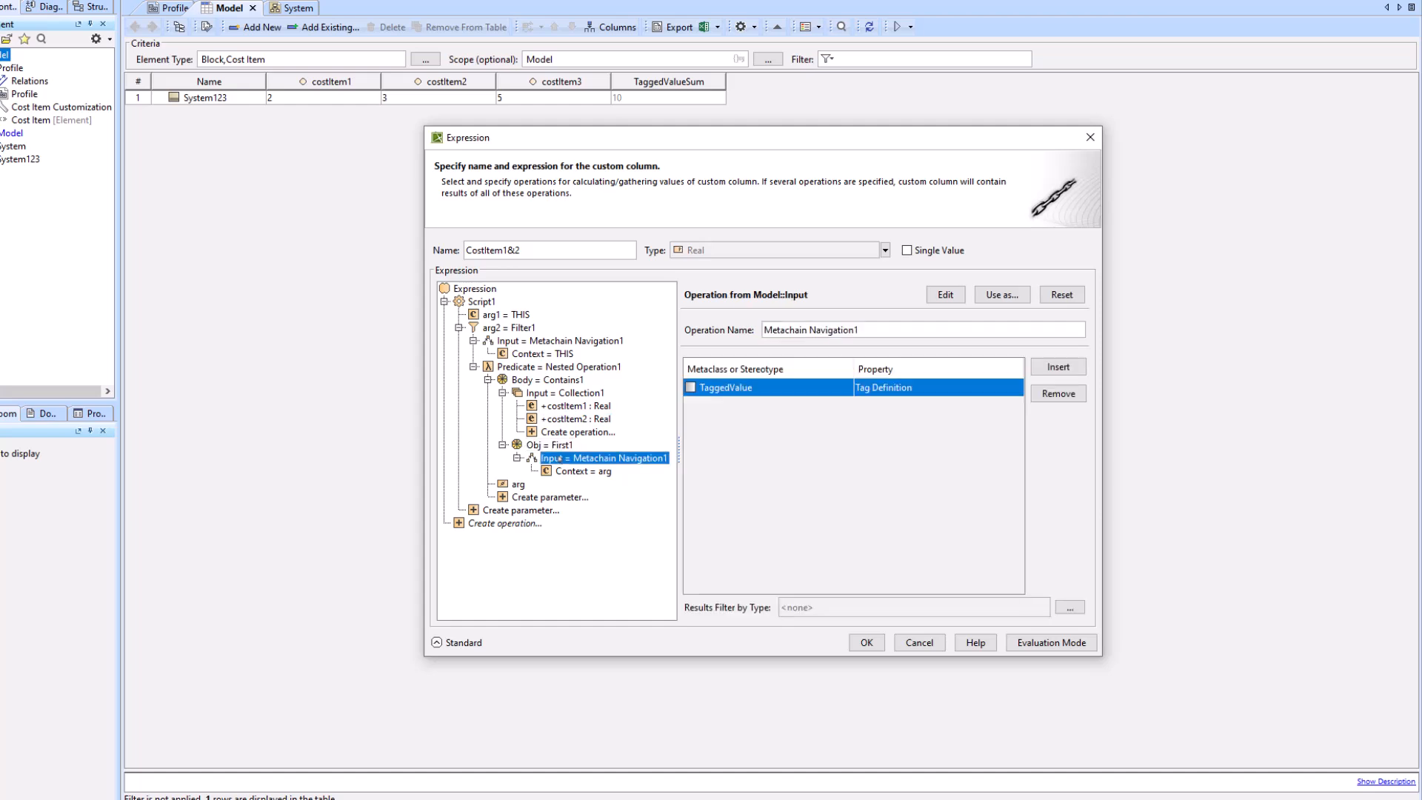
left_click(583, 471)
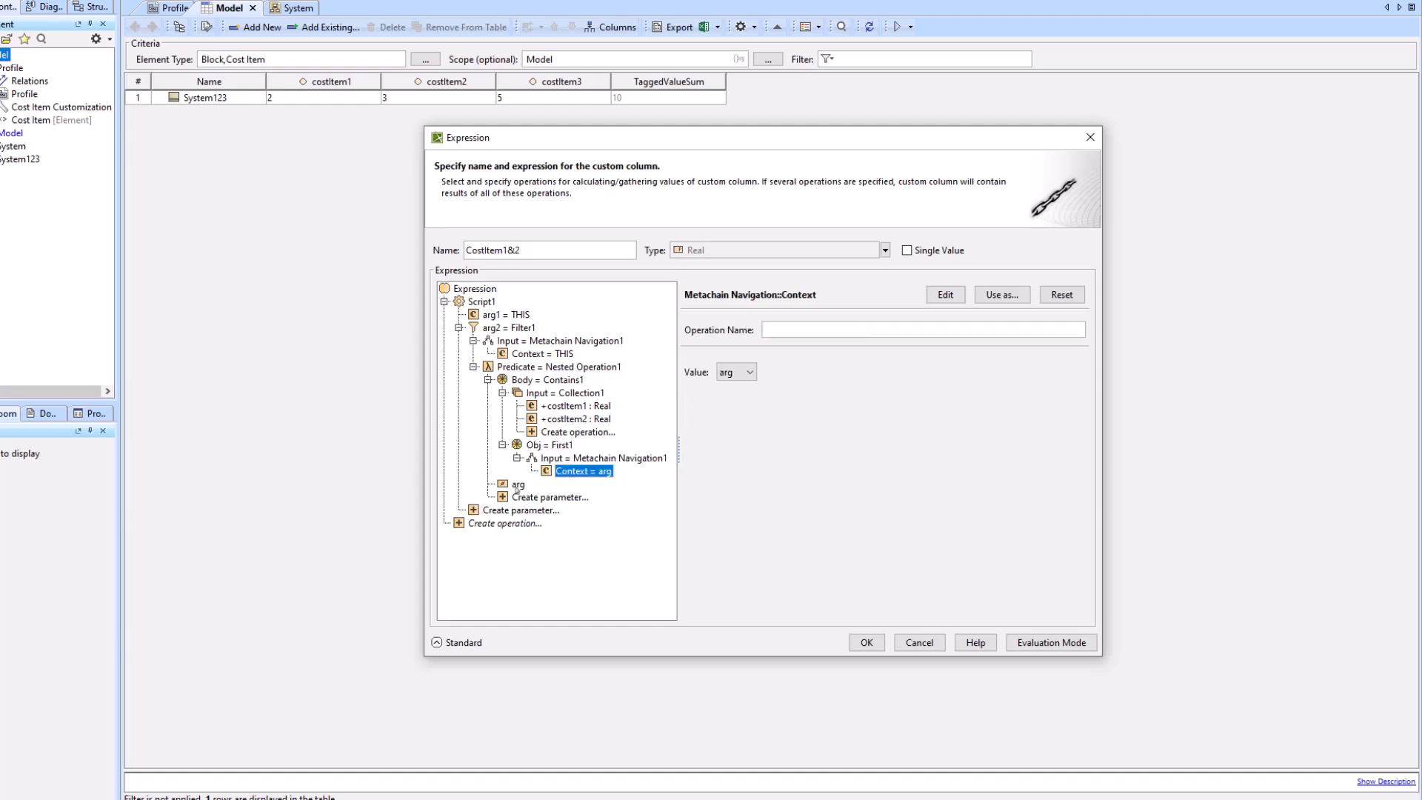
left_click(519, 484)
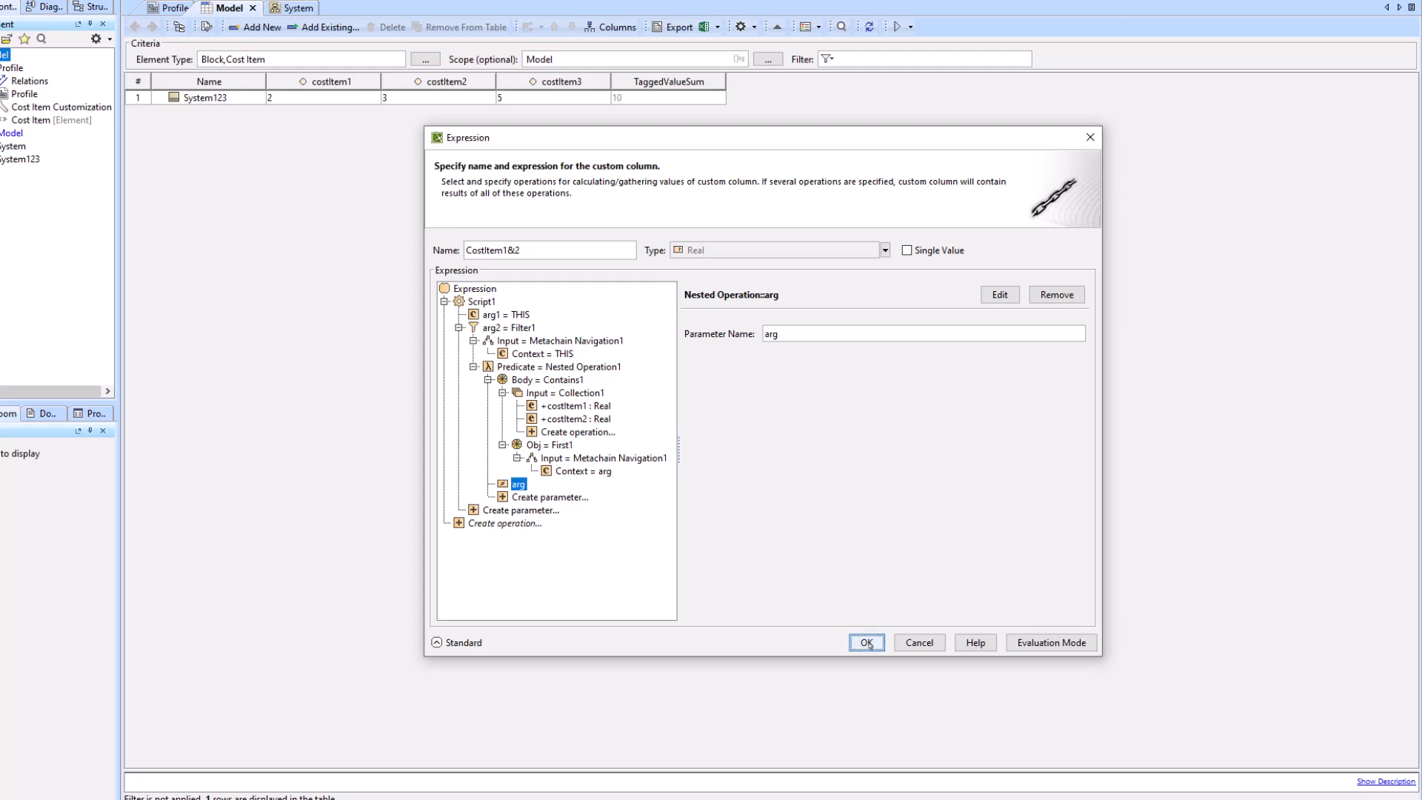
left_click(864, 642)
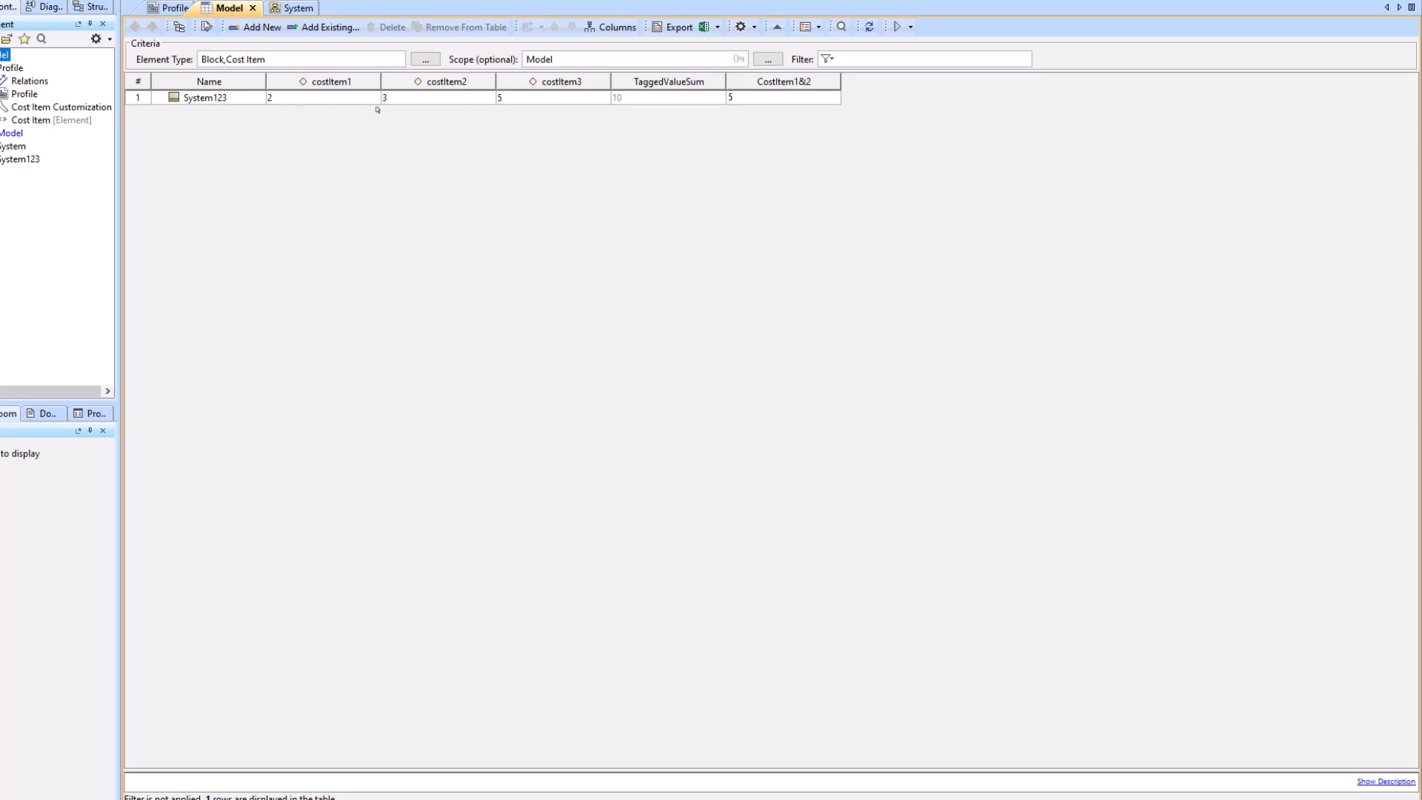
Reopen the CostItem1&2 column expression and expand its collection parameters.
right_click(783, 81)
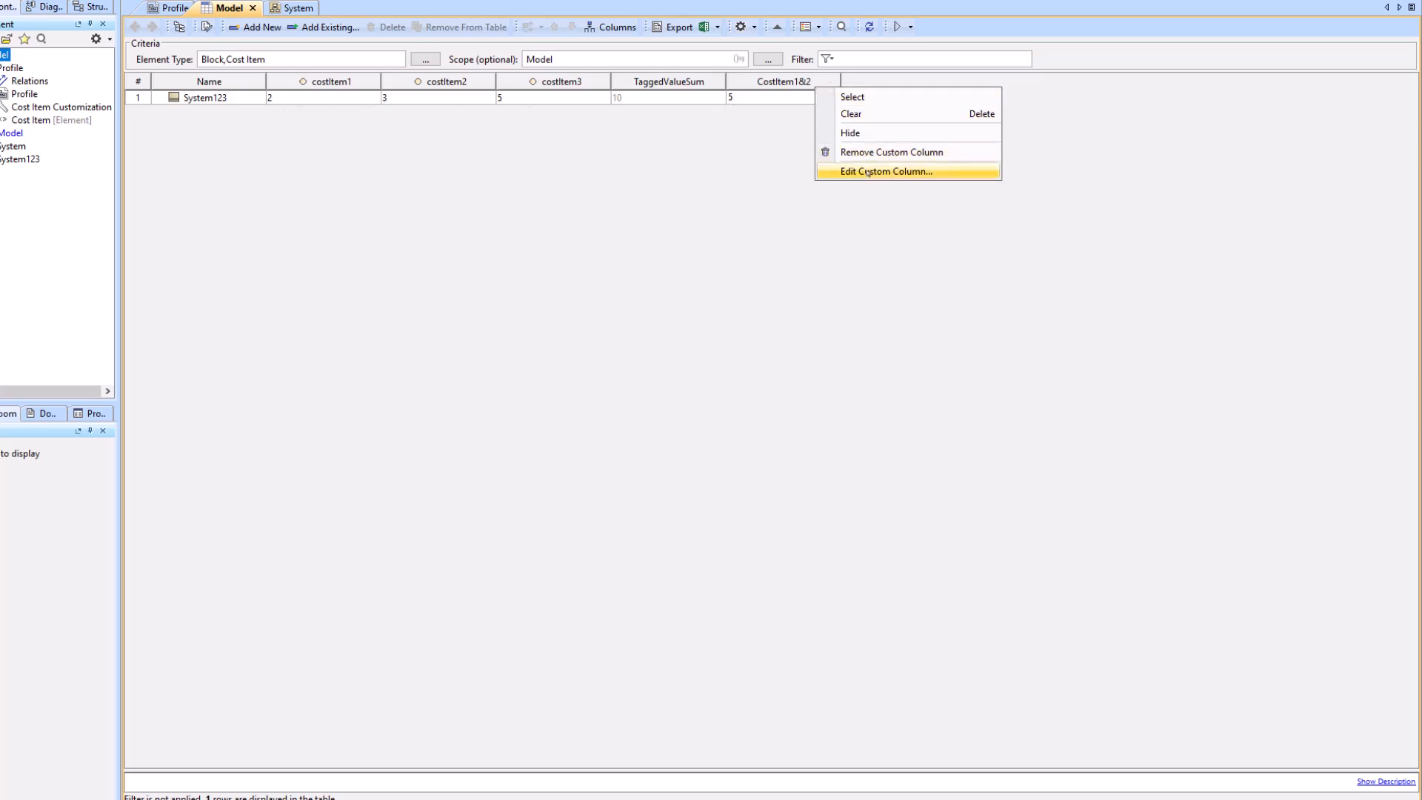
left_click(884, 171)
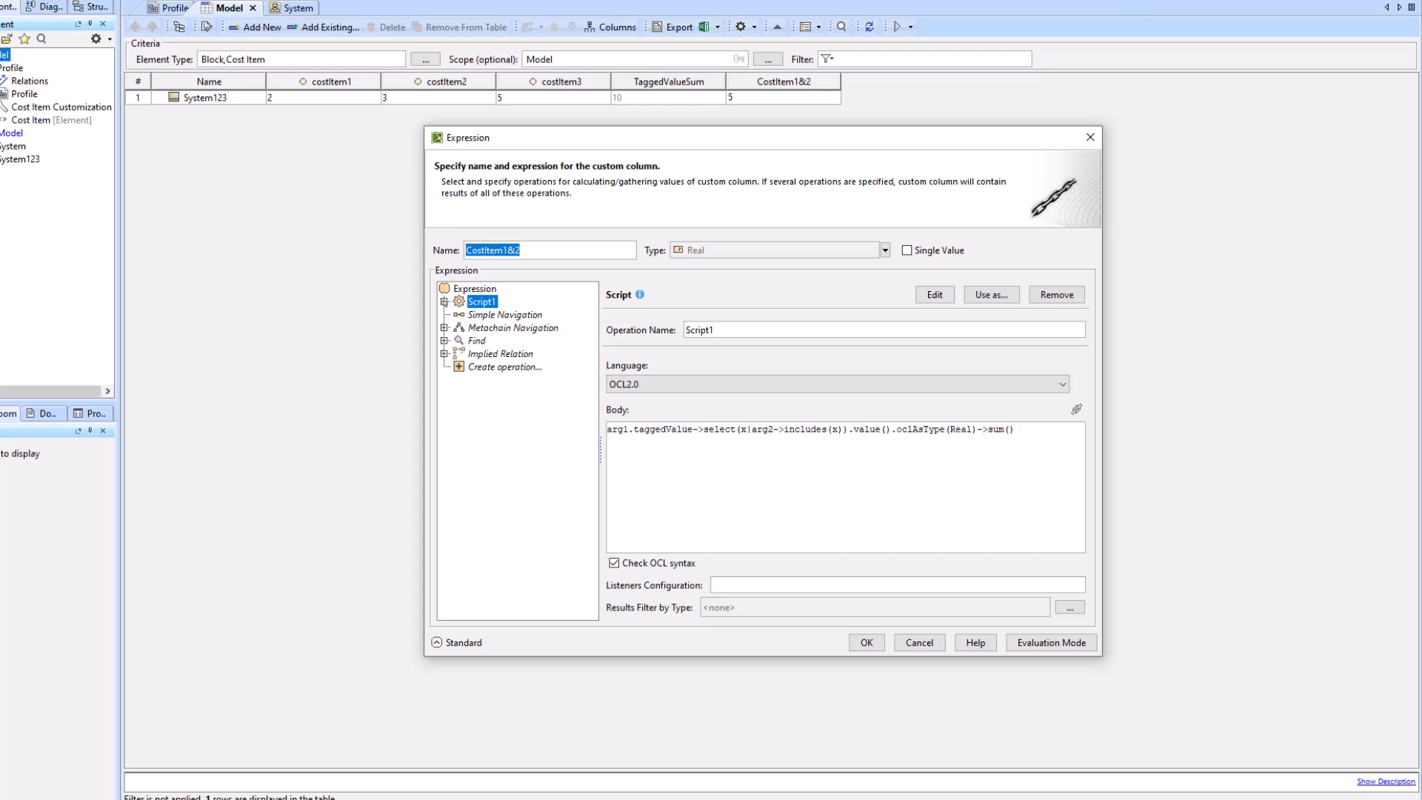
left_click(445, 301)
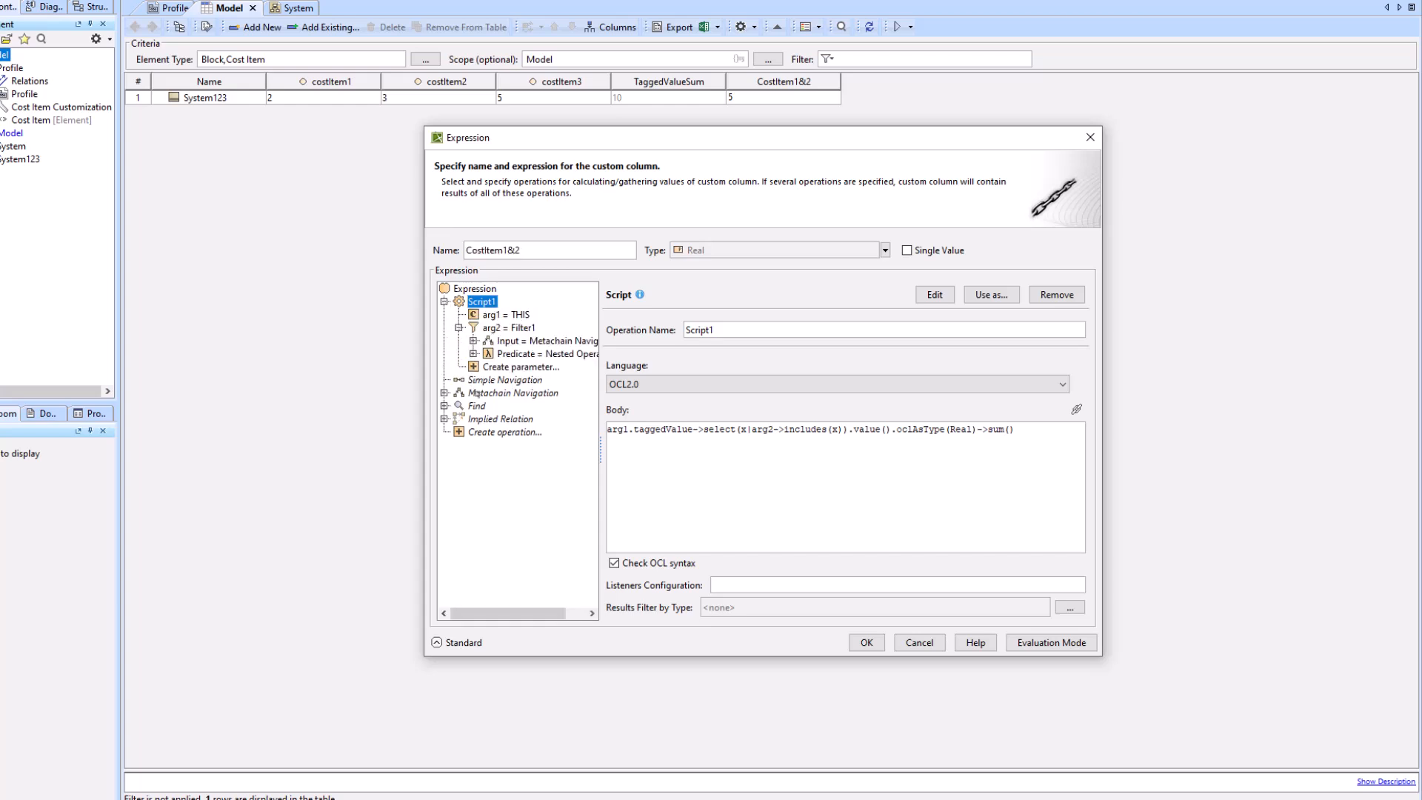
left_click(513, 379)
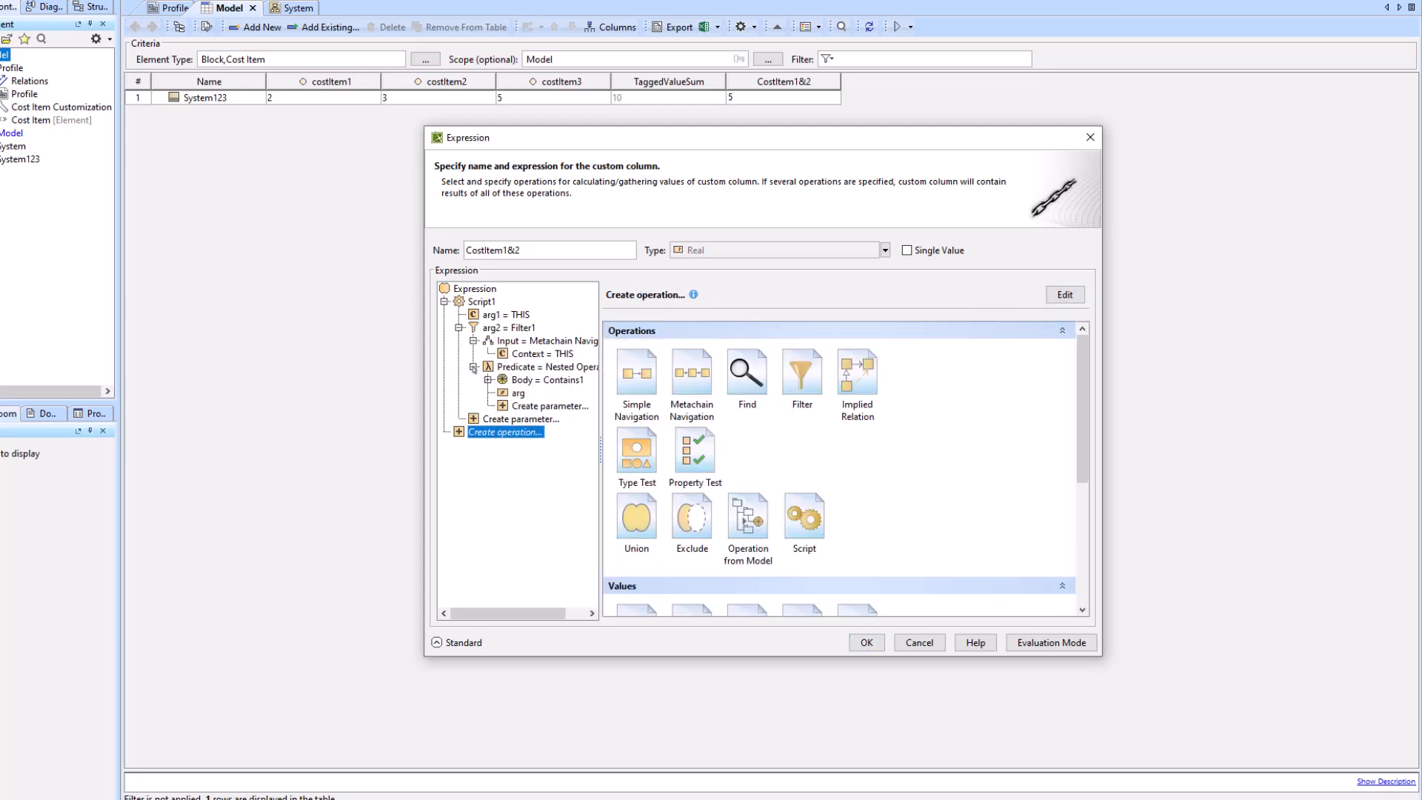
left_click(489, 379)
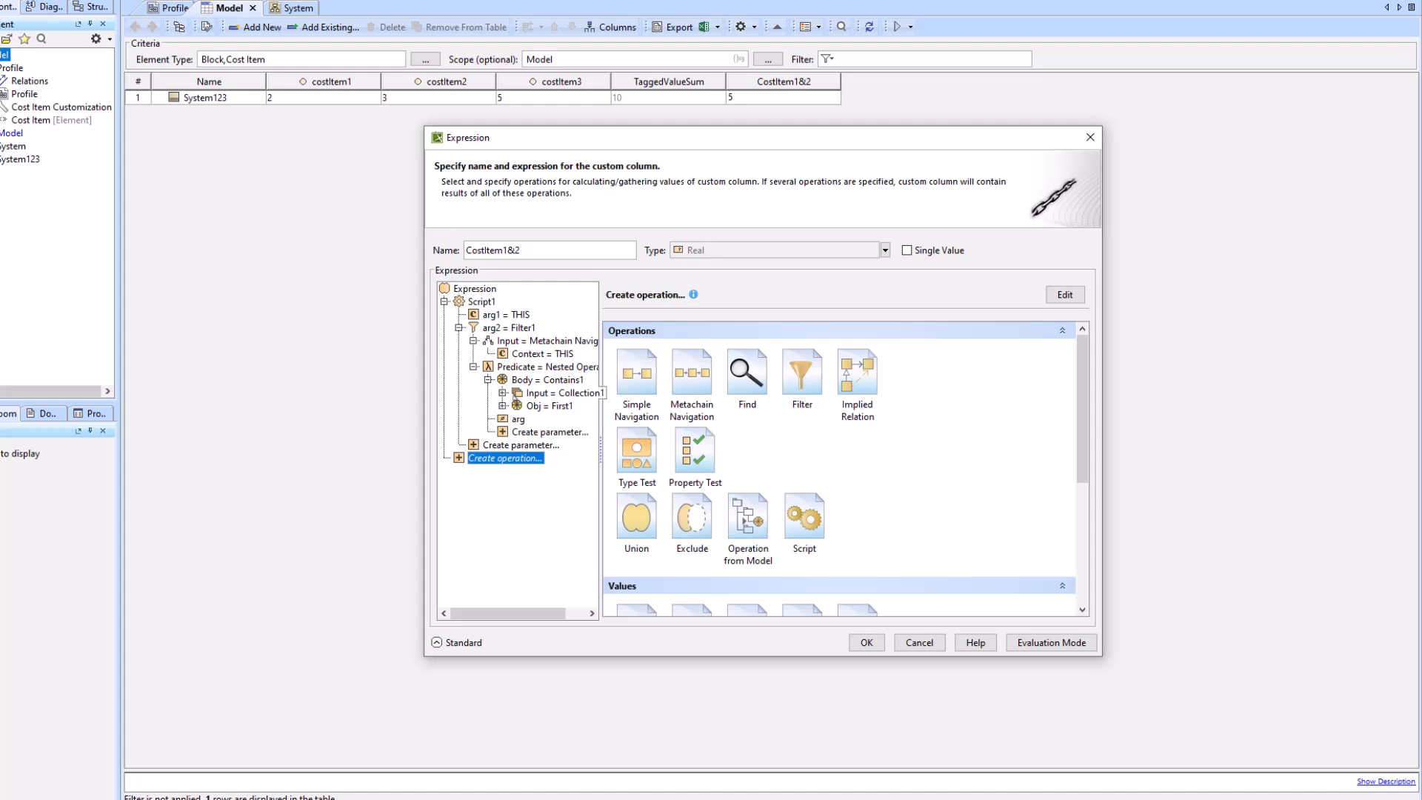
left_click(513, 392)
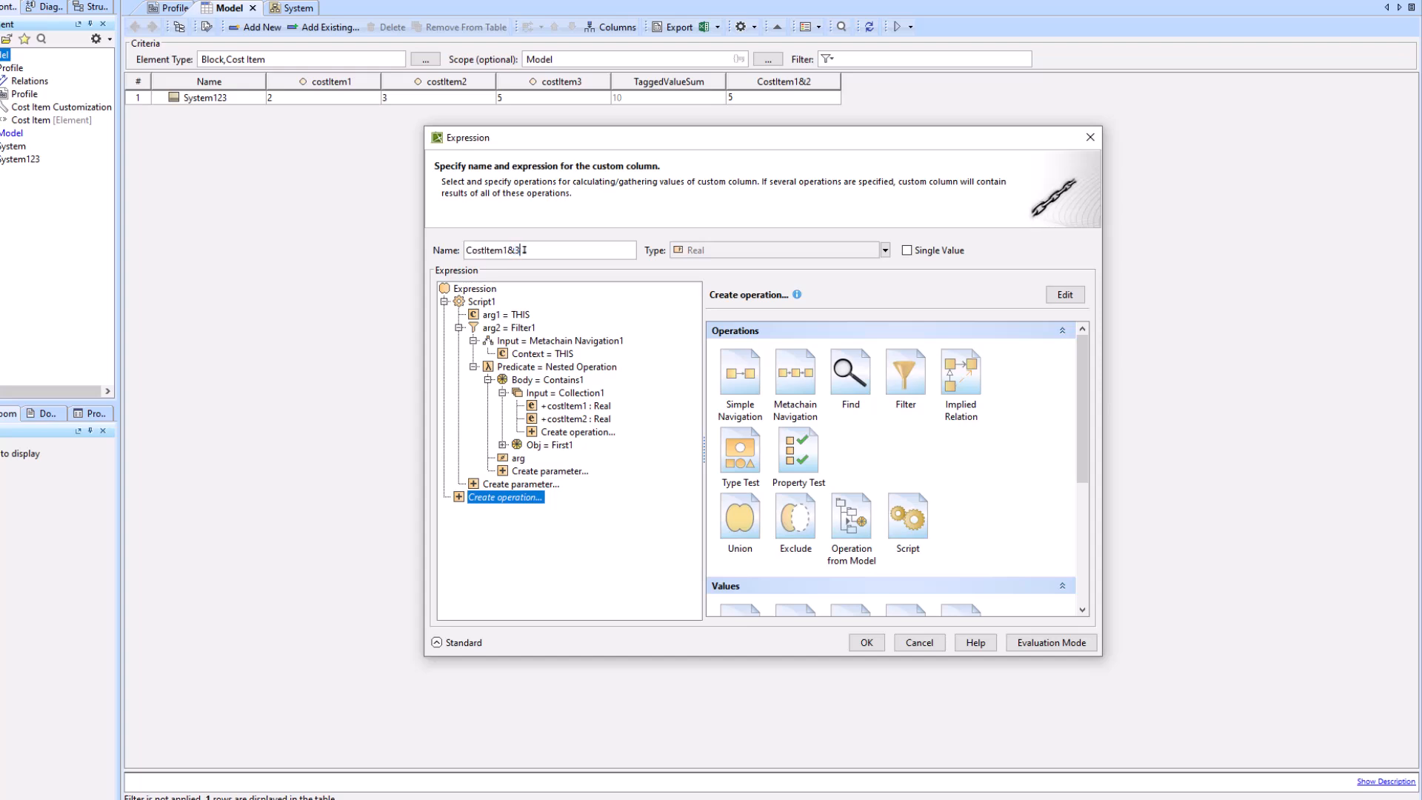
Replace costItem2 with costItem3 in the collection and apply the CostItem1&3 column.
left_click(577, 418)
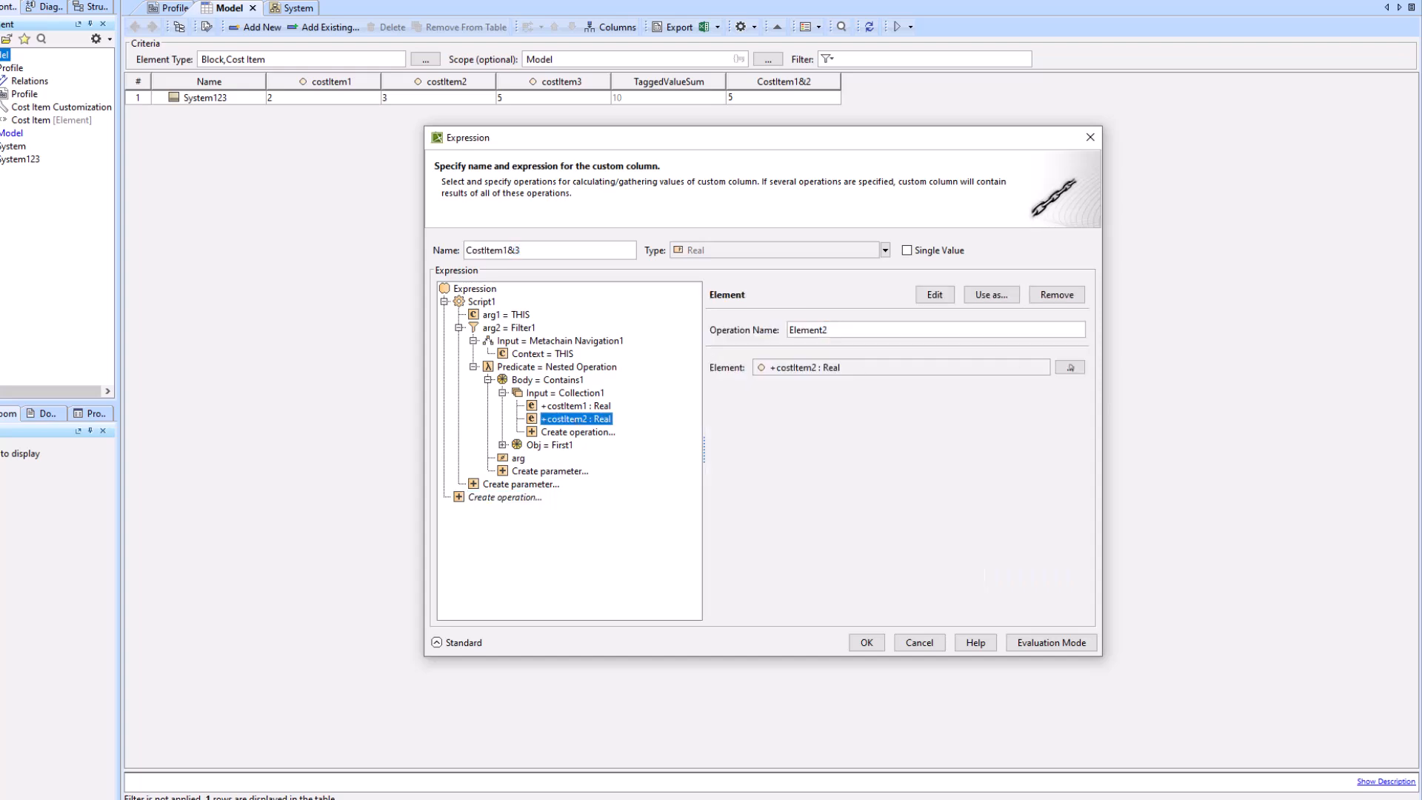
left_click(1070, 367)
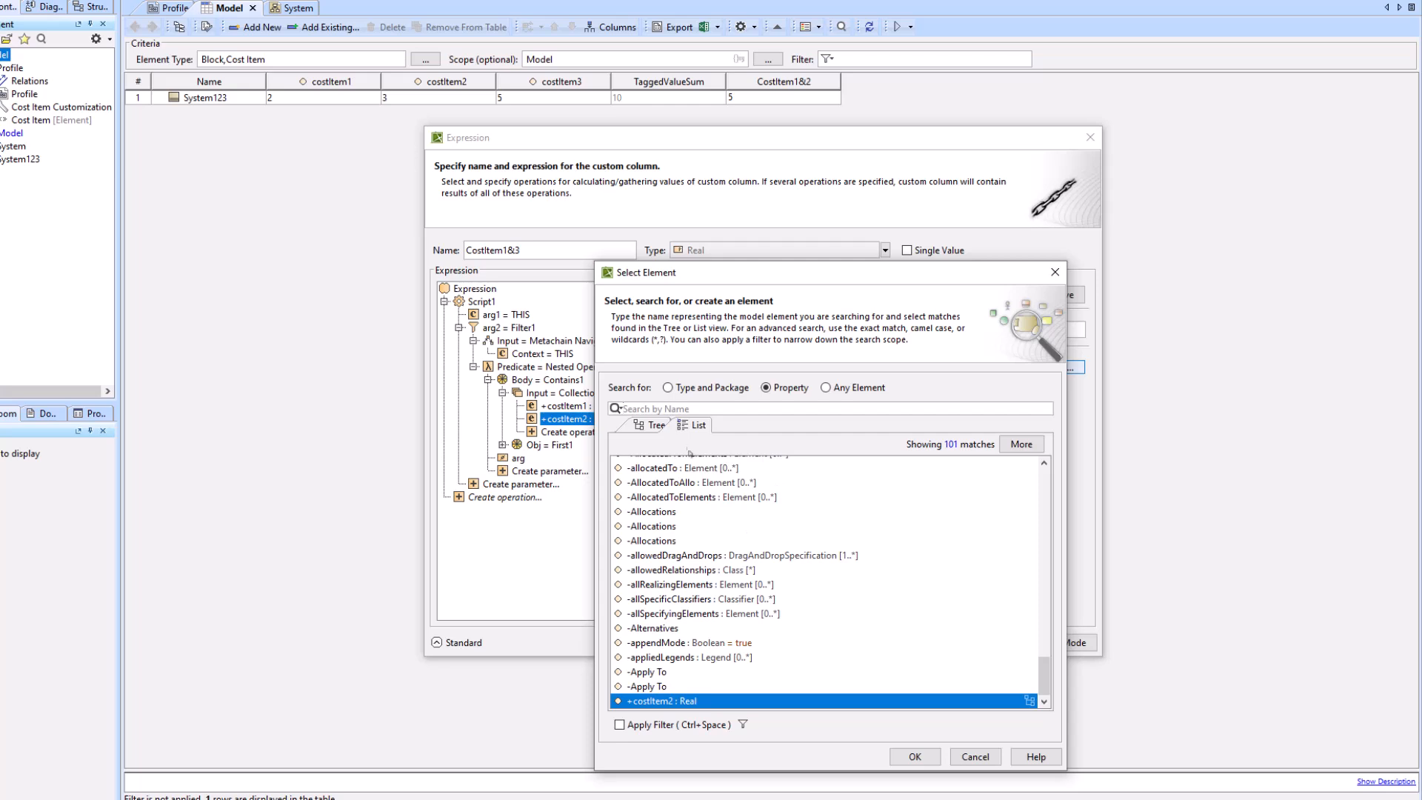
type("cost")
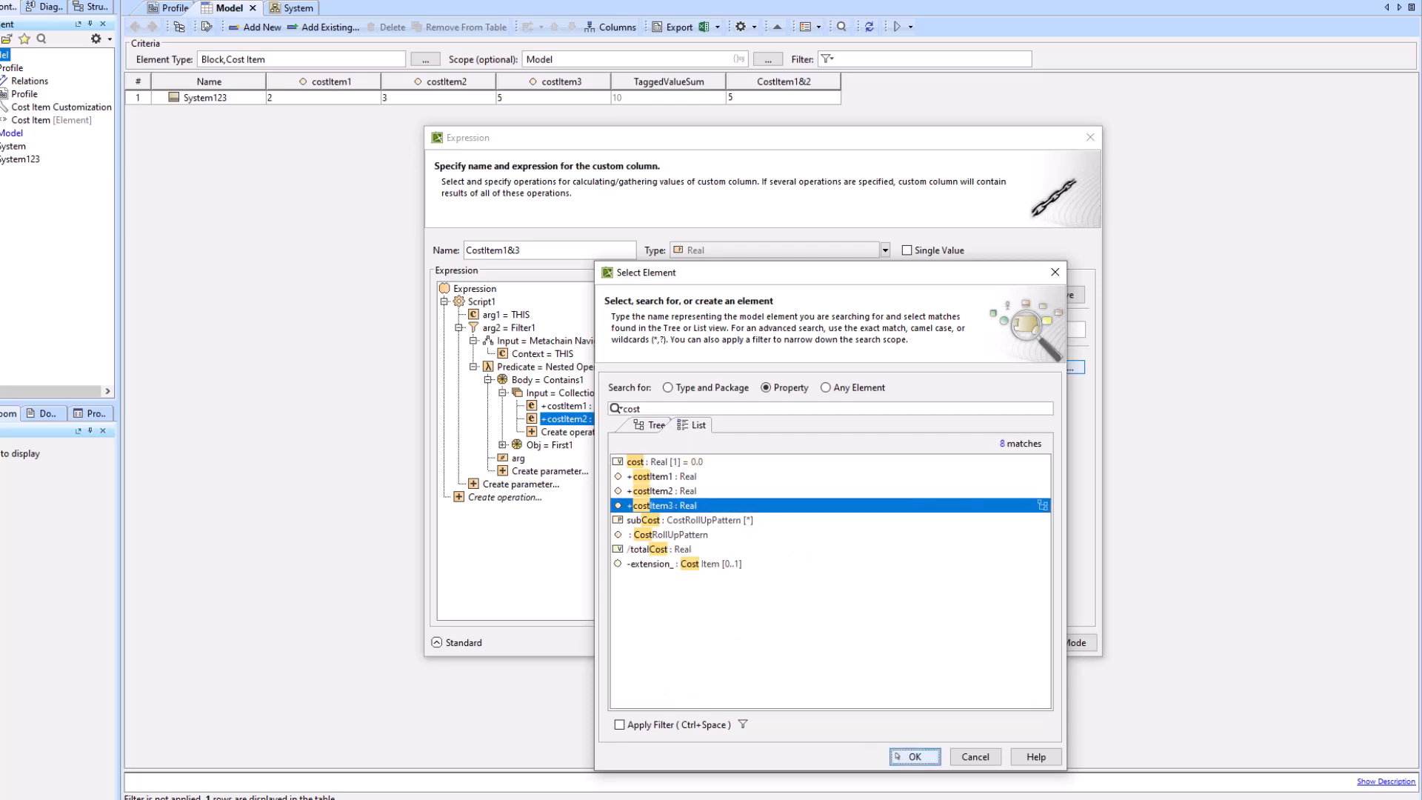
left_click(914, 755)
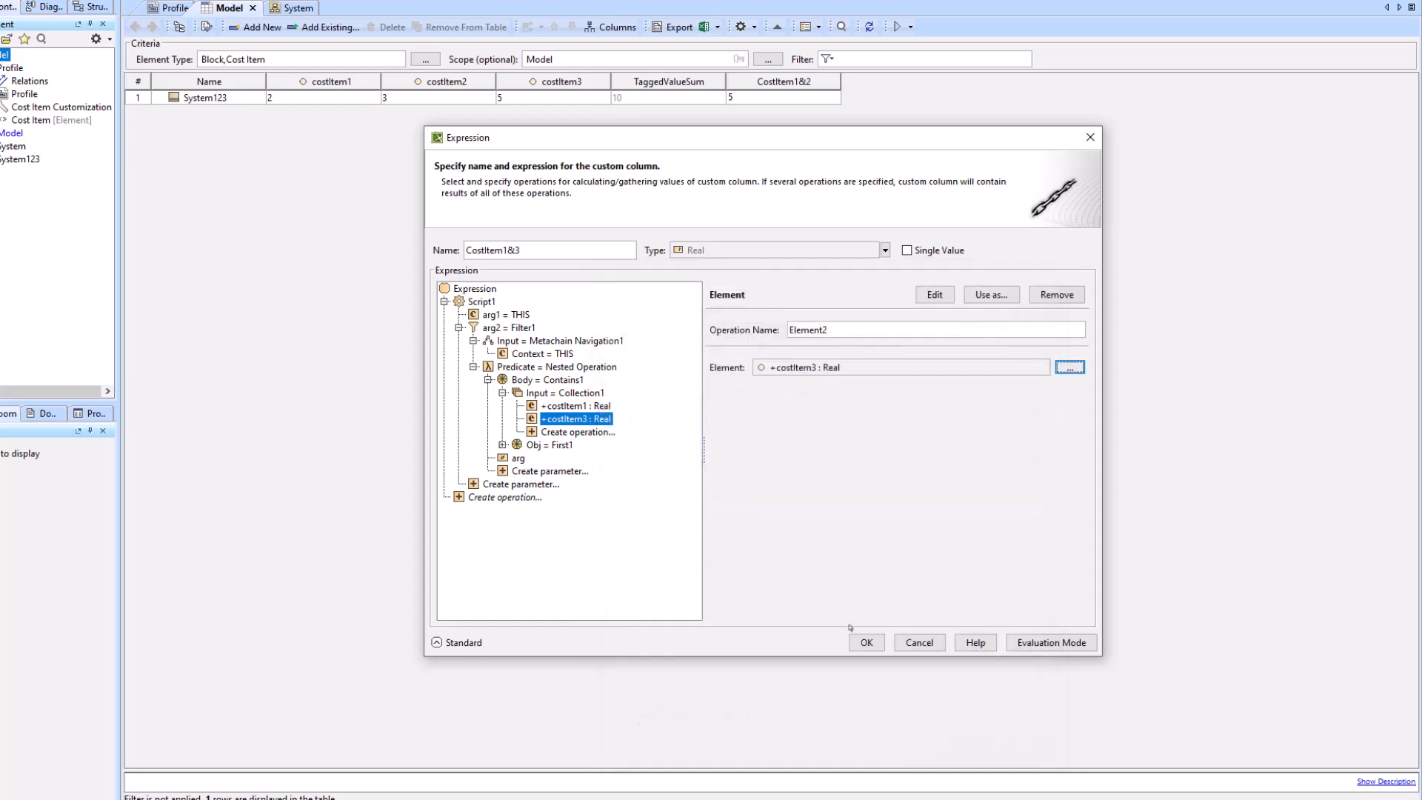
left_click(864, 642)
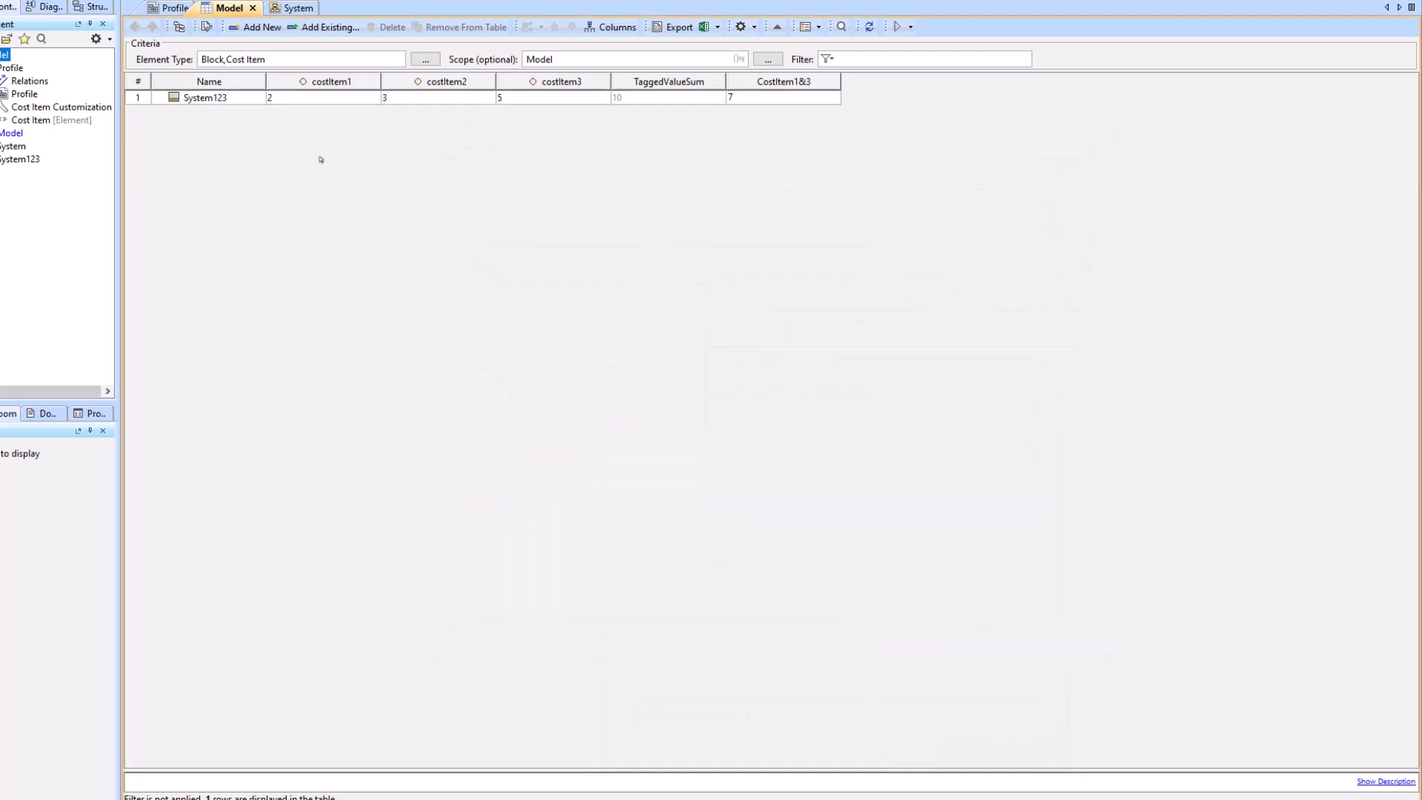
Create a new custom column from the pasted sum expression, named CostItem2&3.
left_click(553, 97)
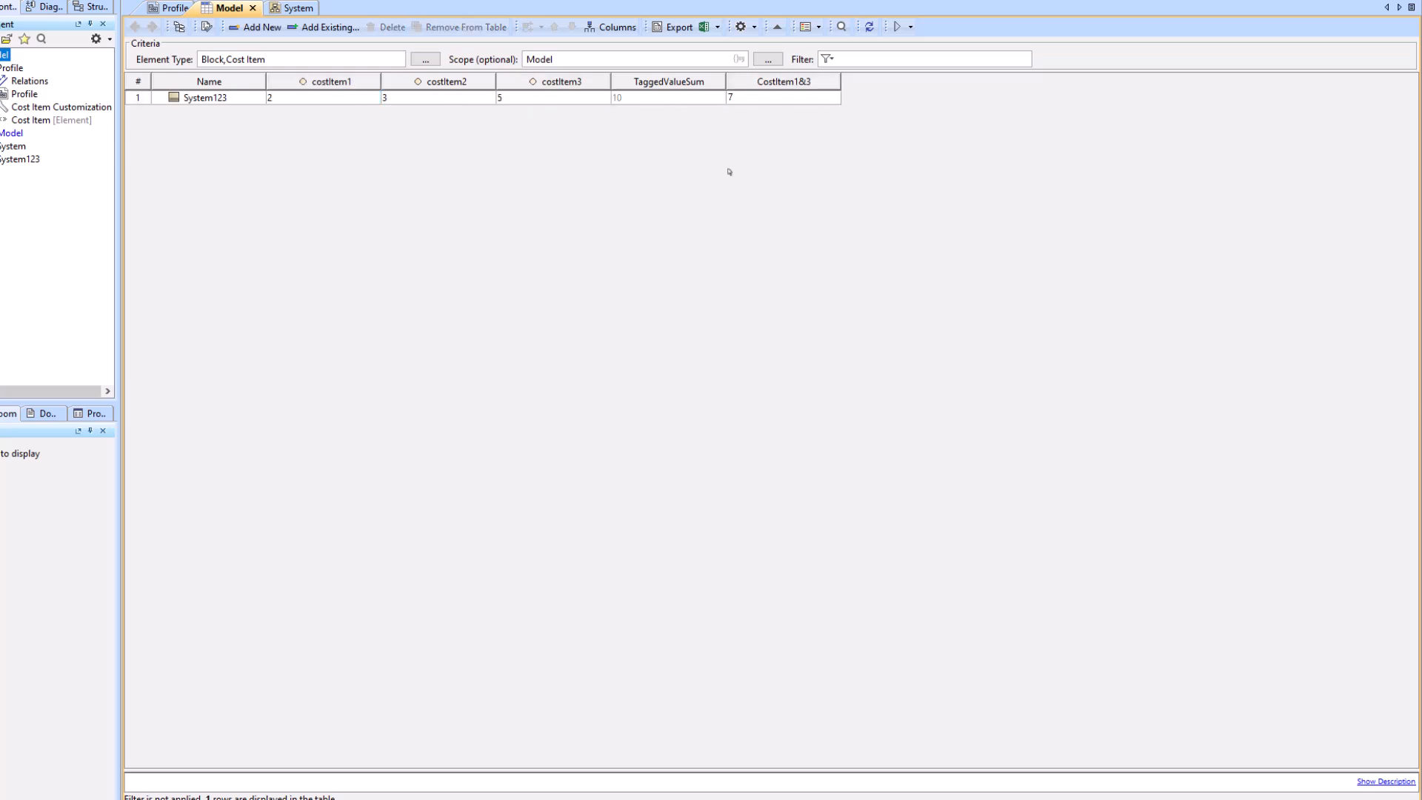
right_click(782, 80)
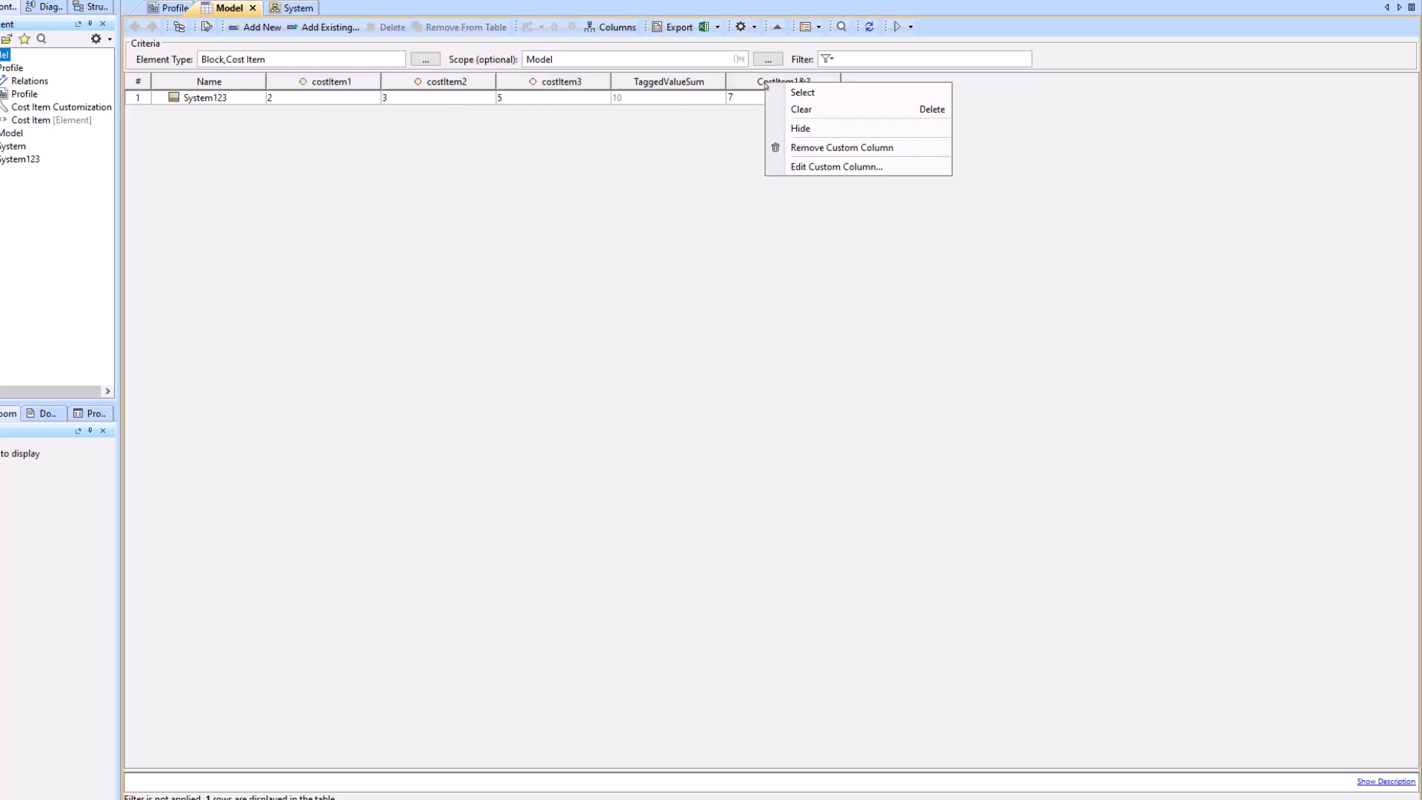
left_click(836, 166)
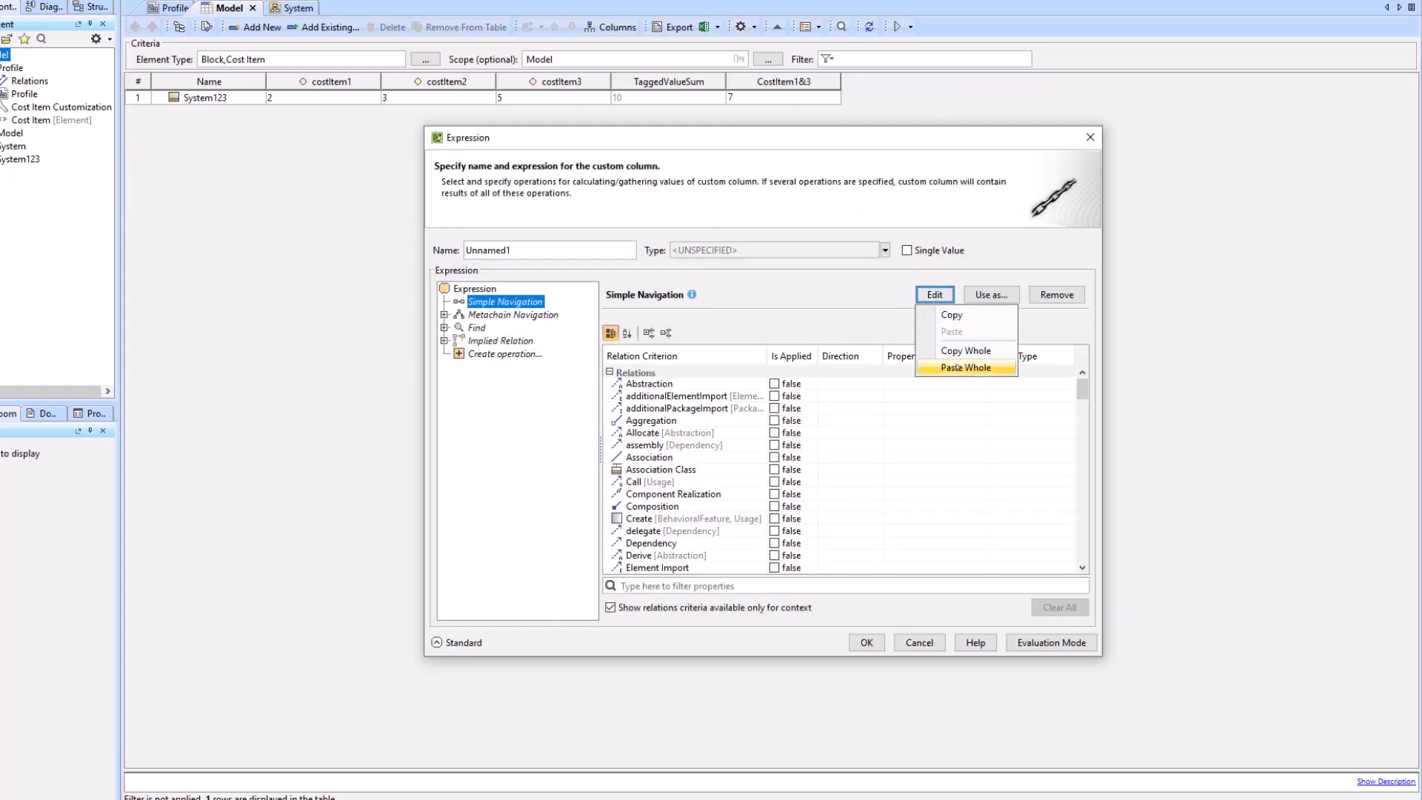
left_click(967, 368)
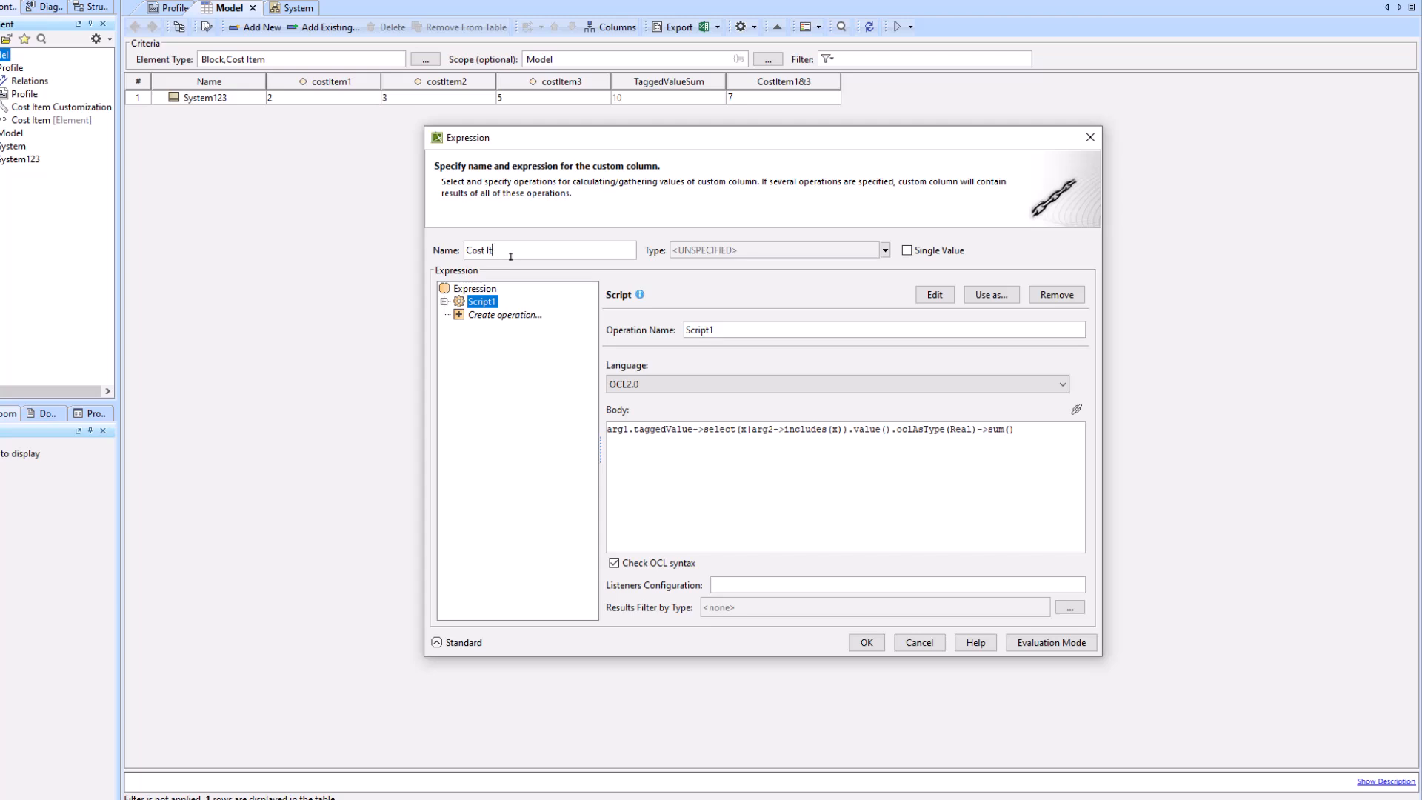
type("CostItem2&3")
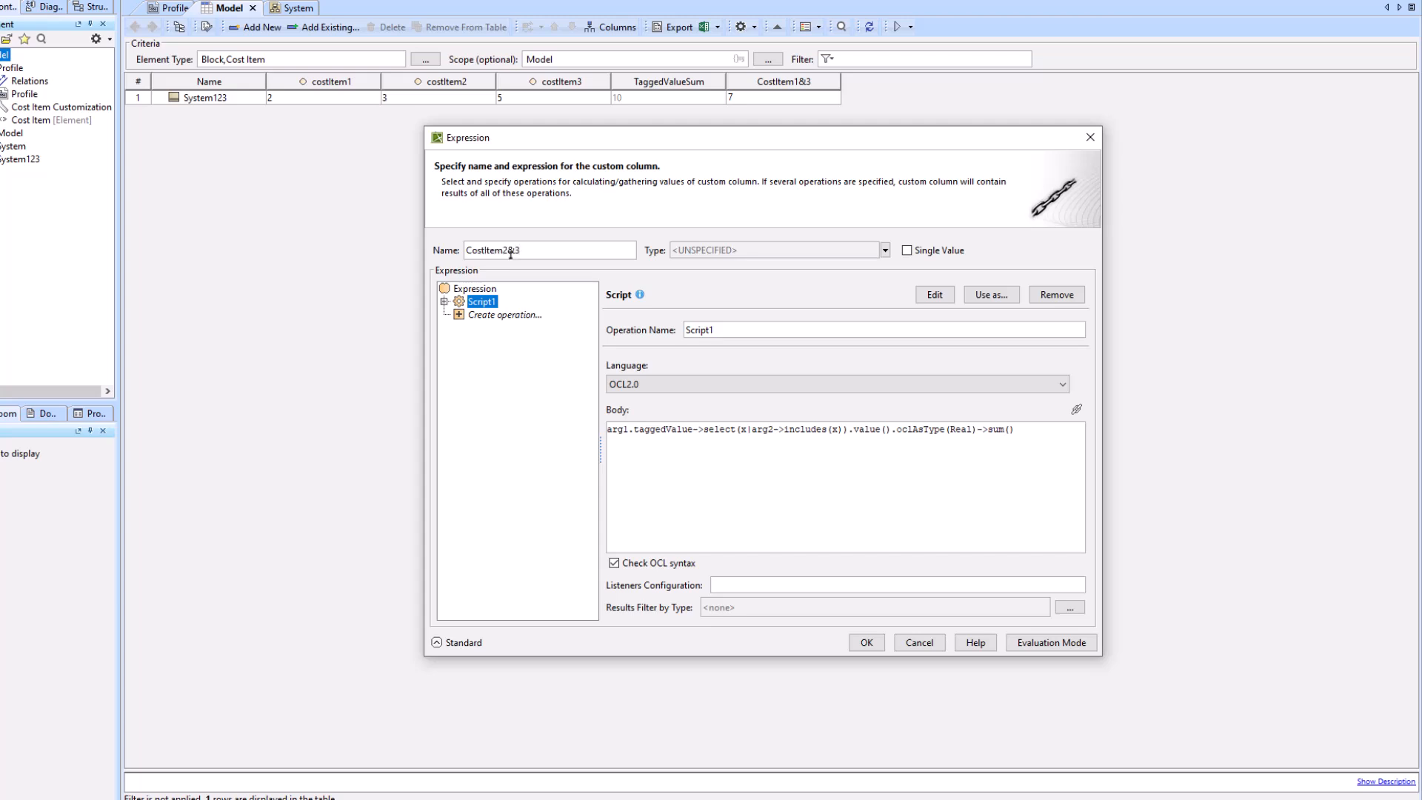
Swap costItem1 for costItem2 in the collection and apply the column.
left_click(444, 301)
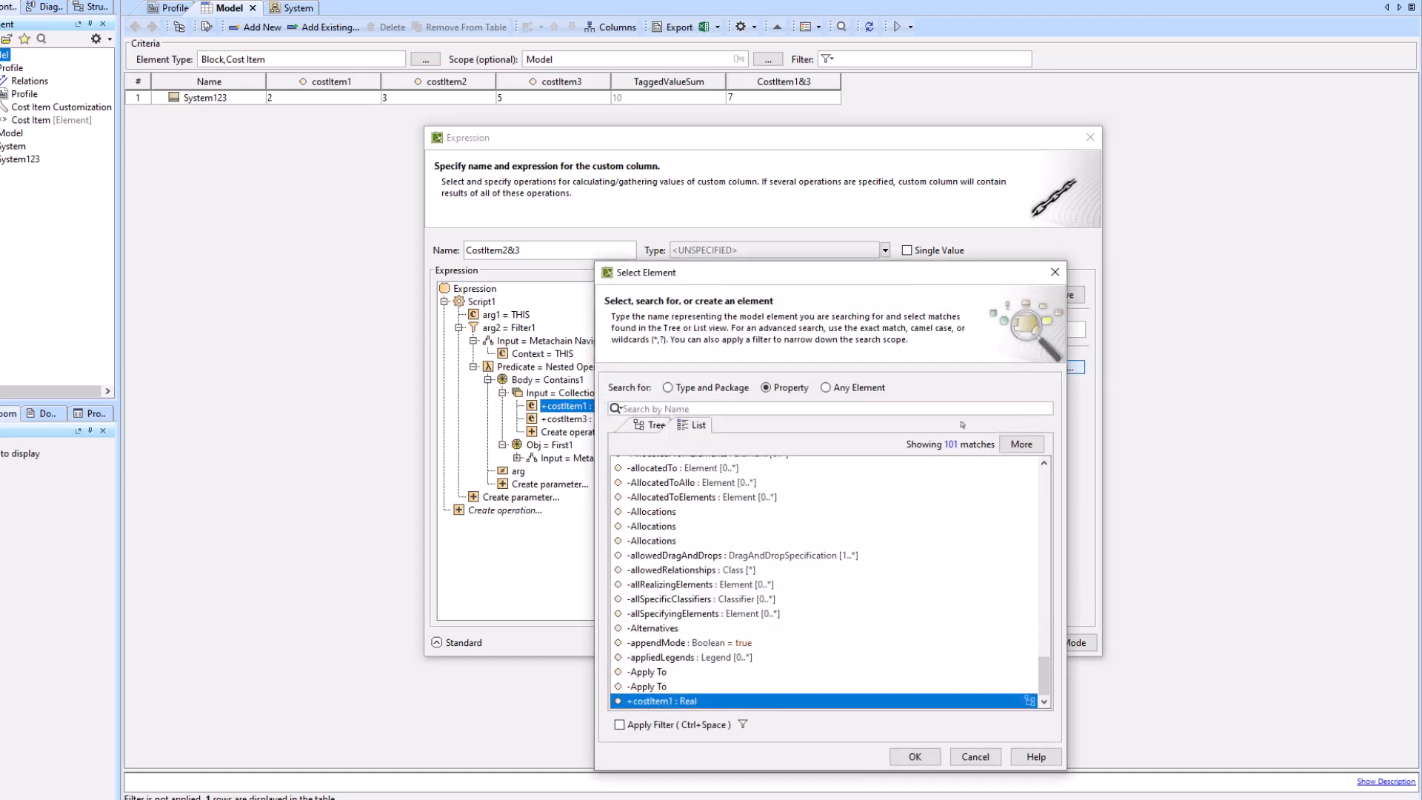
type("cost")
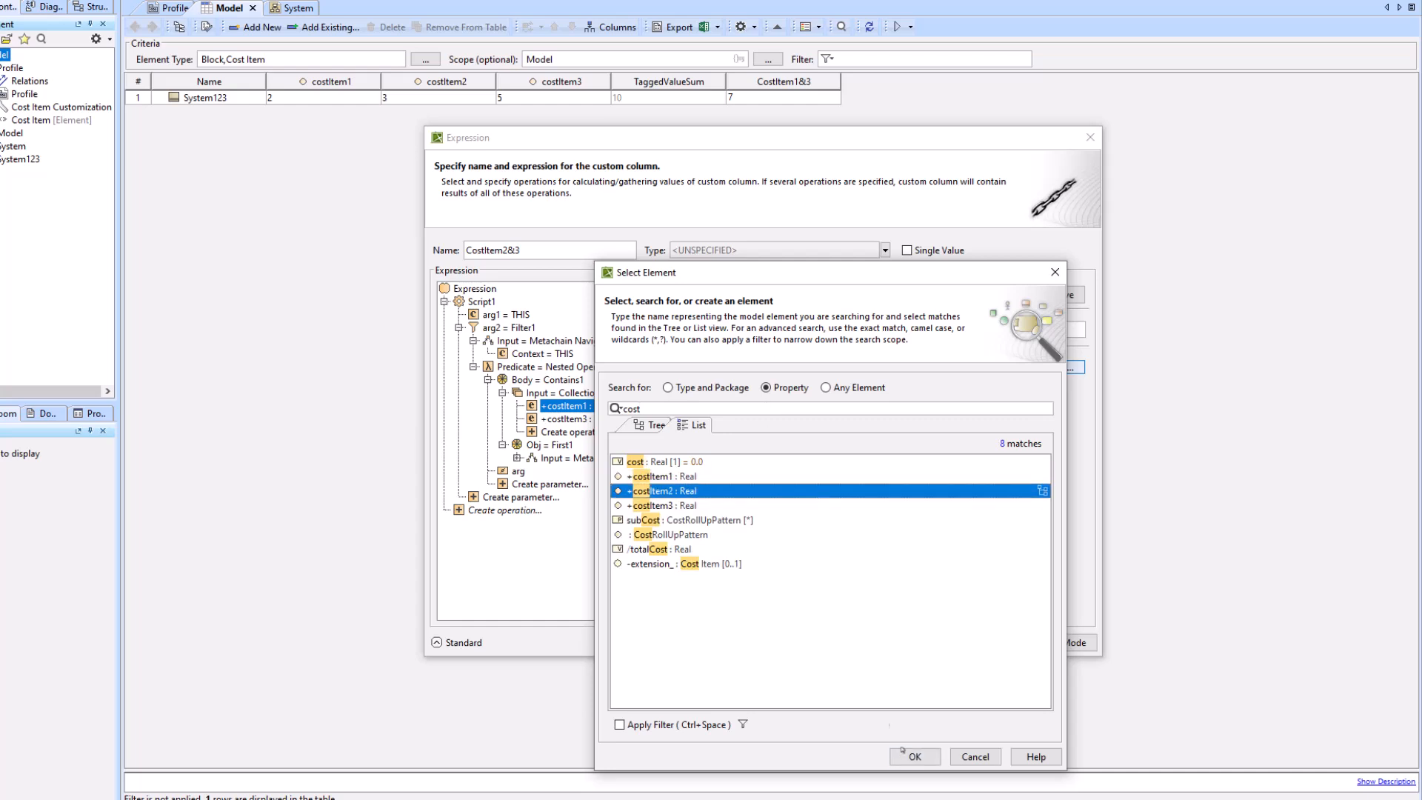
left_click(914, 756)
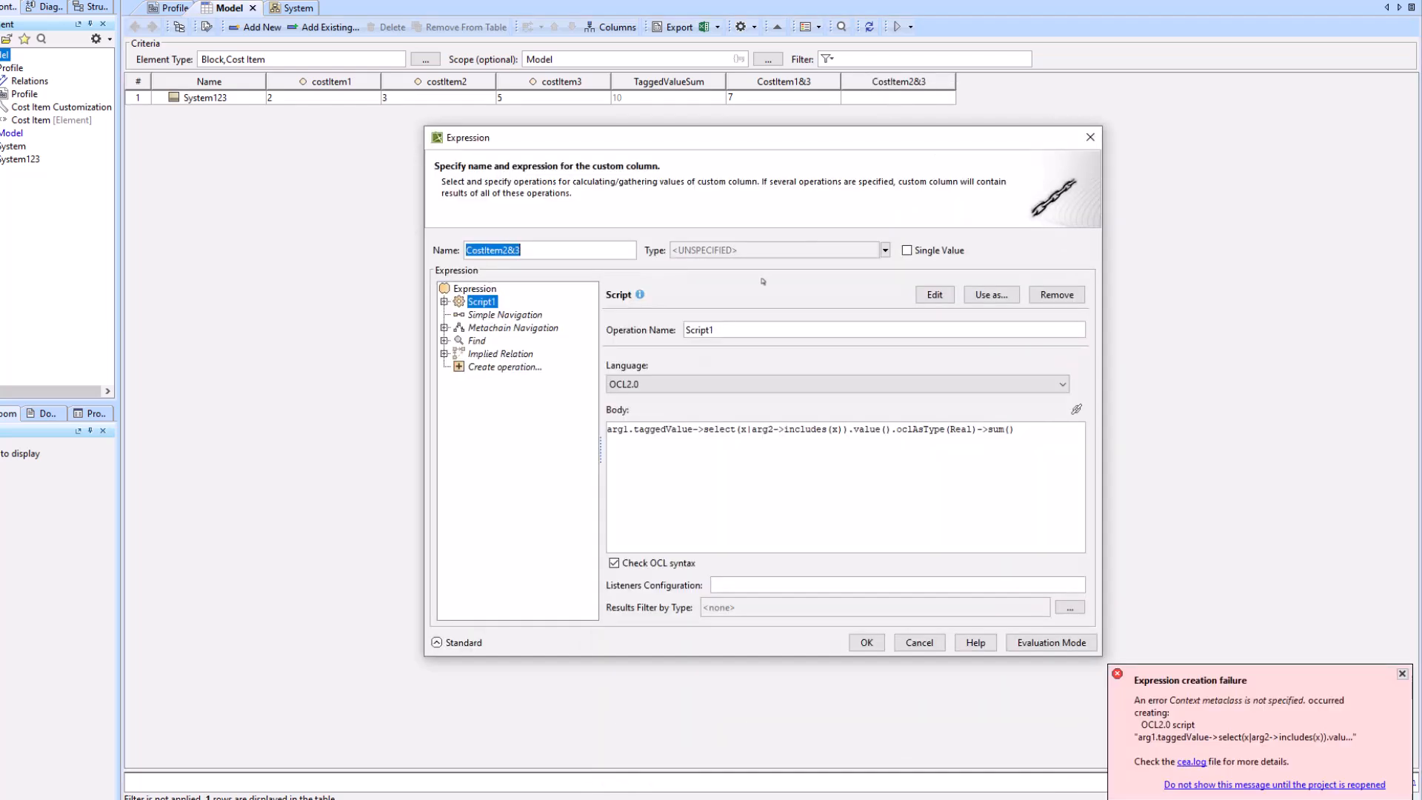
left_click(881, 249)
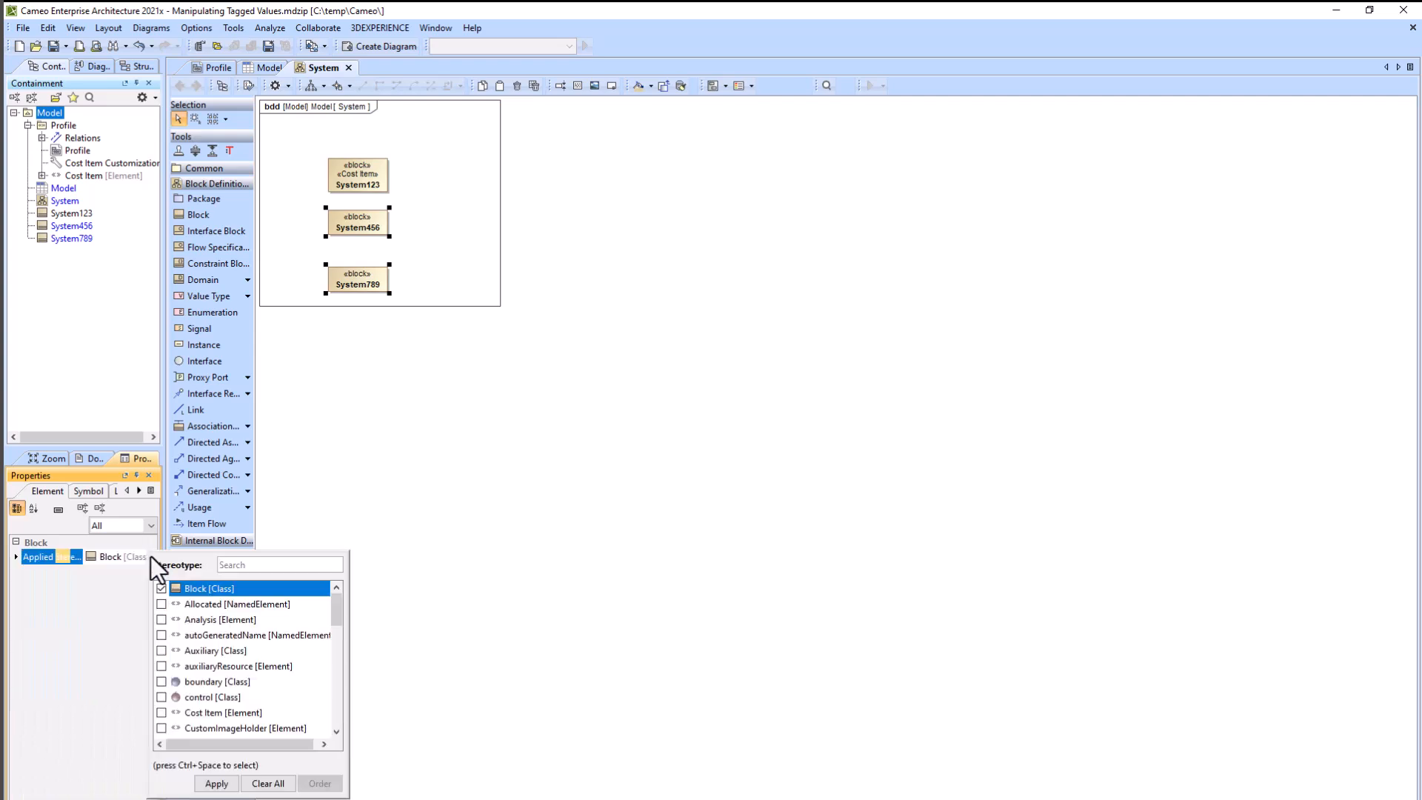
Apply the Cost Item stereotype to both blocks and edit System456's costItem1 tag.
type("cost")
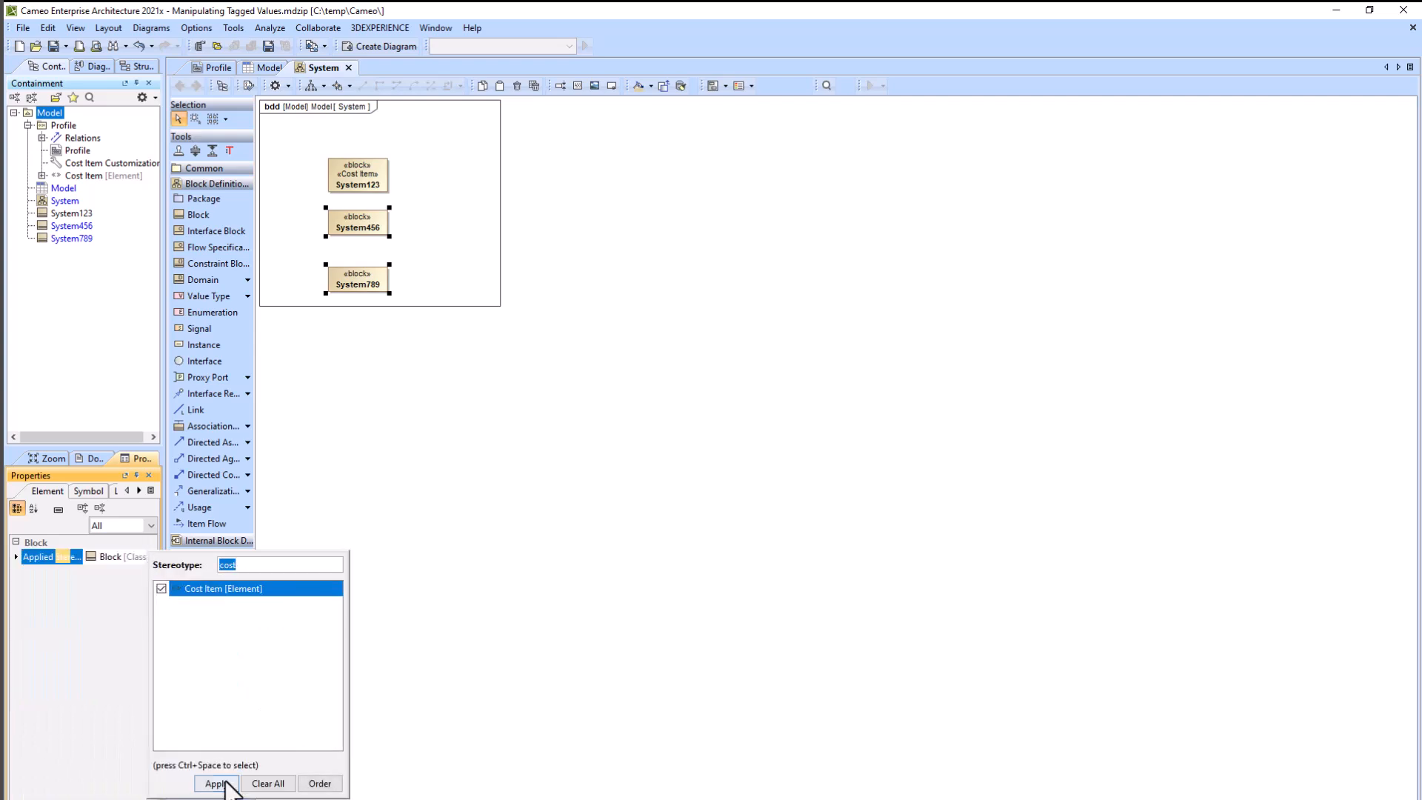
left_click(215, 783)
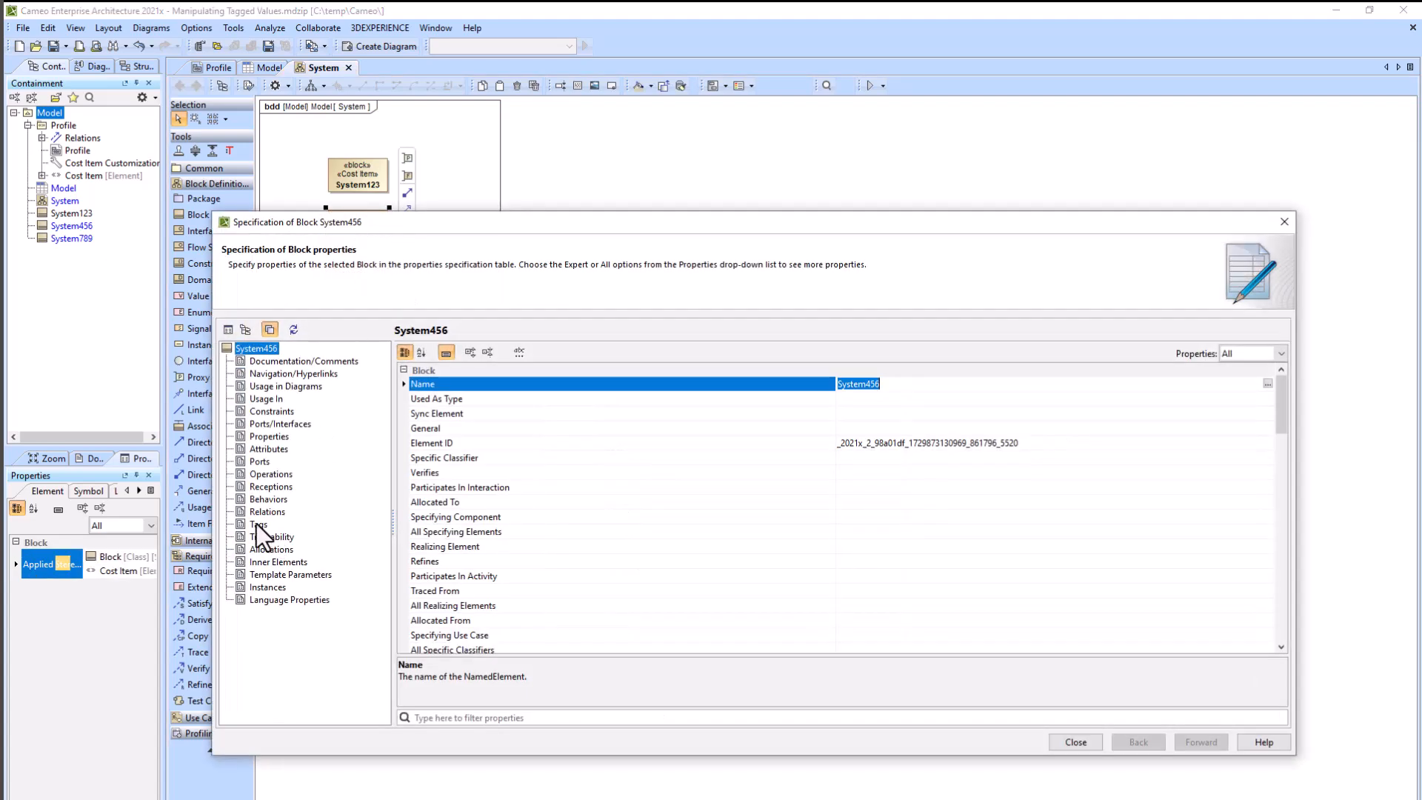
left_click(260, 524)
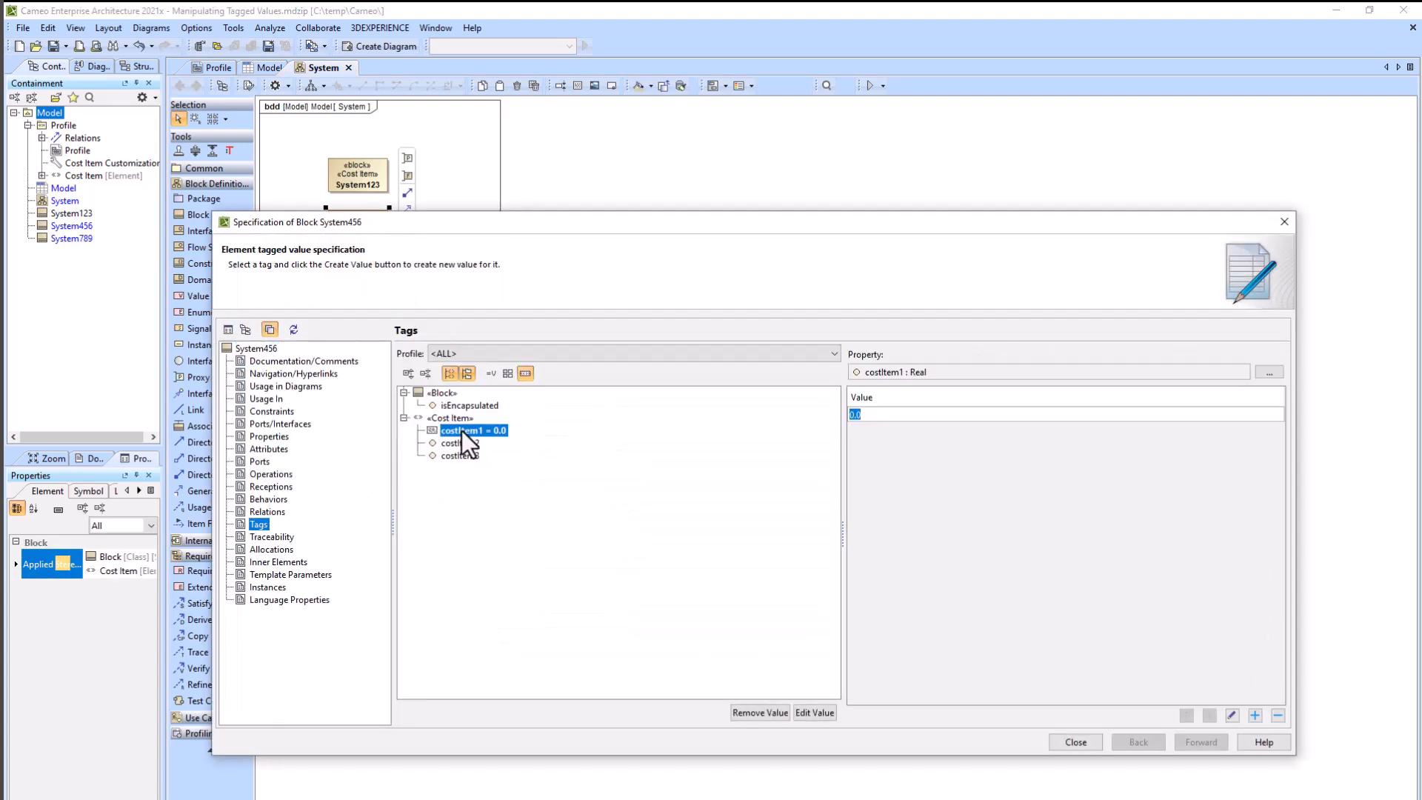
left_click(461, 443)
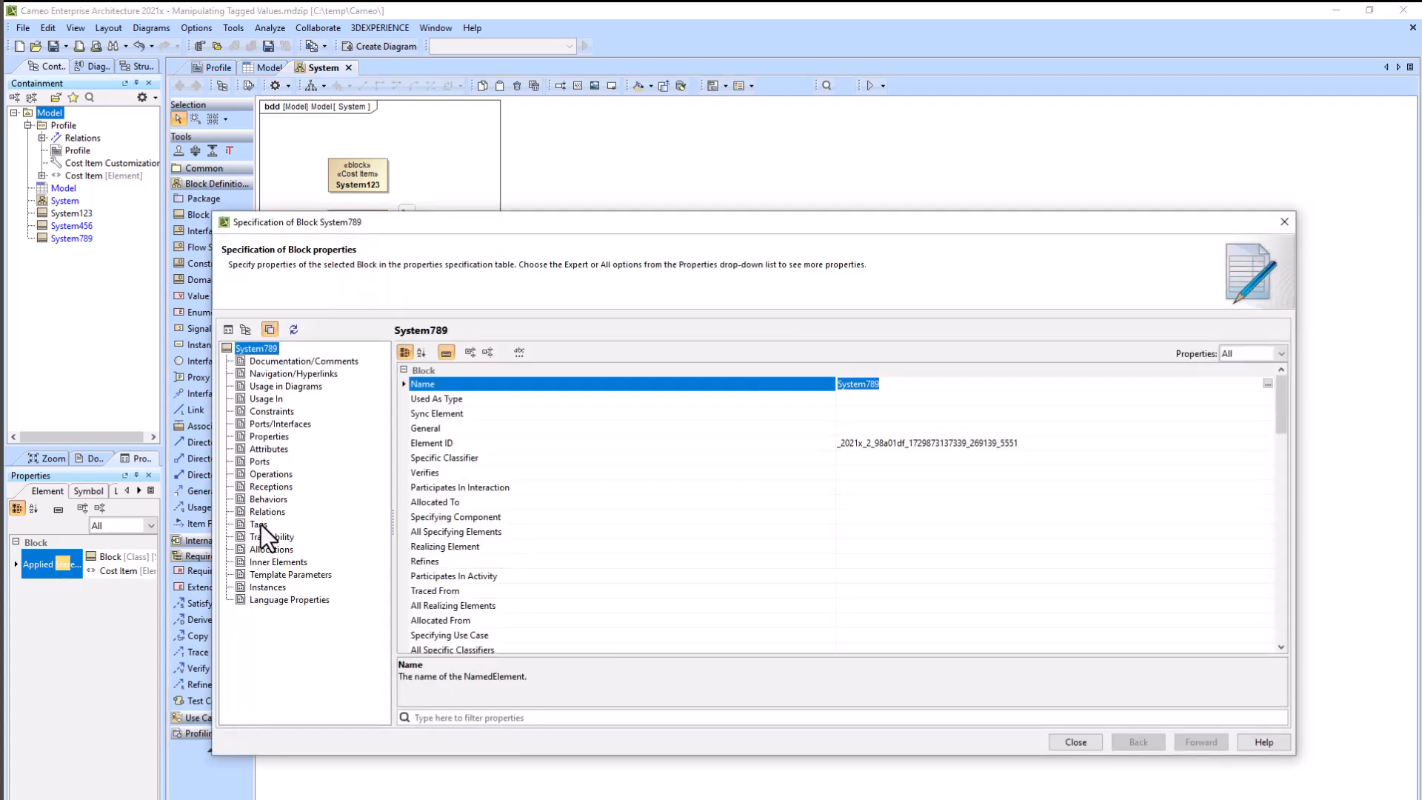
Edit System789's costItem2 tag value and close its specification.
left_click(259, 524)
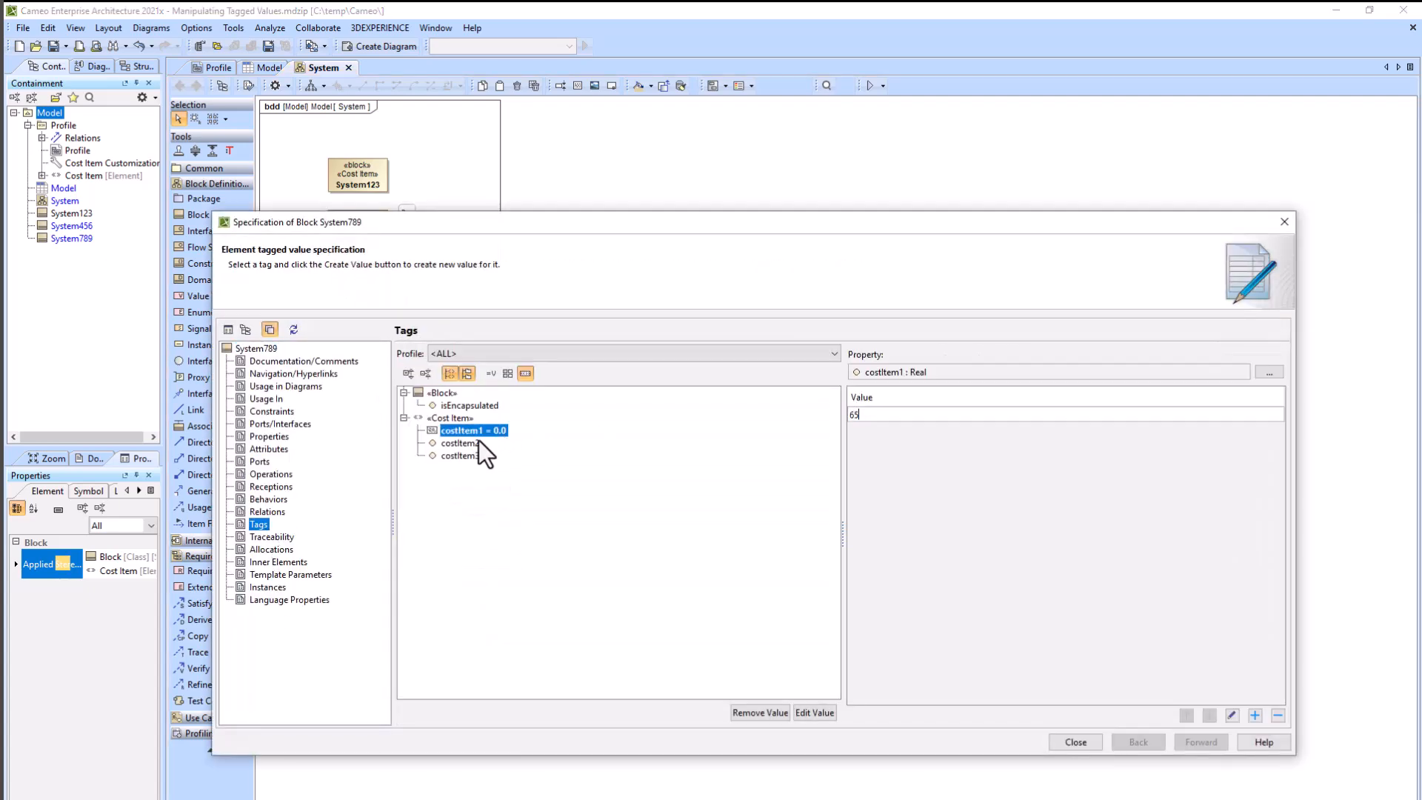
left_click(463, 443)
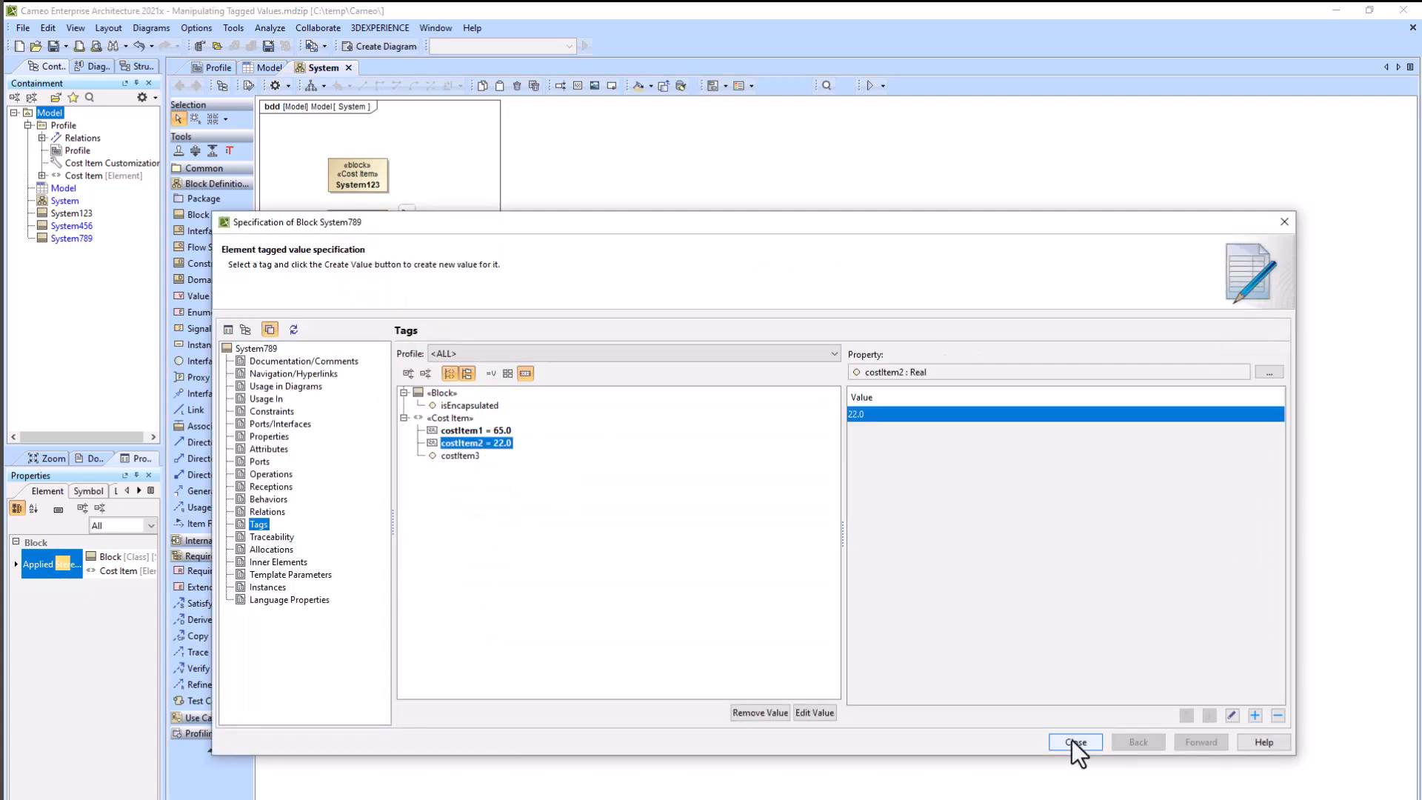
left_click(1075, 742)
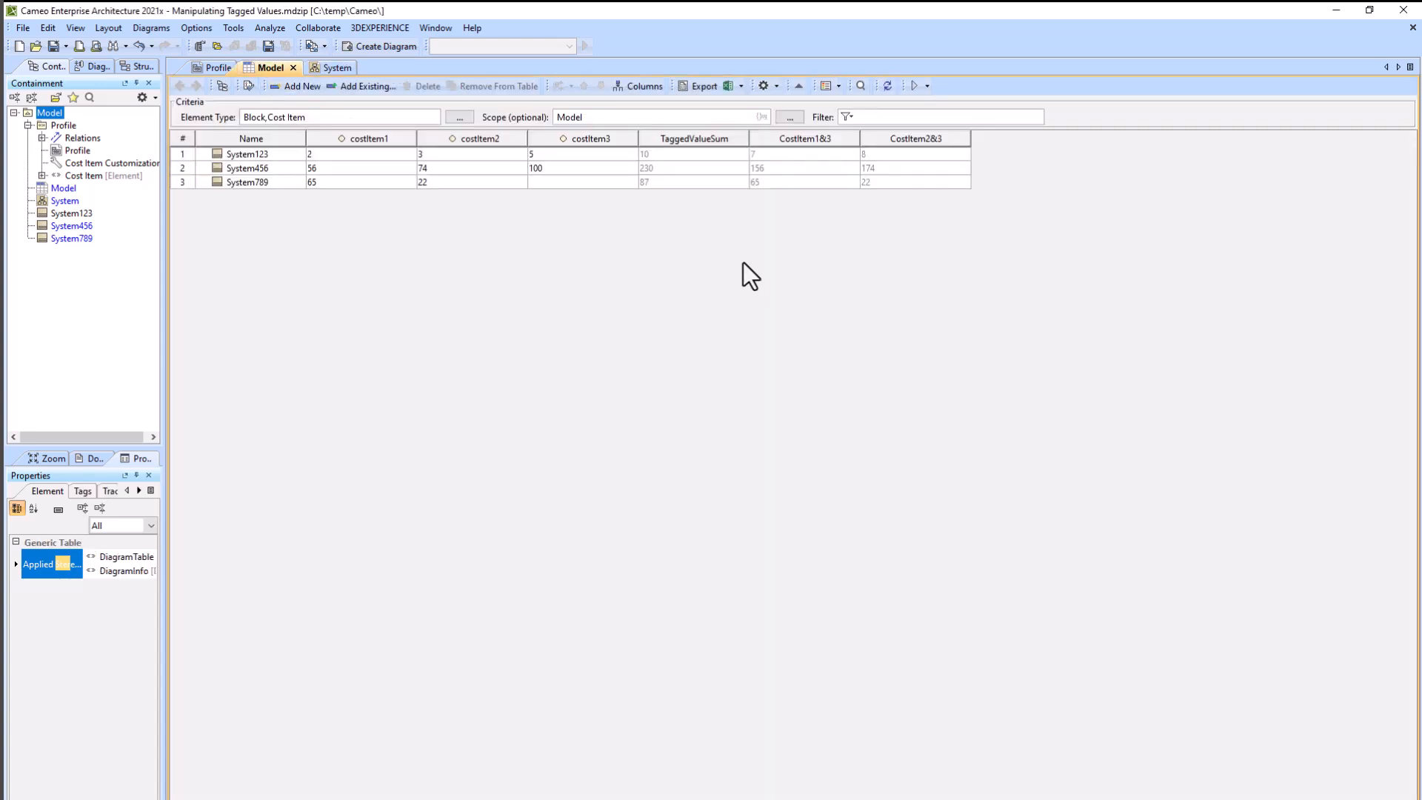
mouse_move(893, 199)
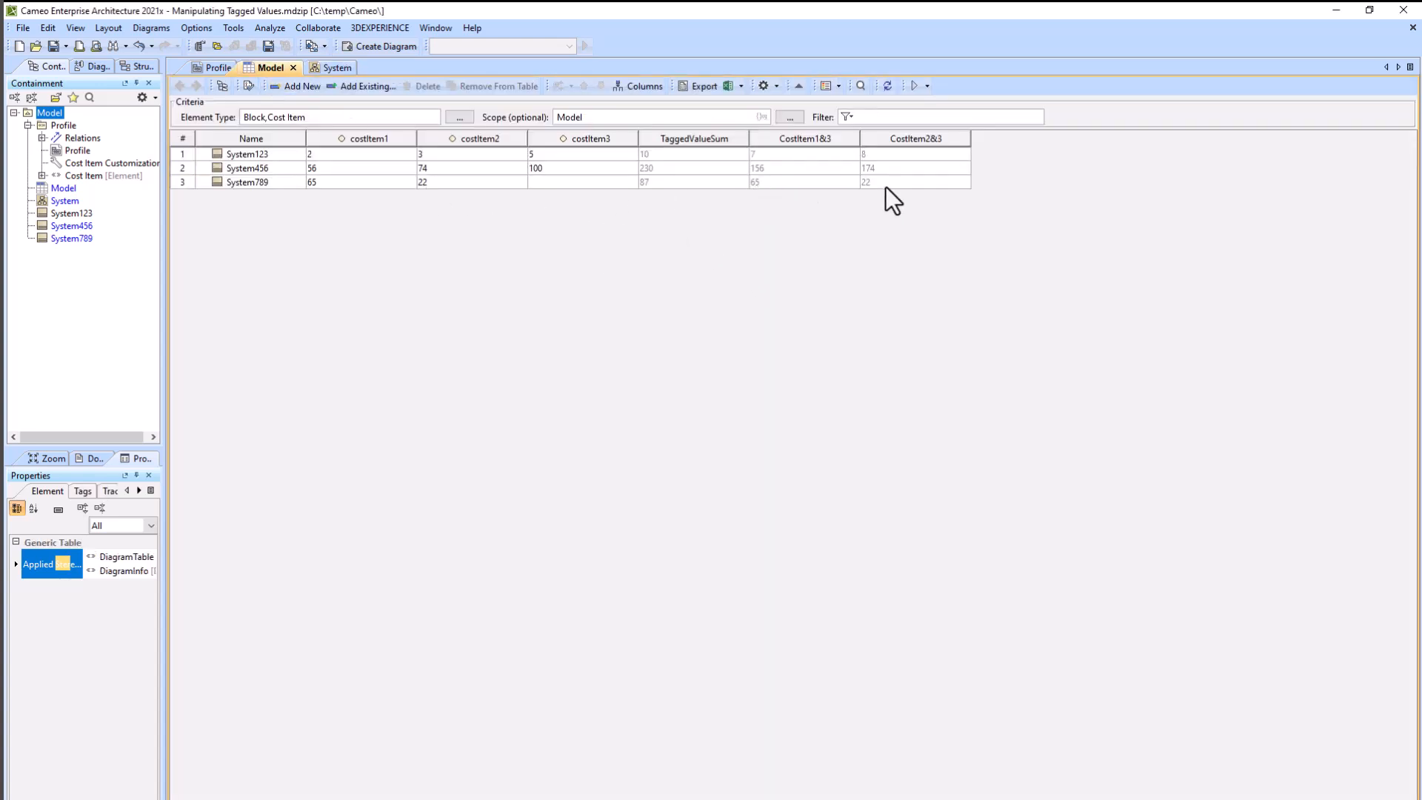
mouse_move(998, 206)
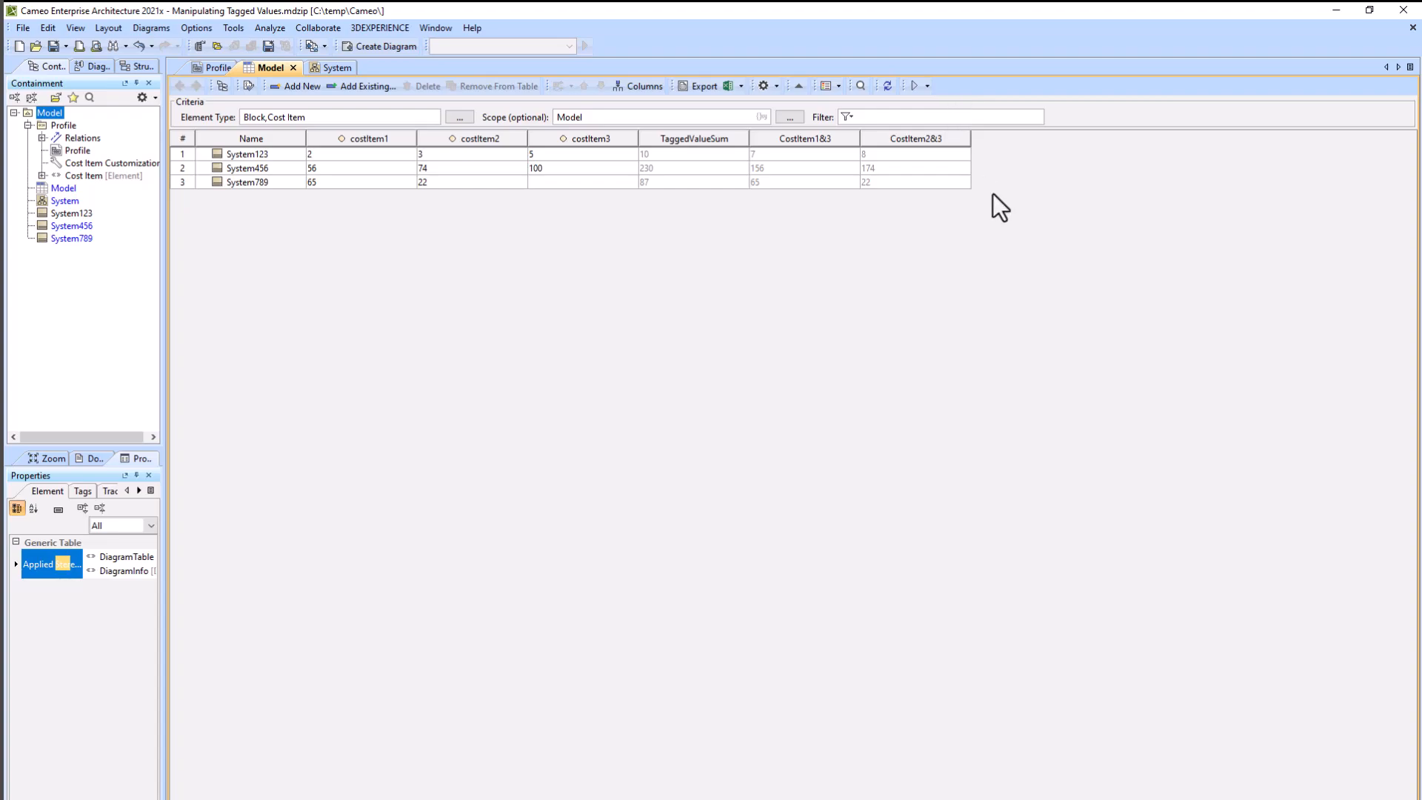